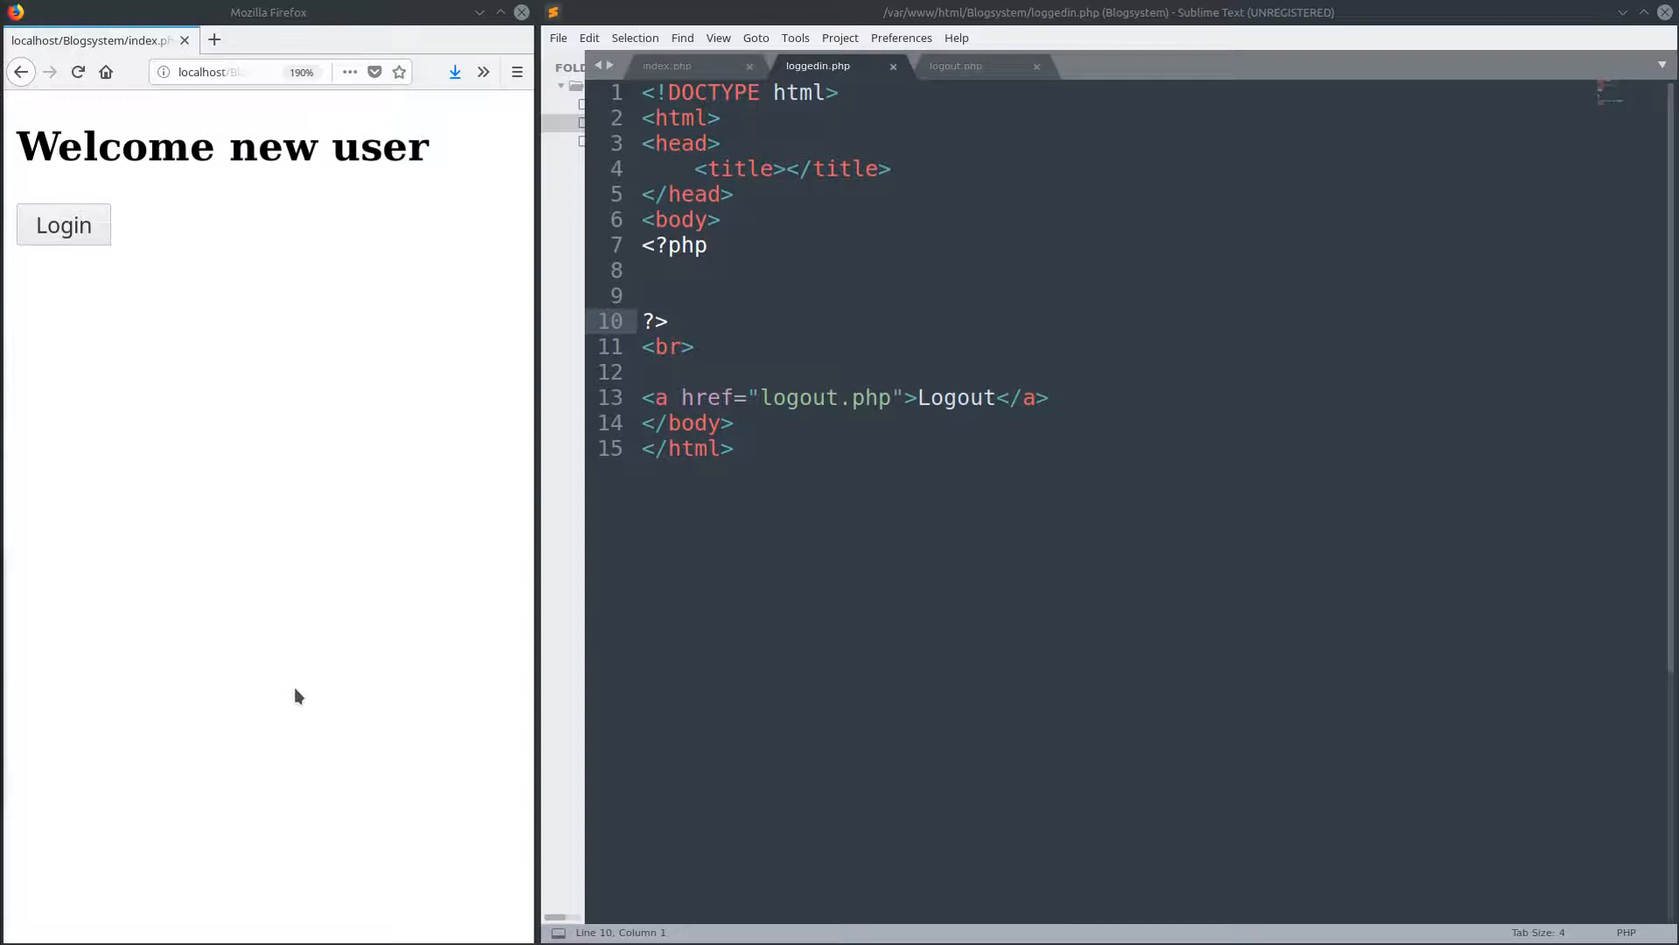
mouse_move(338, 641)
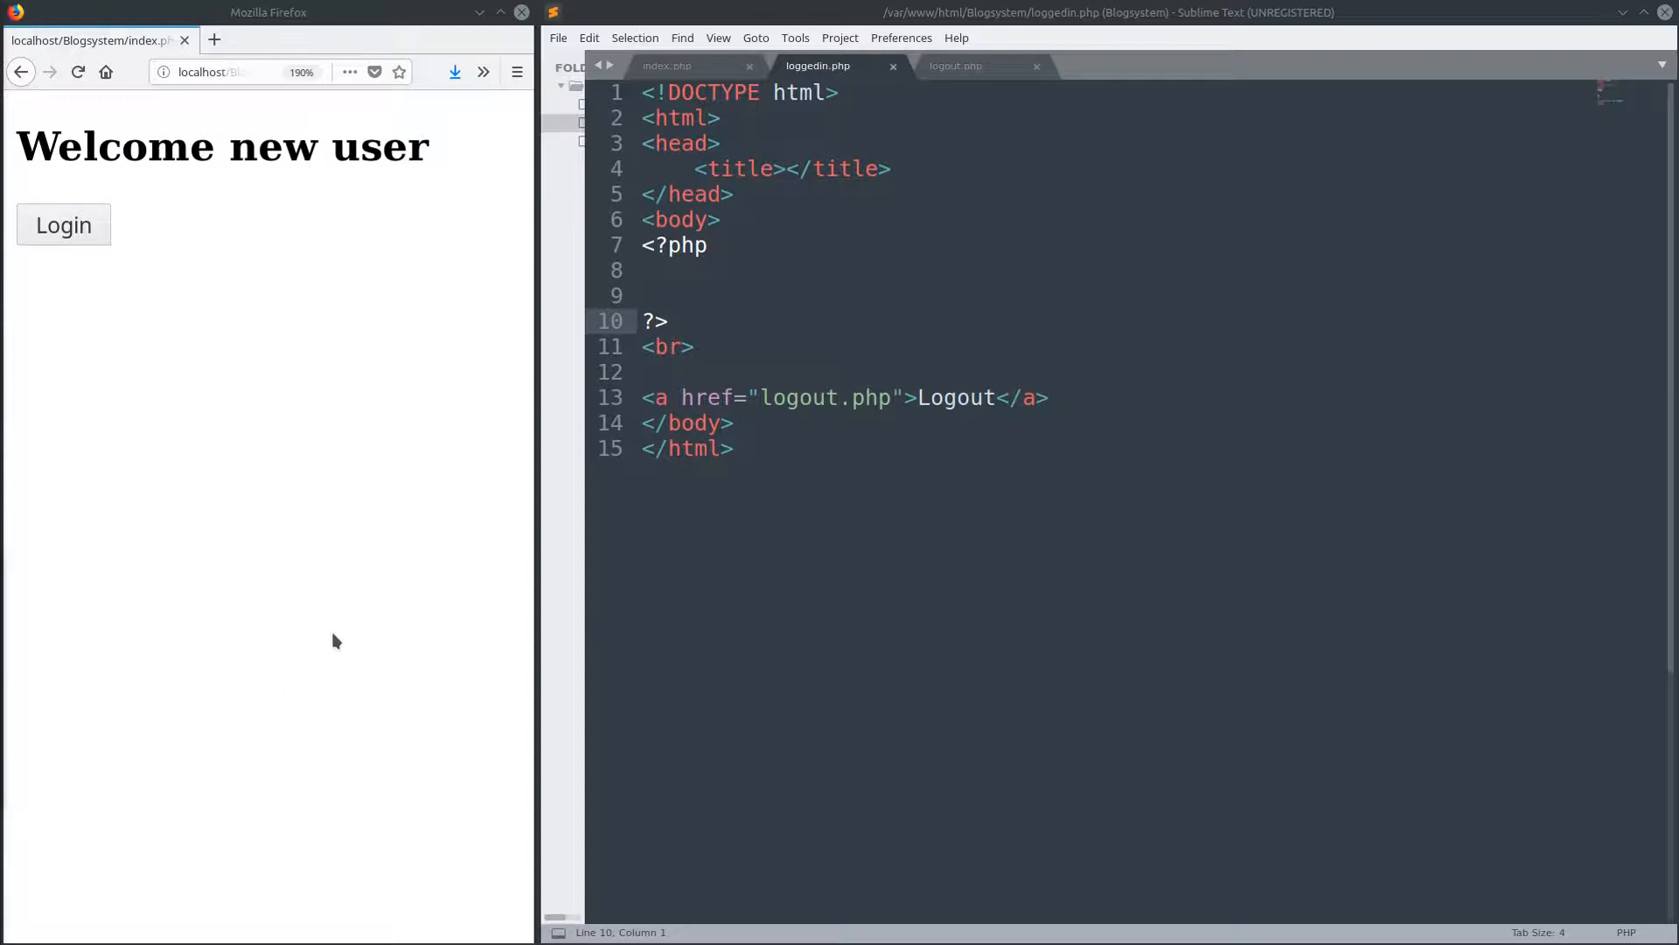
mouse_move(329, 579)
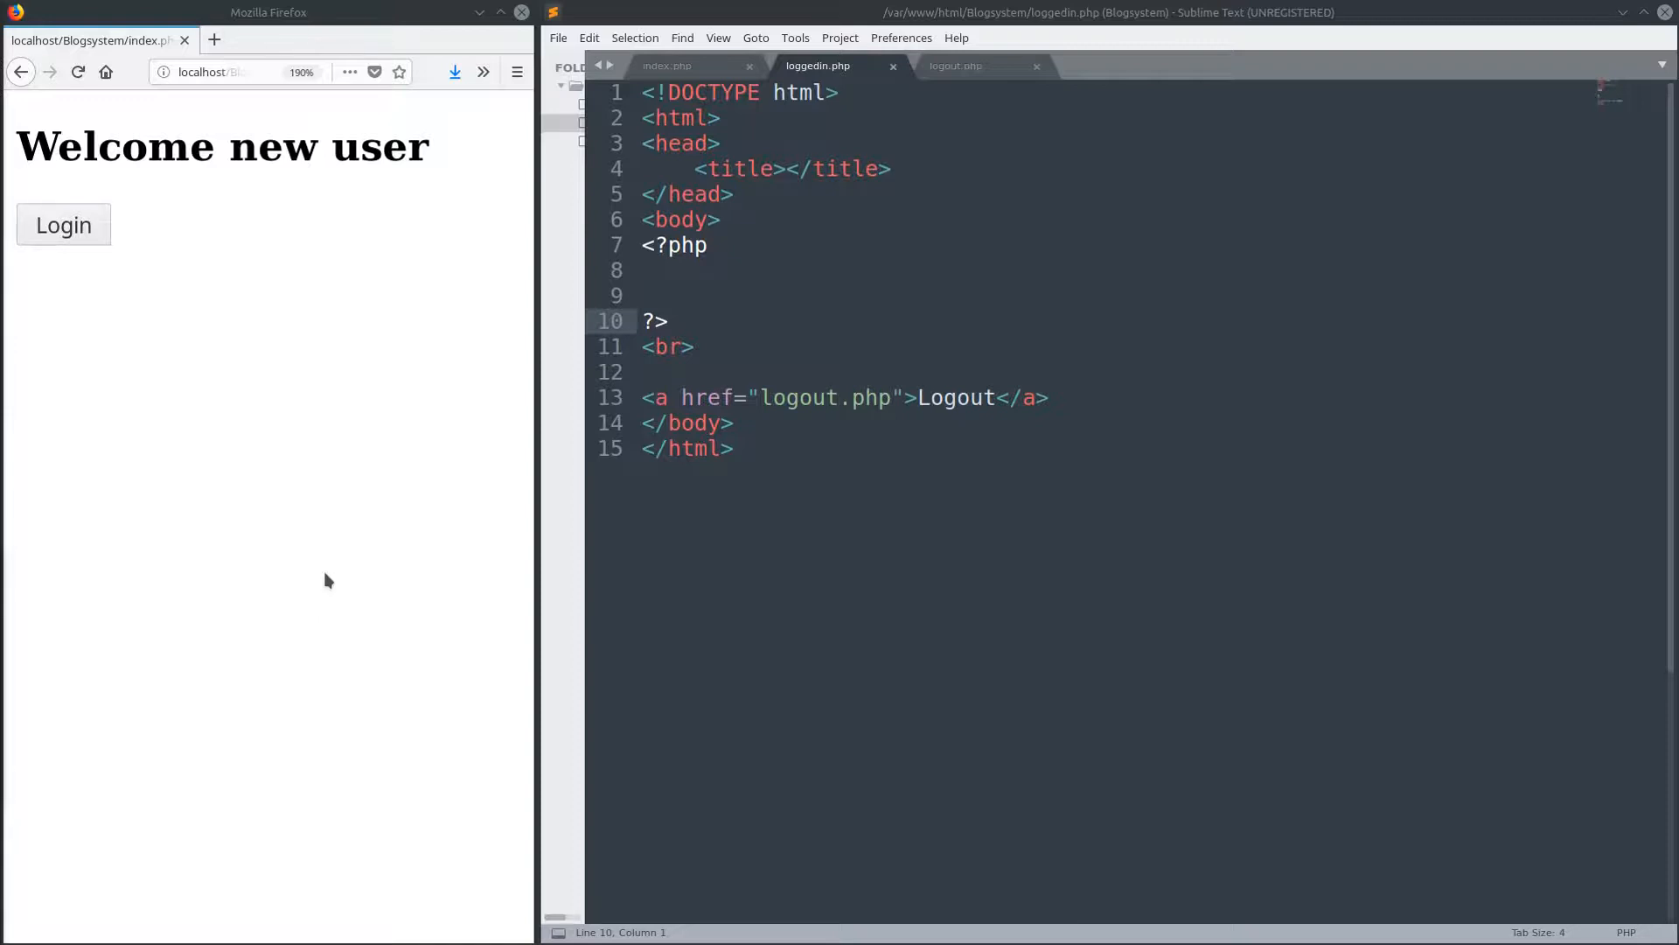
mouse_move(469, 542)
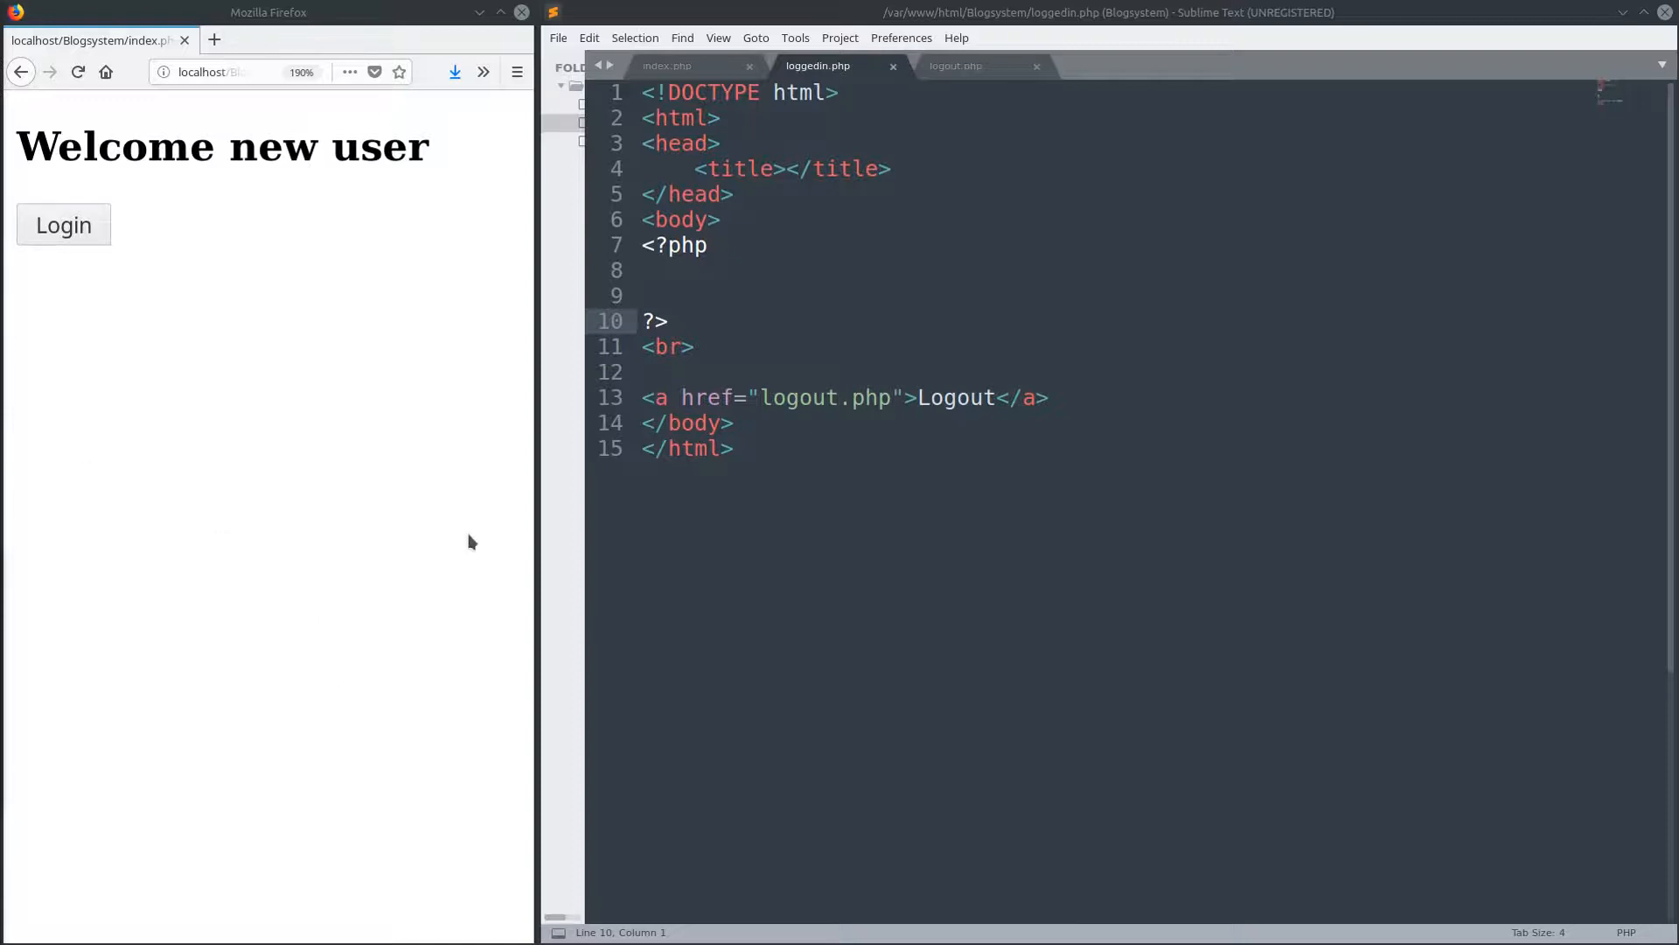
mouse_move(851, 260)
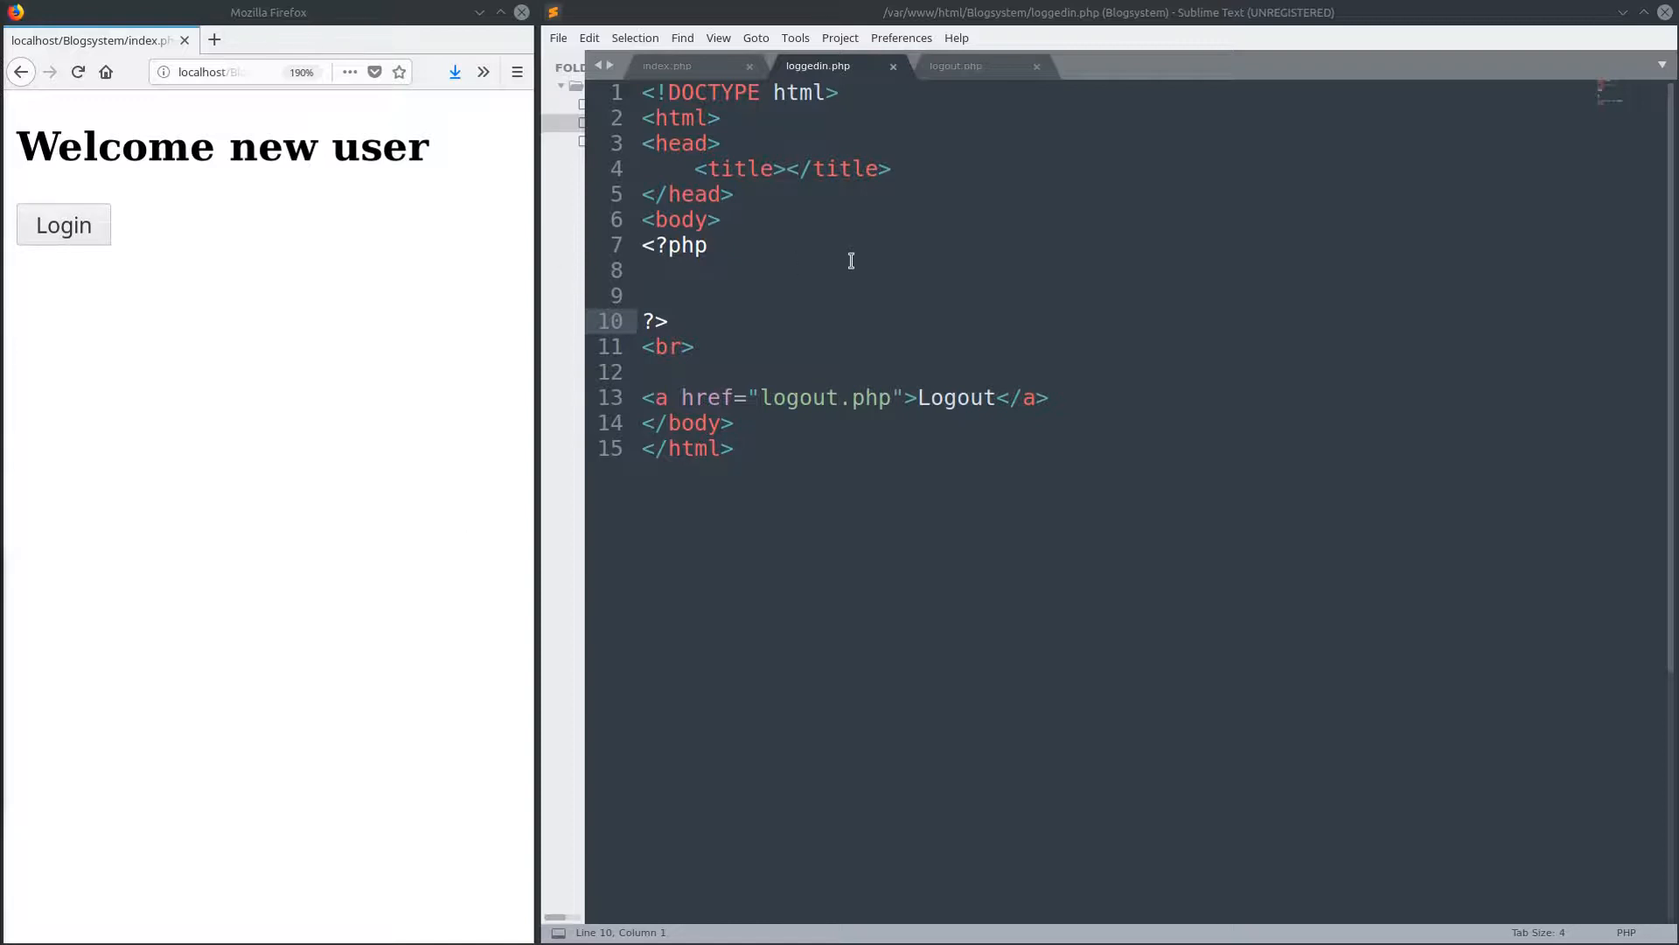
- Review index.php, loggedin.php and logout.php sources while clicking through Login, Logout and Homepage in Firefox
click(667, 64)
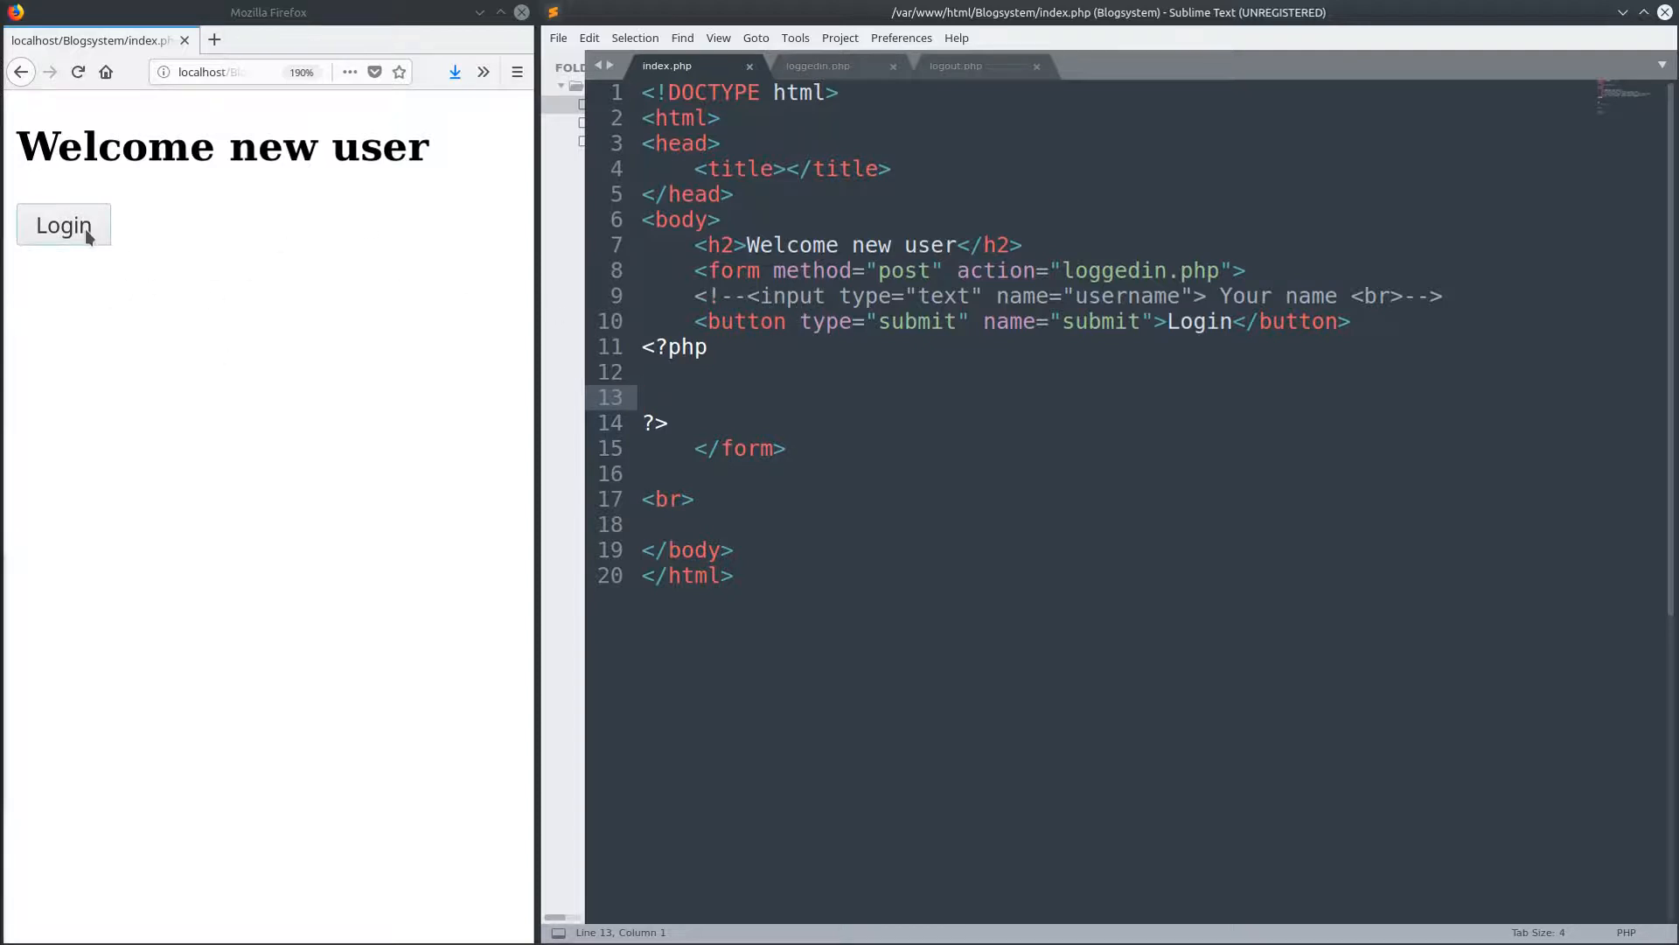
click(63, 225)
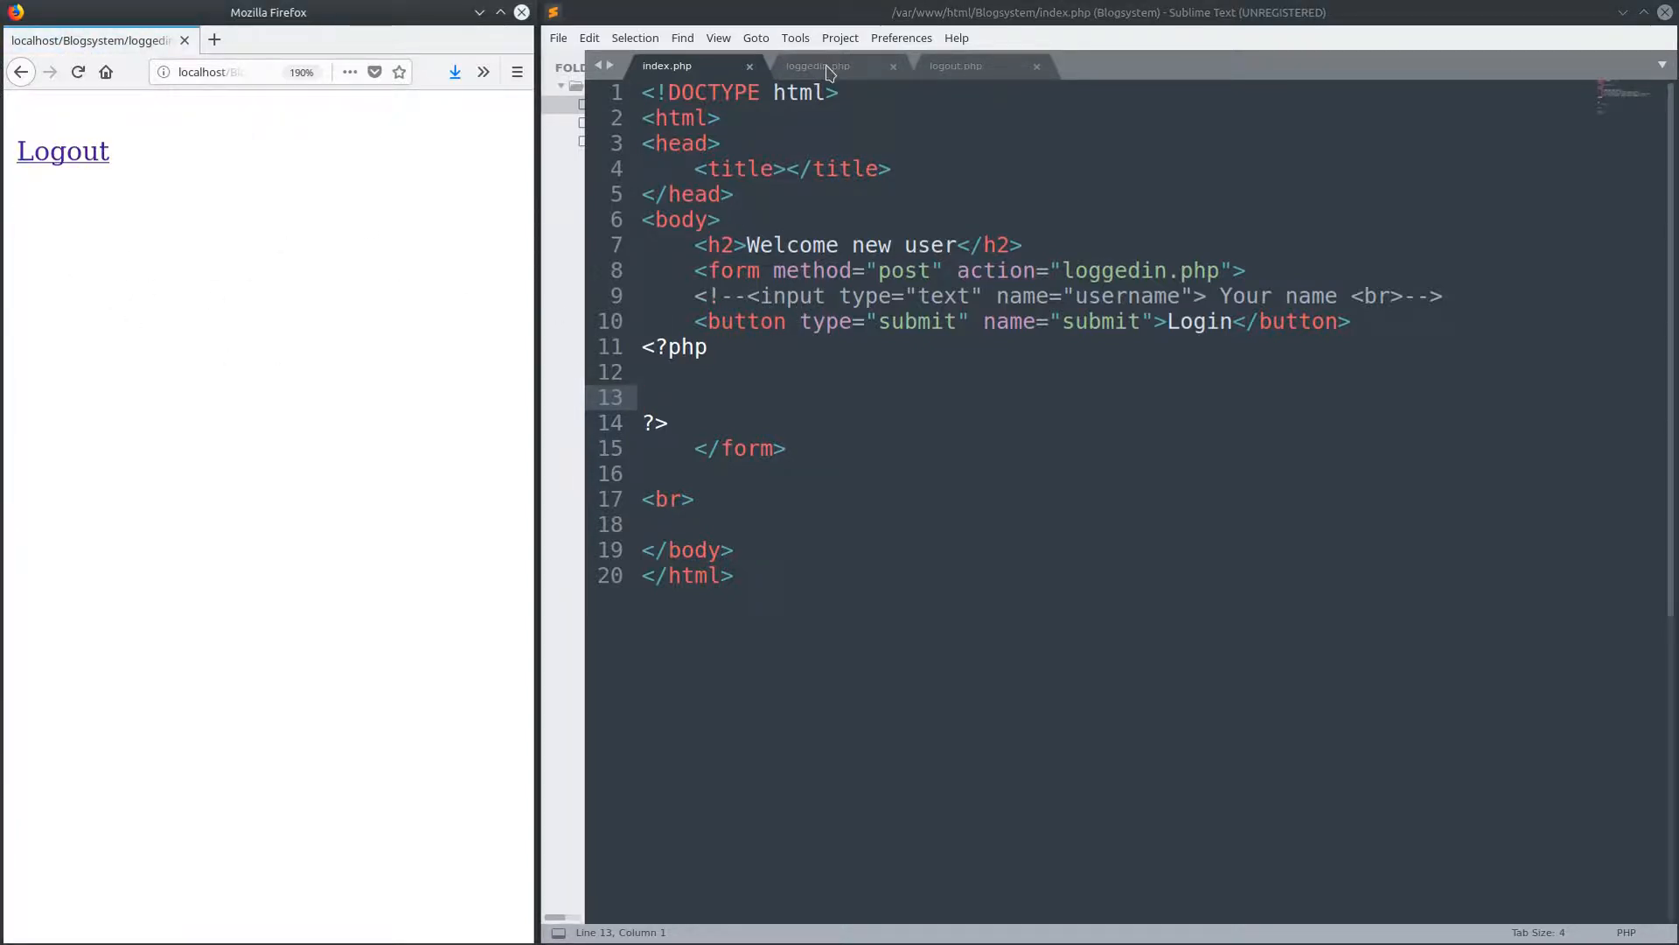
click(817, 64)
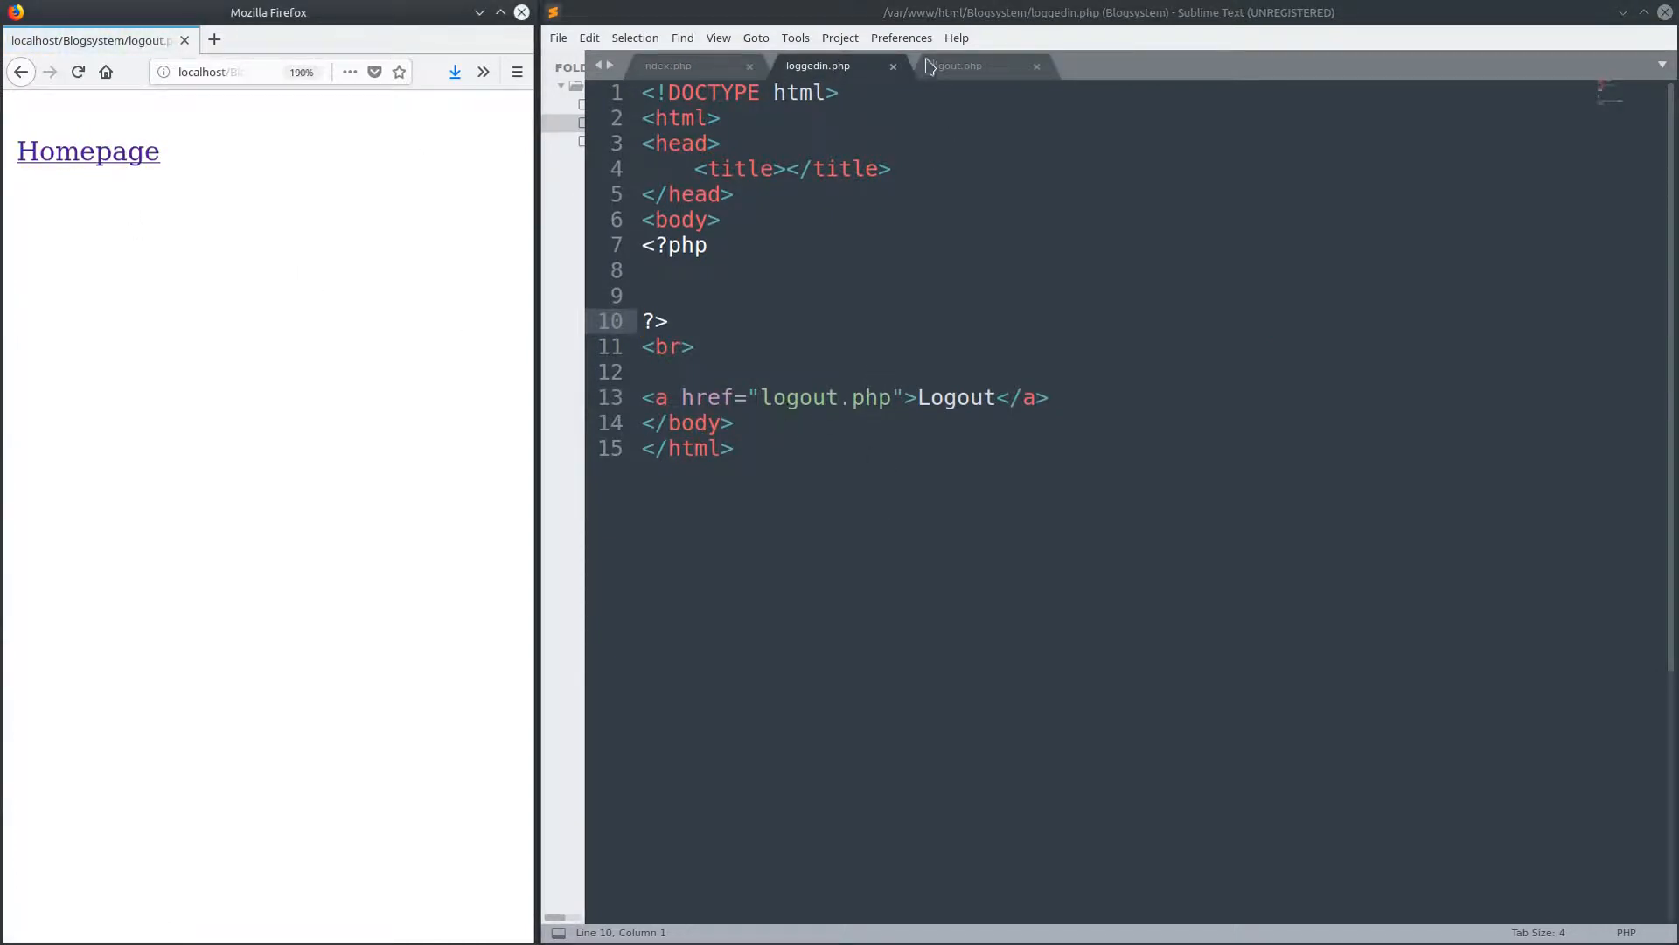
click(955, 65)
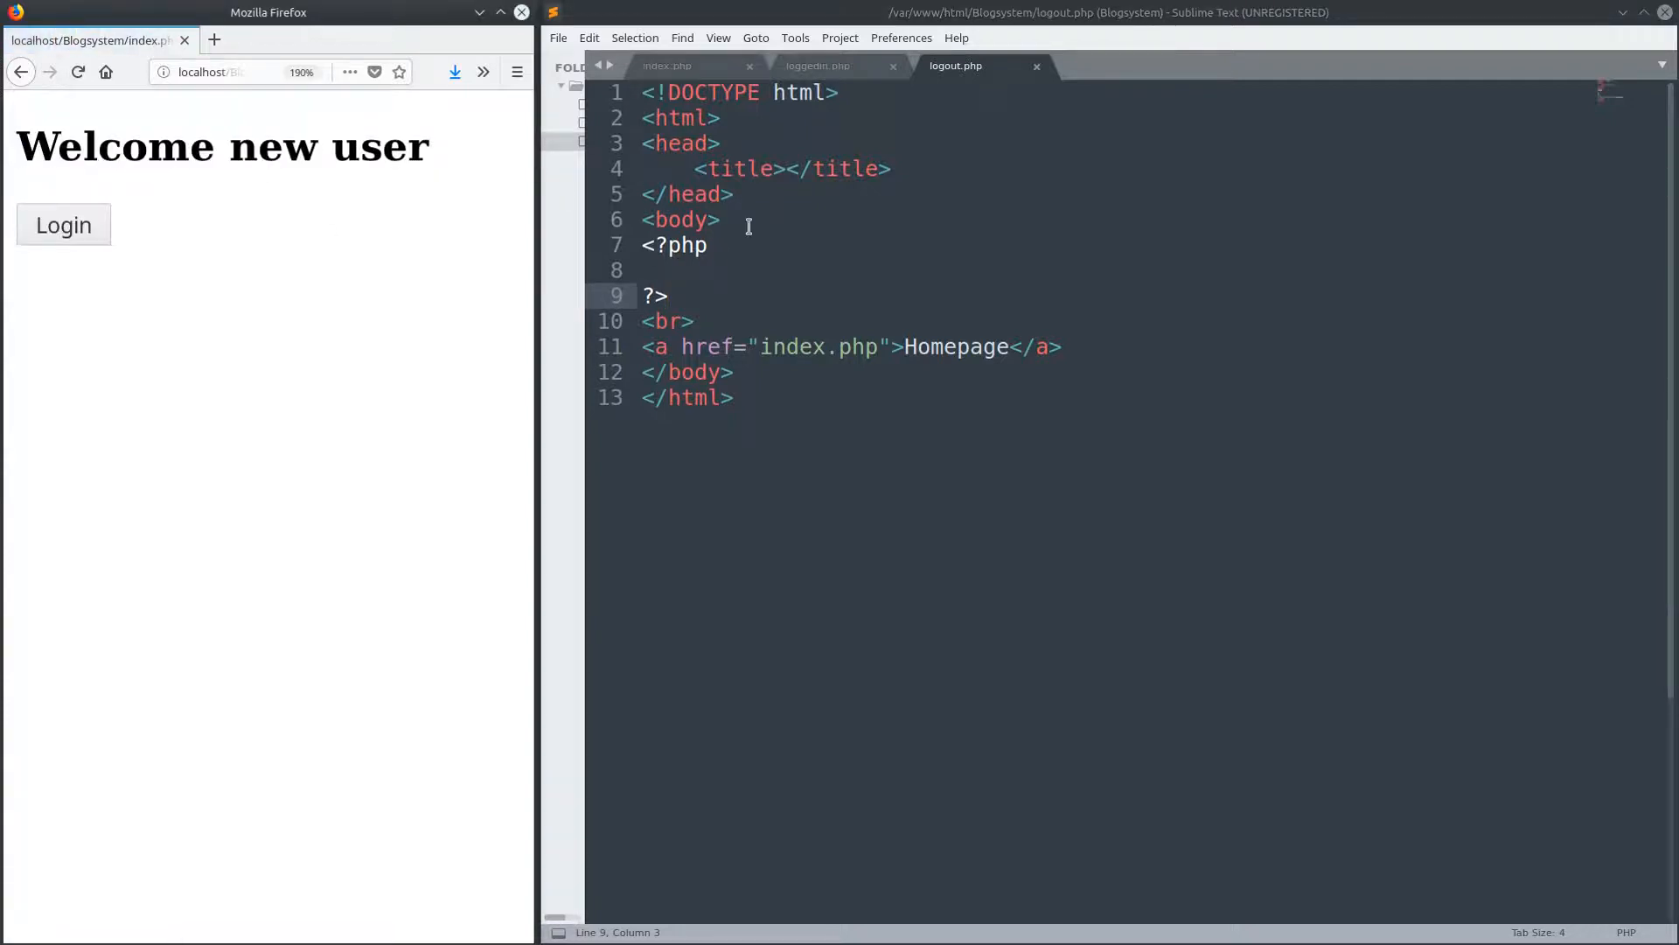
click(666, 65)
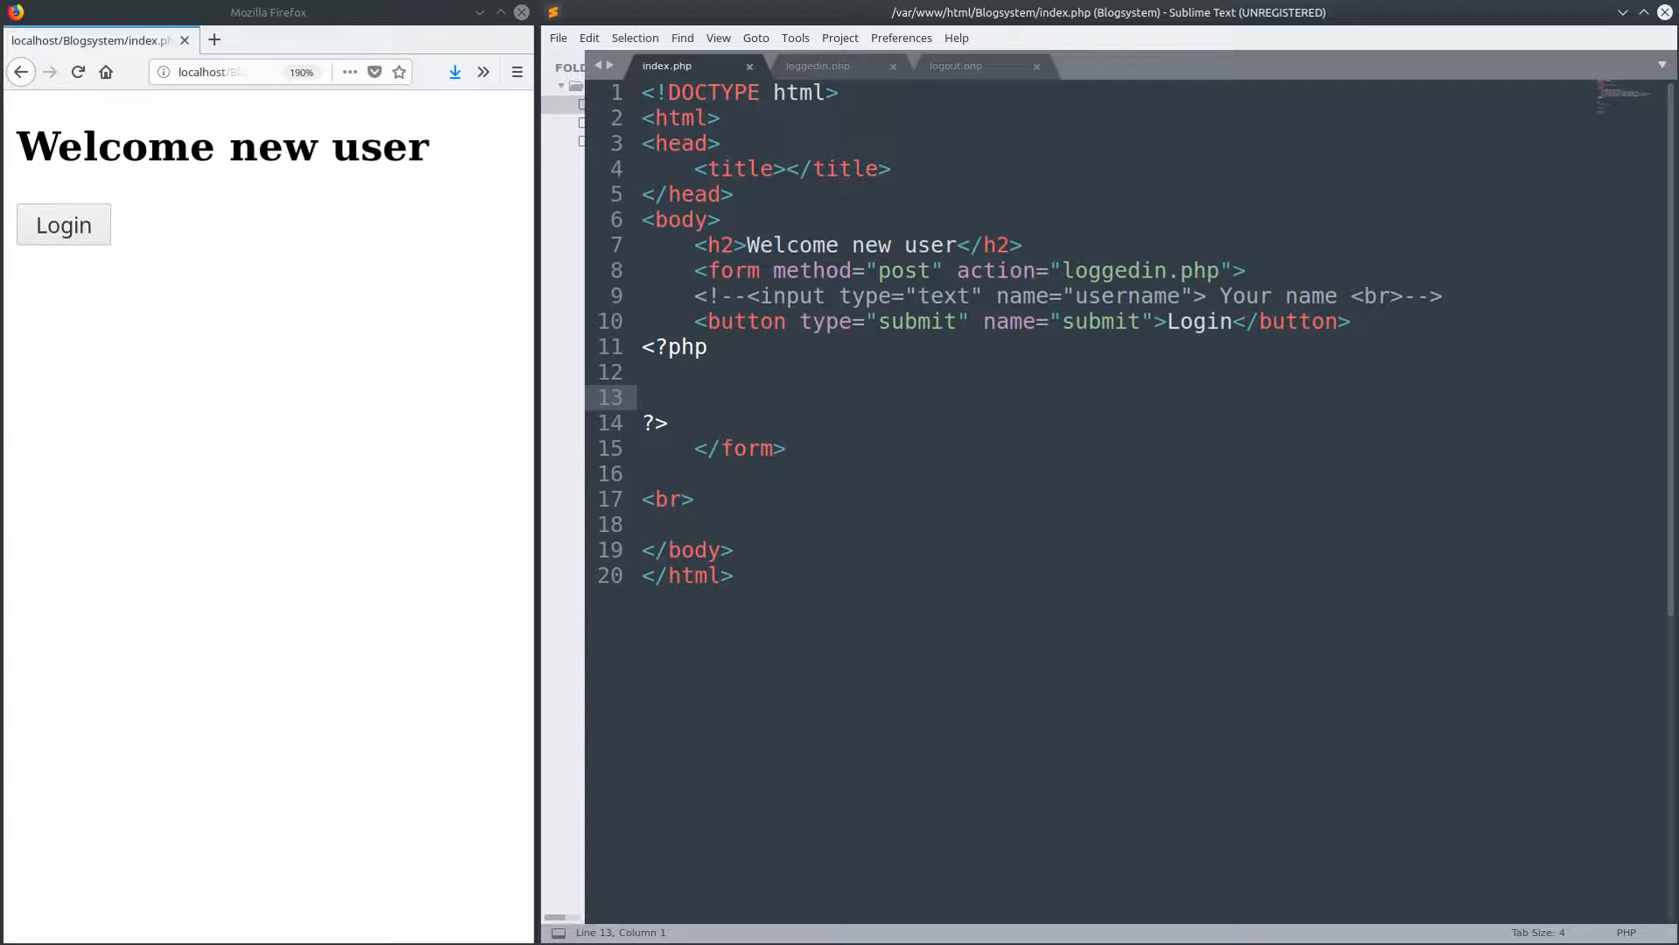
click(642, 385)
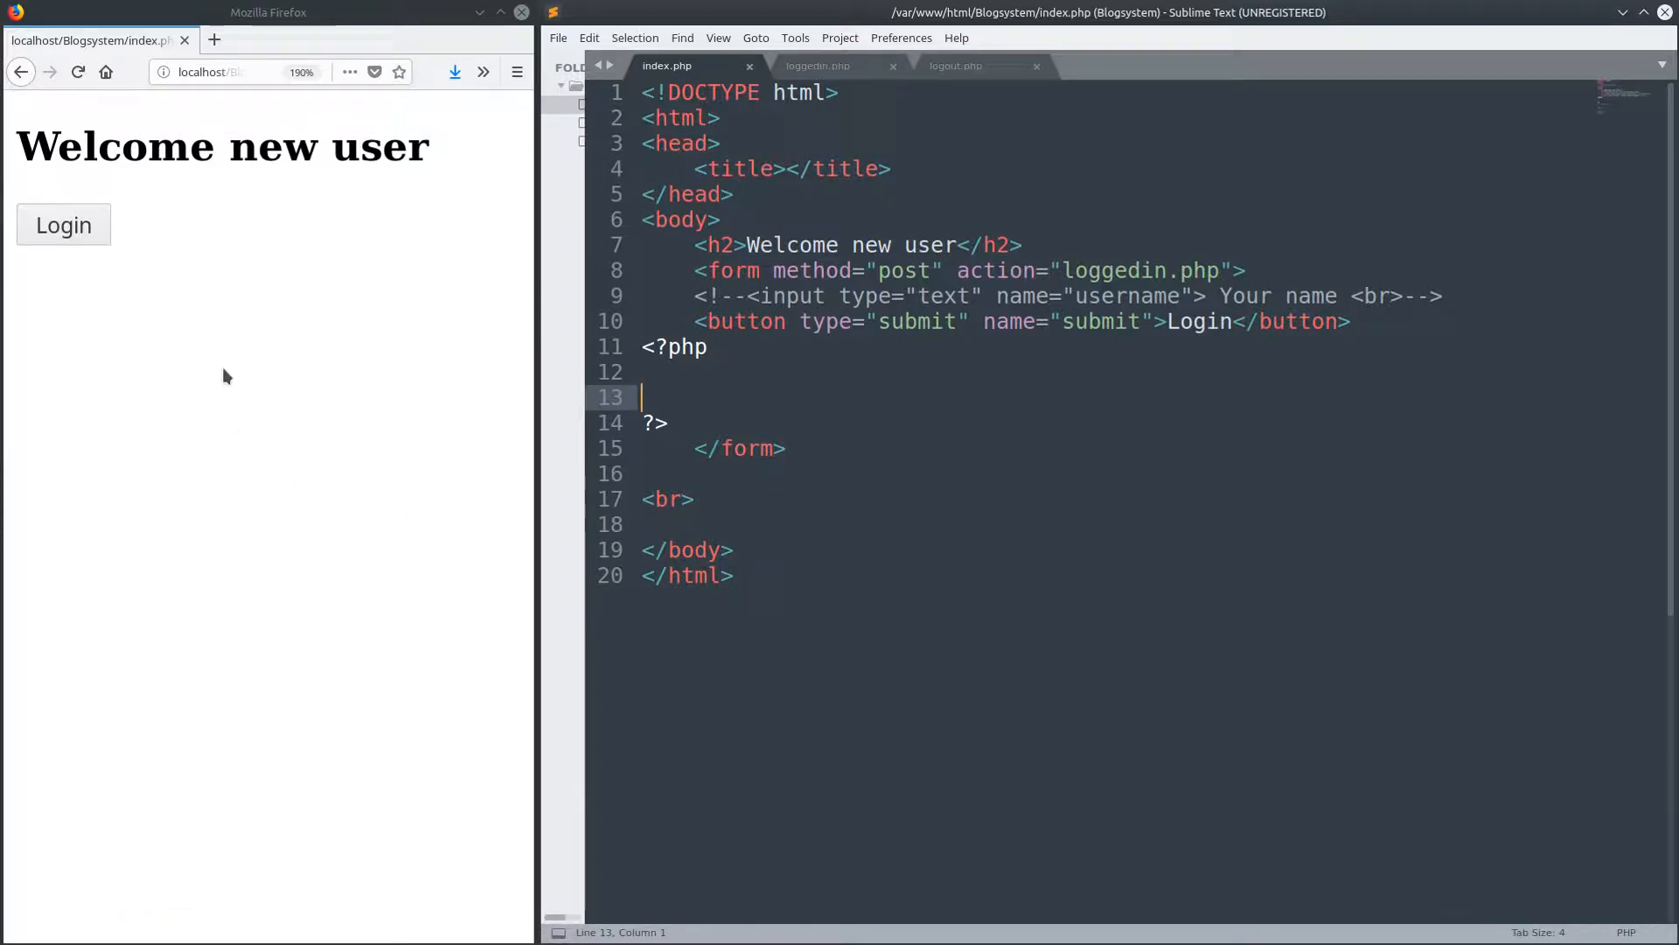
mouse_move(228, 389)
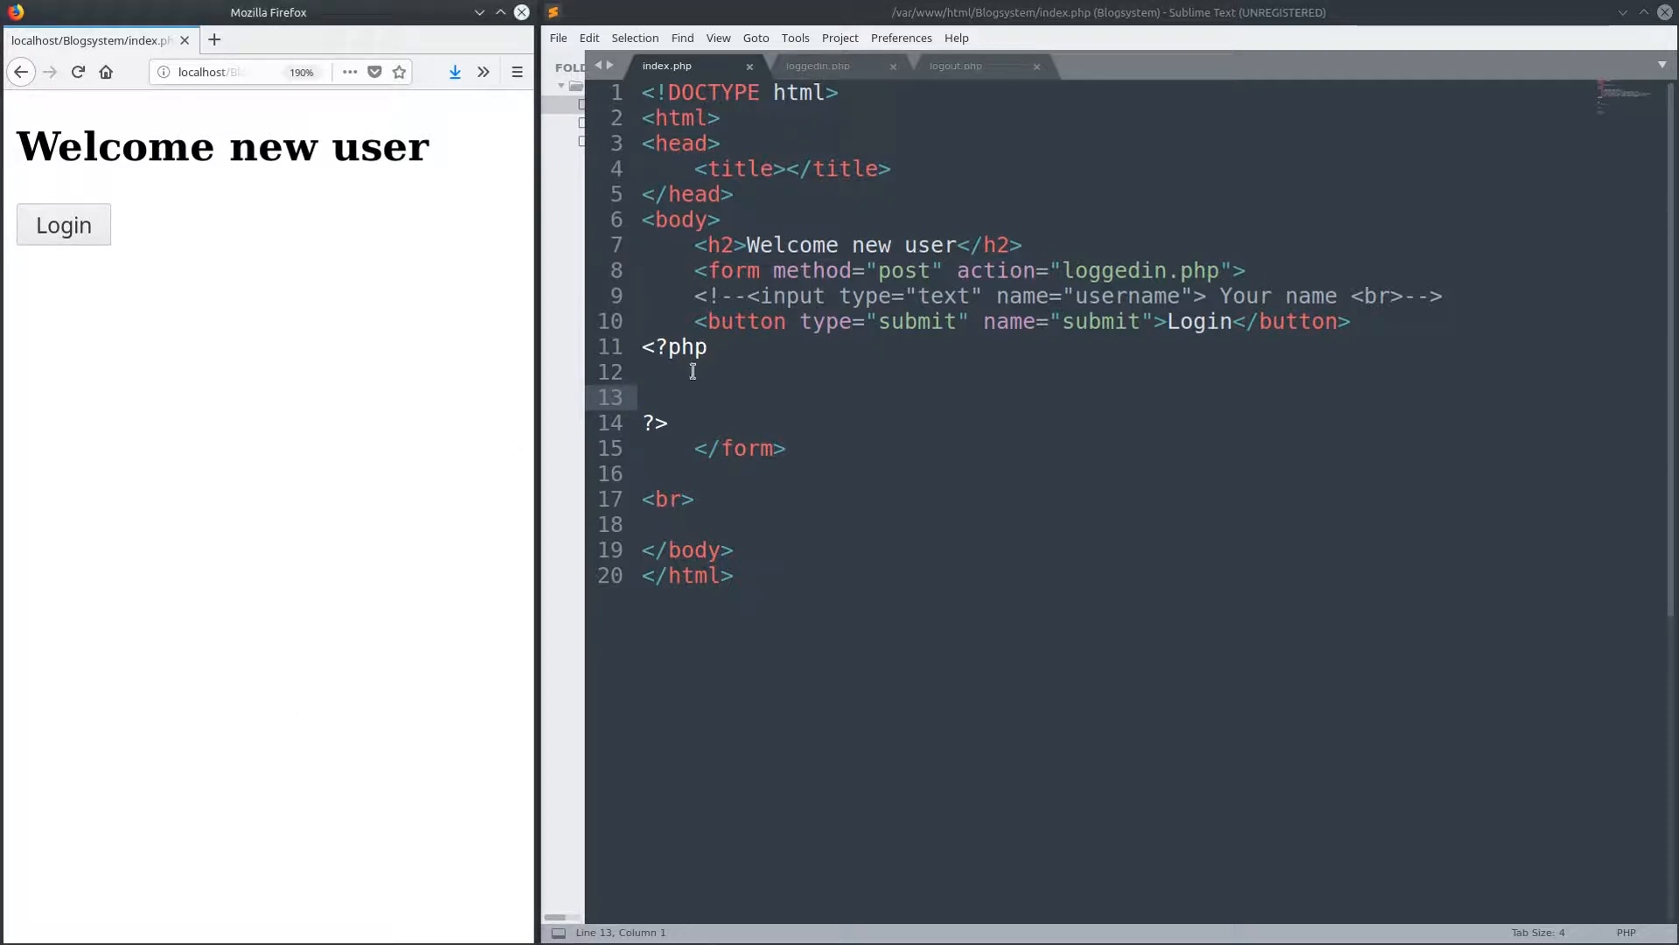
mouse_move(862, 388)
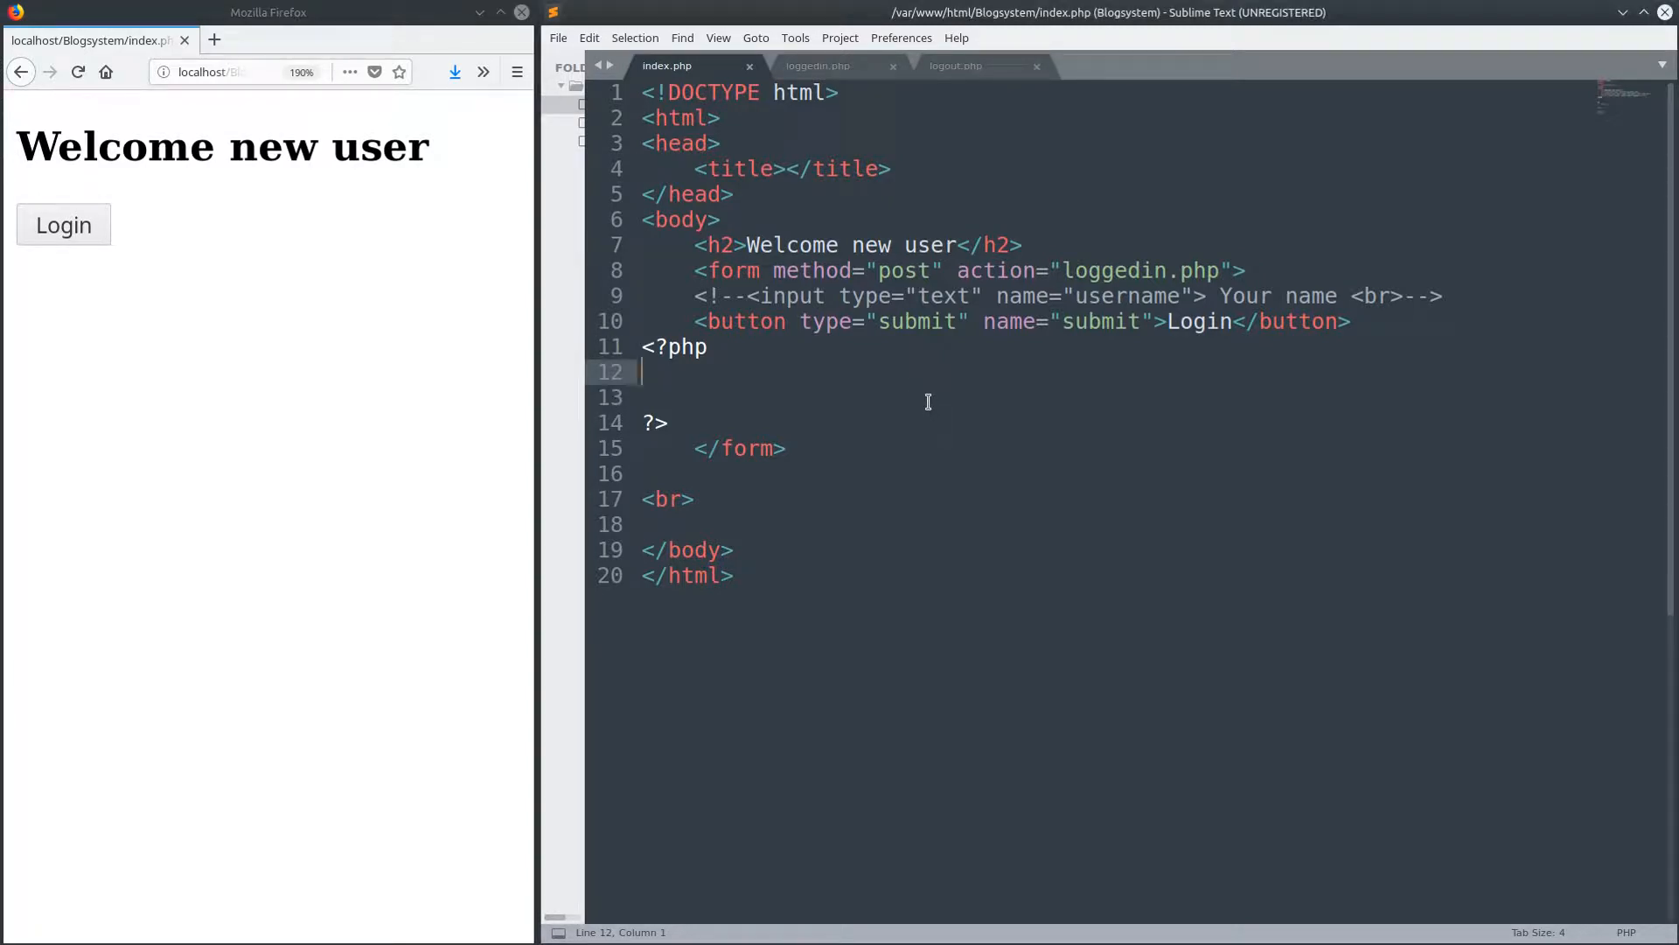
- Begin index.php's PHP block with session_start(); via autocomplete, followed by a blank line
text(s)
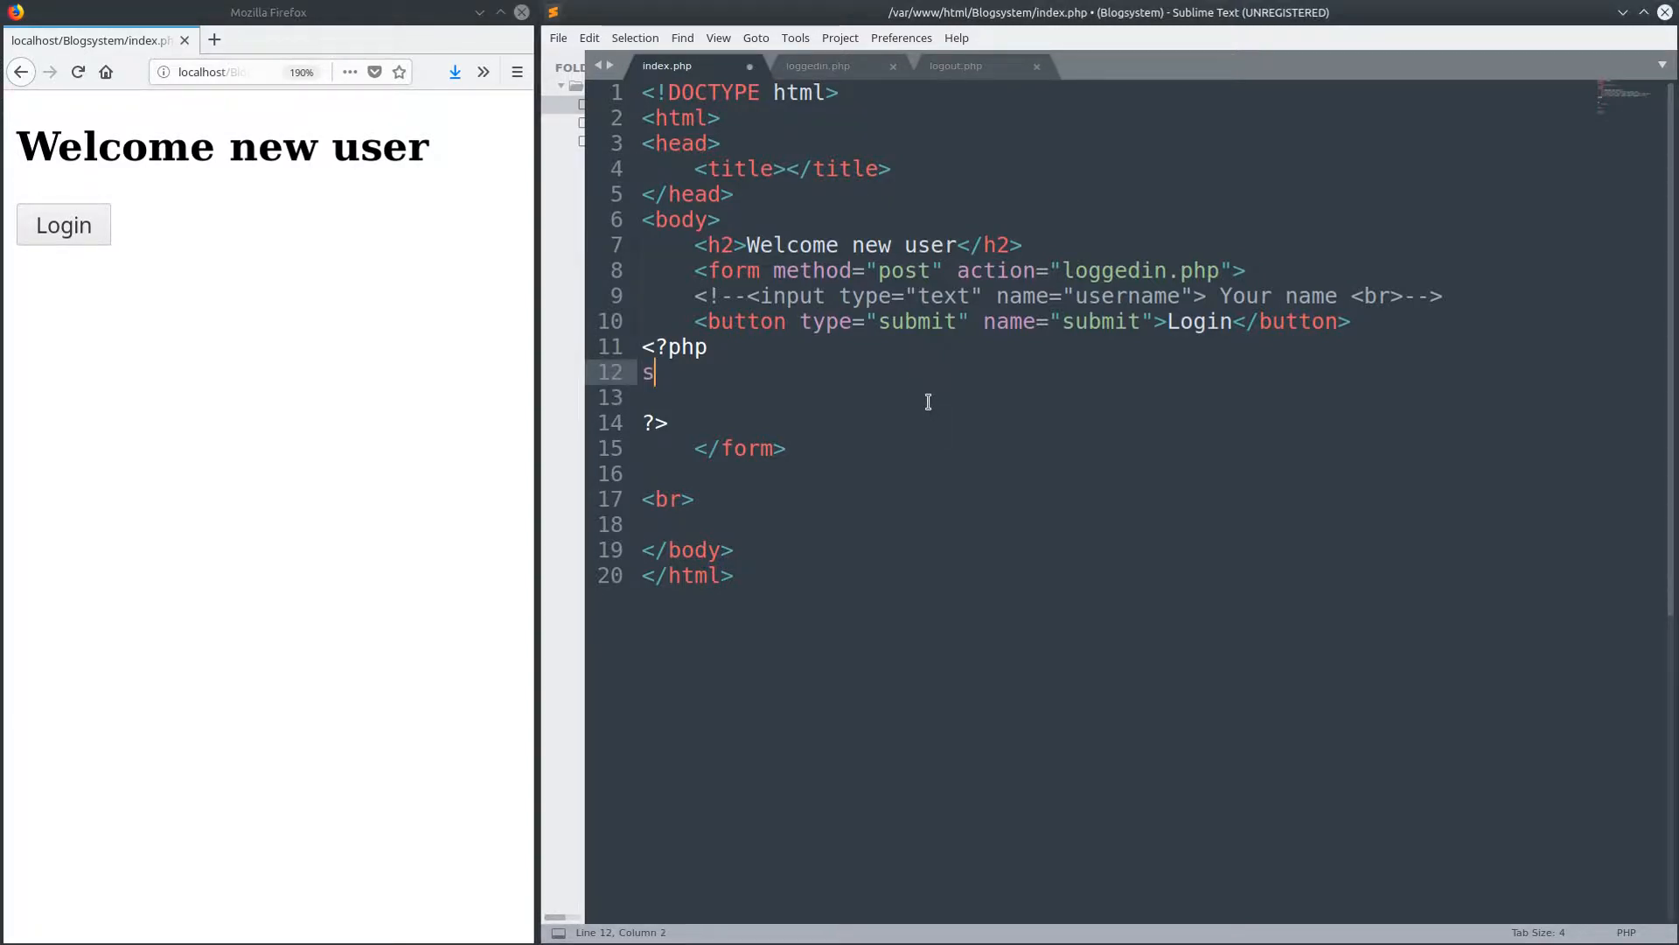
text(e)
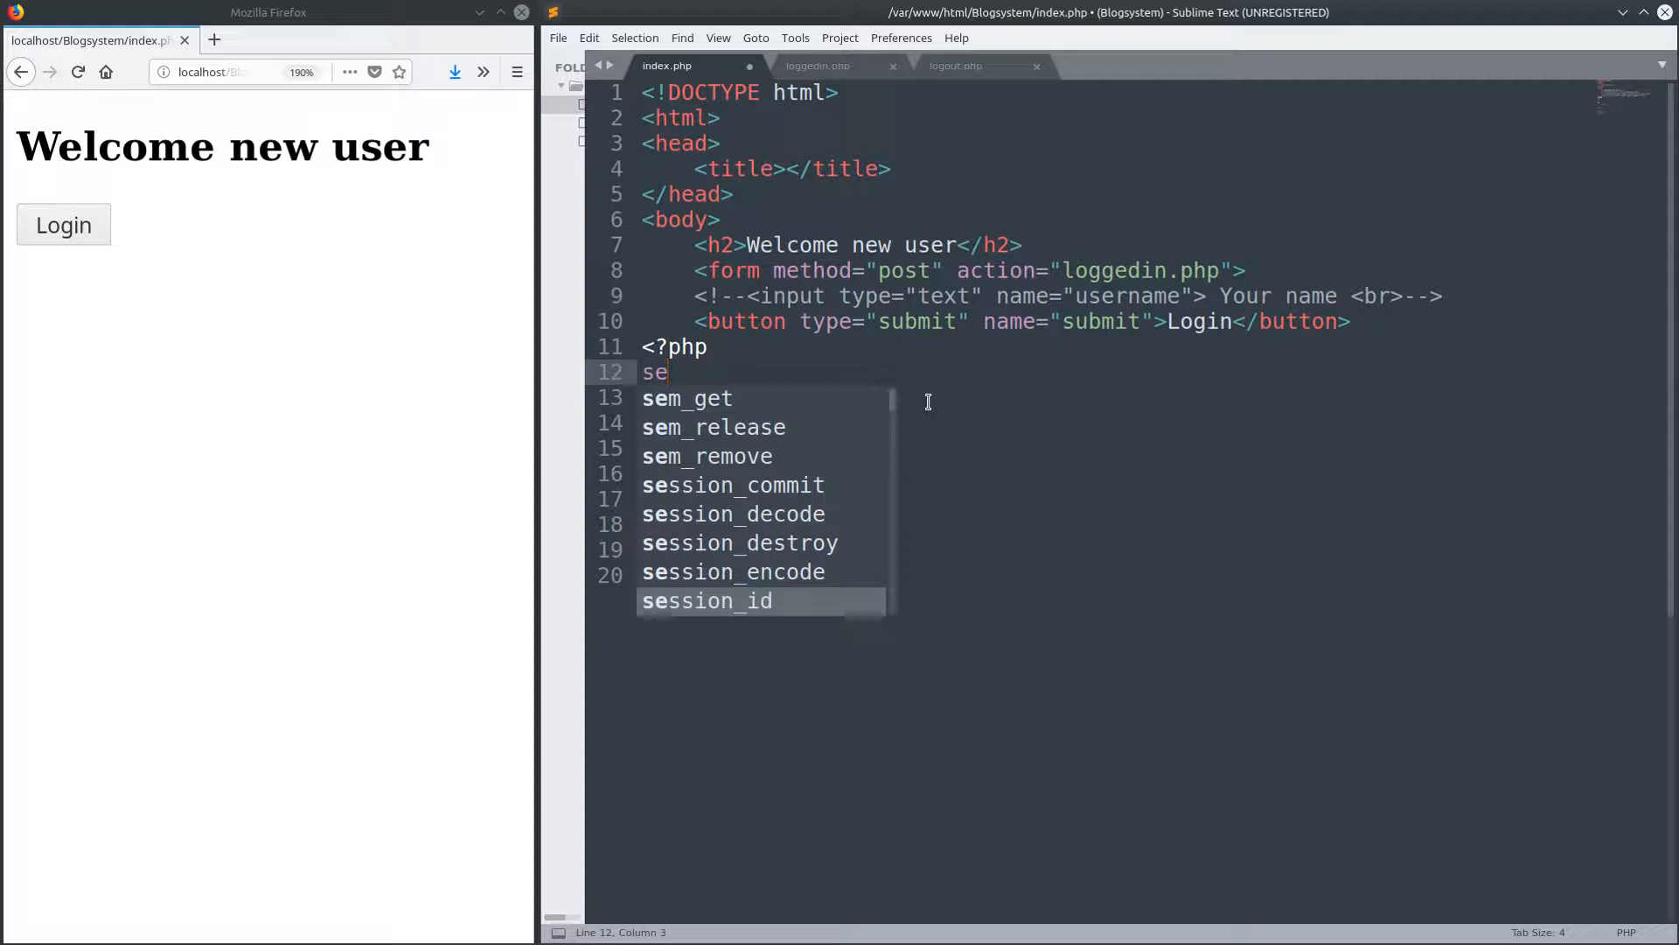
text(ssion_start();)
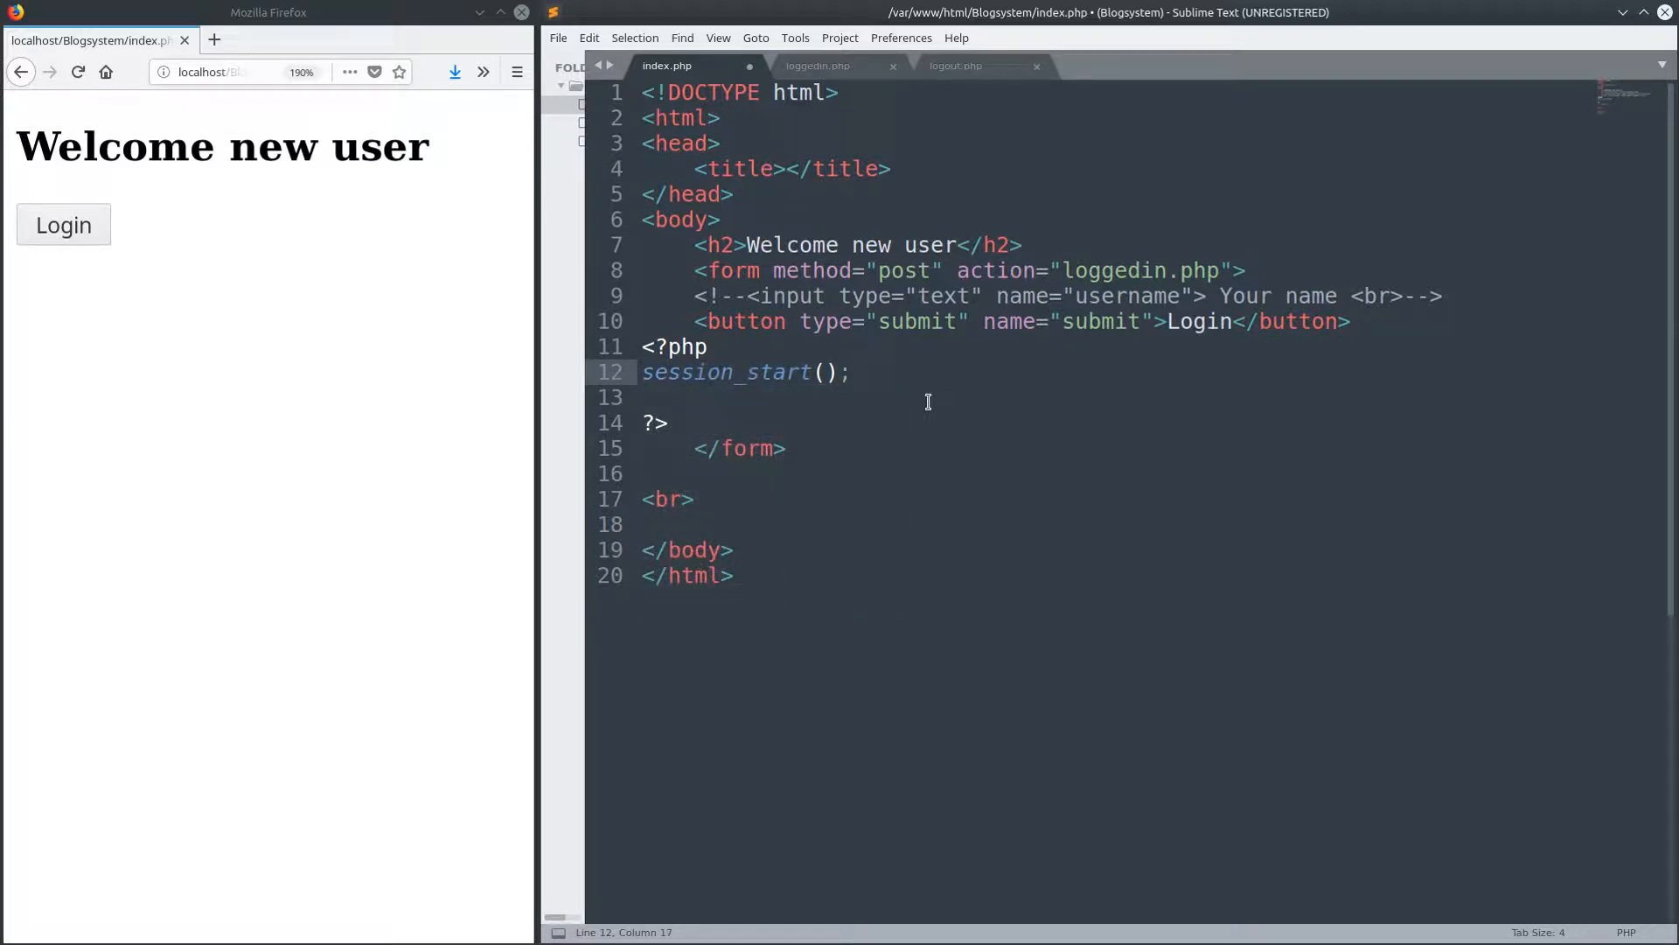
key(ctrl+s)
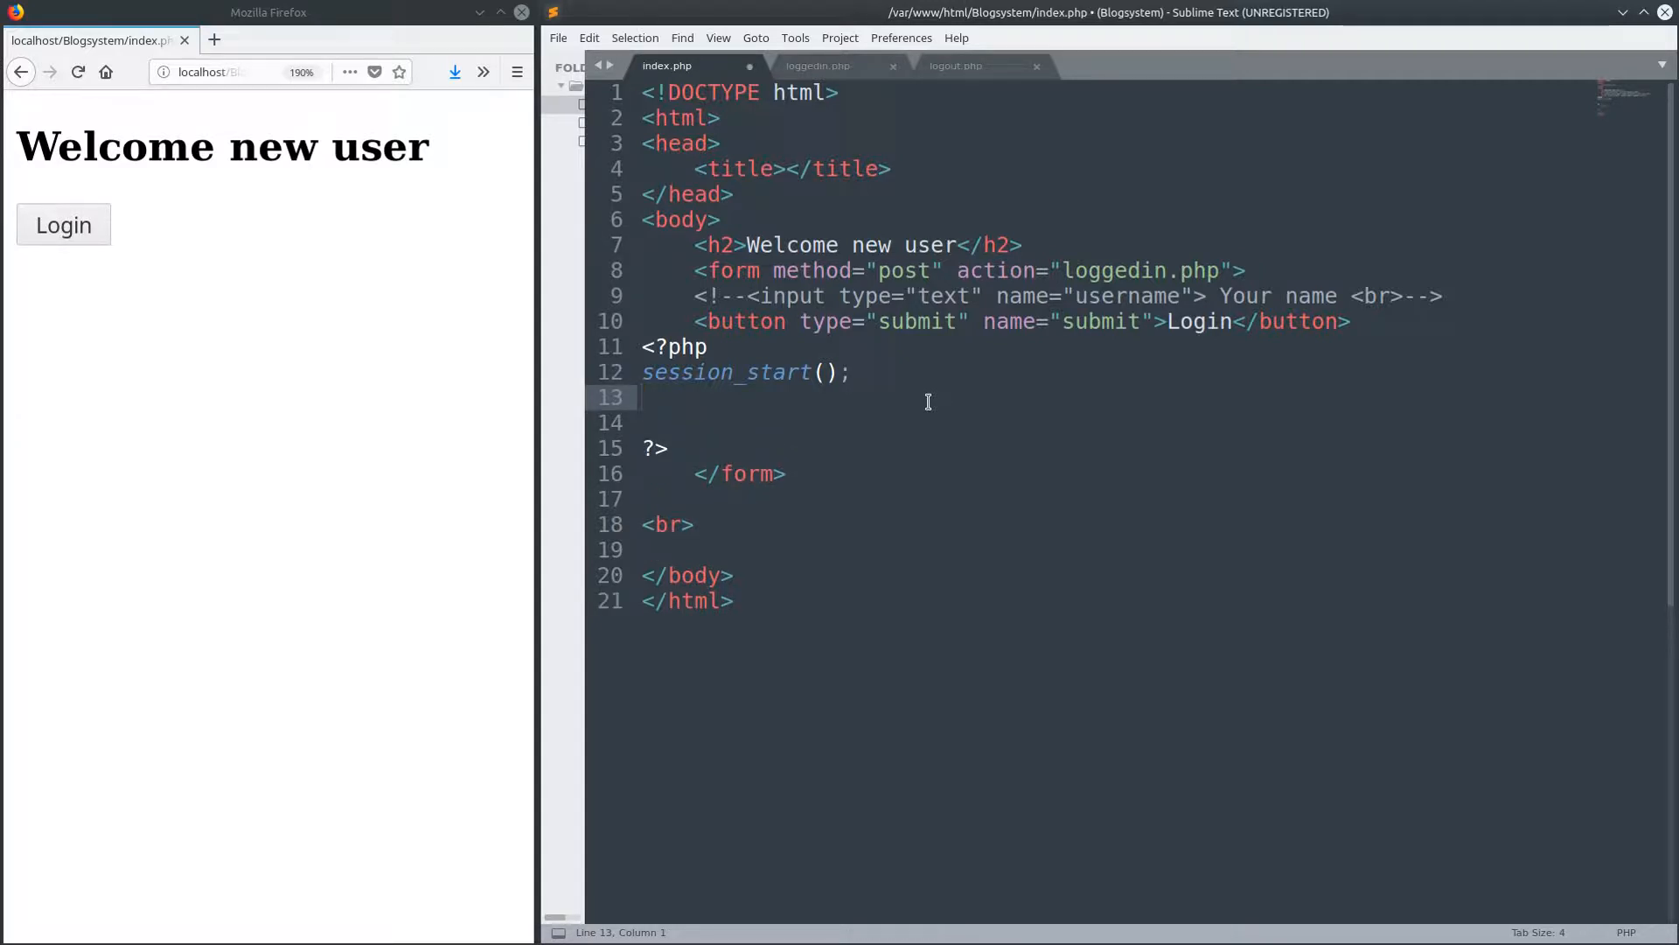
- Echo session_id() in index.php, save, and reload Firefox to show the session ID
text(echo "string";)
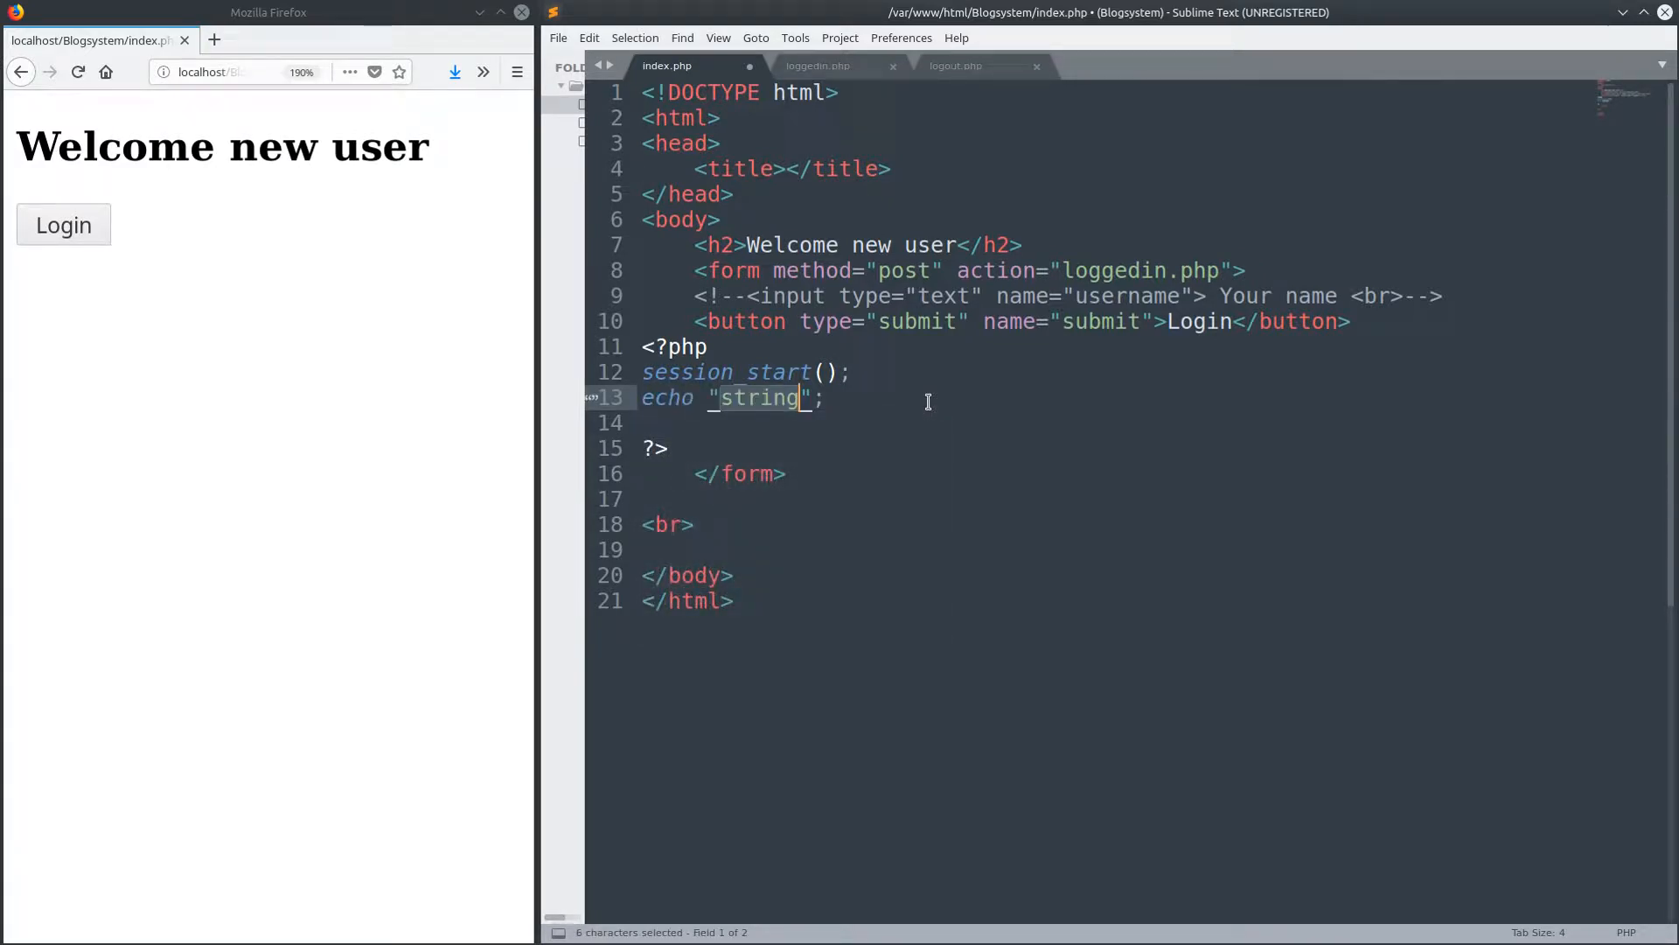
mouse_move(1011, 584)
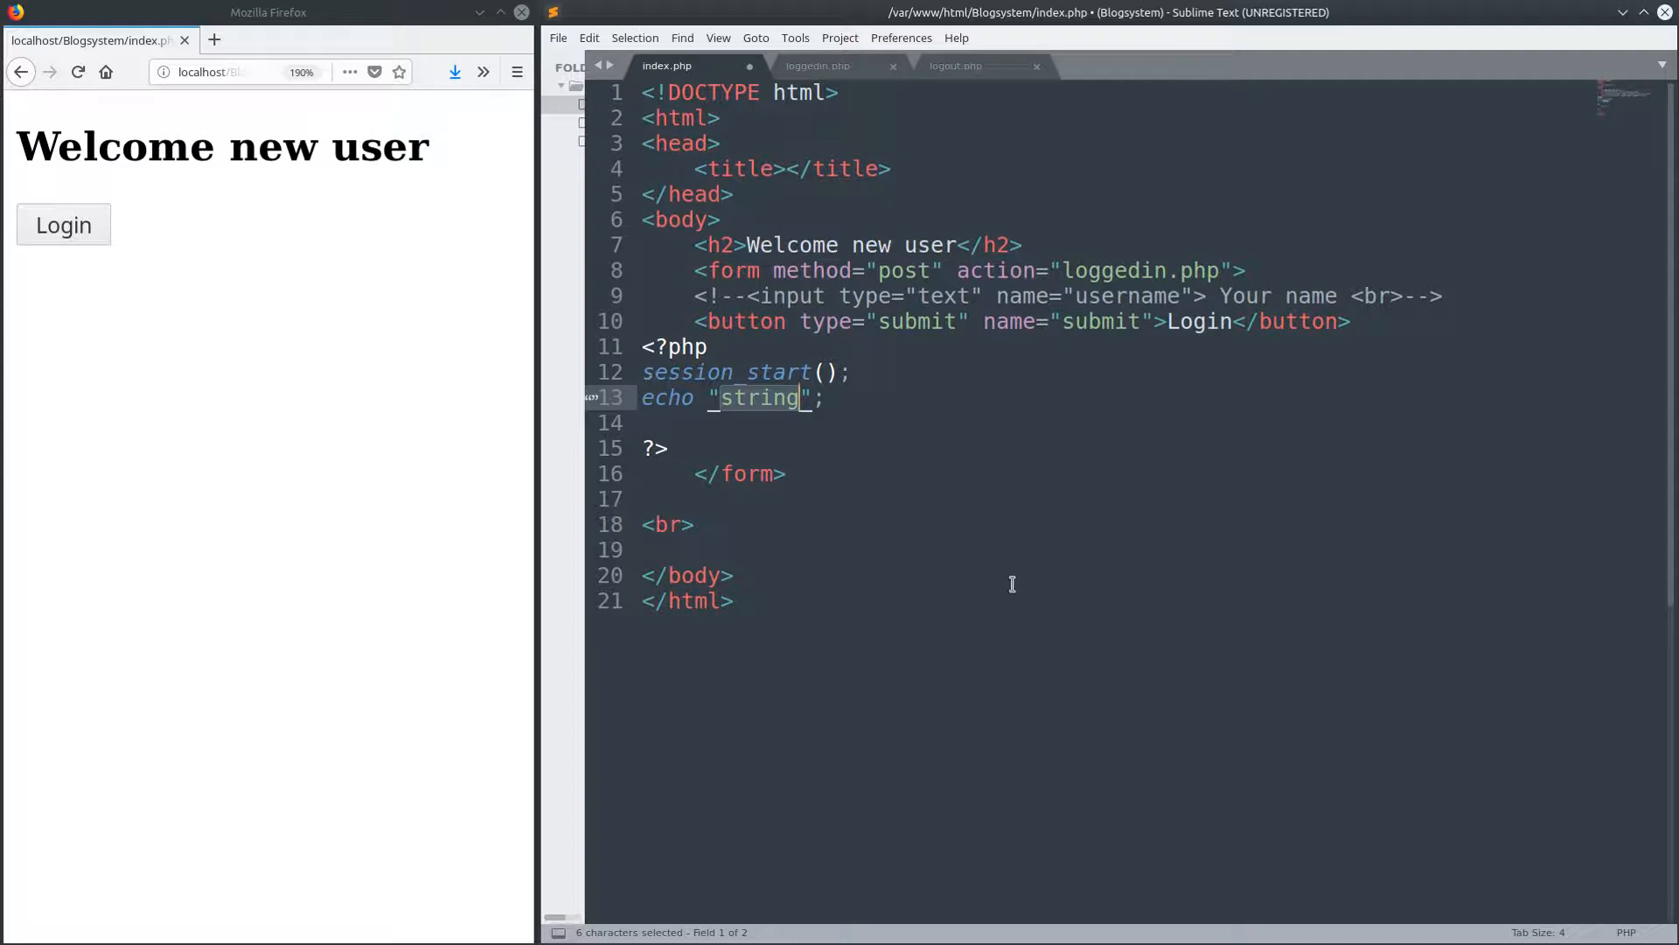
click(642, 499)
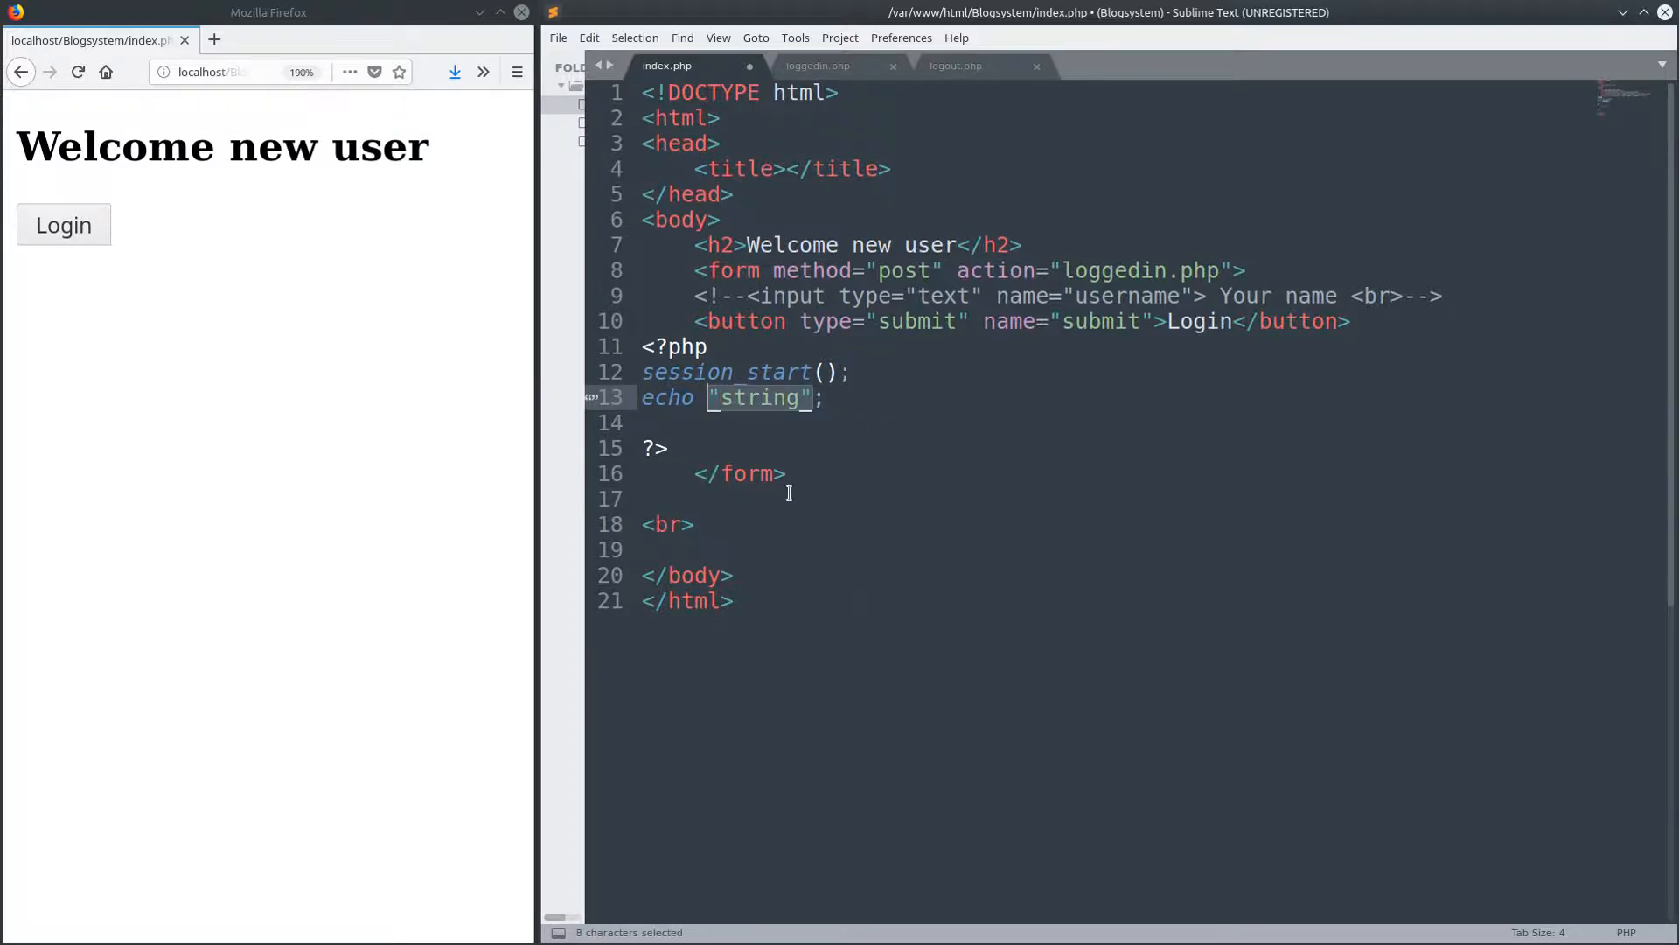
text(session_id()
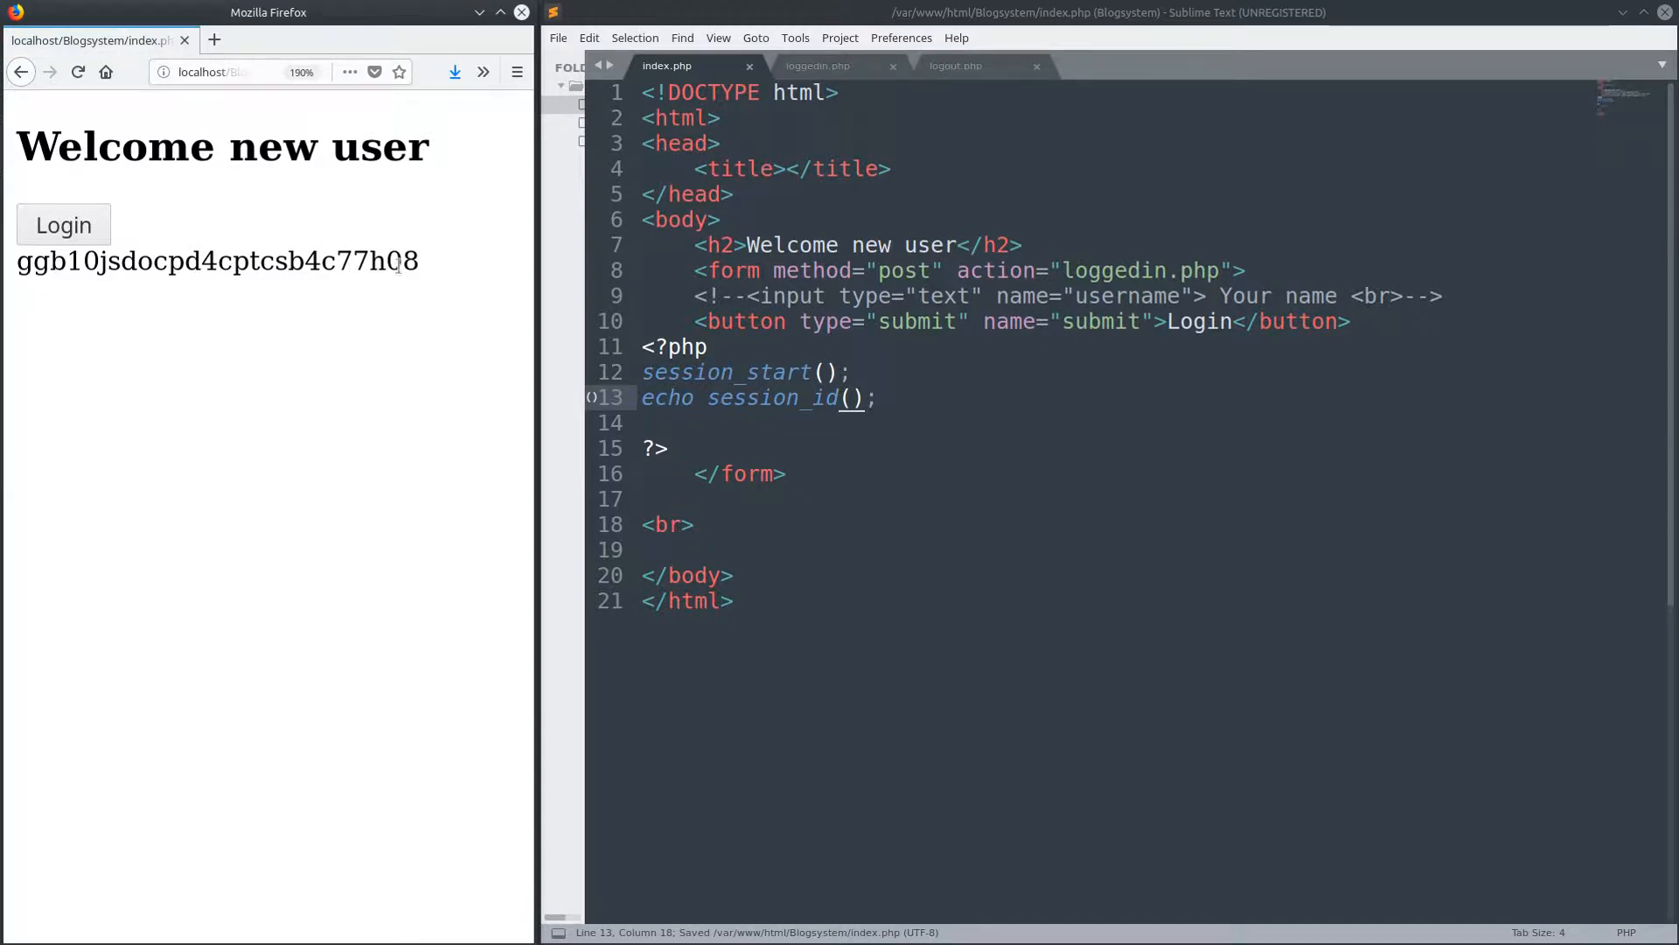
click(77, 72)
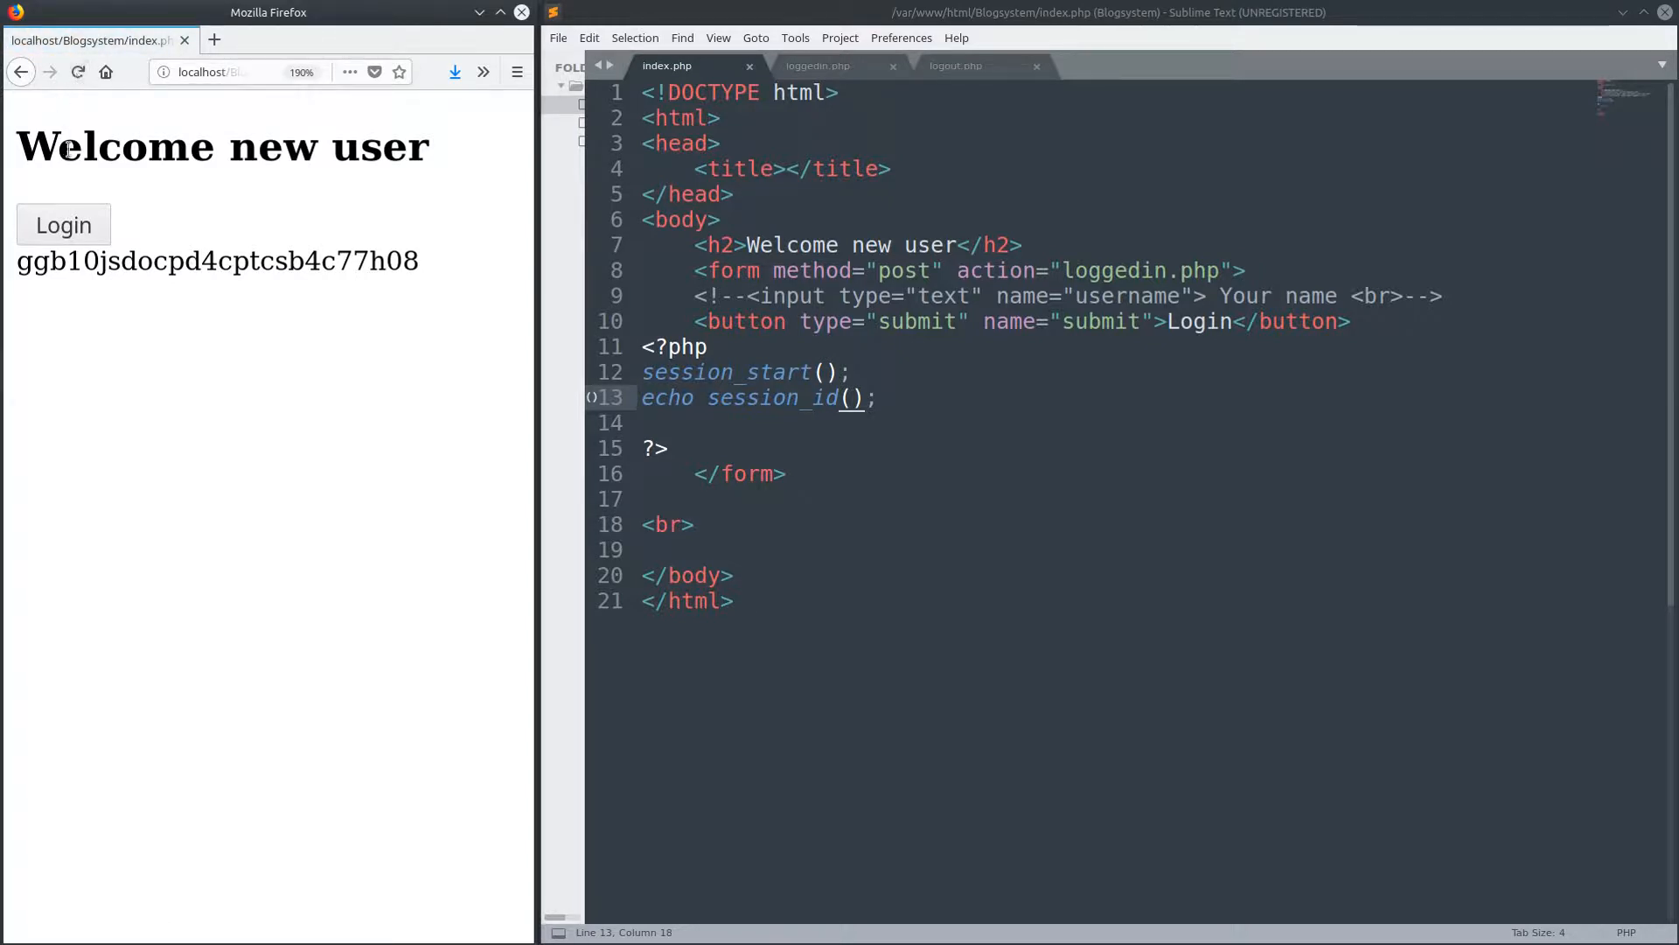
mouse_move(176, 375)
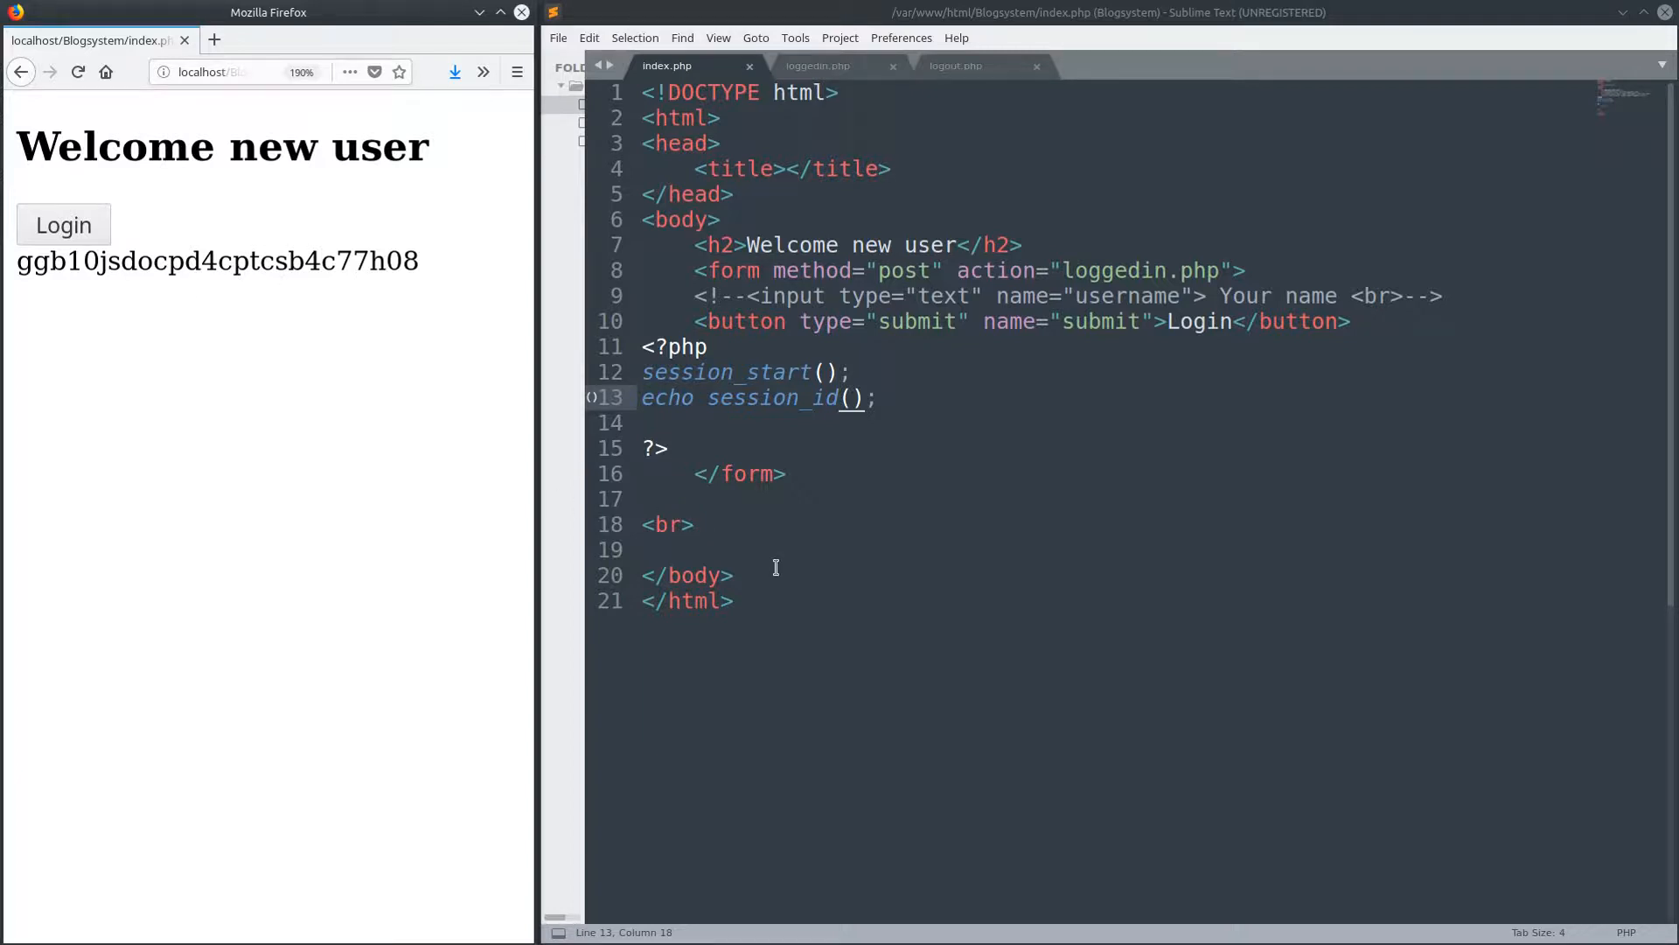
mouse_move(873, 399)
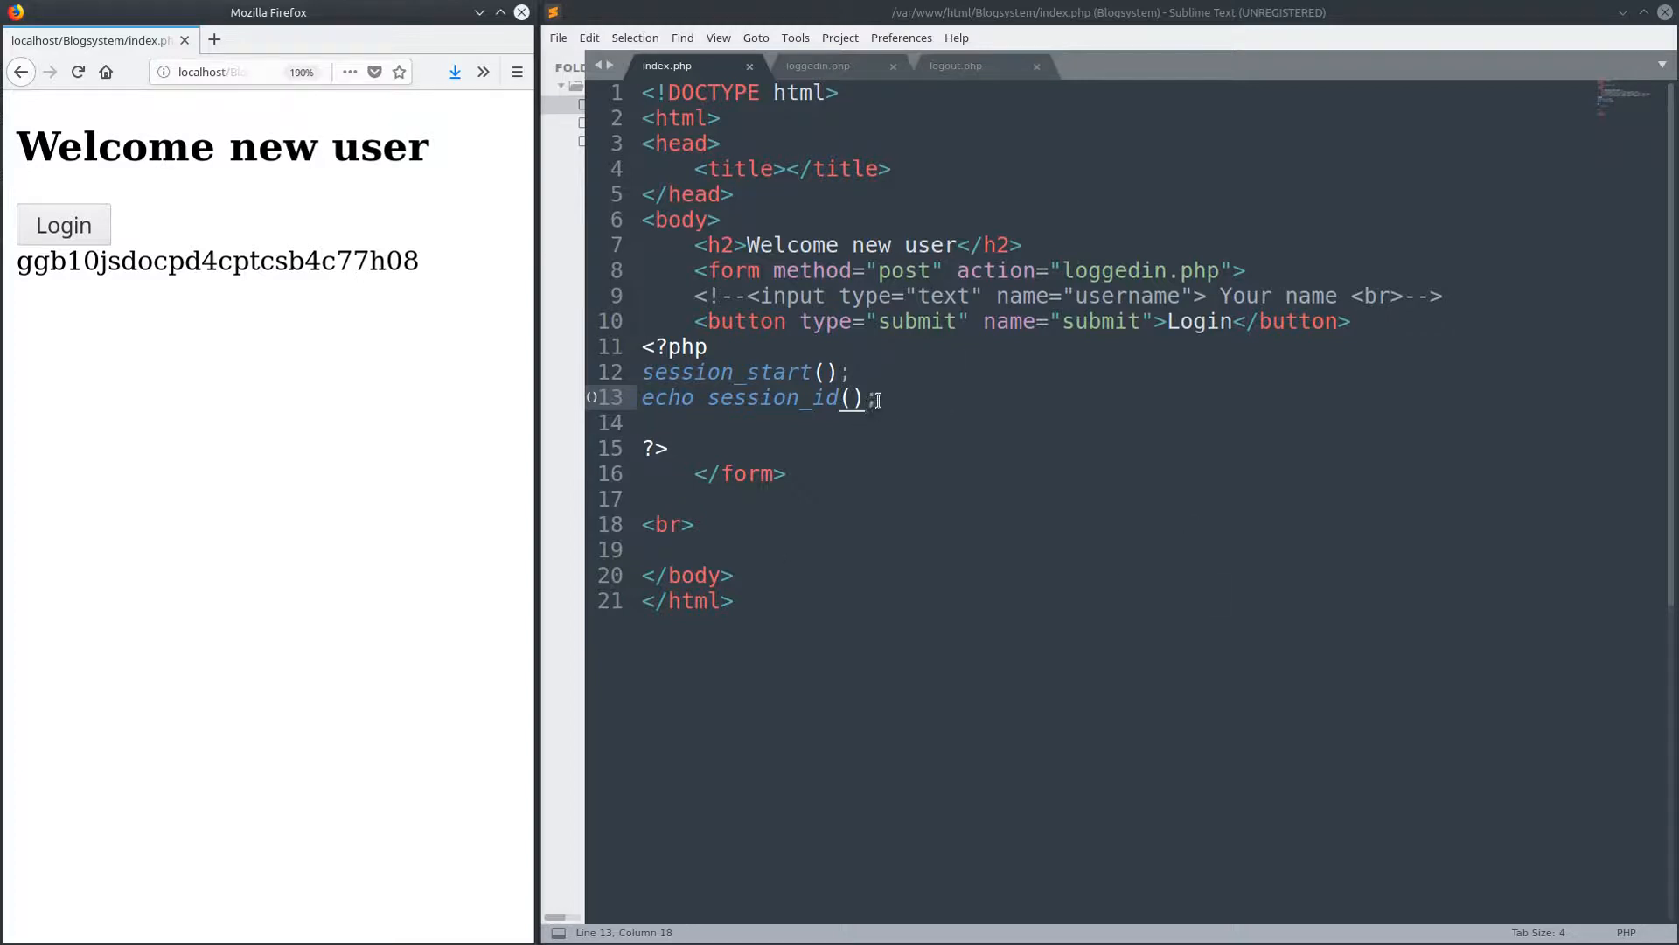
- Delete the echo session_id() line from index.php
triple_click(750, 397)
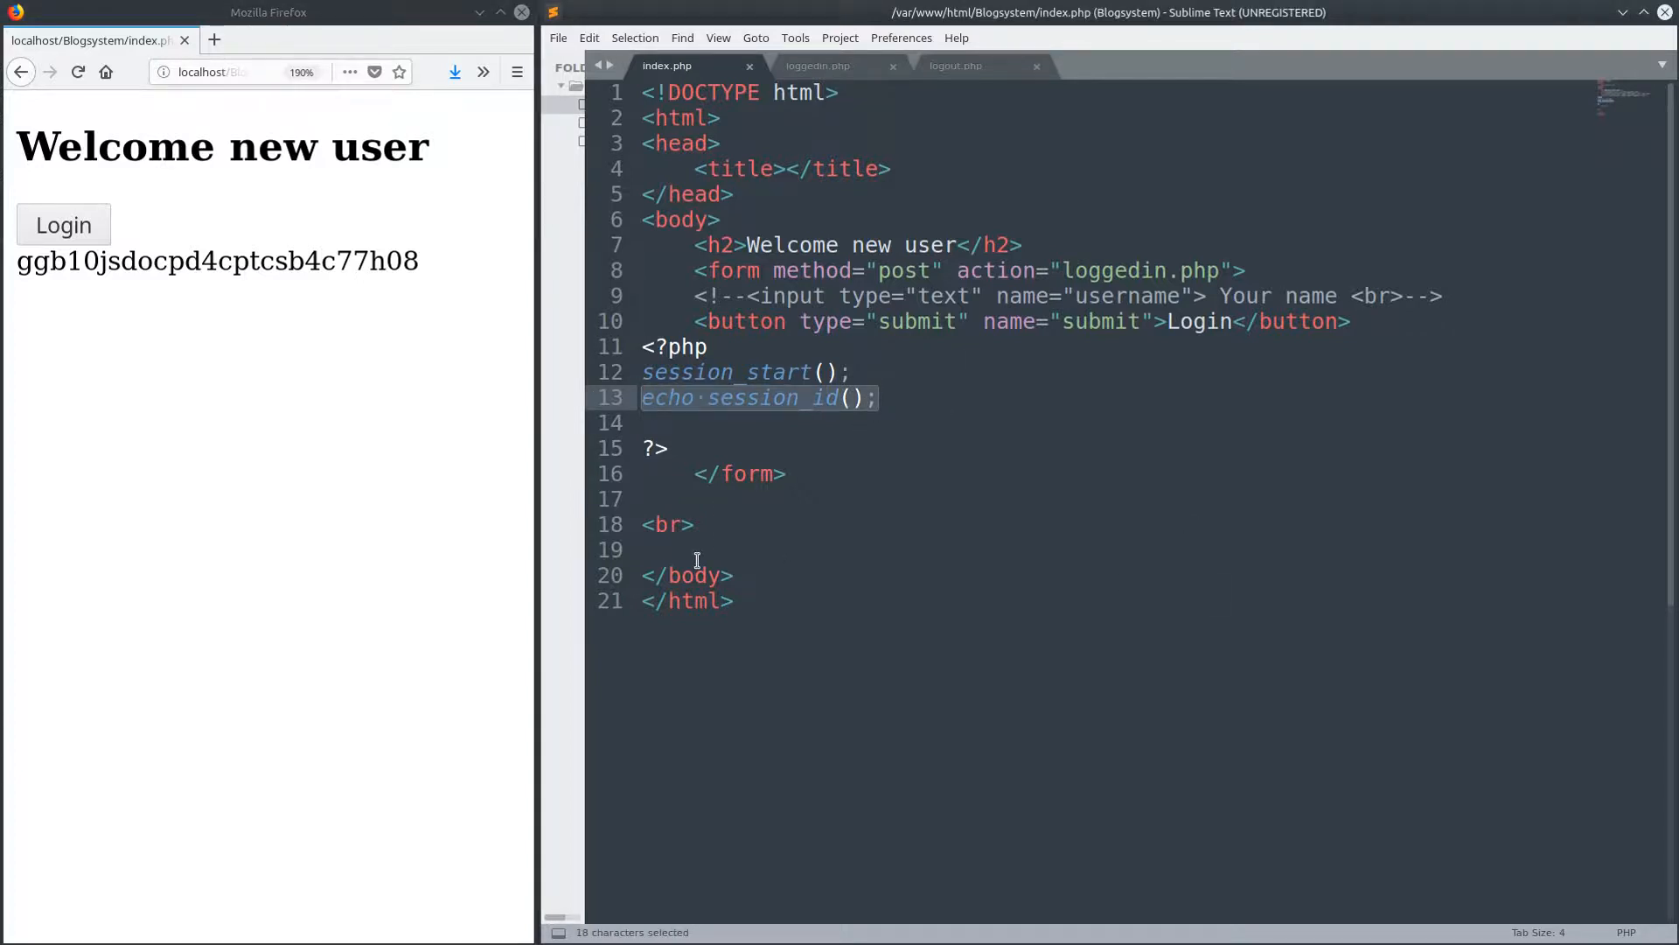
key(Delete)
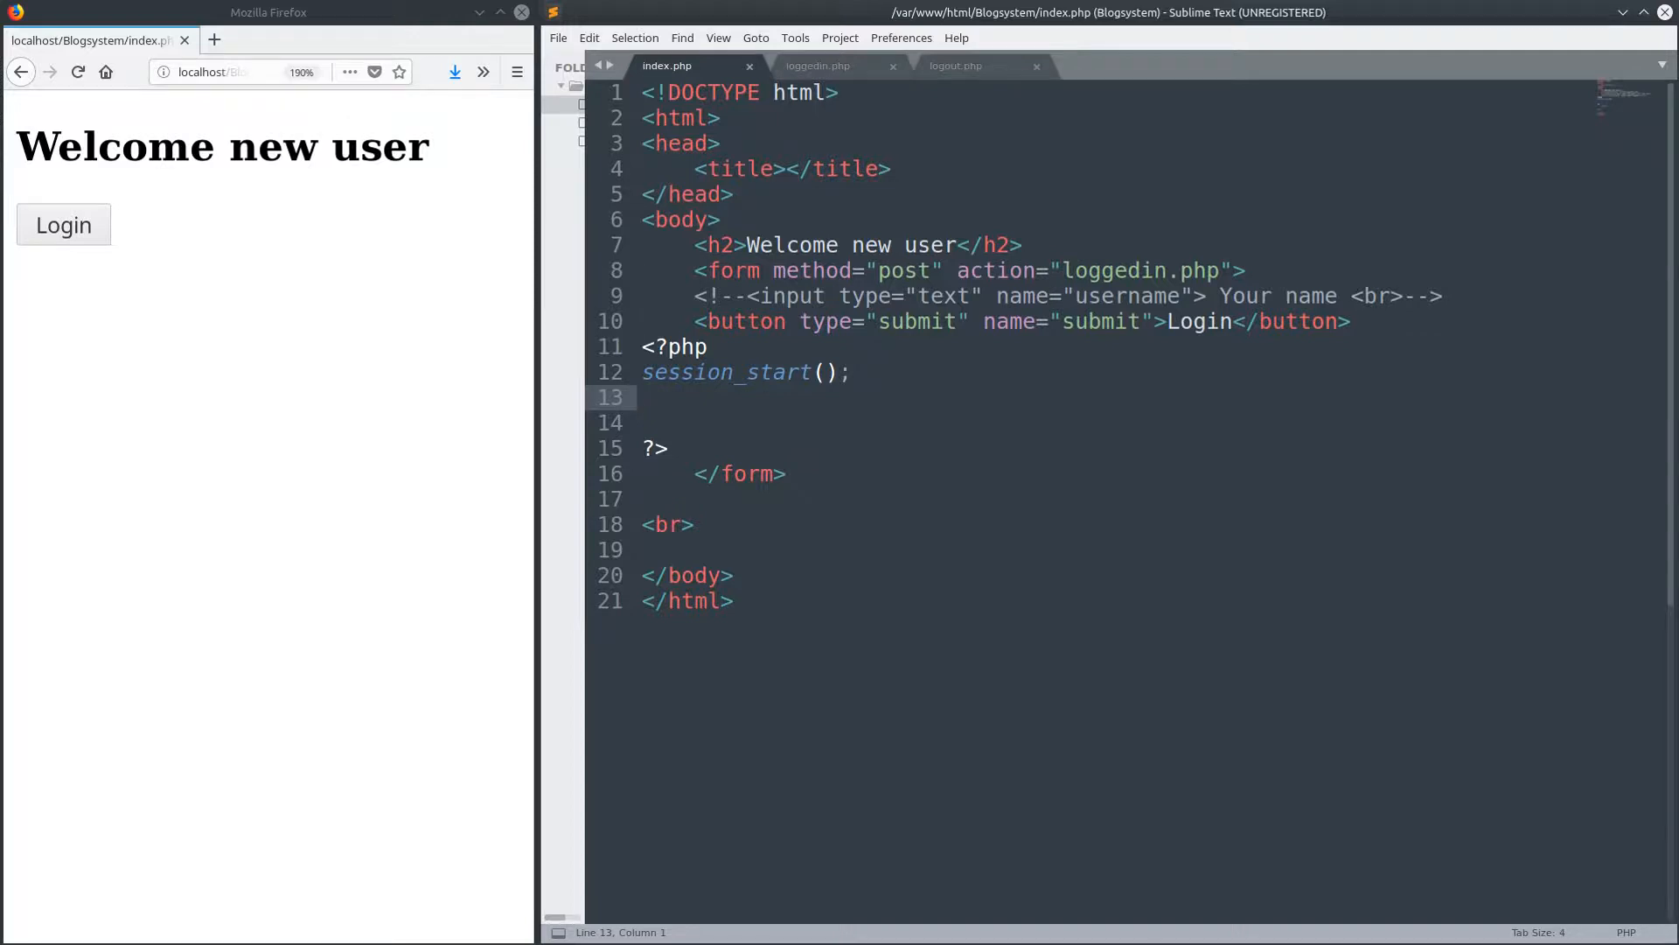
mouse_move(875, 447)
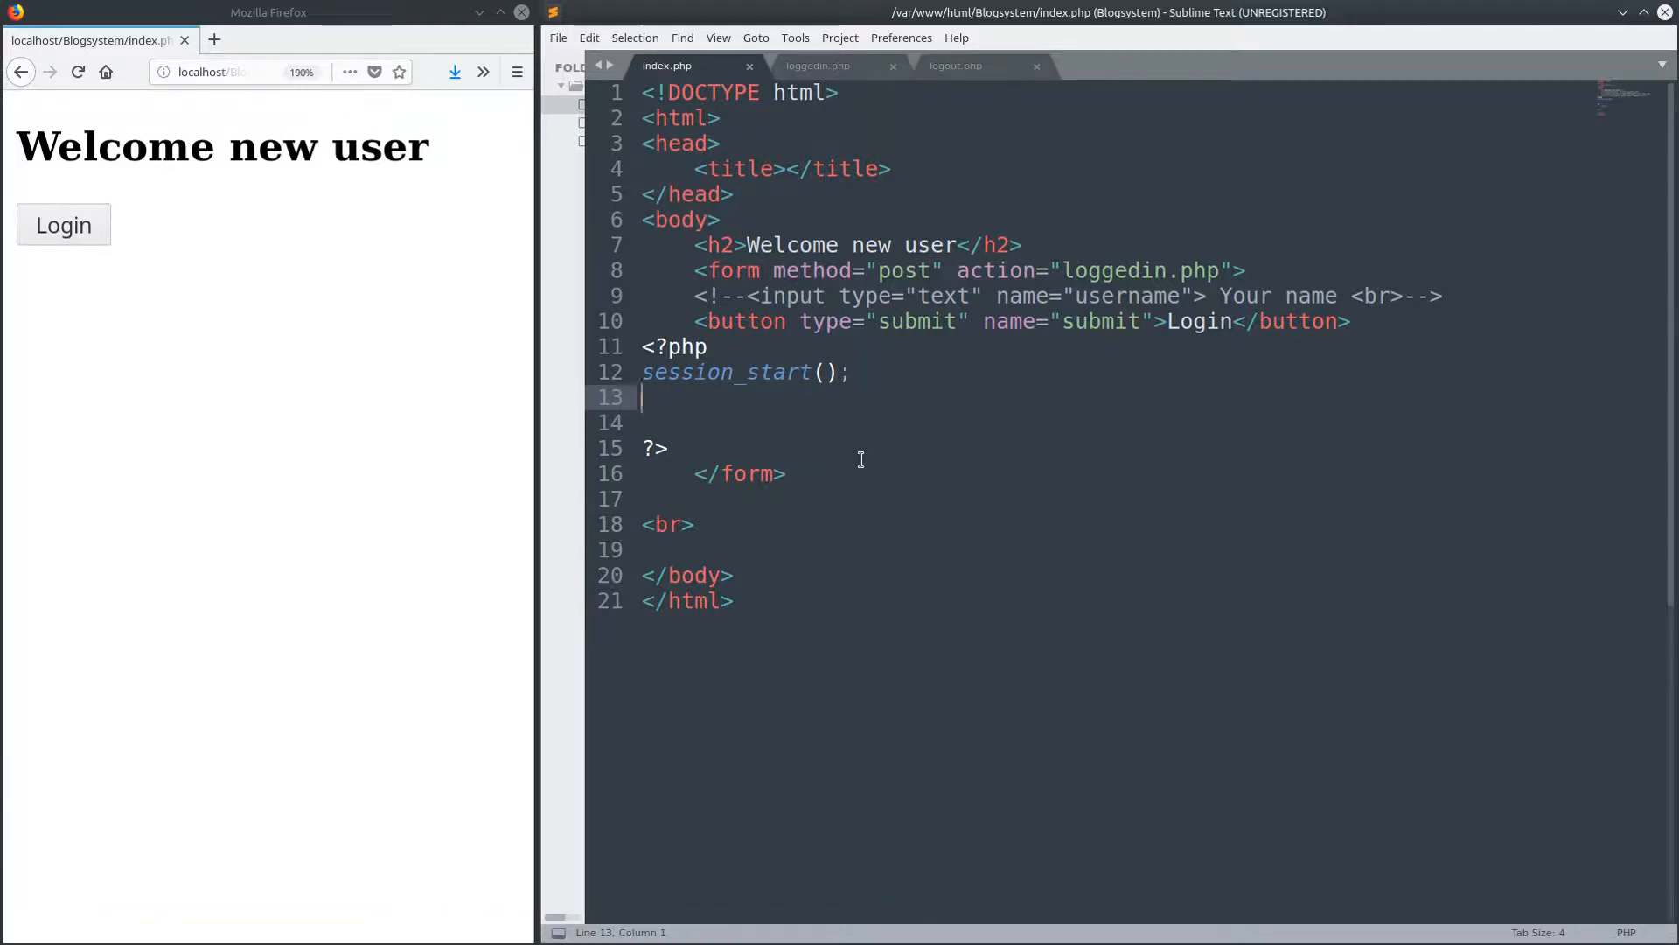
- Assign $_SESSION['name'] = "phil"; below session_start() in index.php and save
key(Return)
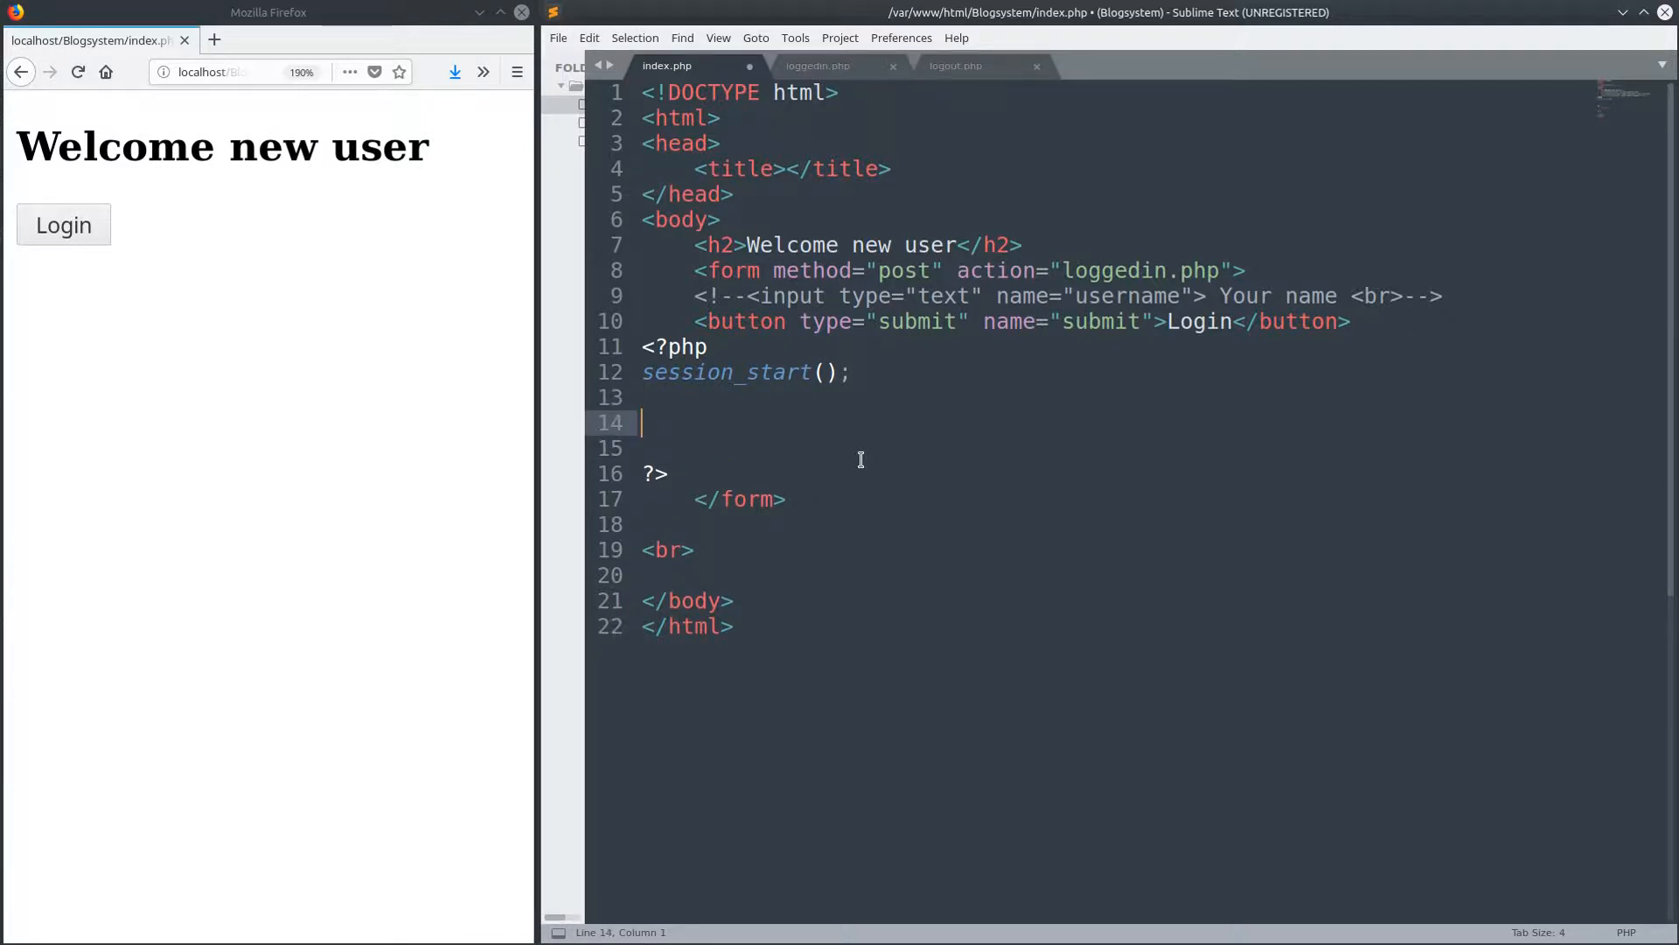
text($_SESSIO)
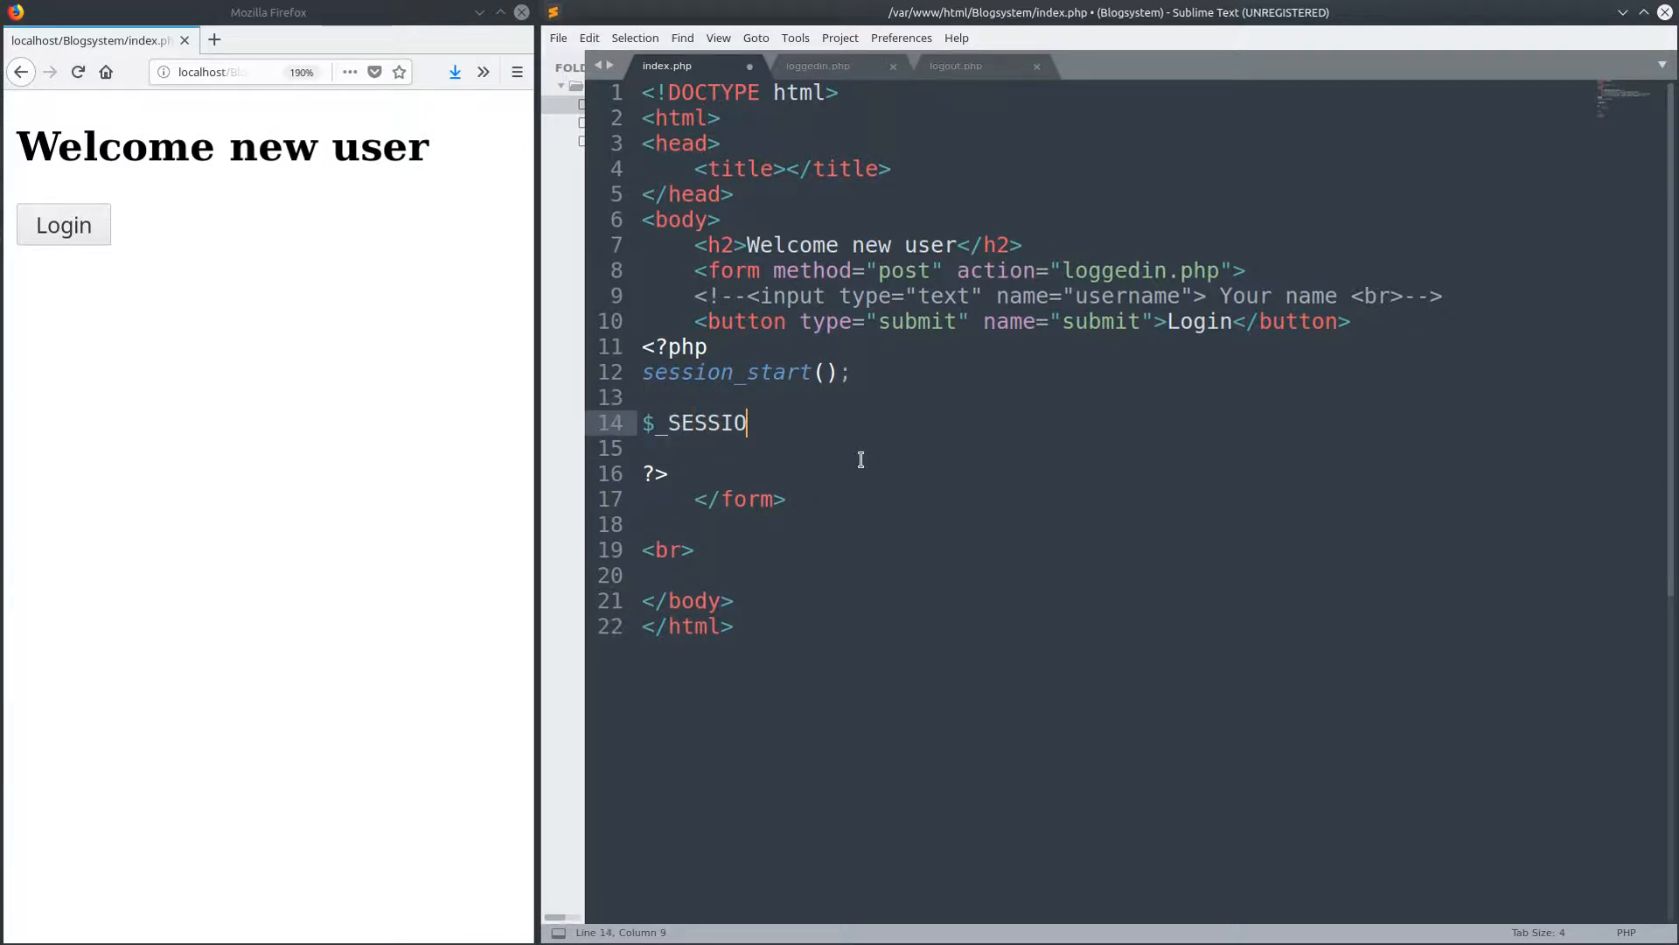
text(N)
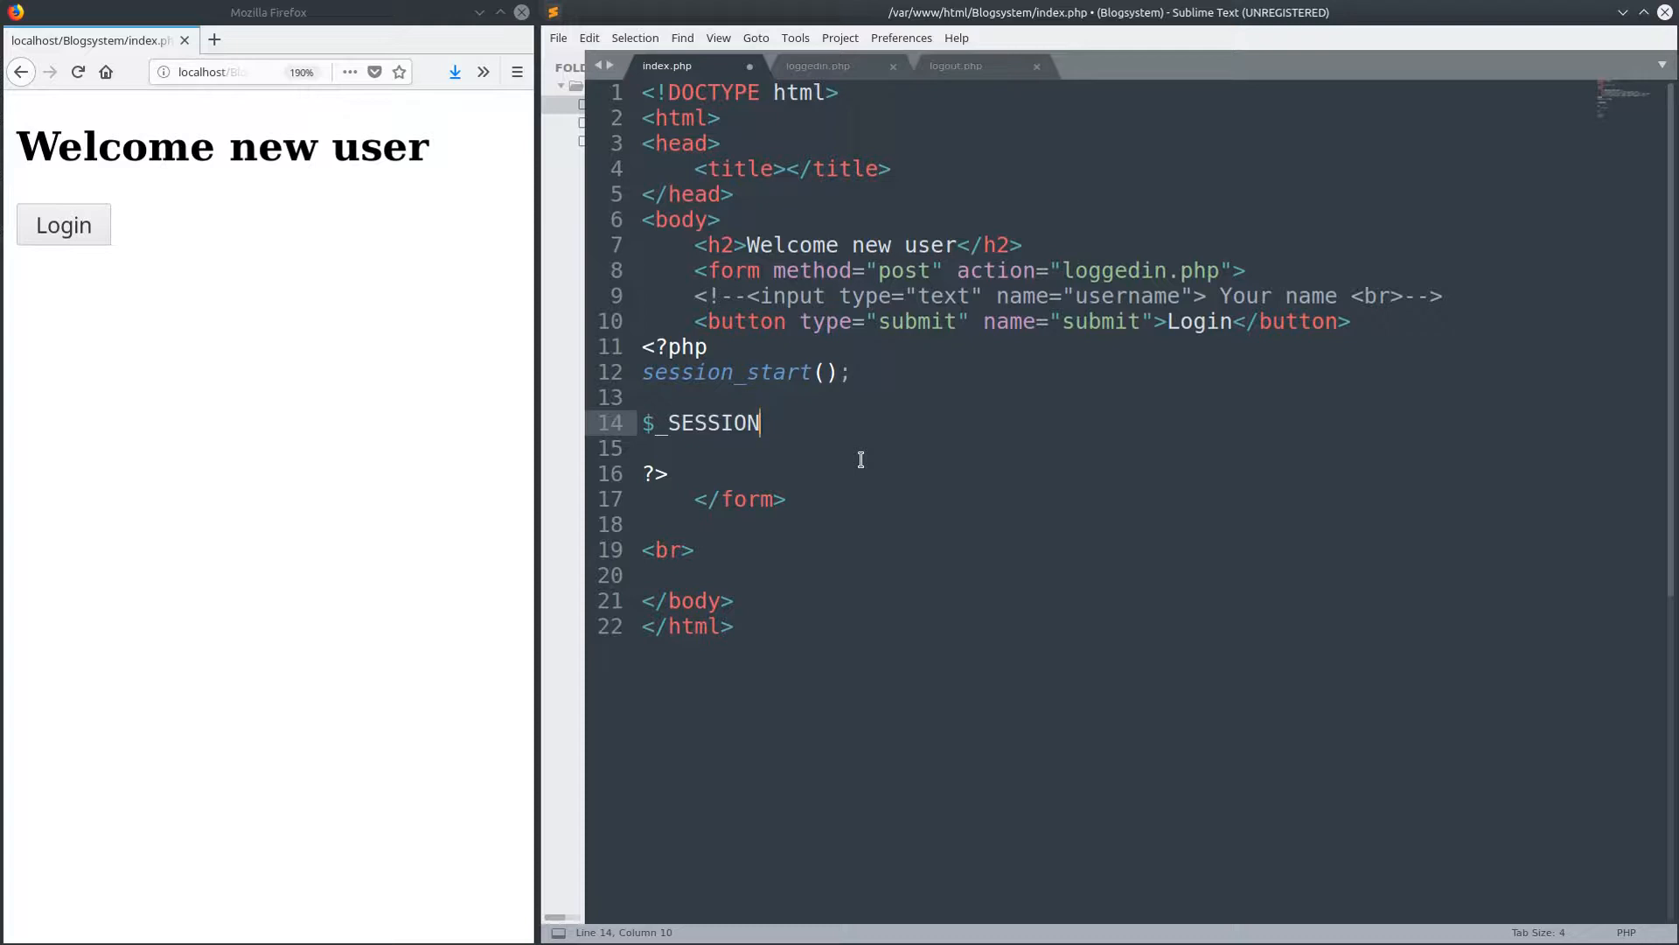
text([])
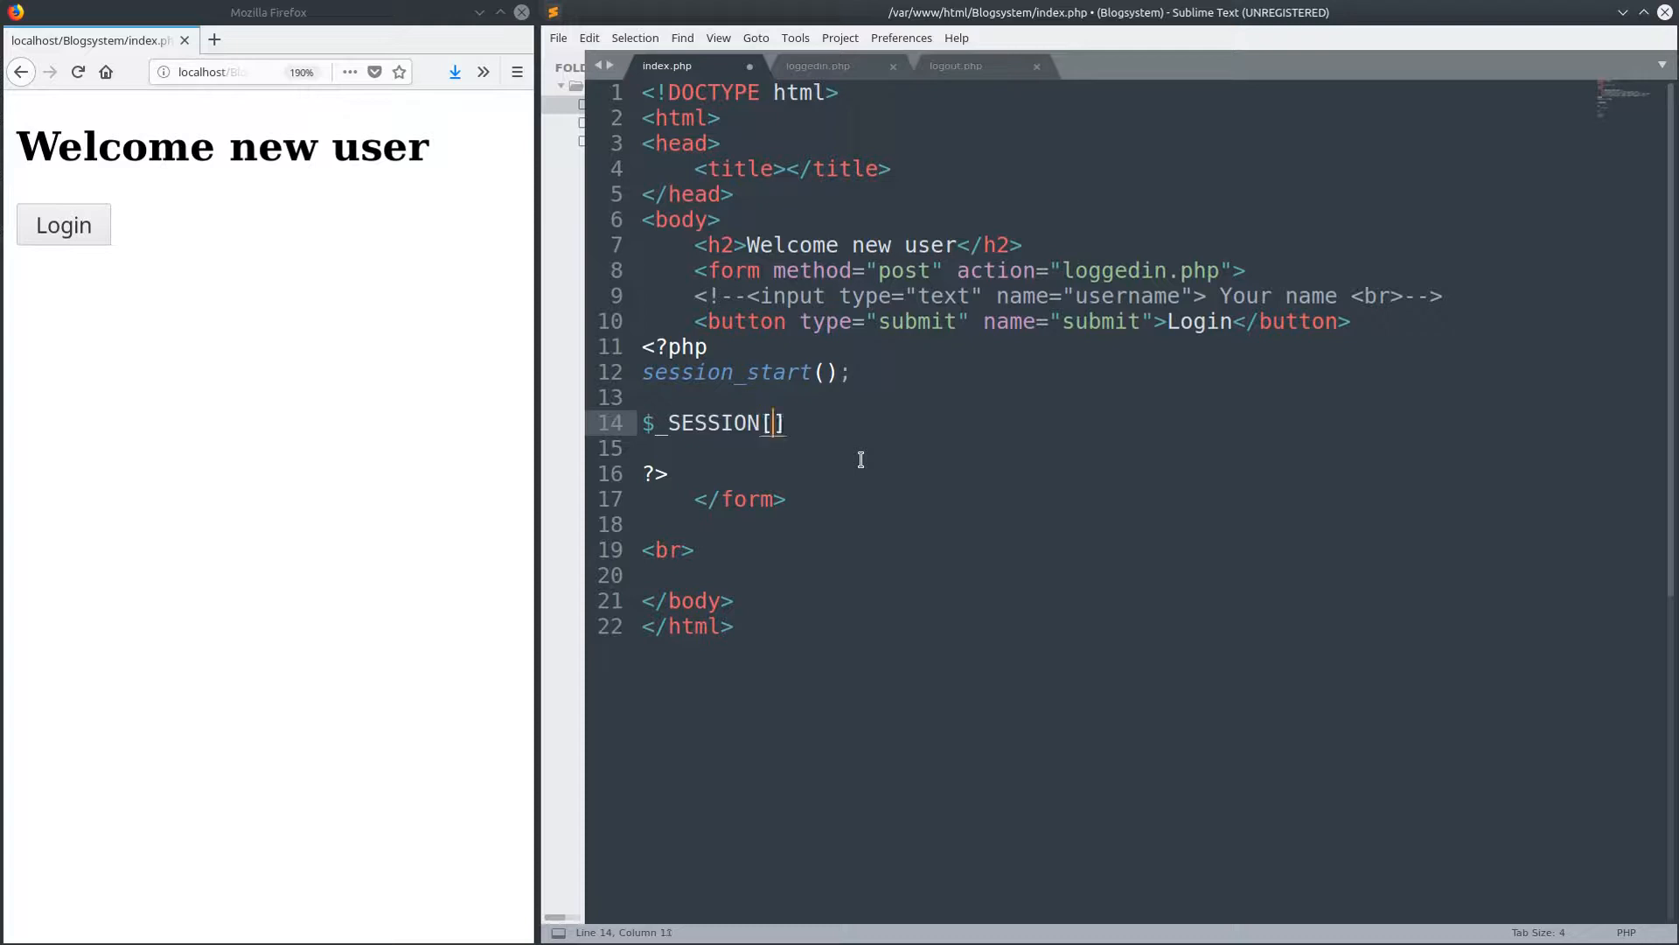
text('')
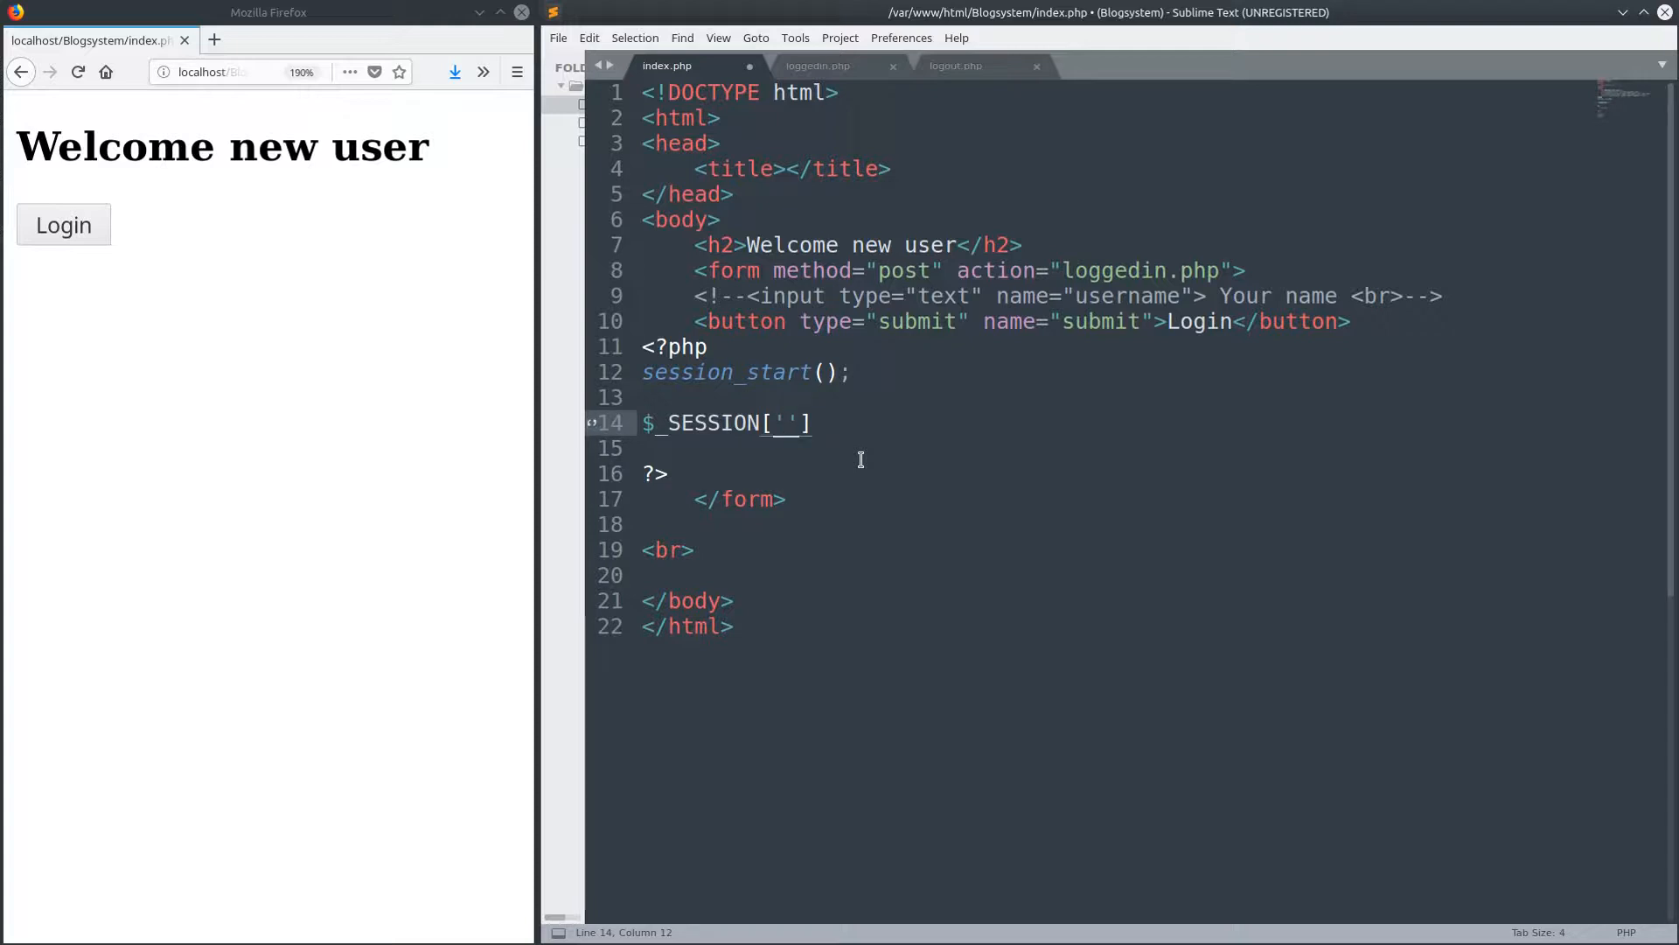
text(name)
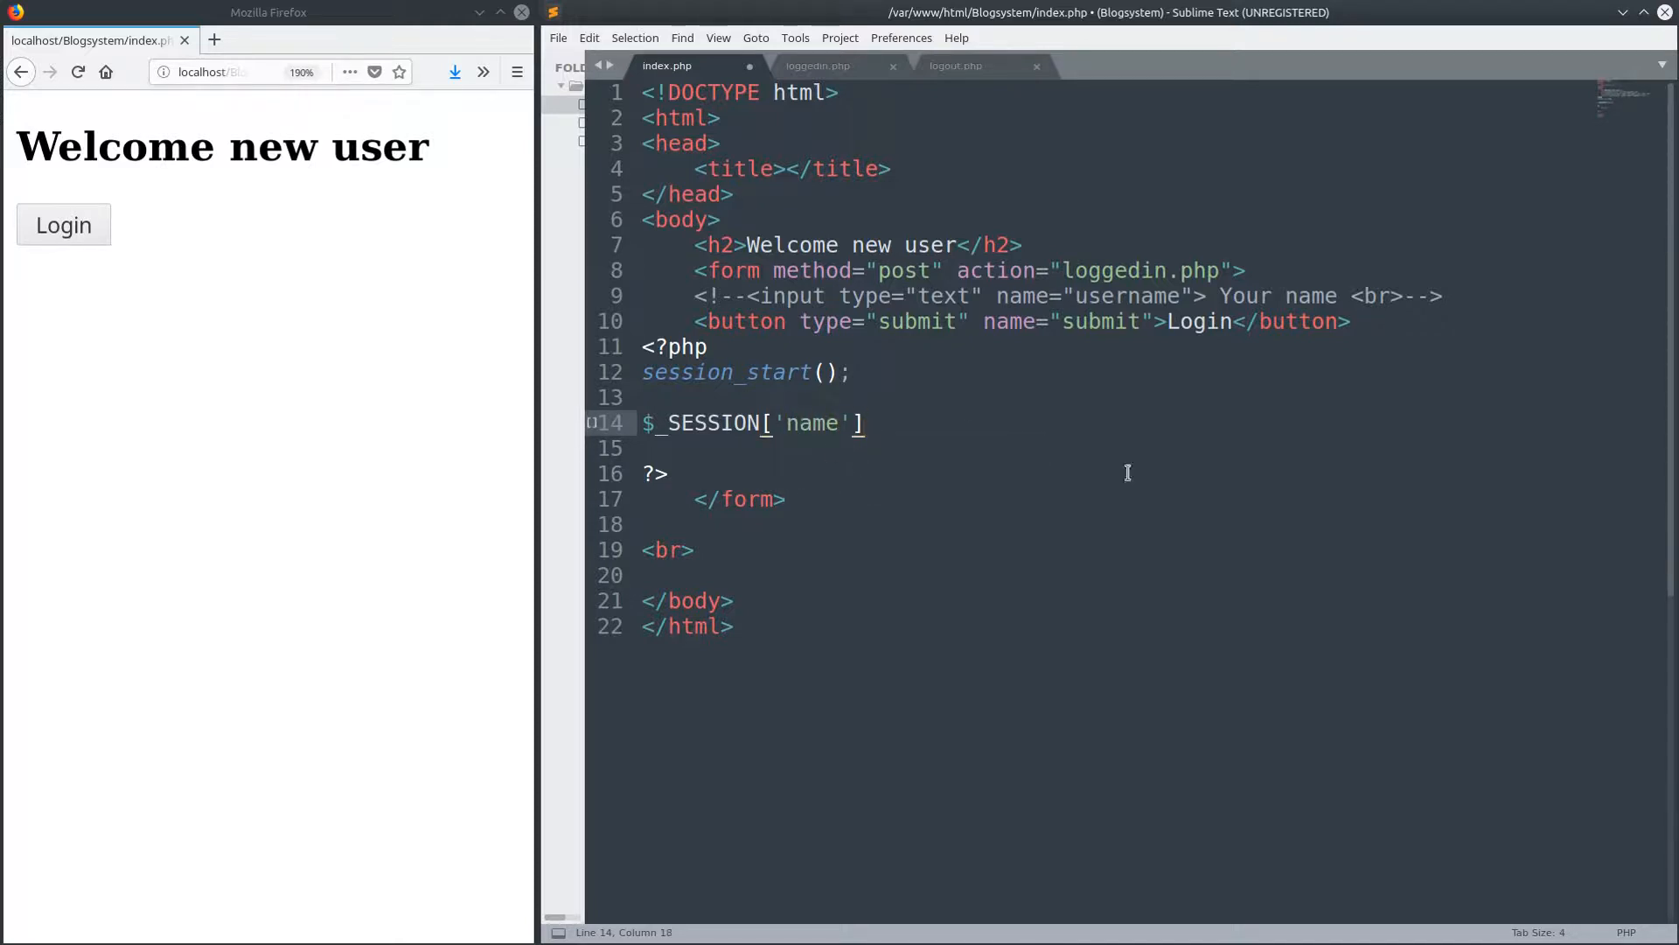
text(= "";)
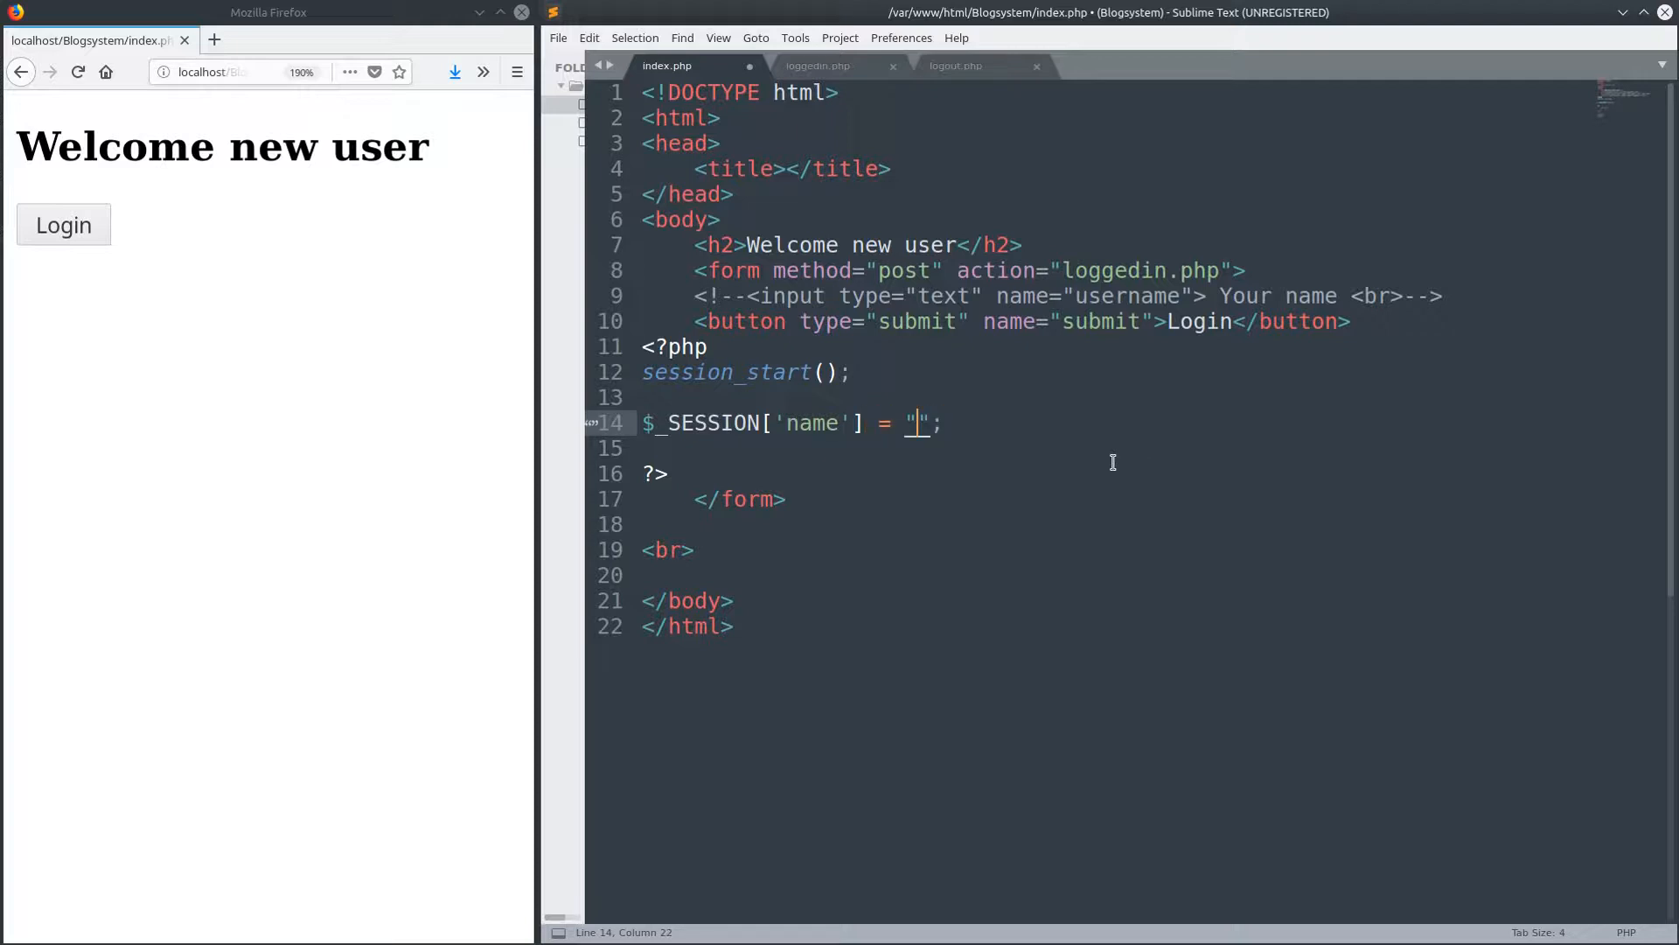
text(ph)
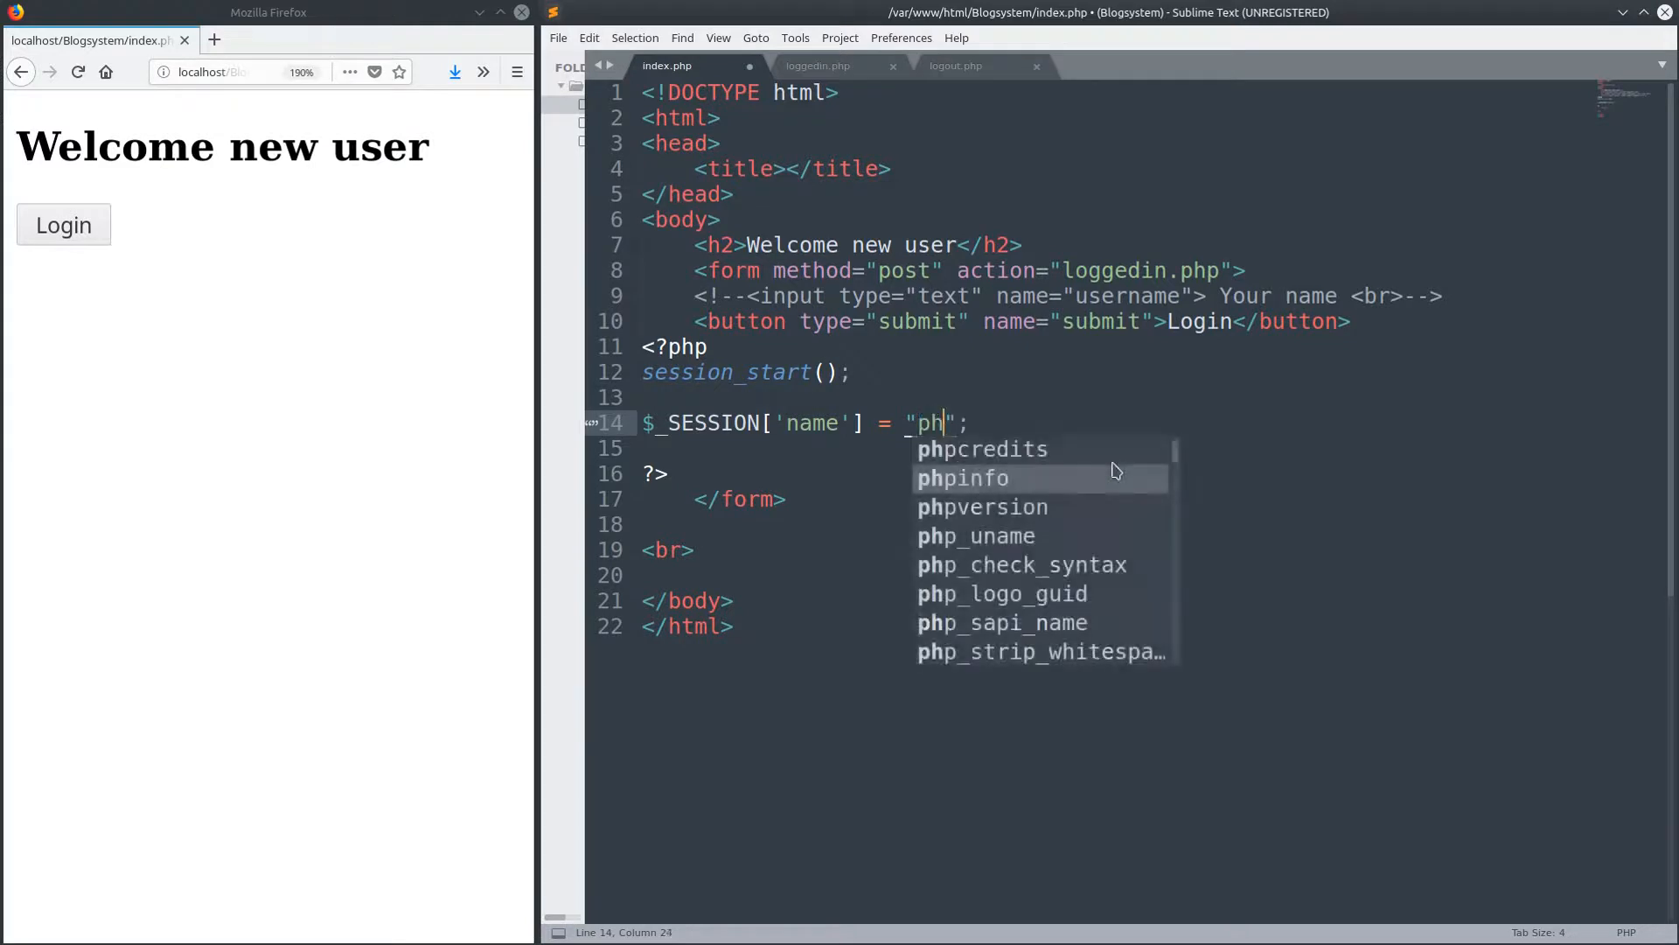
text(il)
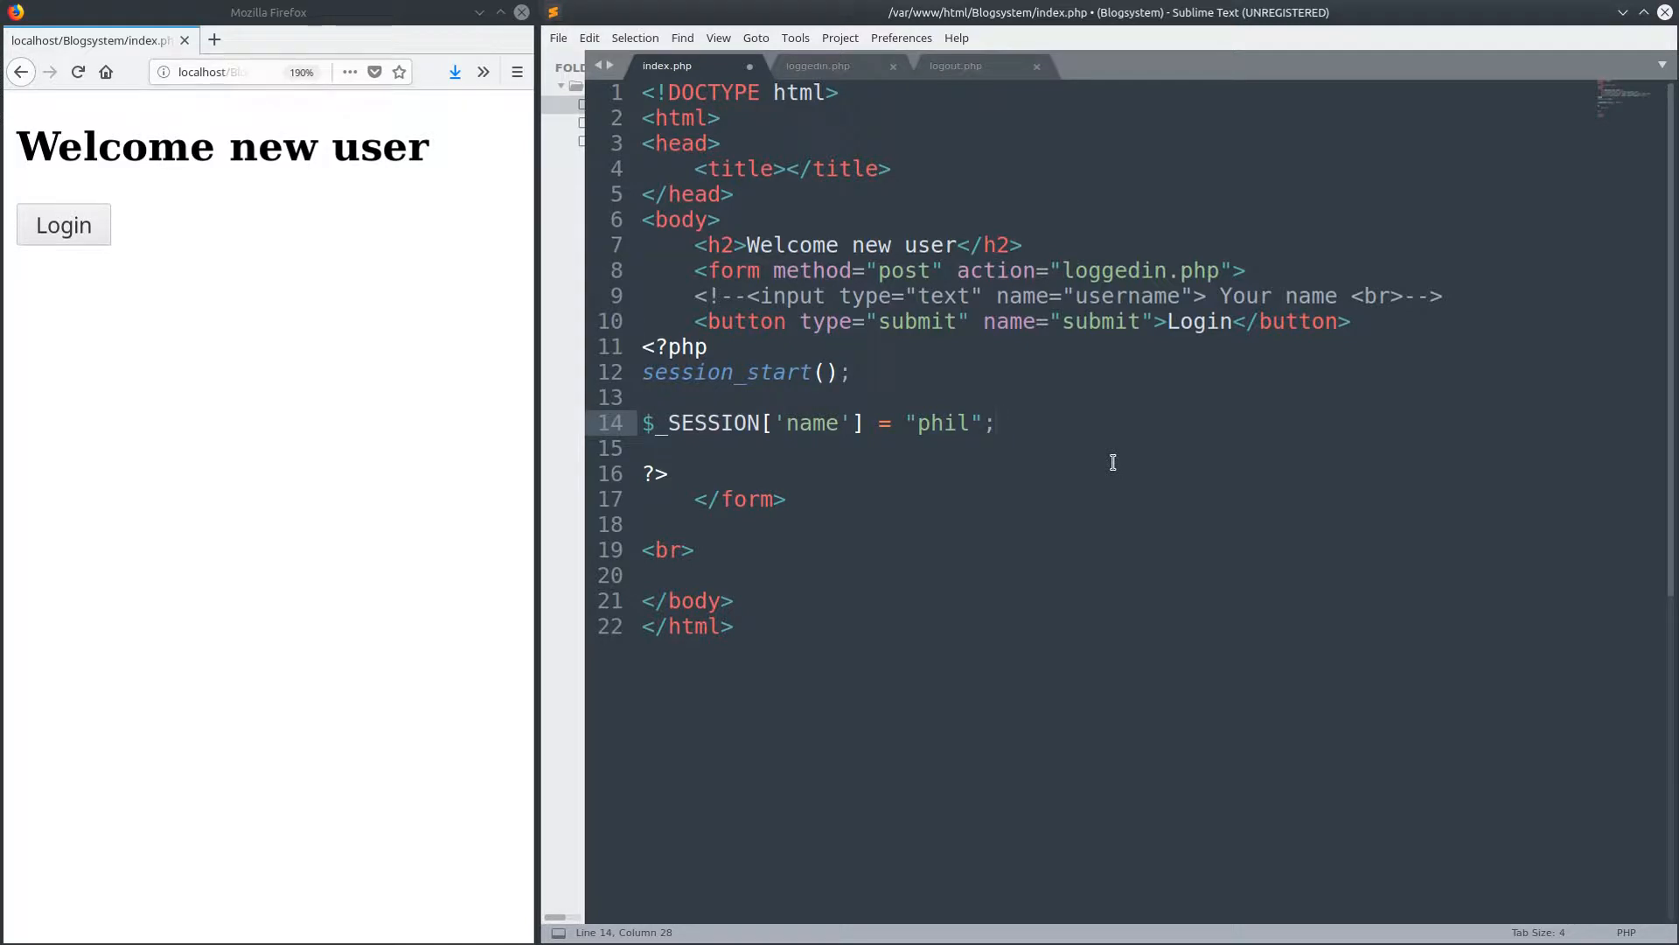
key(ctrl+s)
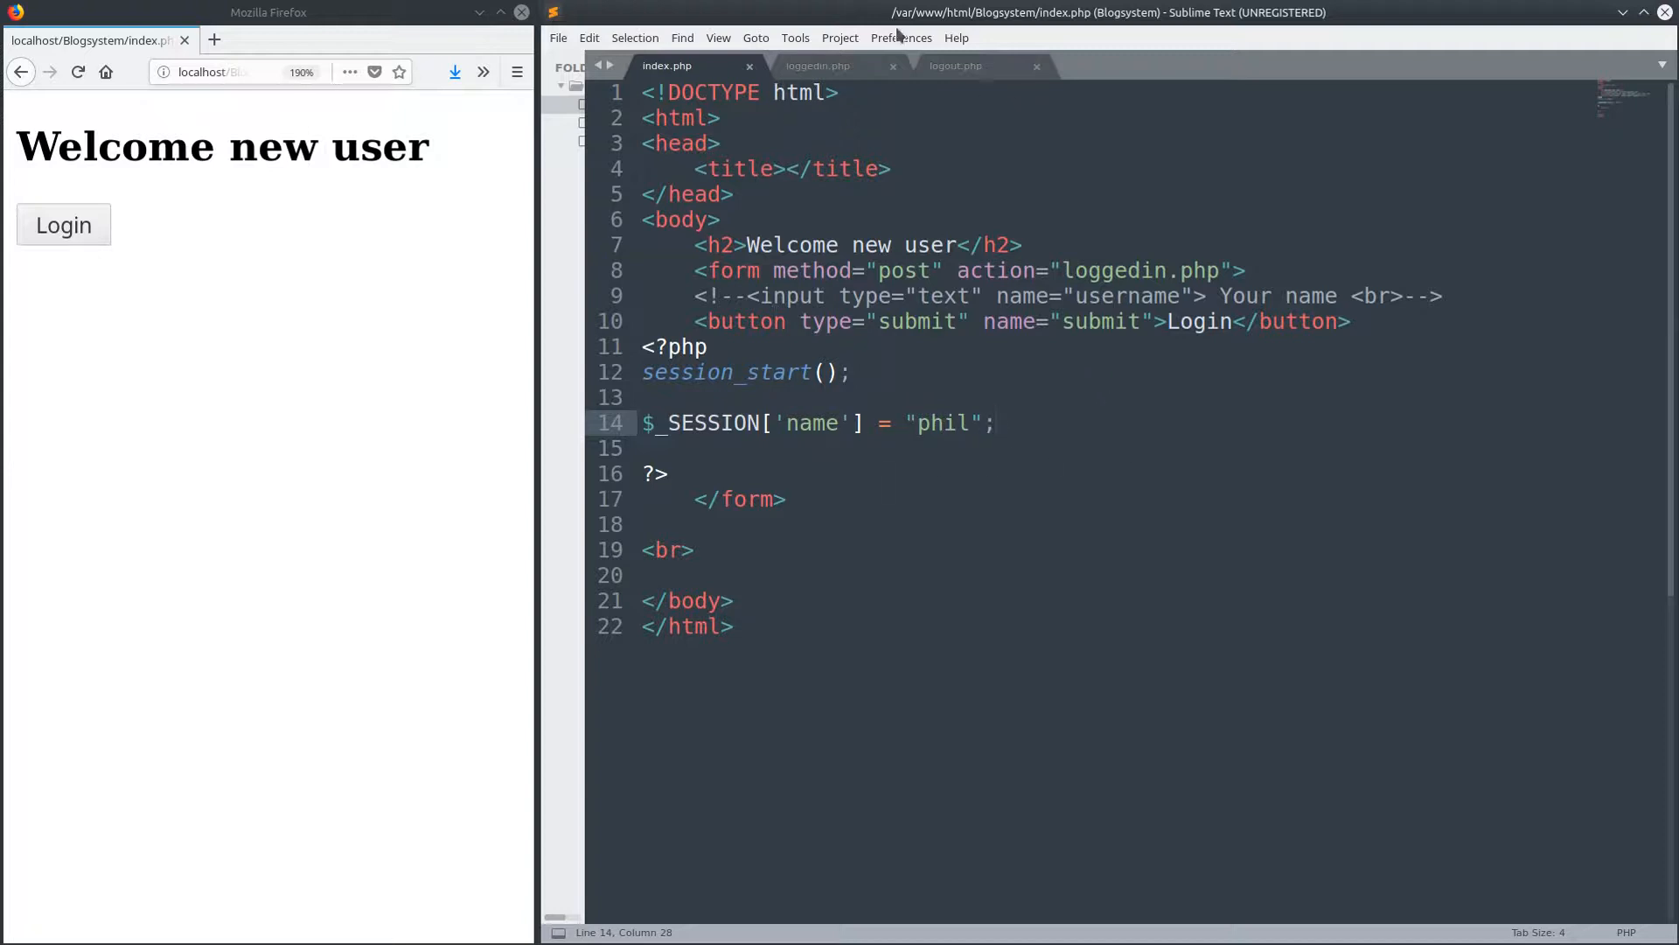
- Glance at logout.php and index.php, then switch to loggedin.php for editing
click(954, 65)
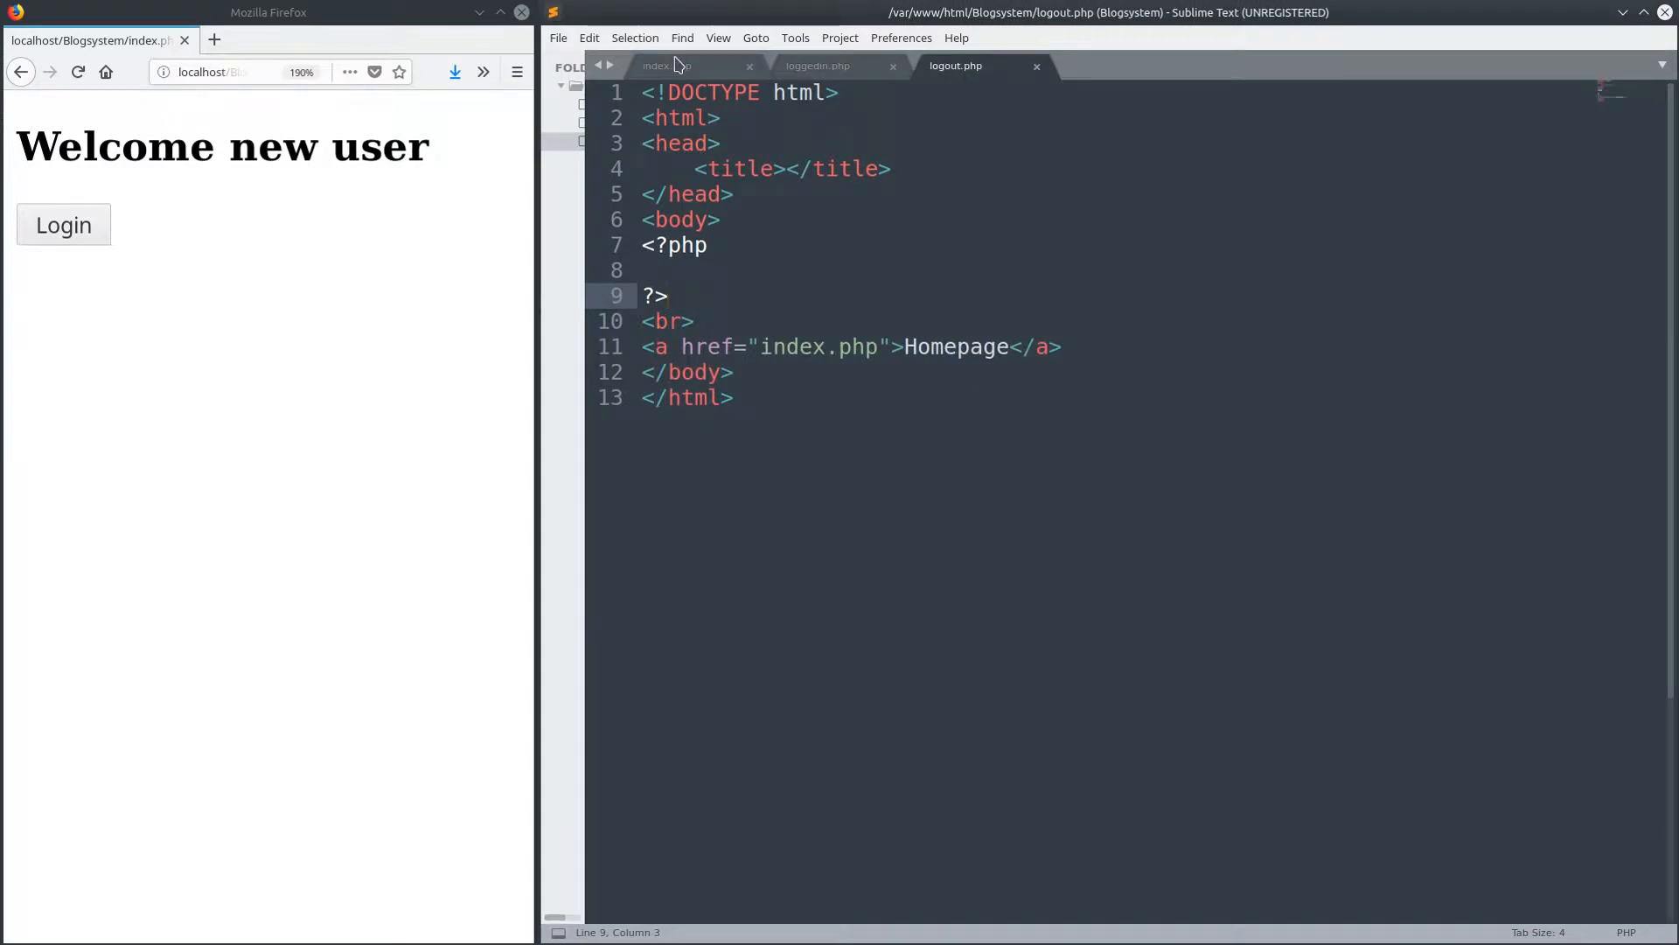
click(665, 64)
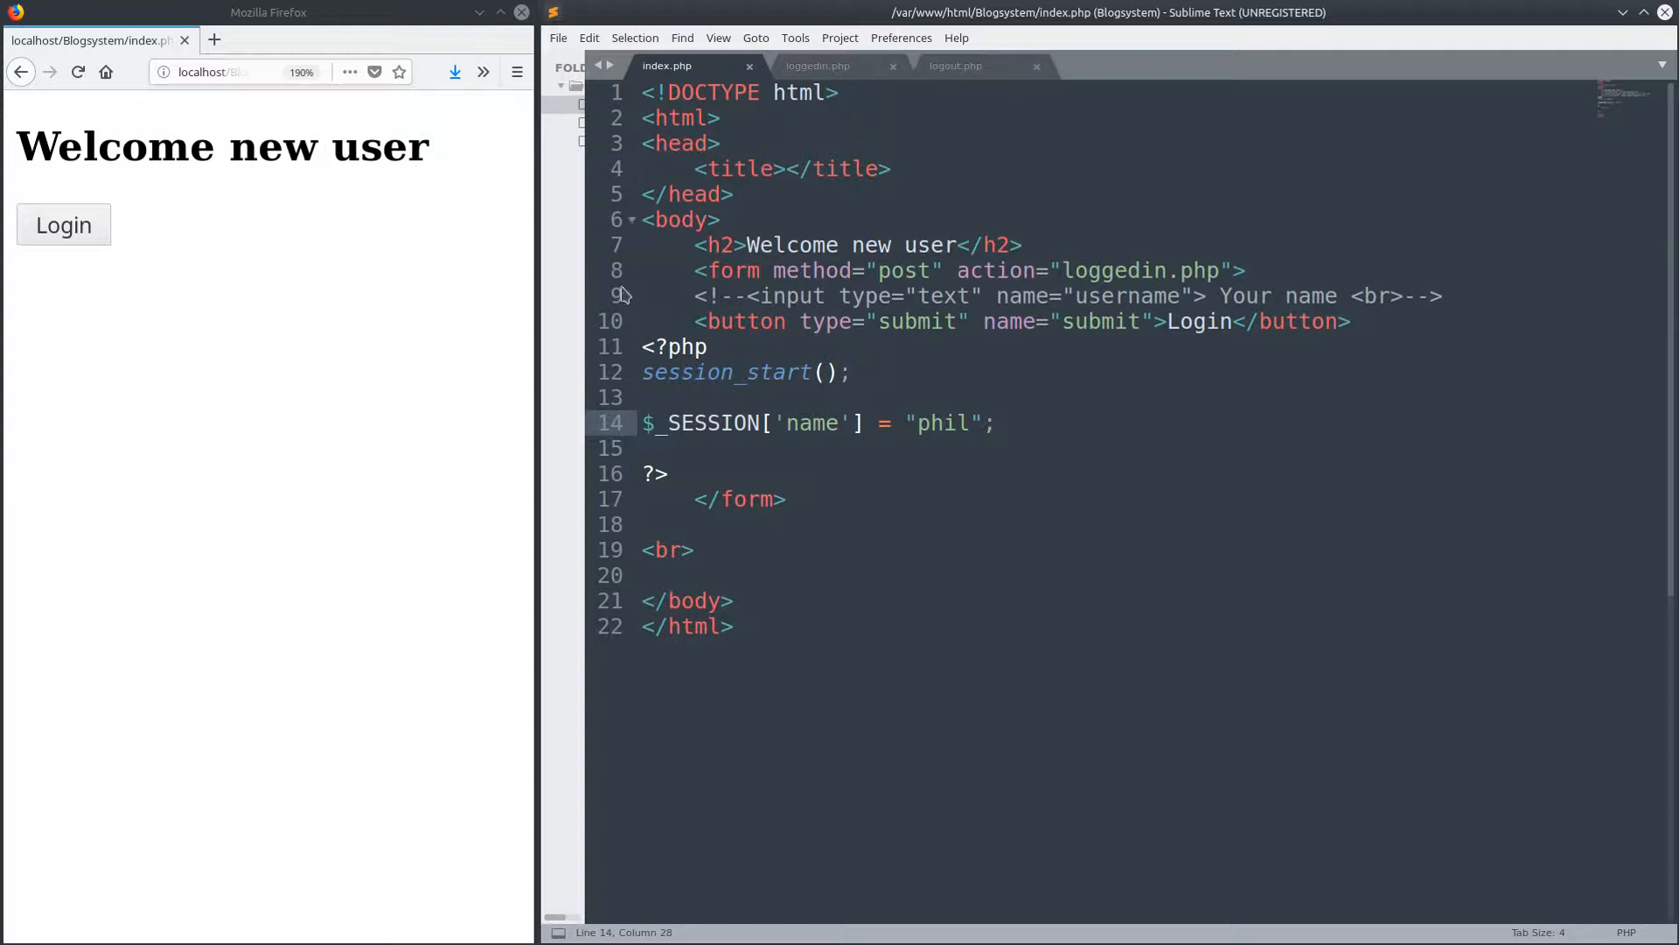
click(63, 226)
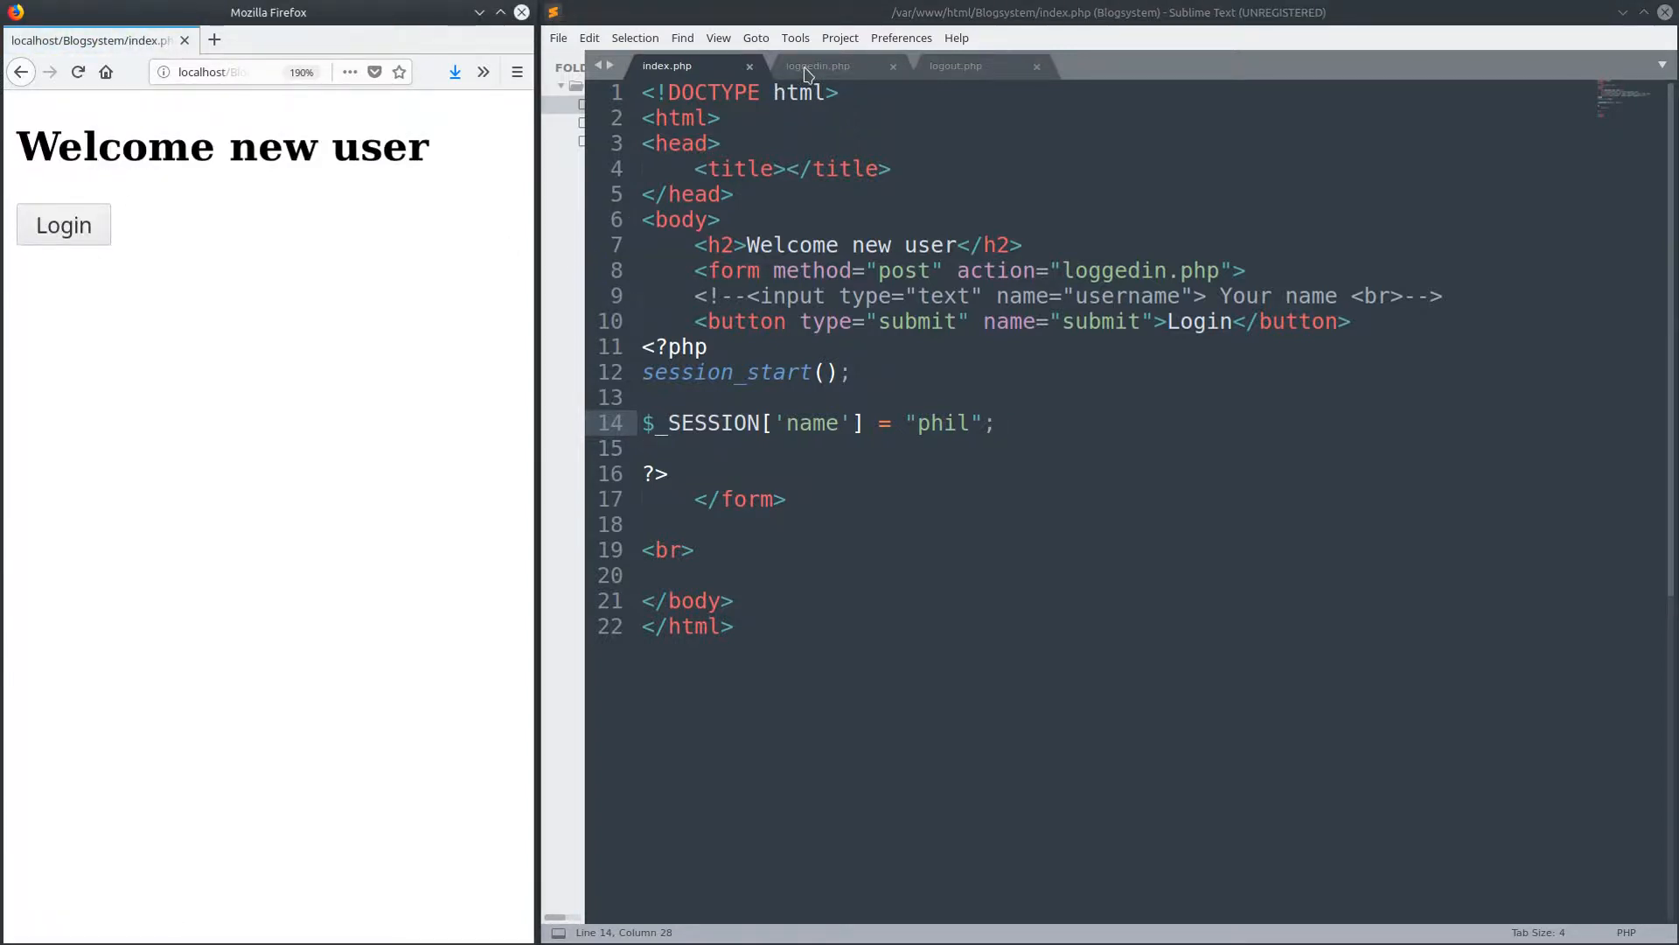
click(817, 65)
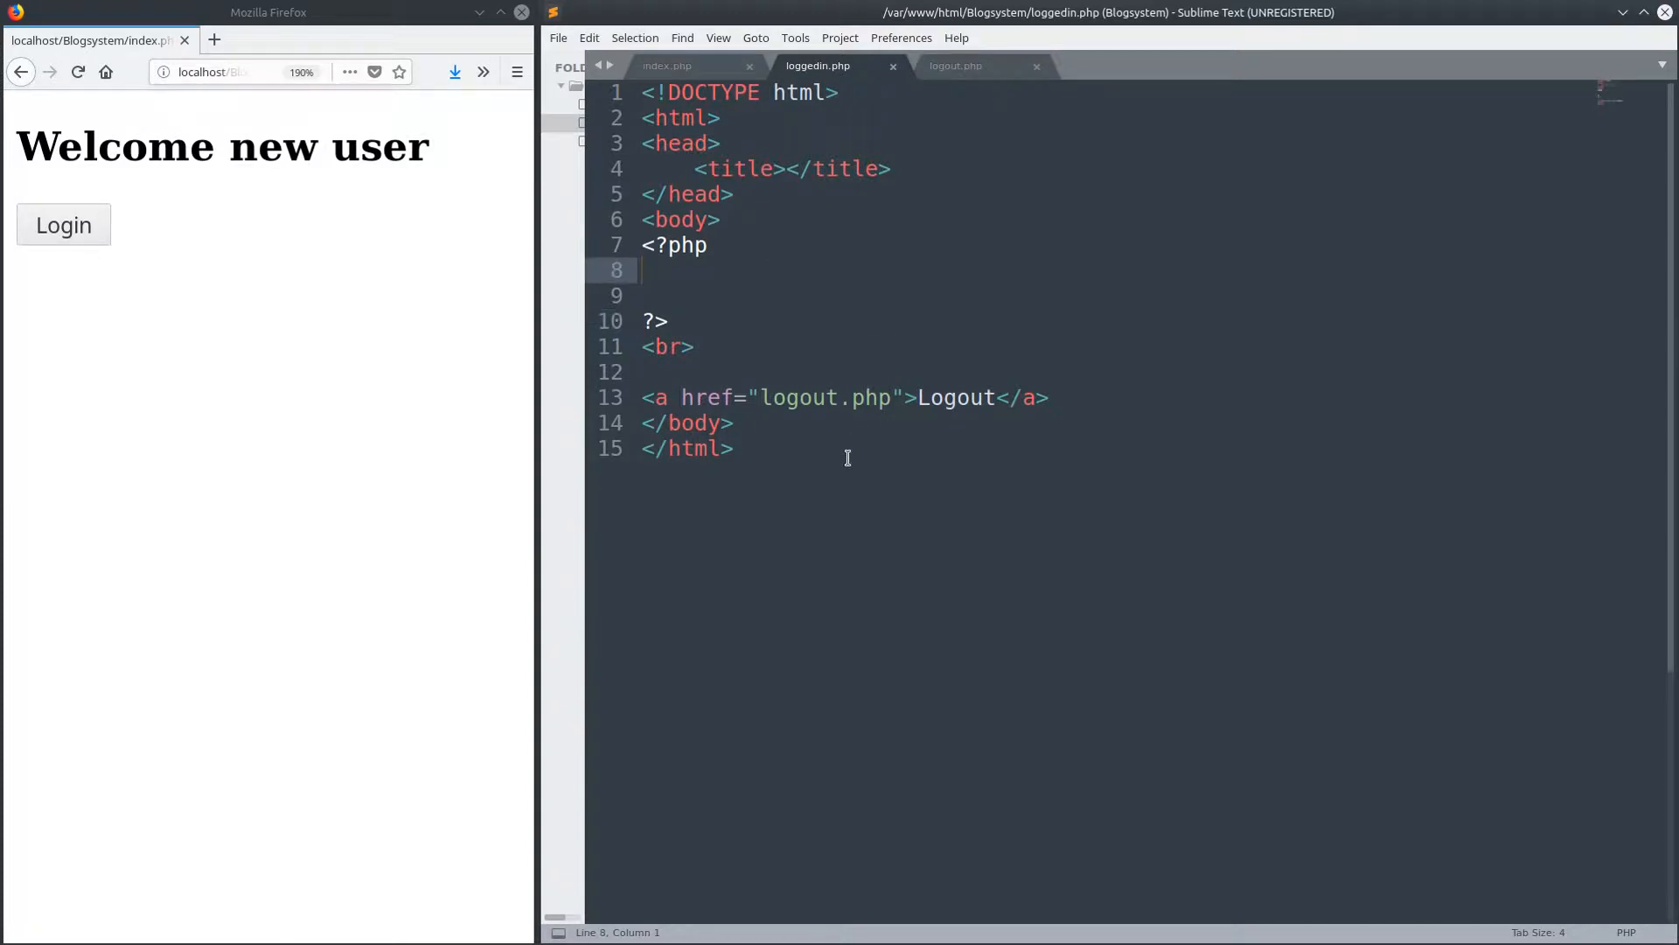
mouse_move(841, 475)
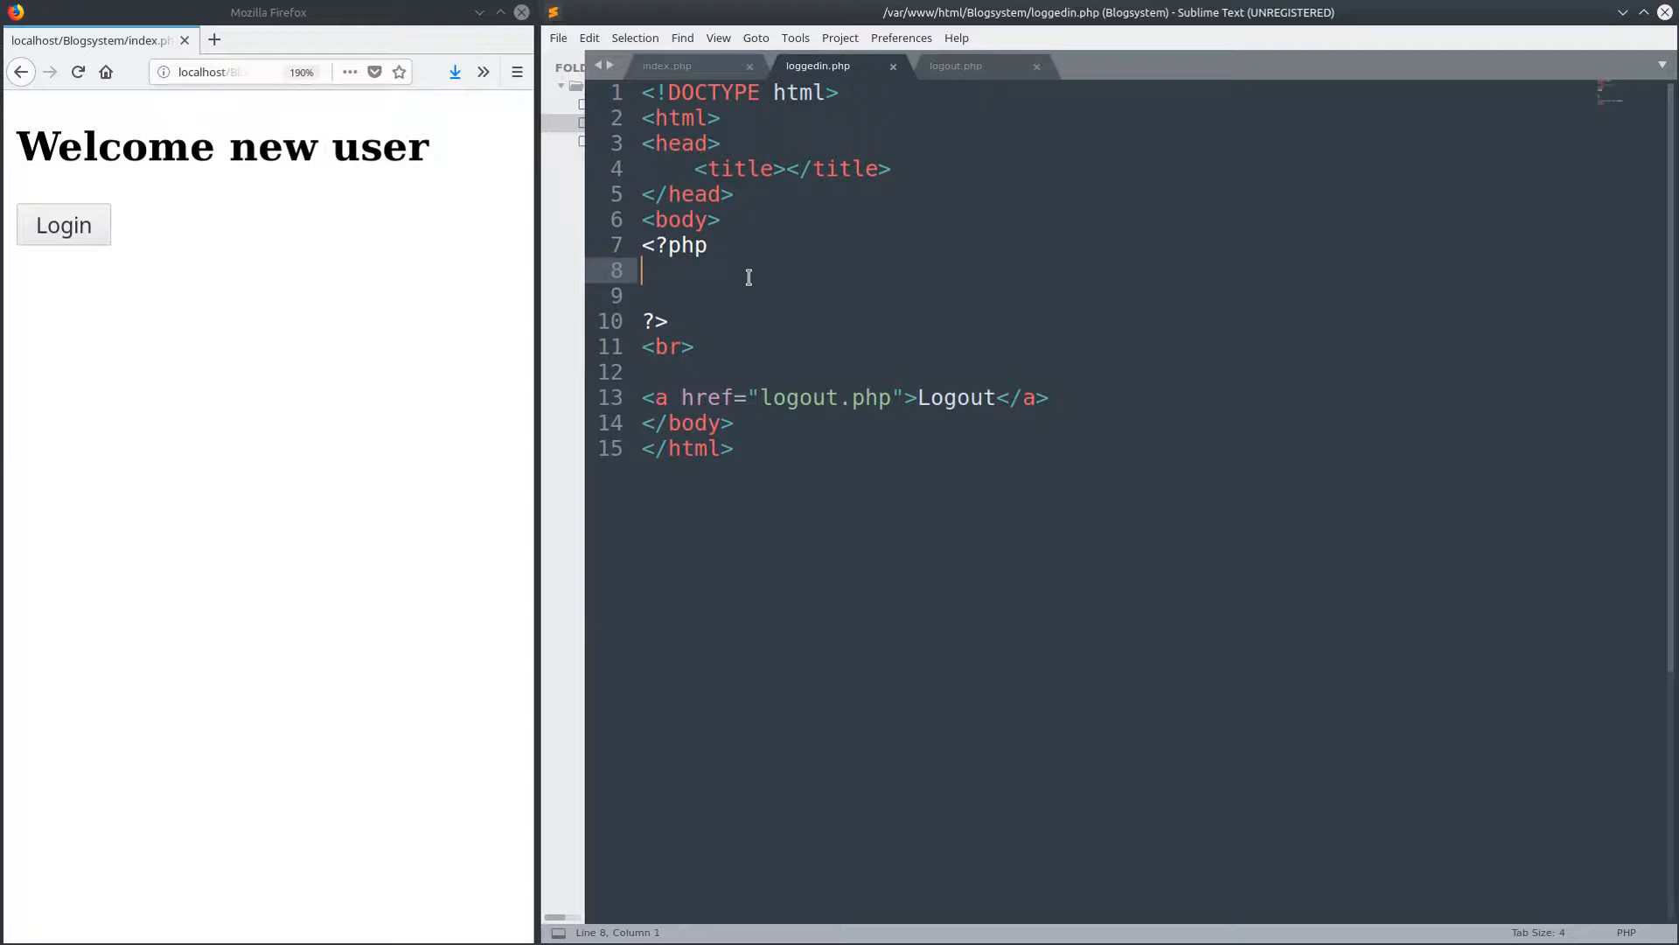
- Add session_start(); to loggedin.php's PHP block, compare with index.php, and save
text(s)
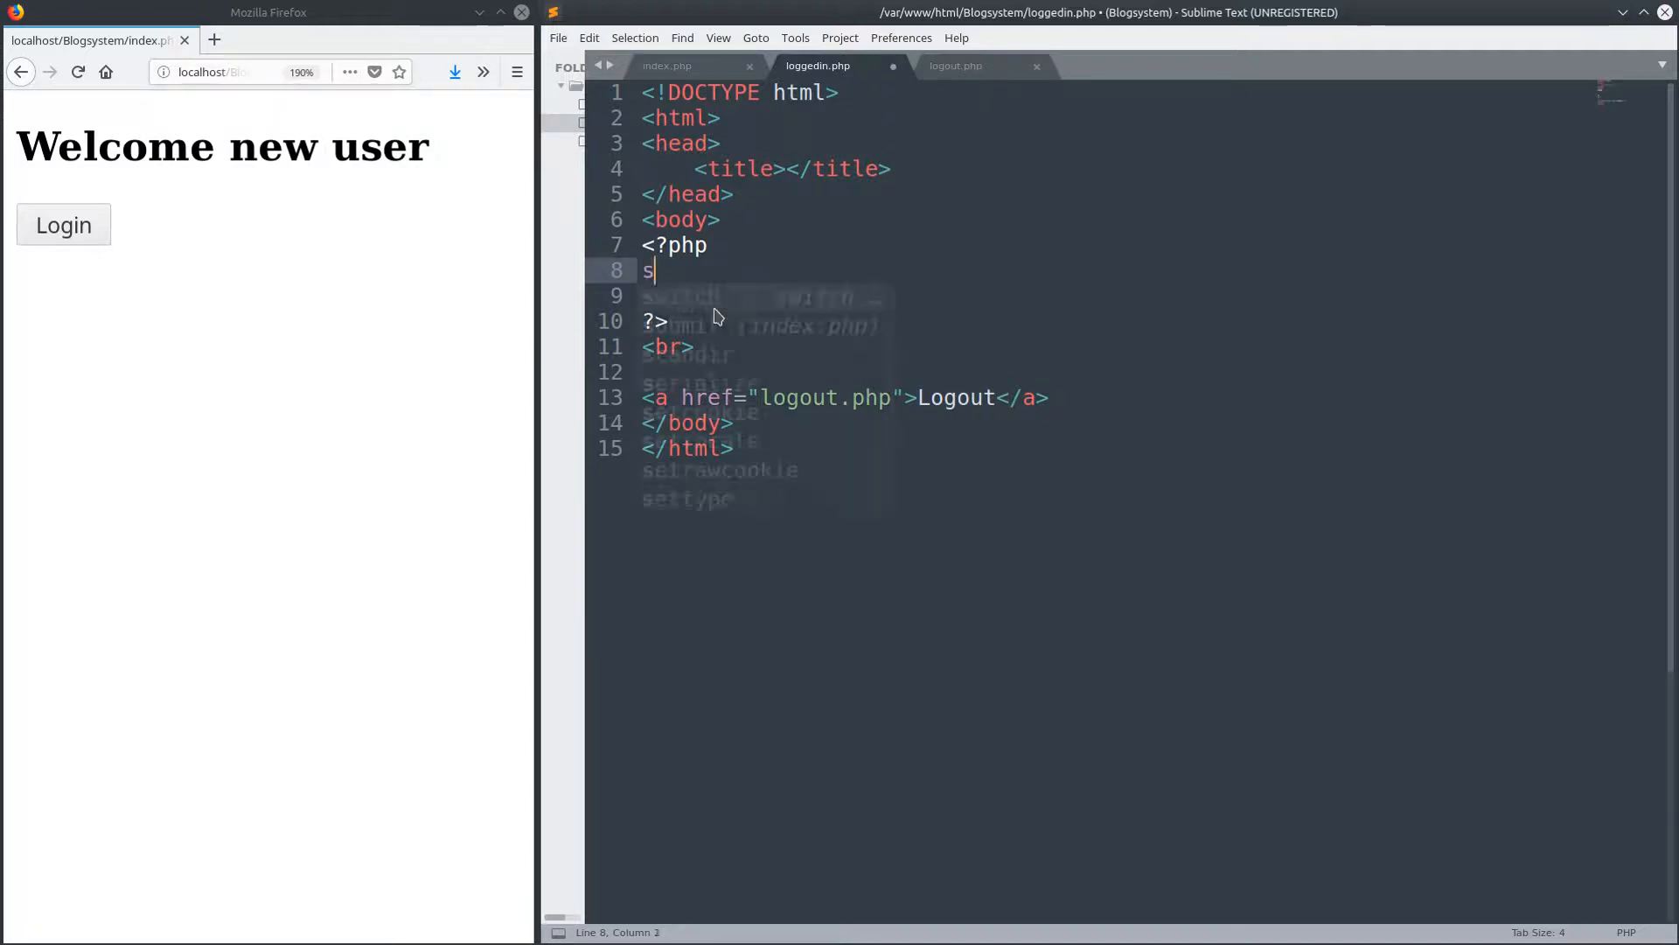
text(ession)
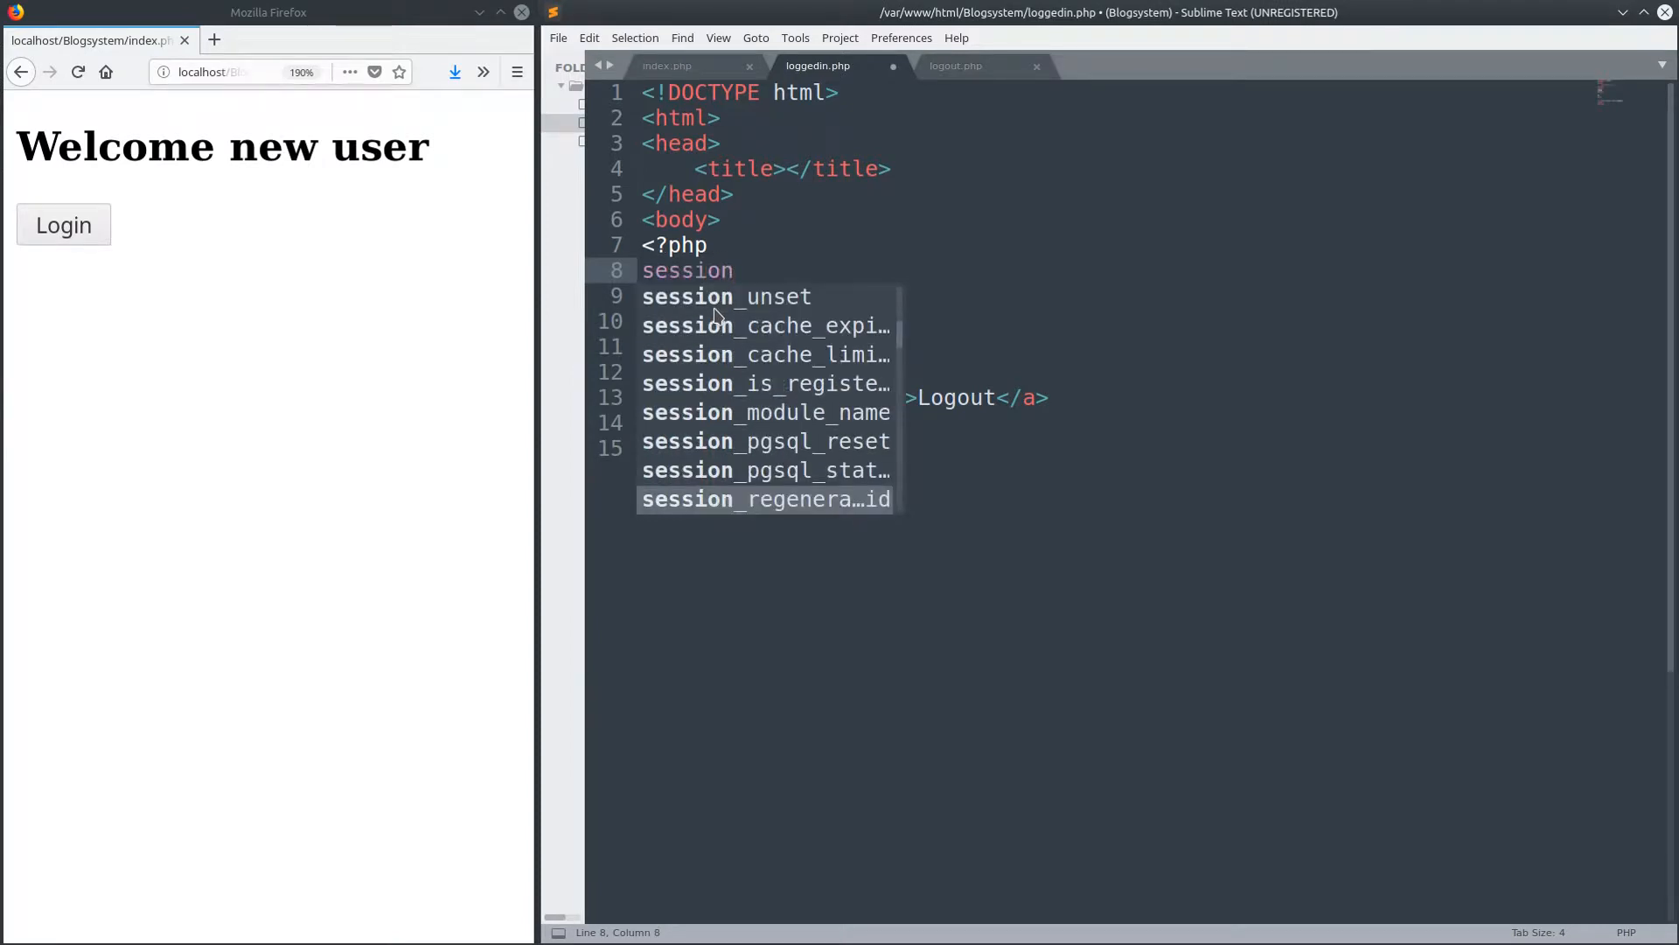
text(_start();)
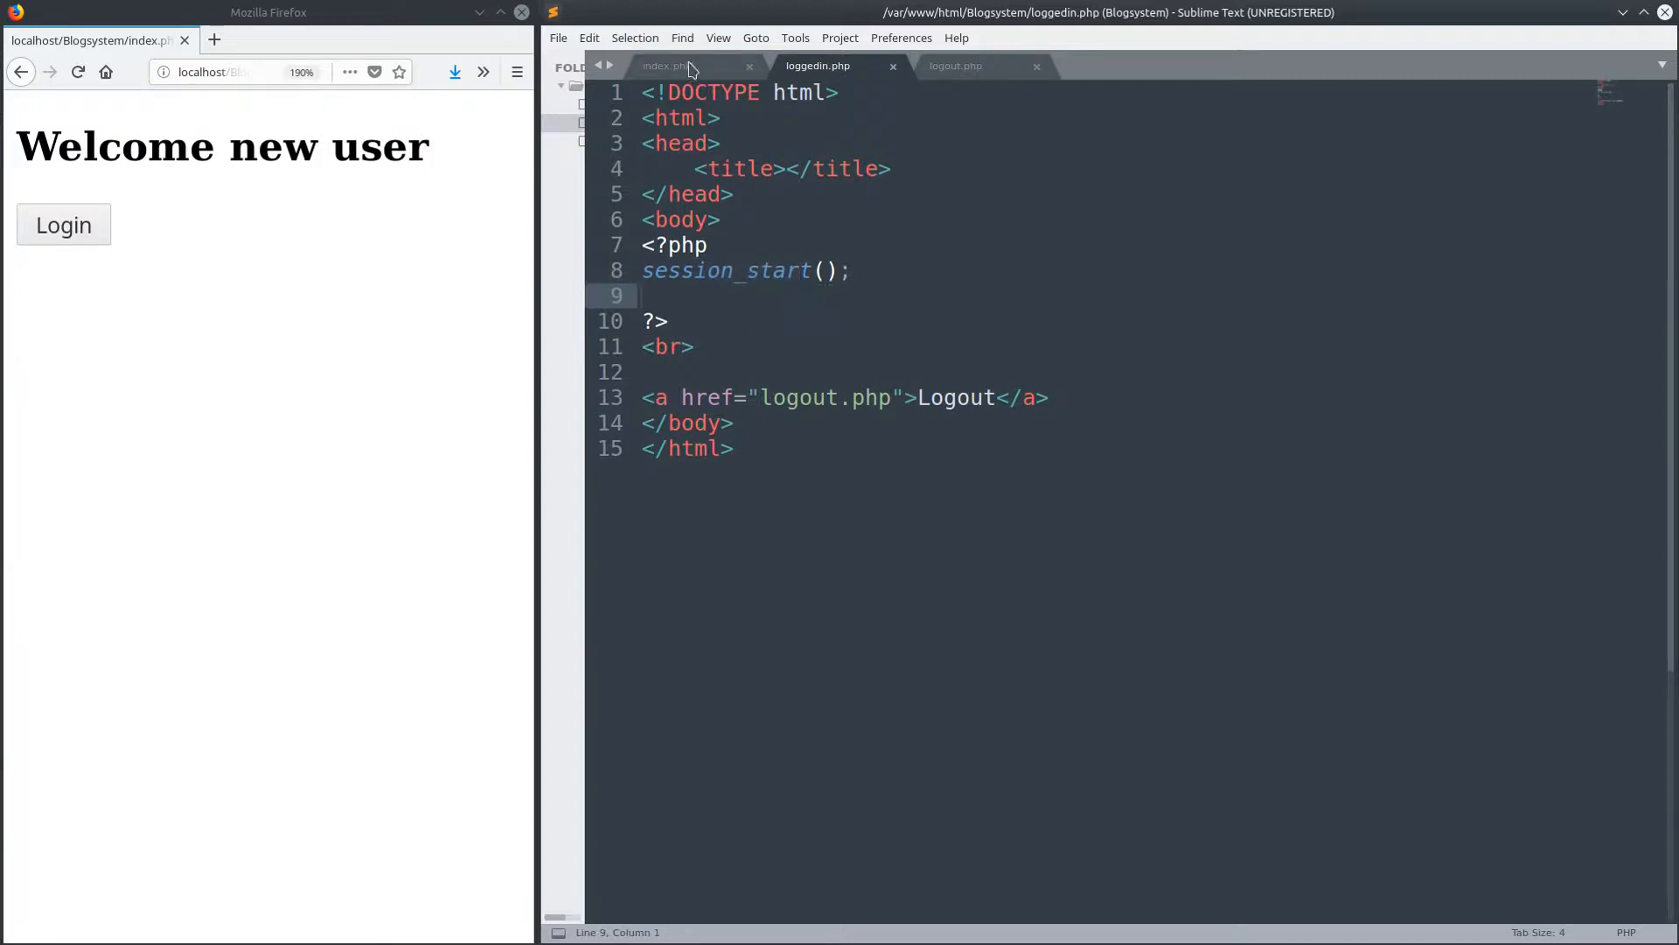
click(665, 64)
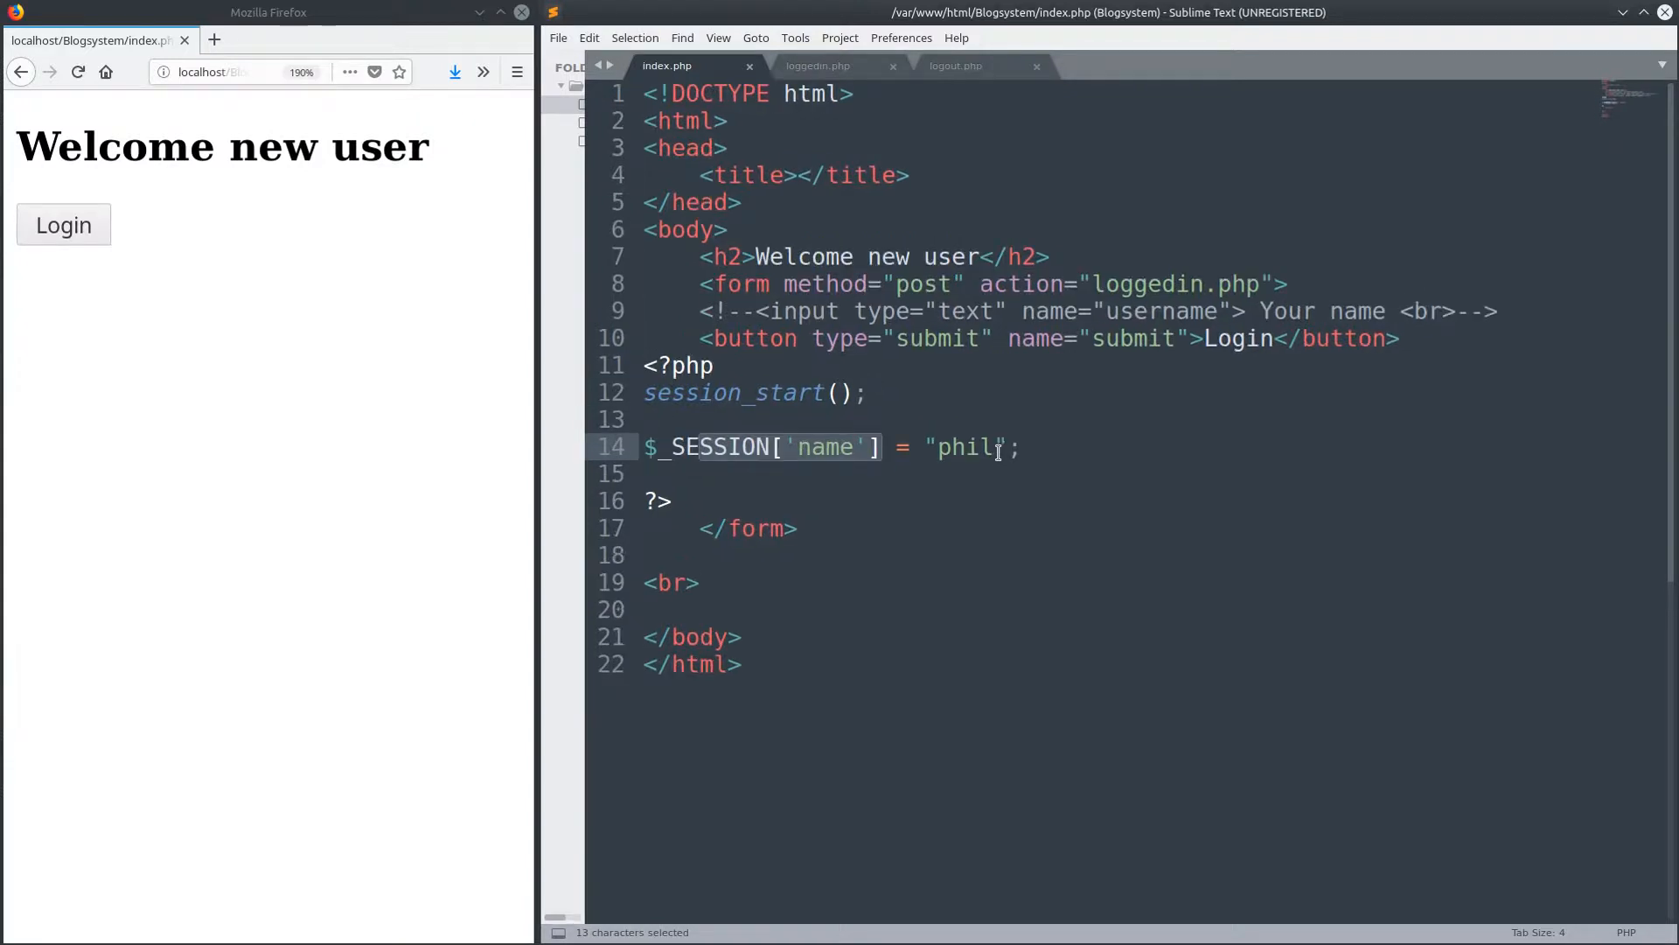
click(817, 65)
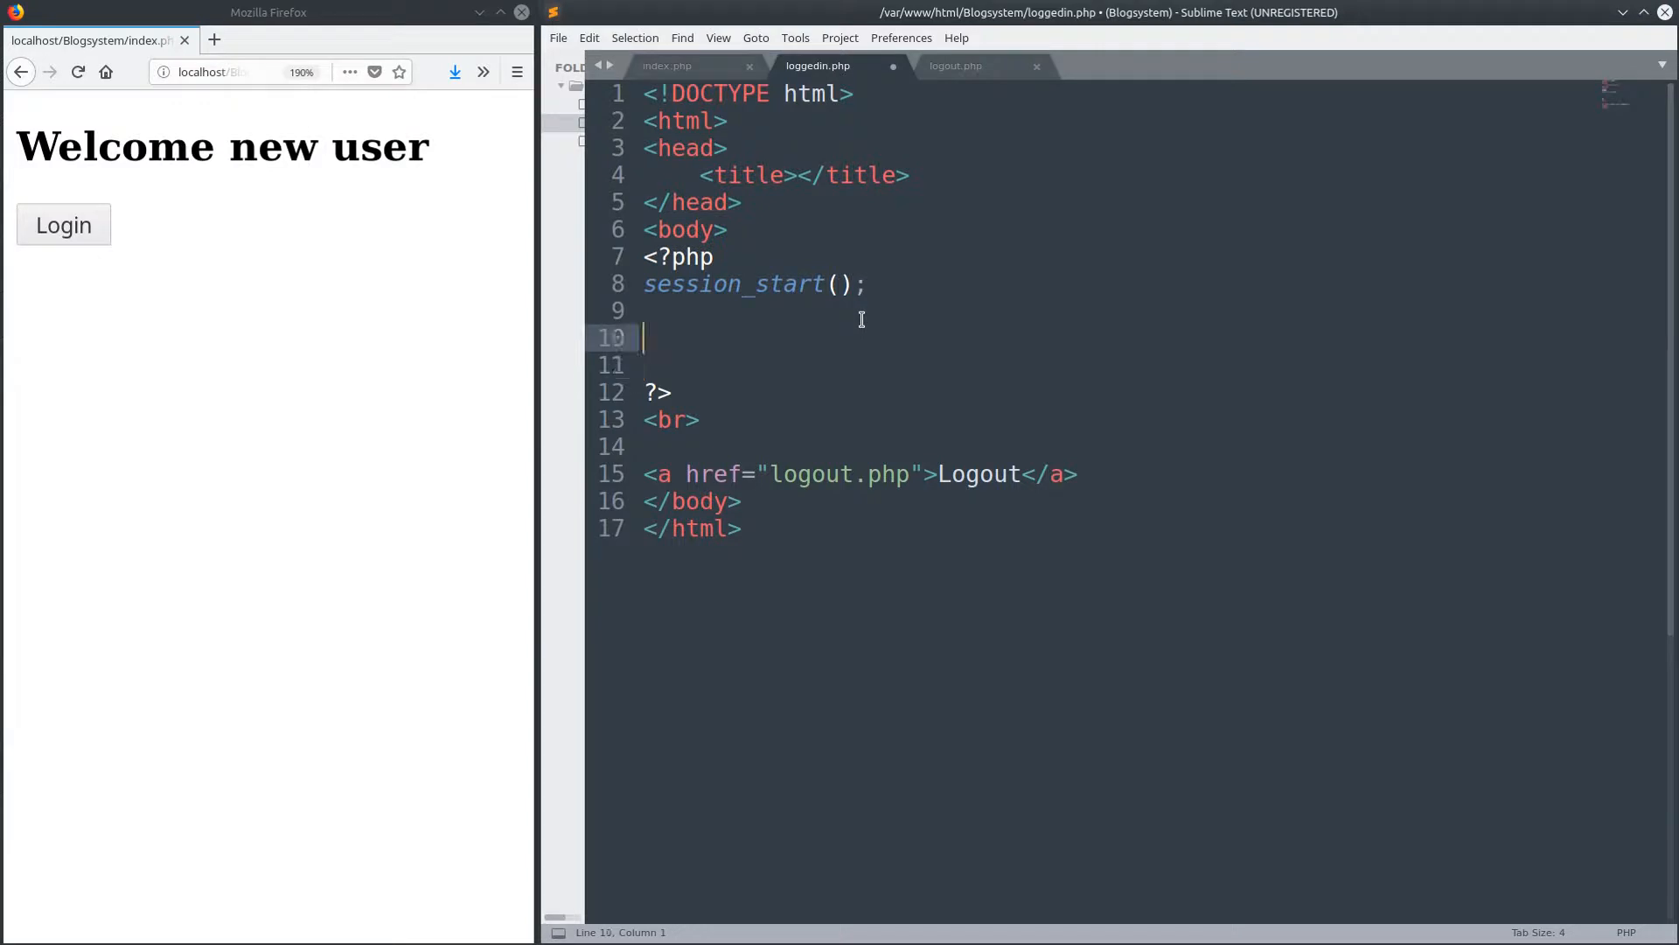
key(ctrl+s)
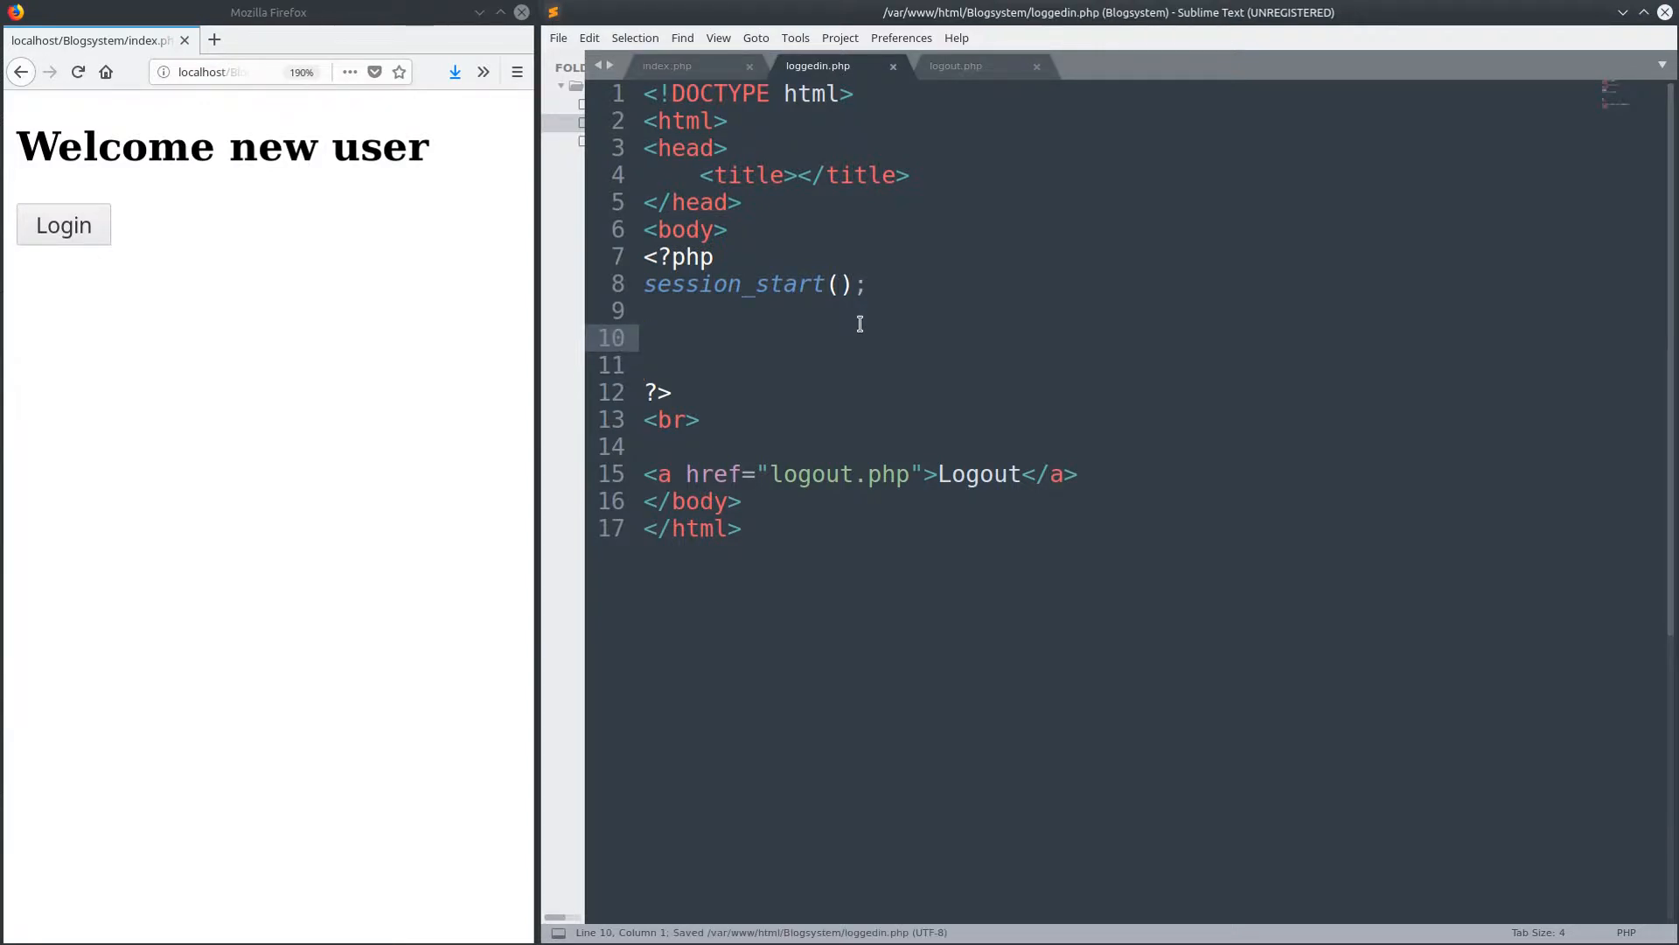
click(648, 337)
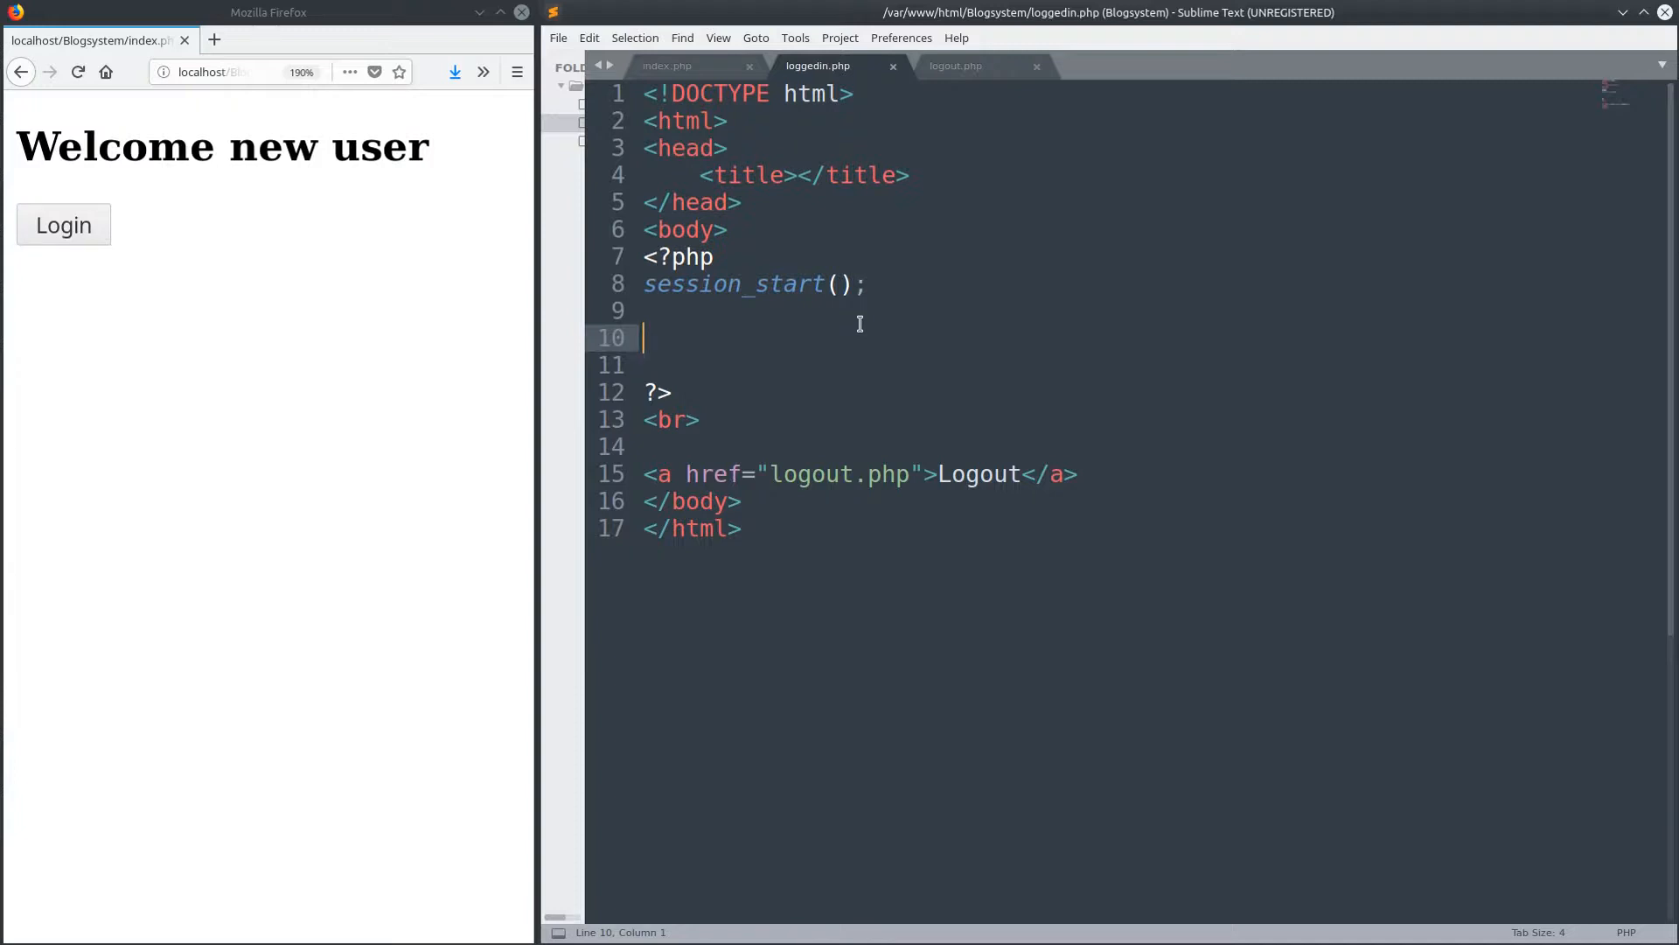
- Write the if (isset($_SESSION['name'])) condition in loggedin.php
text(if)
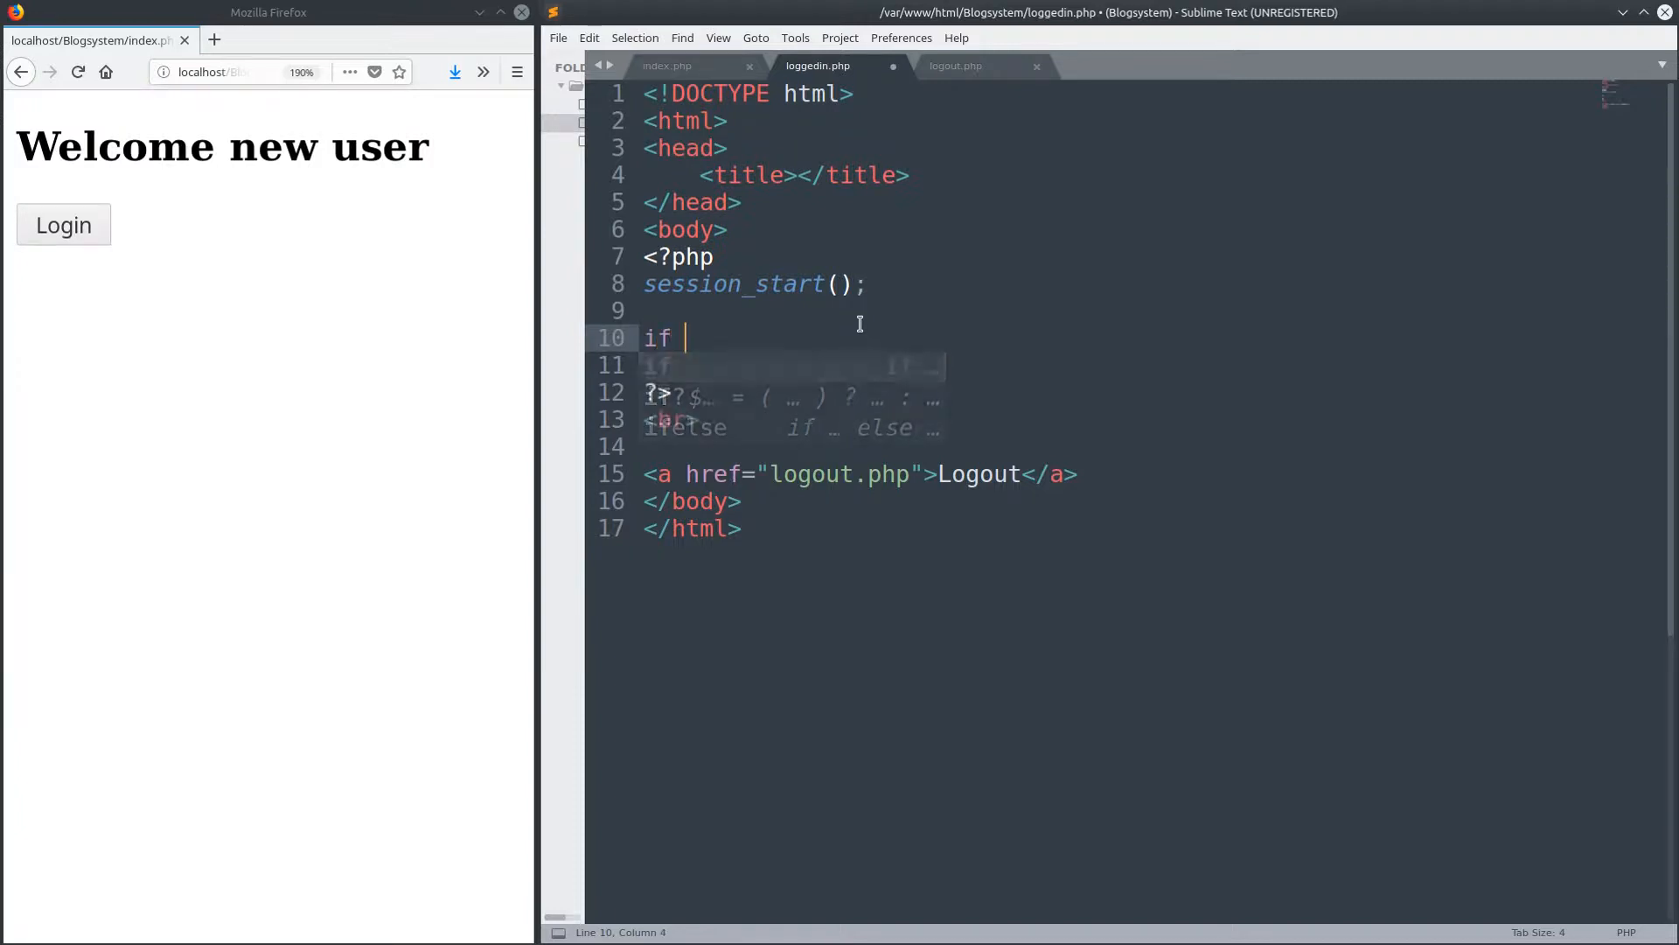
text(()
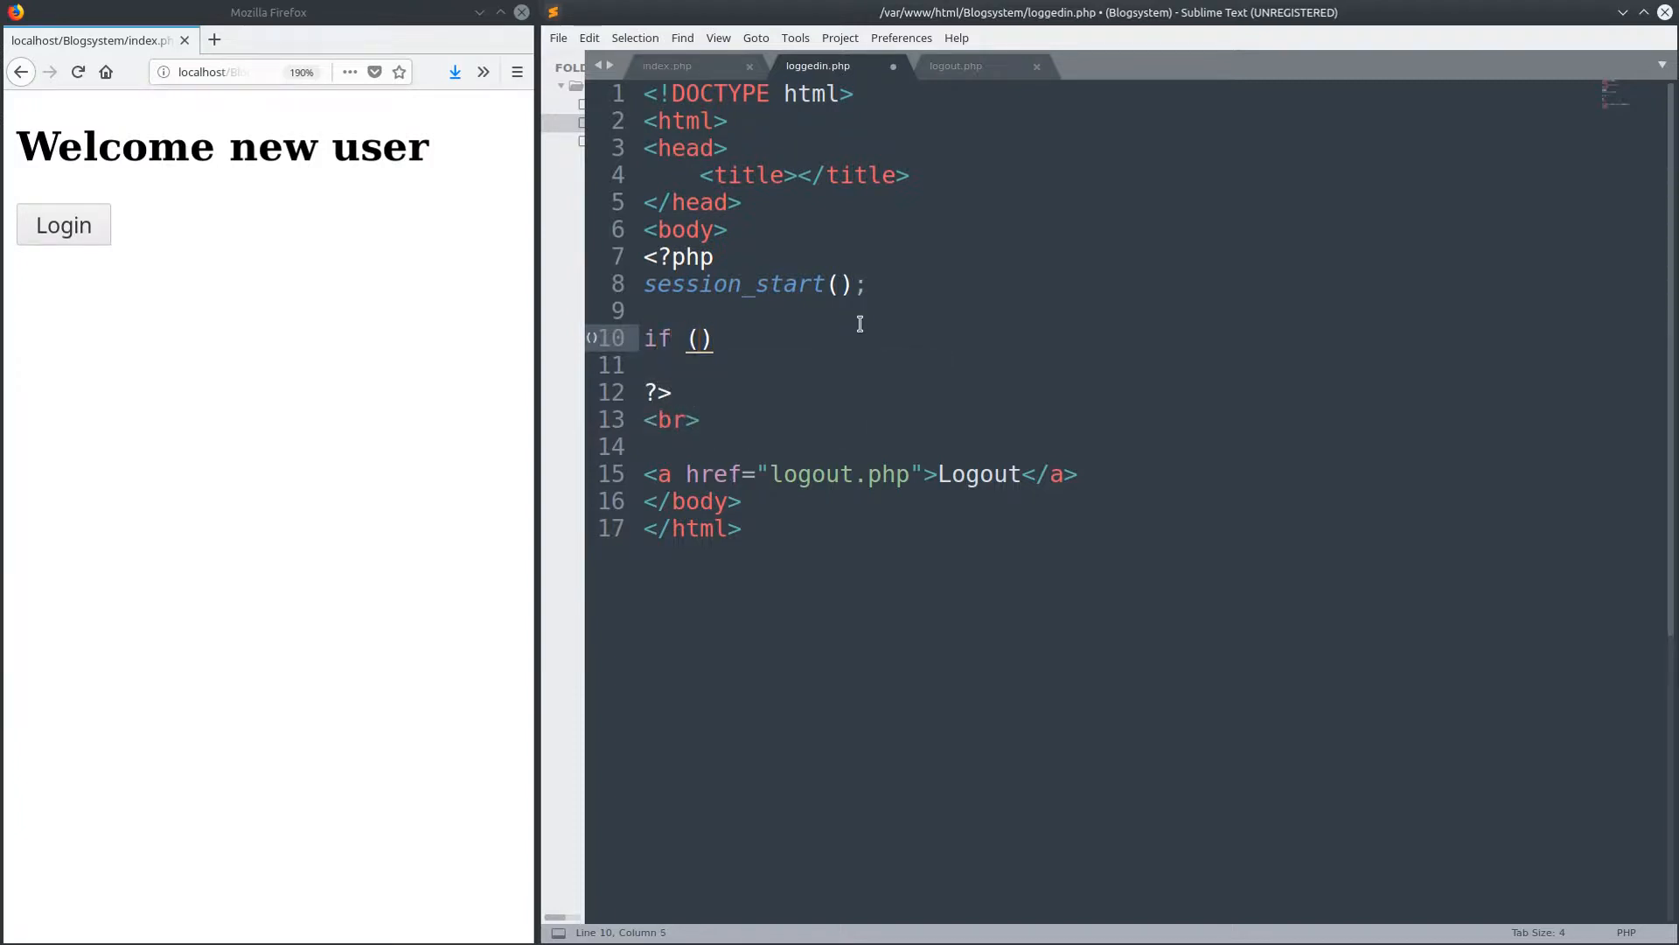
text(isset()
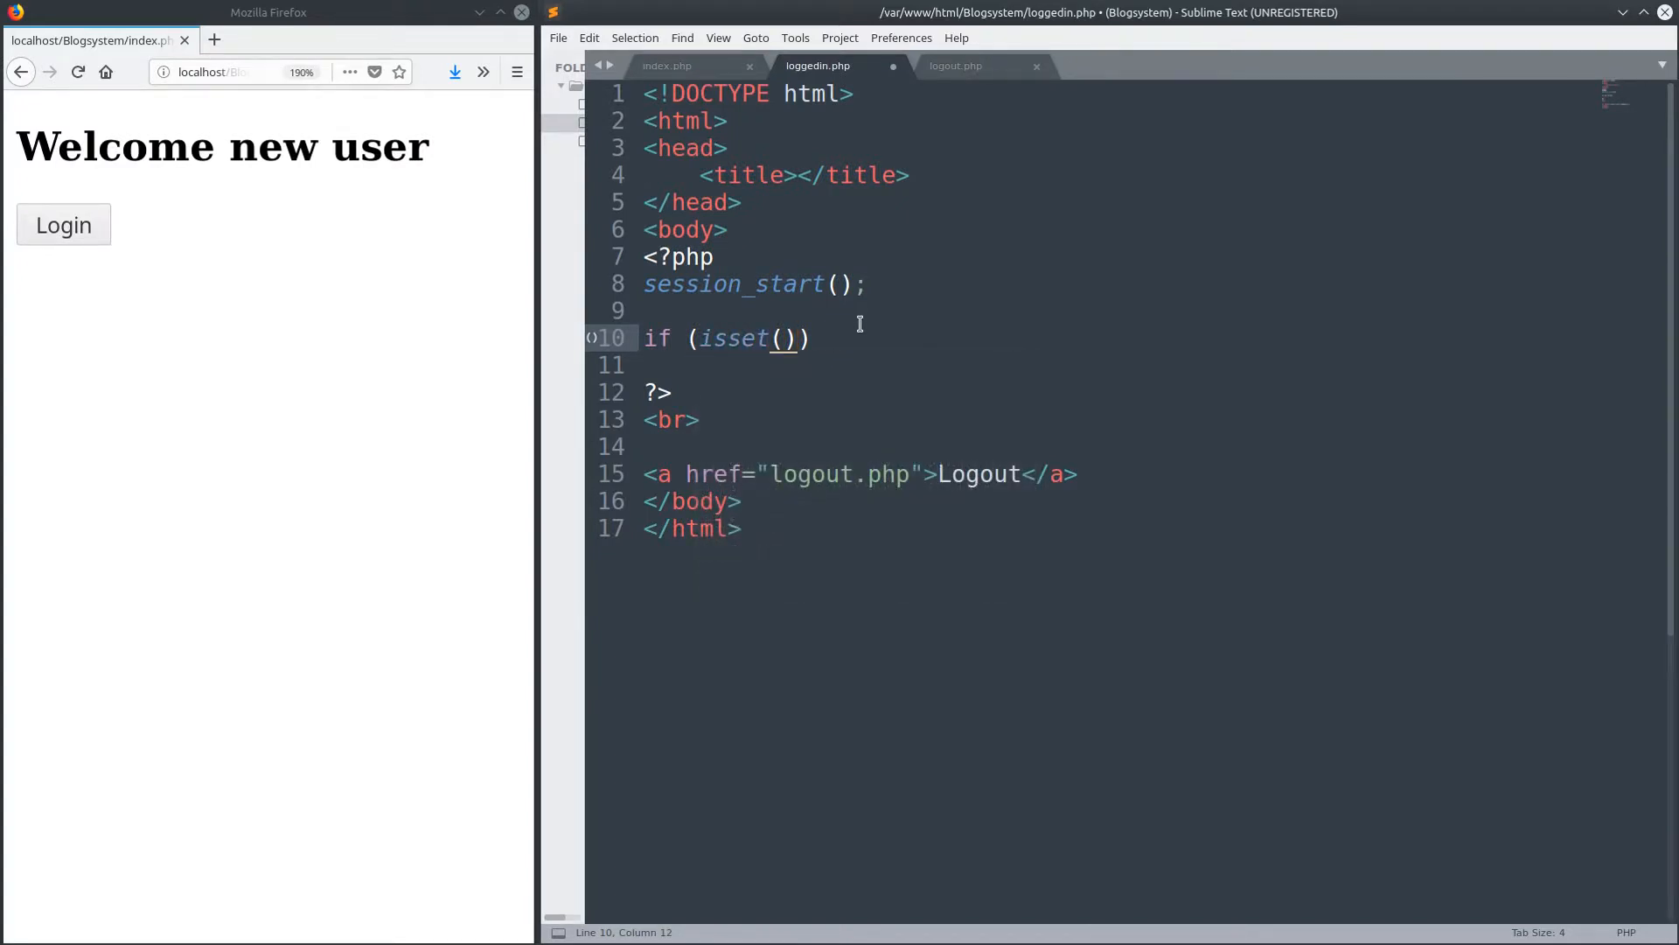
text($)
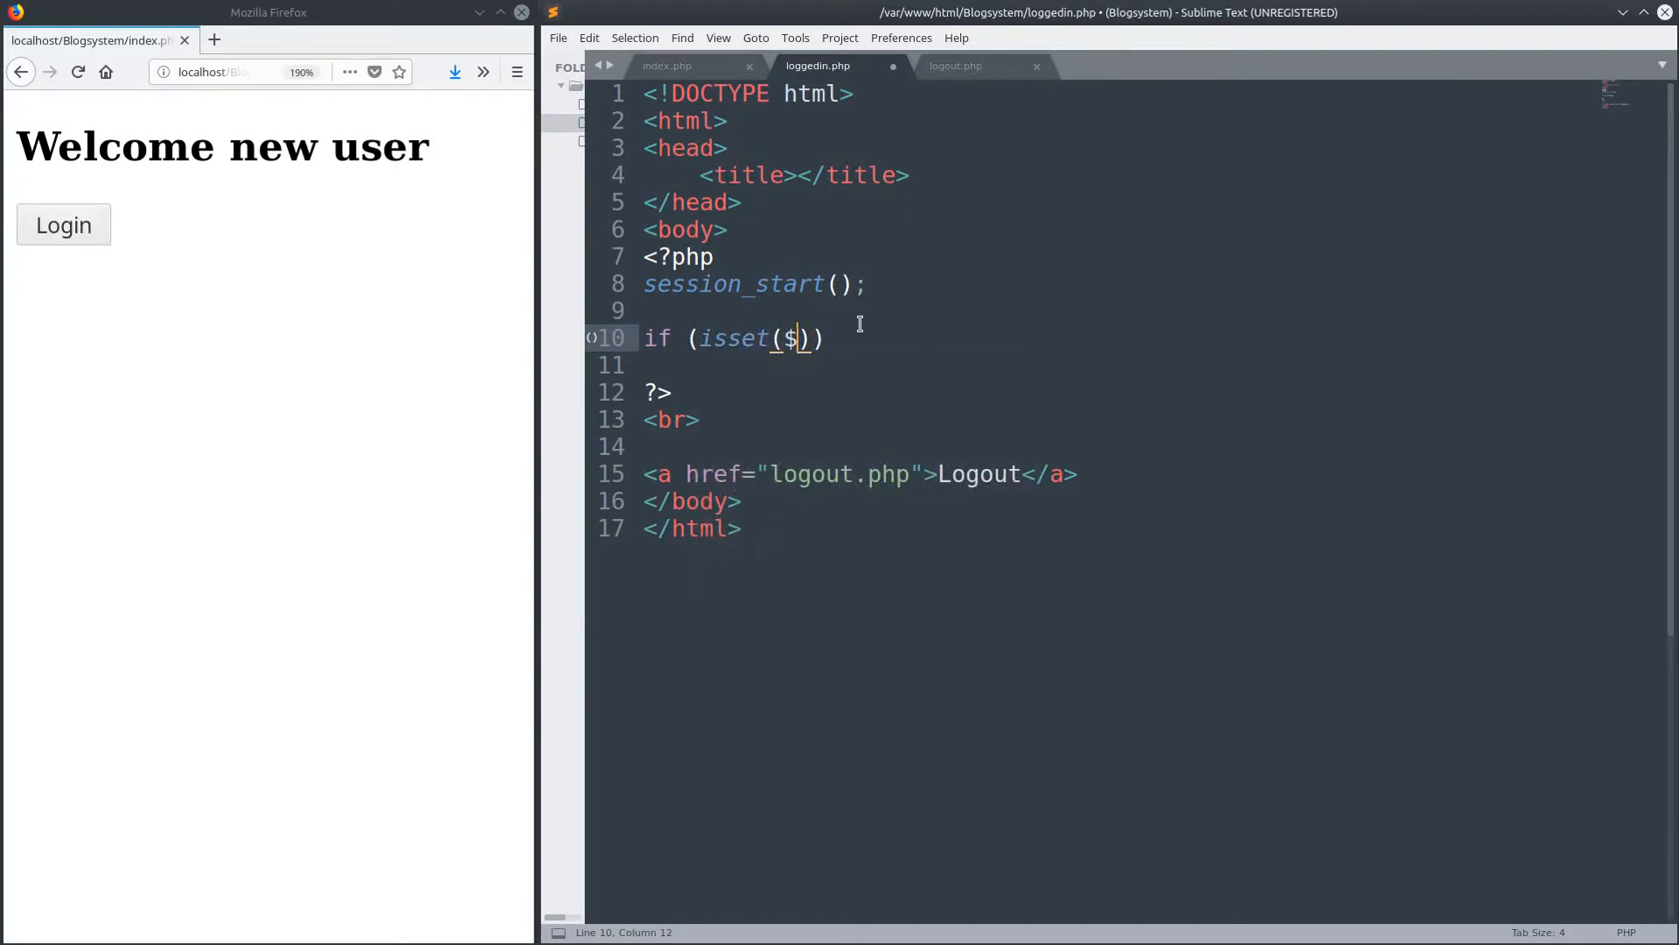
text(_SESSION)
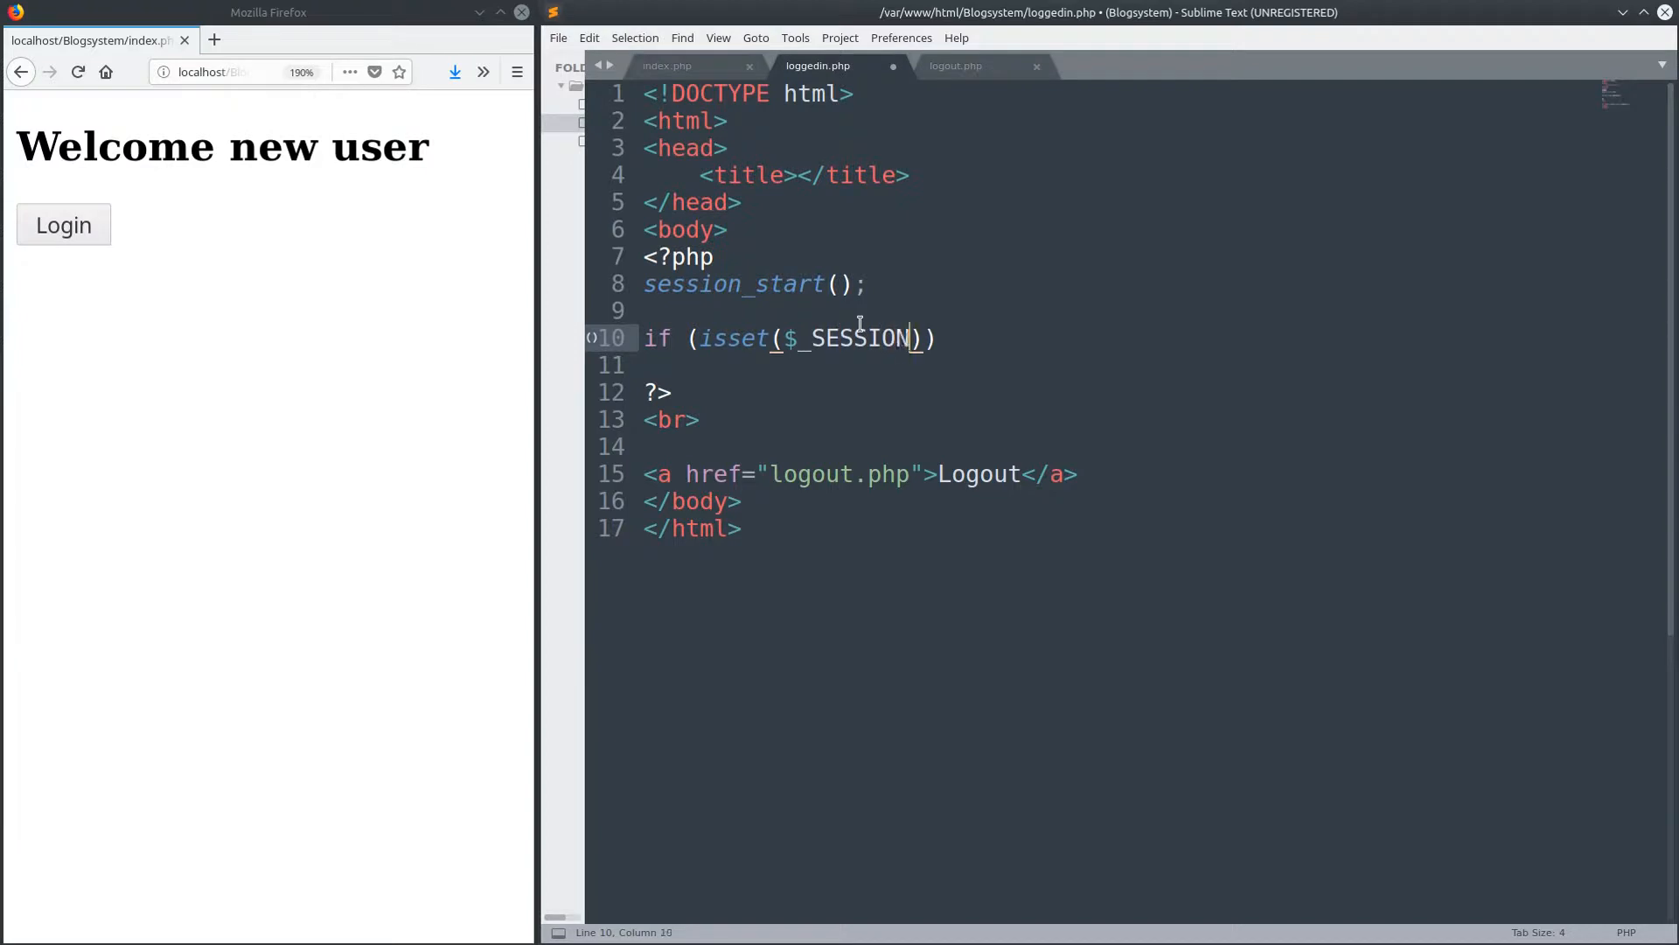
text(['name')
click(1125, 364)
text(echo ")
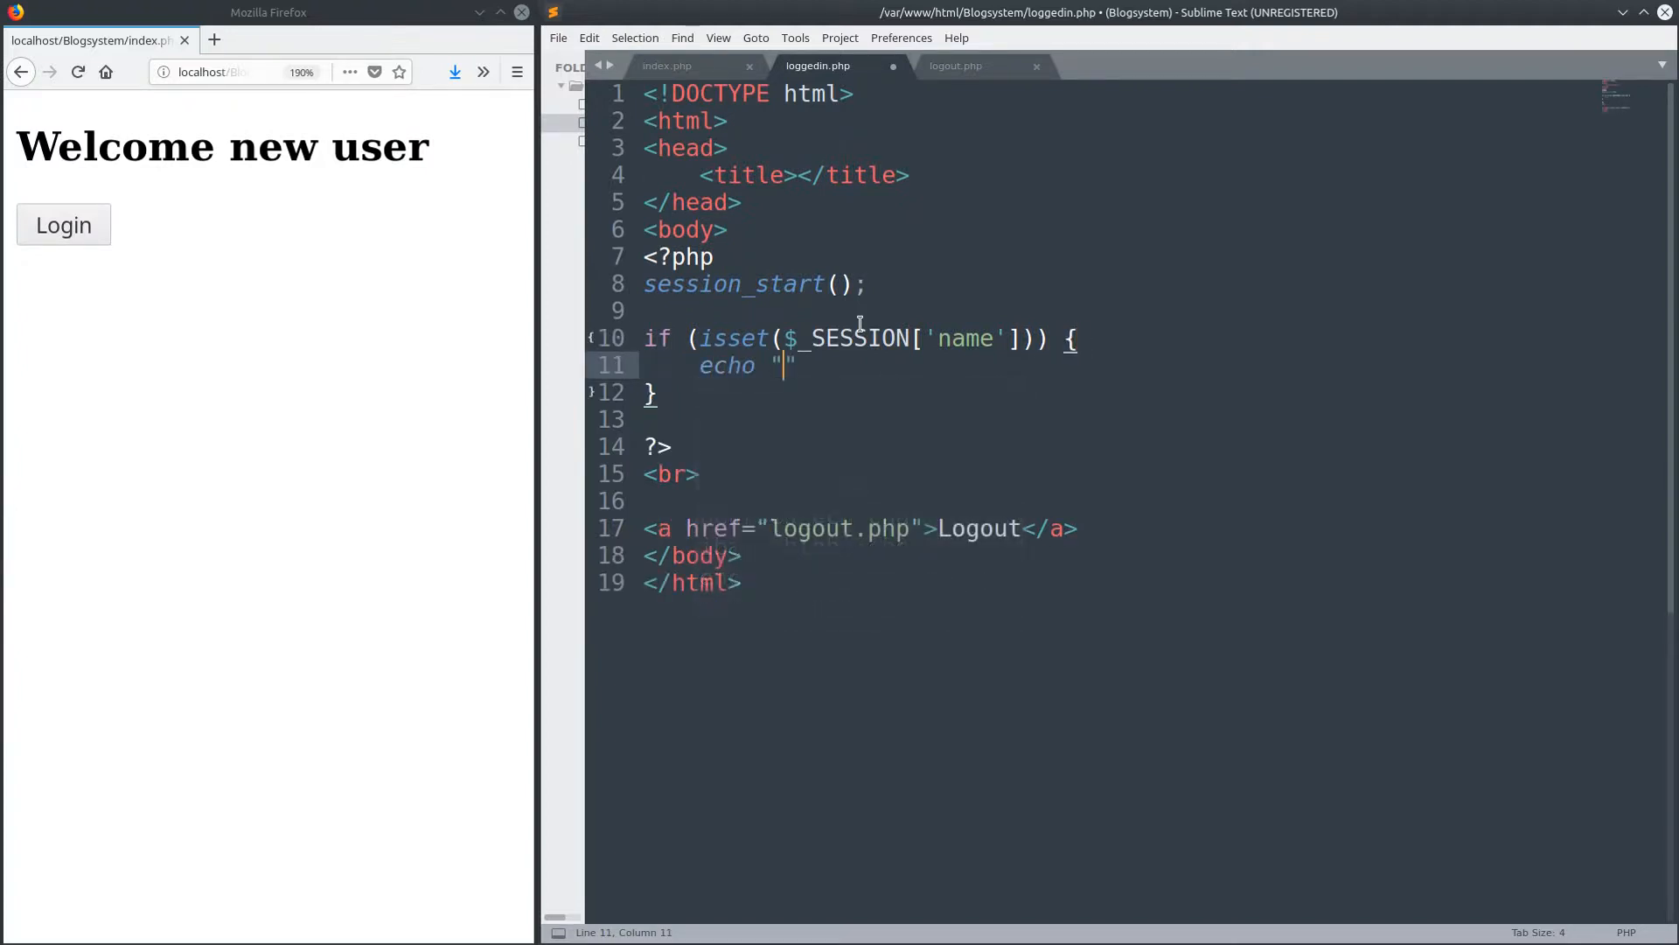
- Echo "welcome, you are logged in: " concatenated with $_SESSION['name'] inside the if block
text(welcome, you are l)
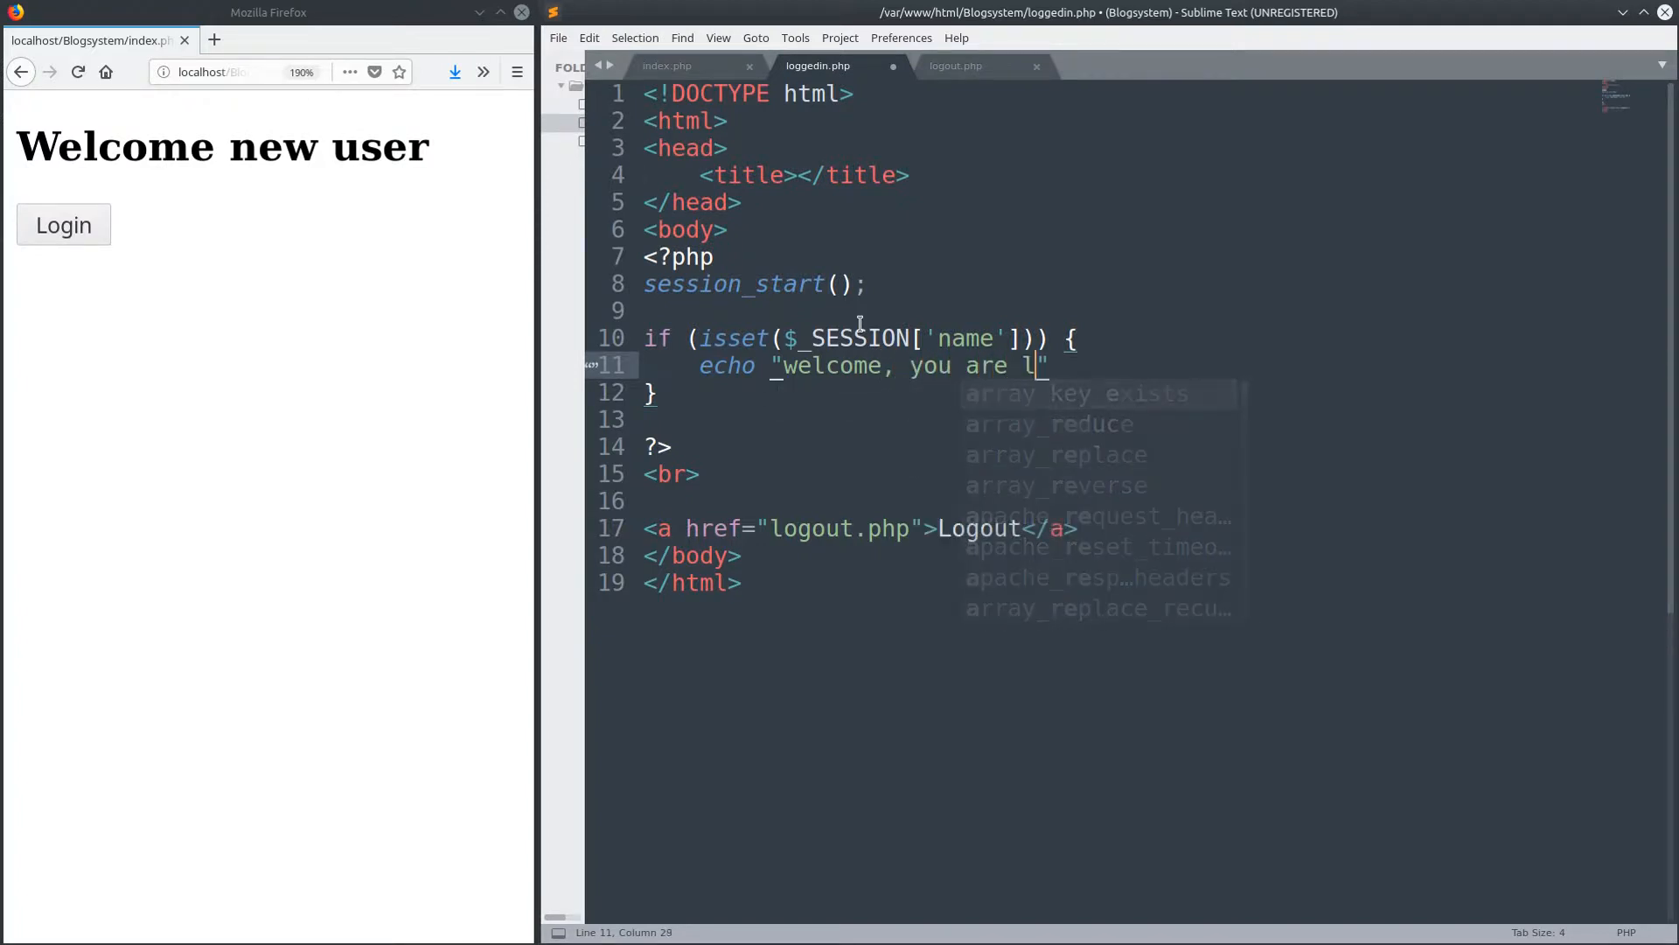
text(ogged in)
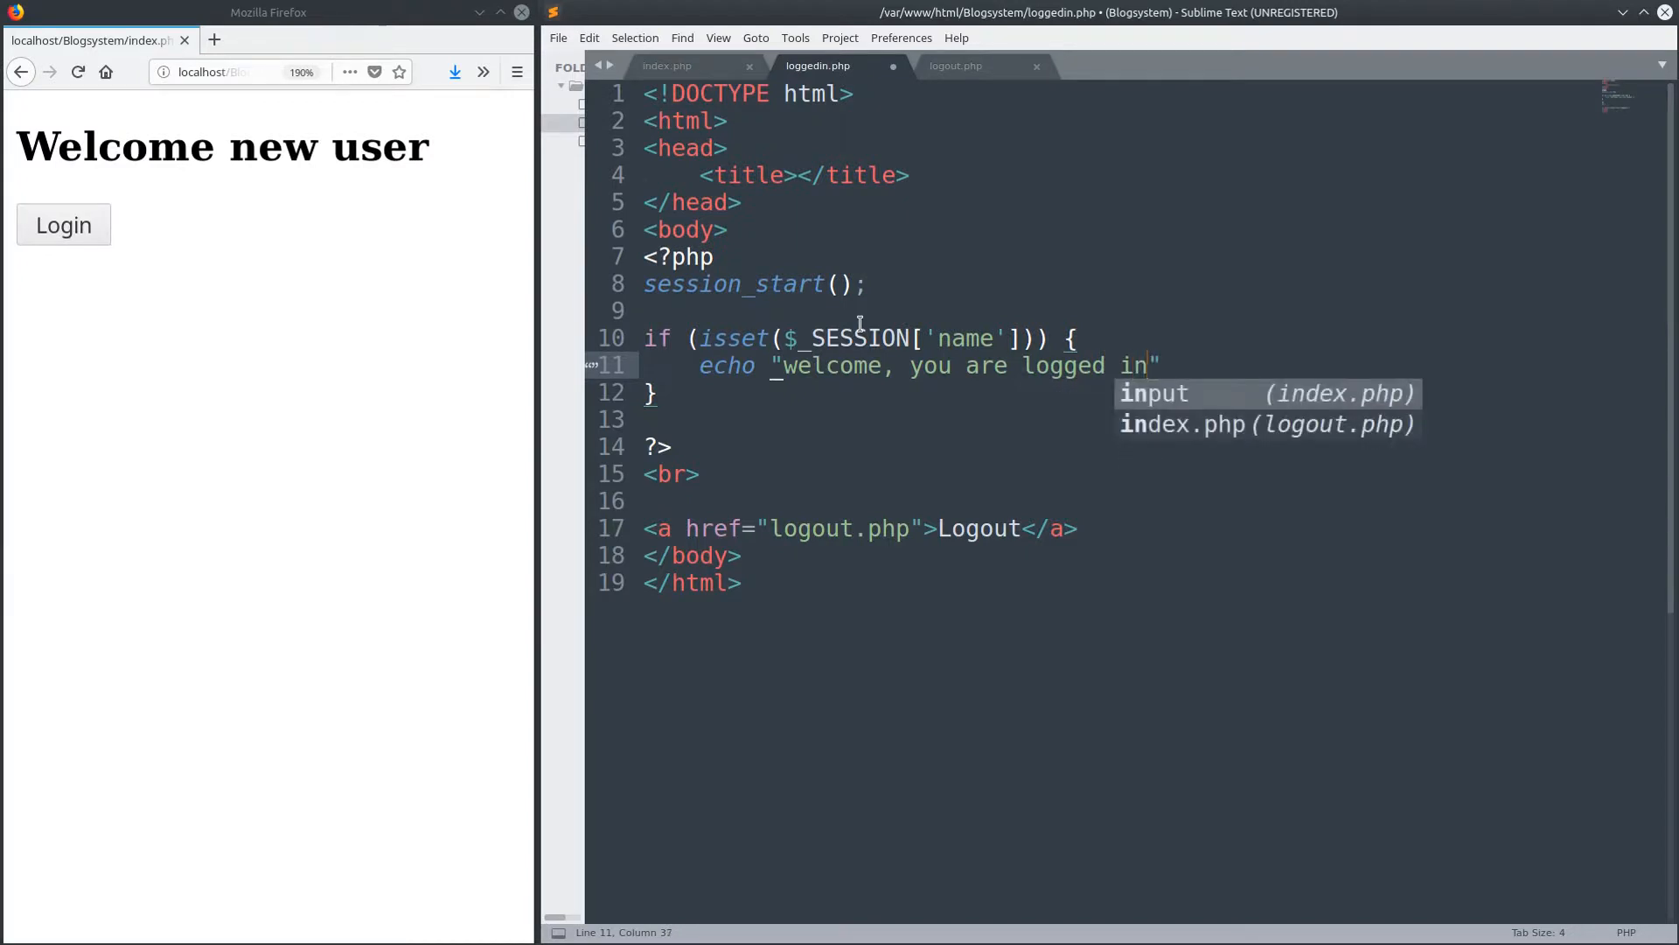
text(.)
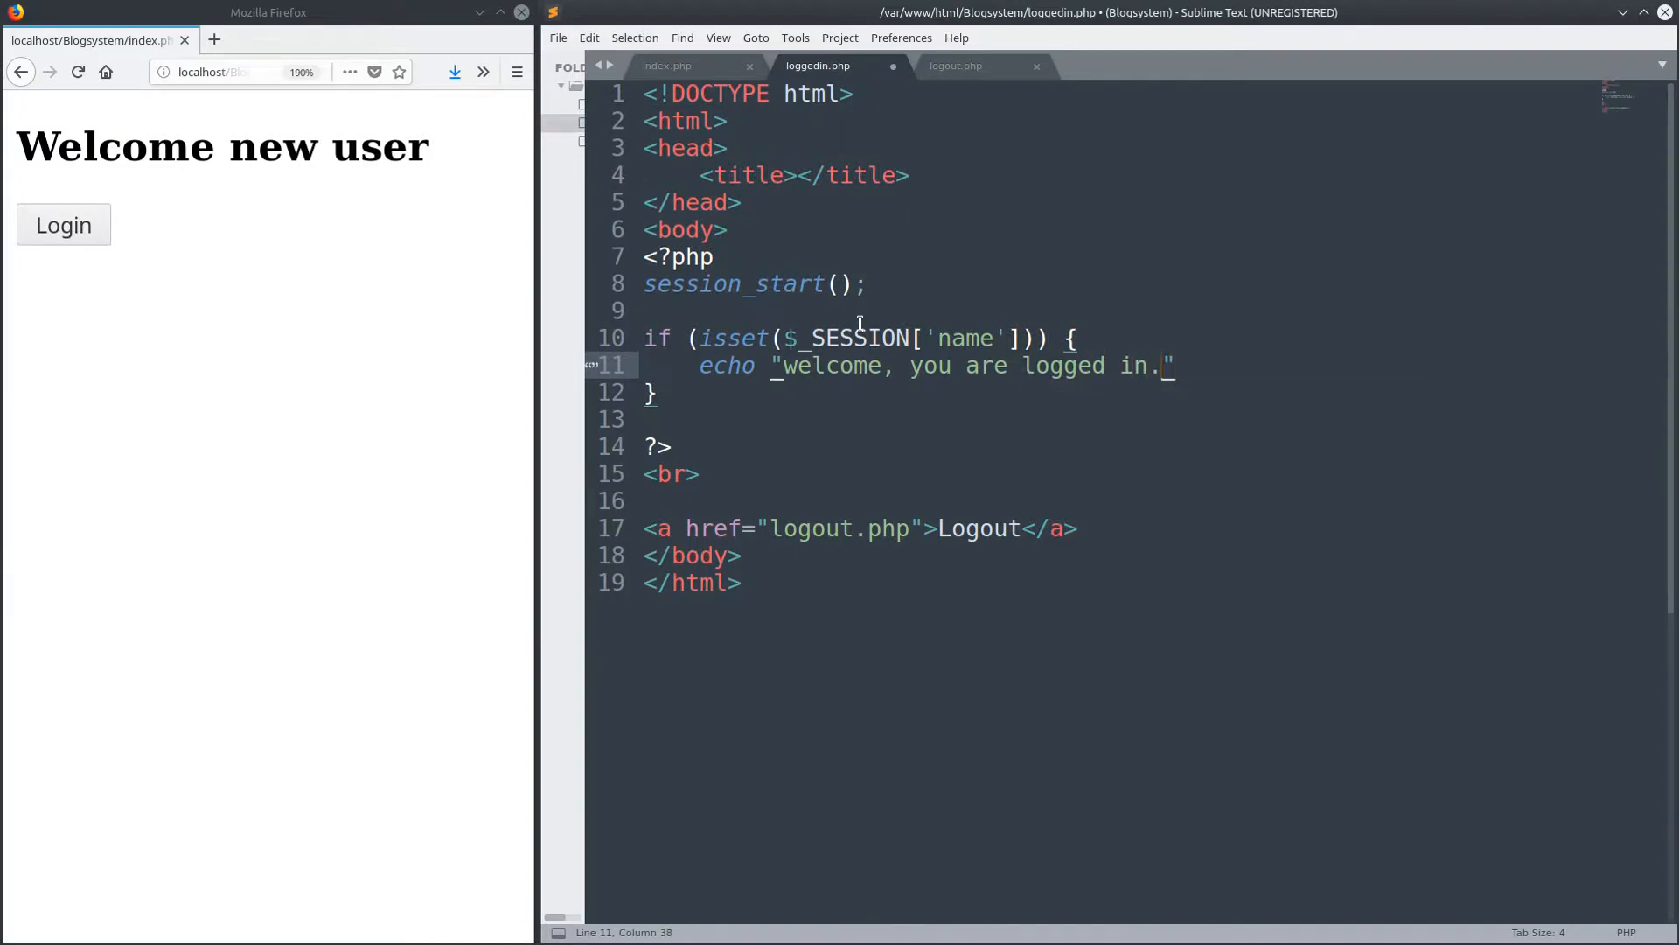
text(" ")
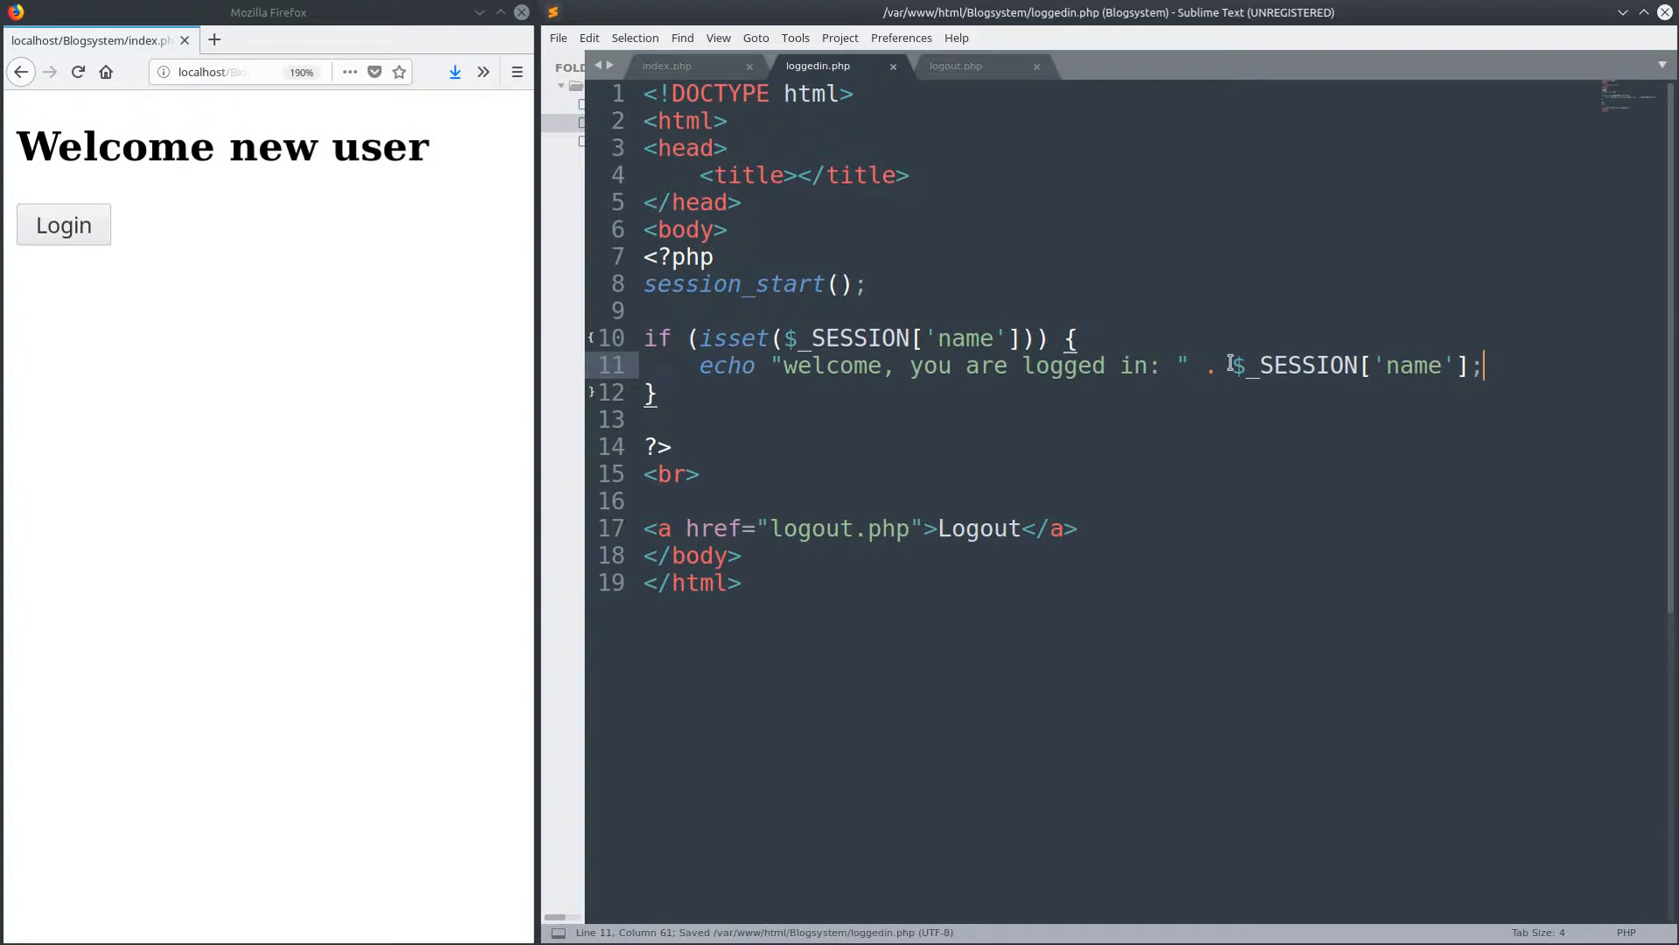
drag(1232, 366, 1473, 366)
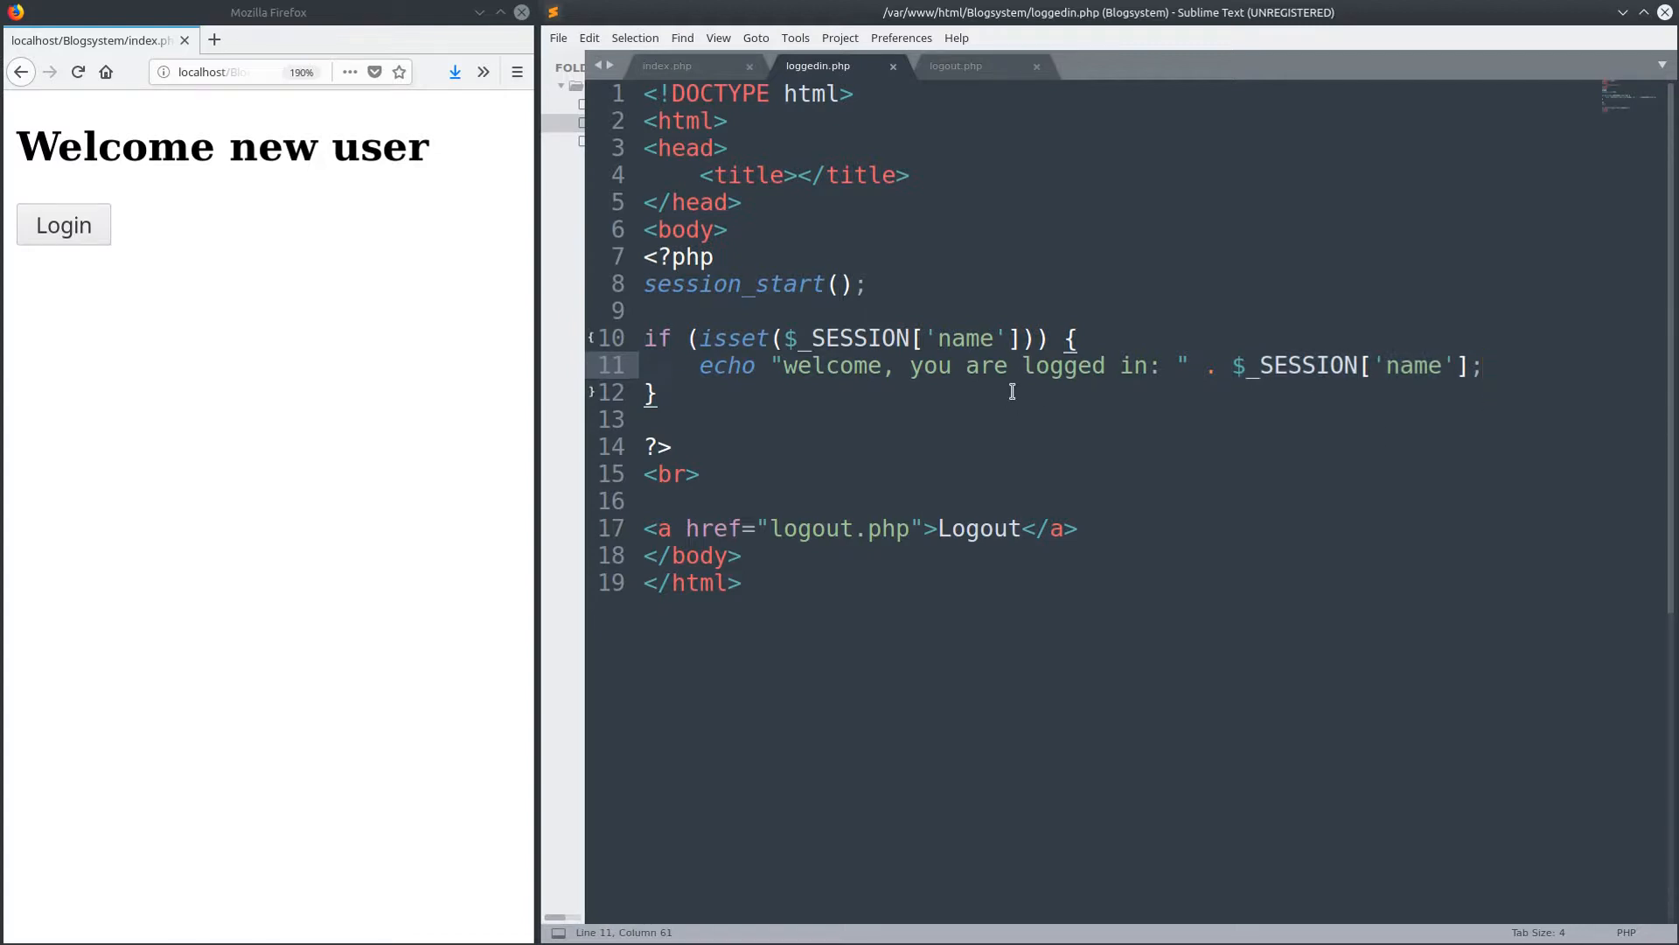
mouse_move(1506, 385)
text( . "Your s)
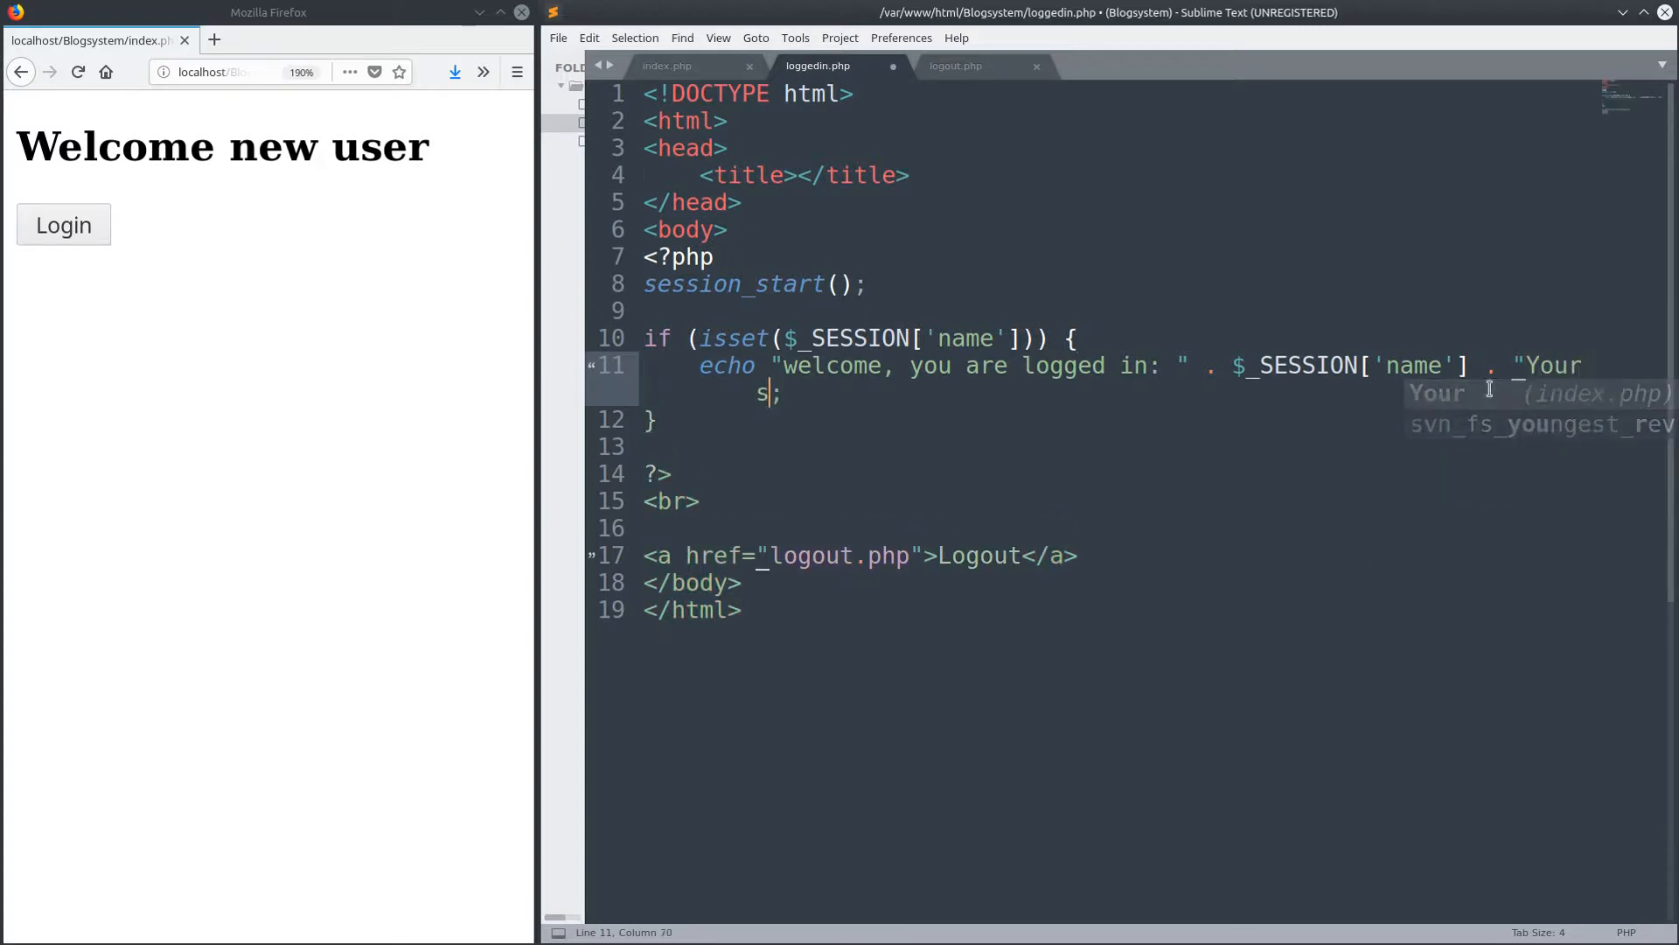
- Append session_id() to the welcome echo in loggedin.php and save
text(ession id is:)
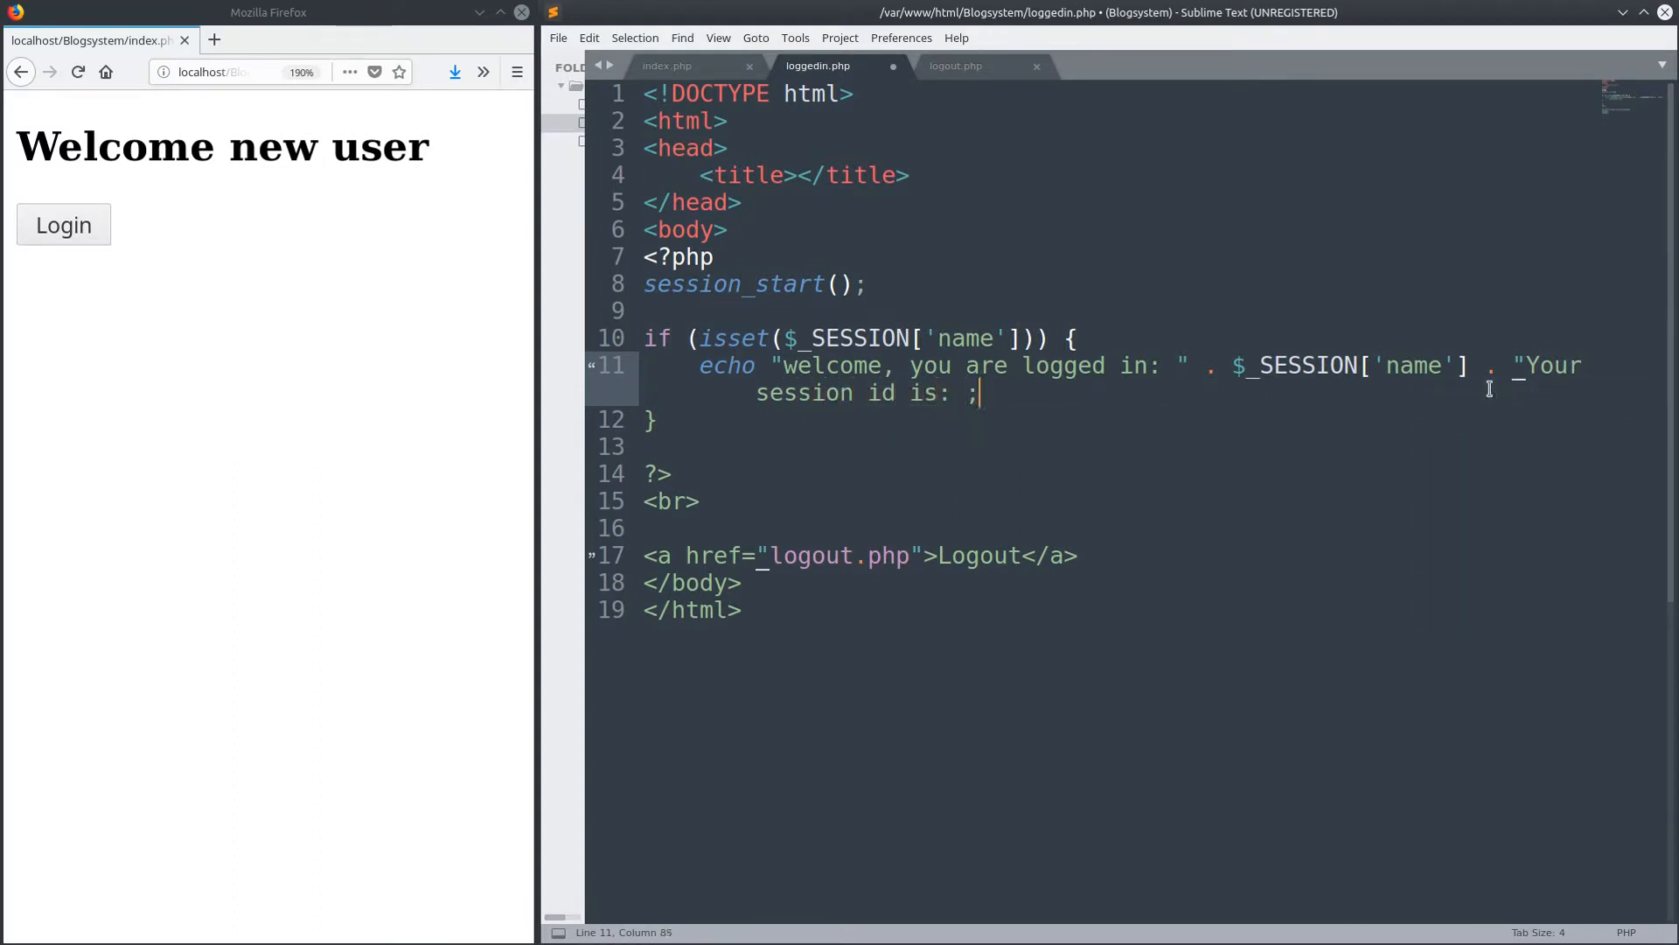
key(BackSpace)
text(" . )
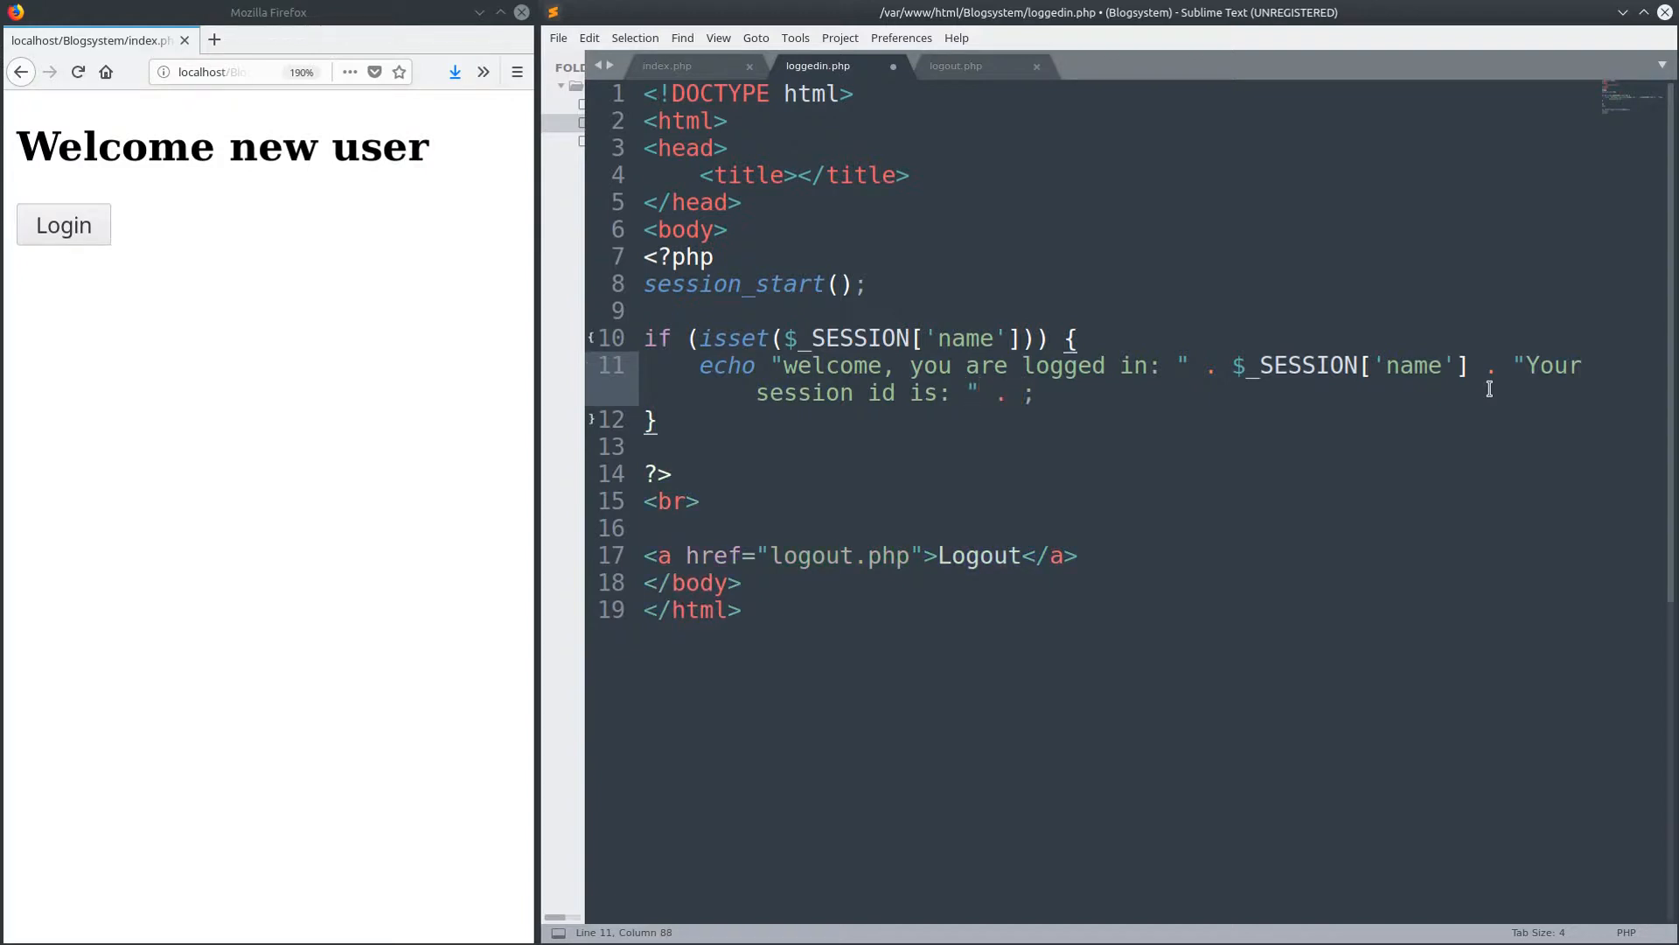
text(session_id()
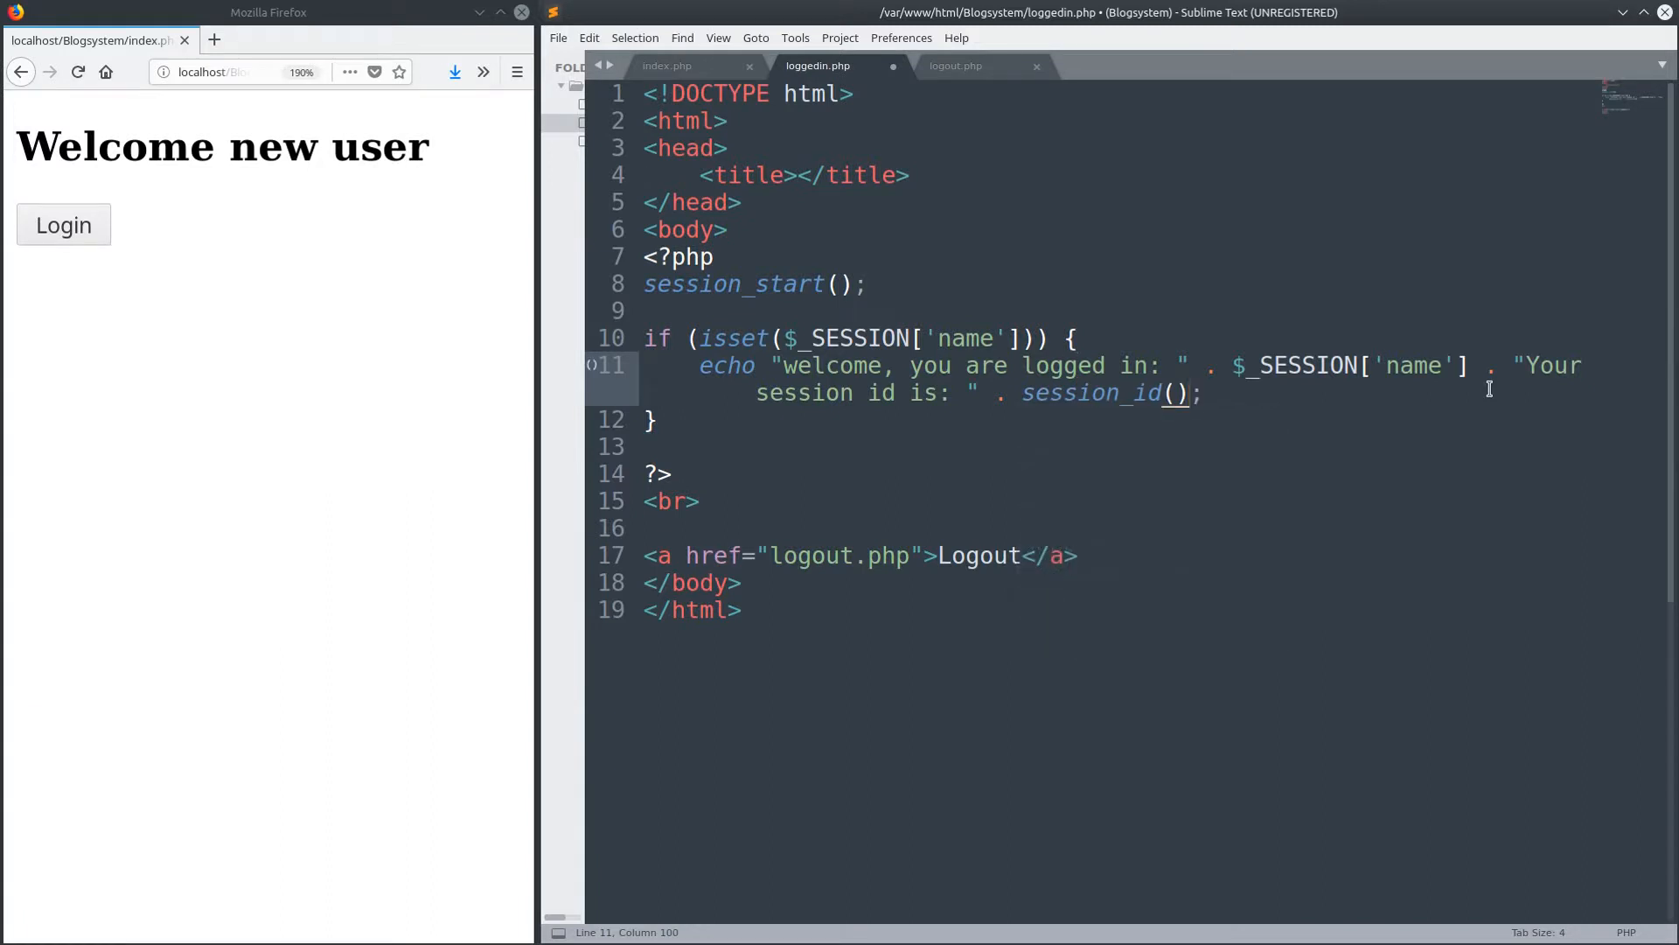
key(ctrl+s)
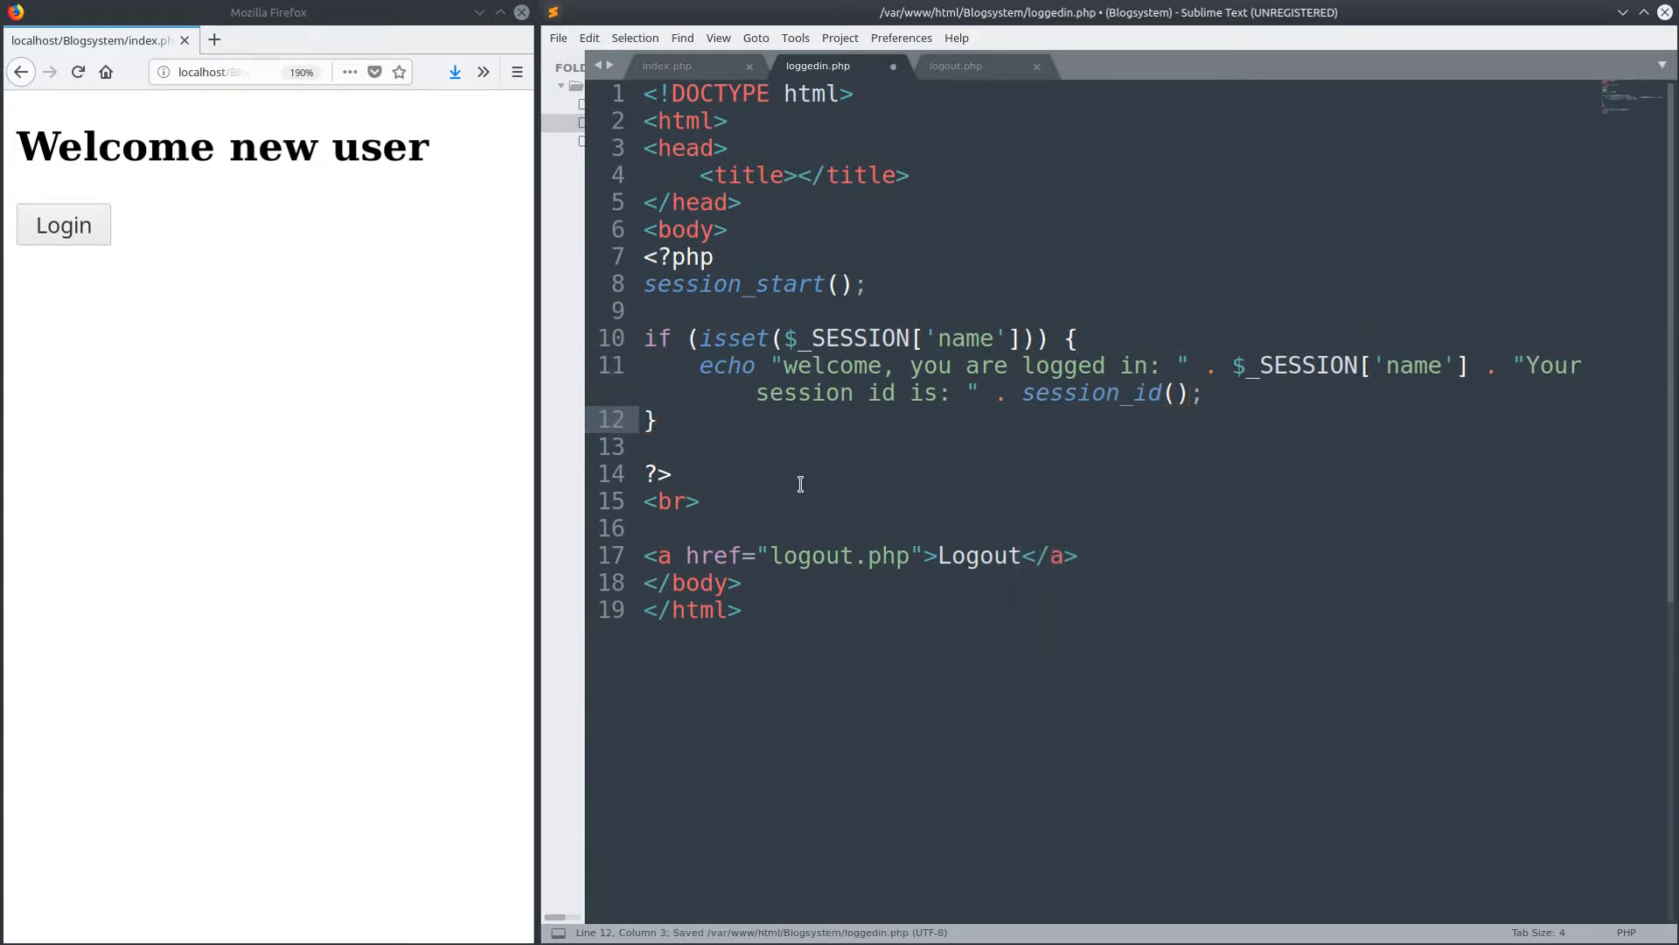
- Check the "phil" session value in index.php, then return to loggedin.php for the else clause
click(667, 64)
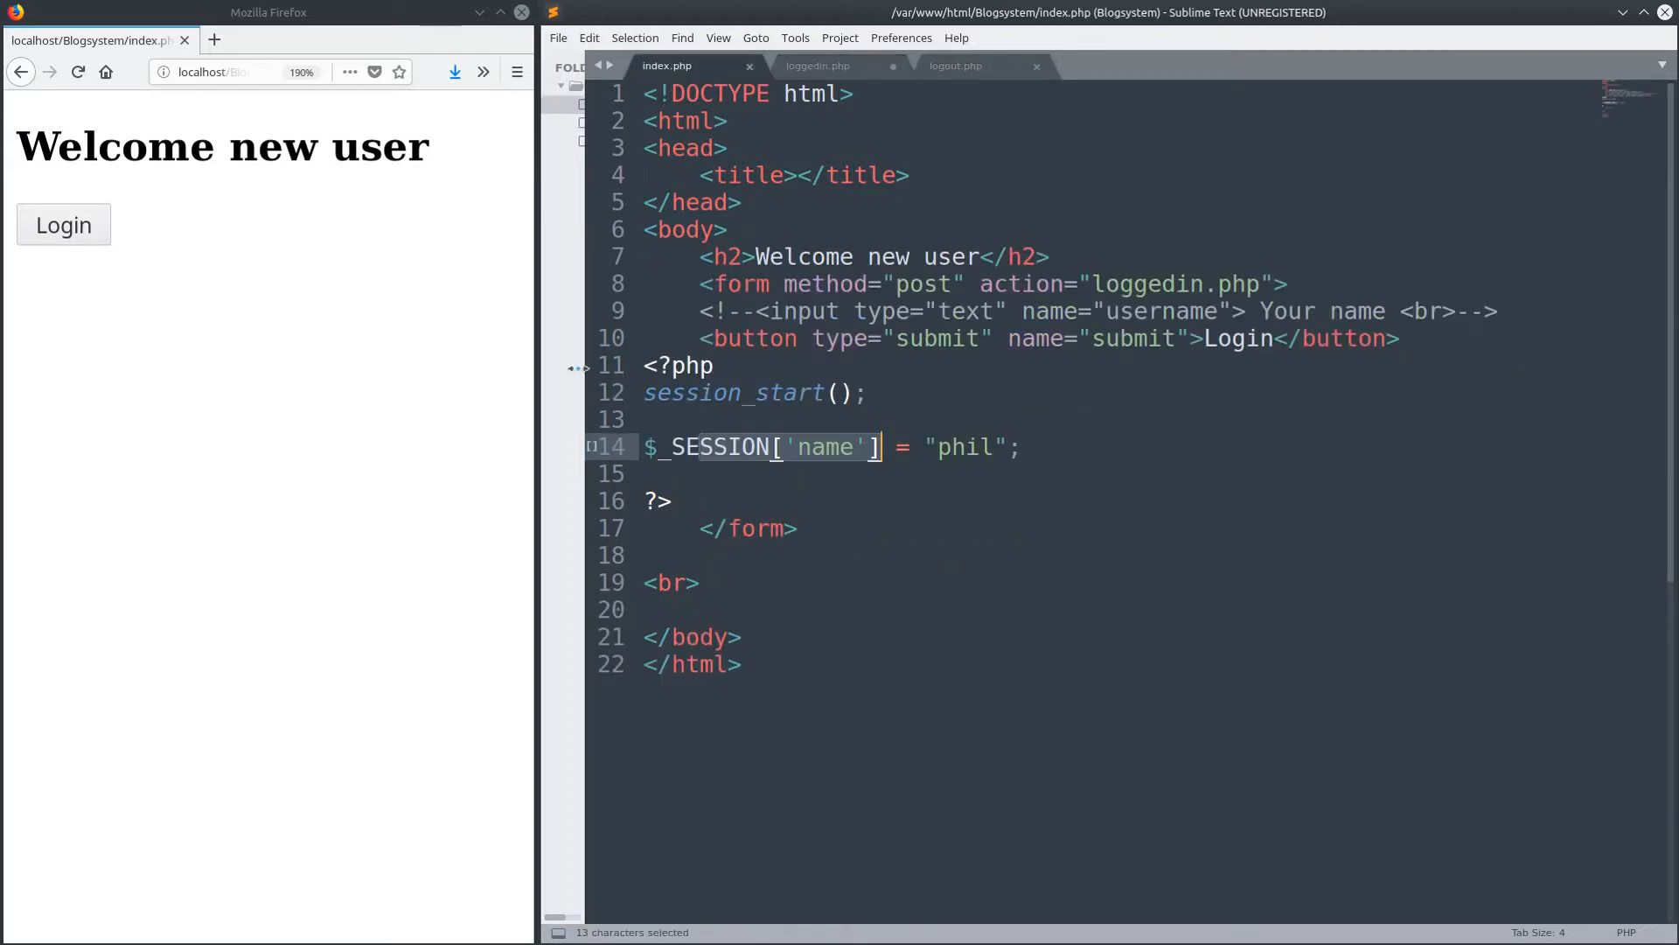
click(961, 446)
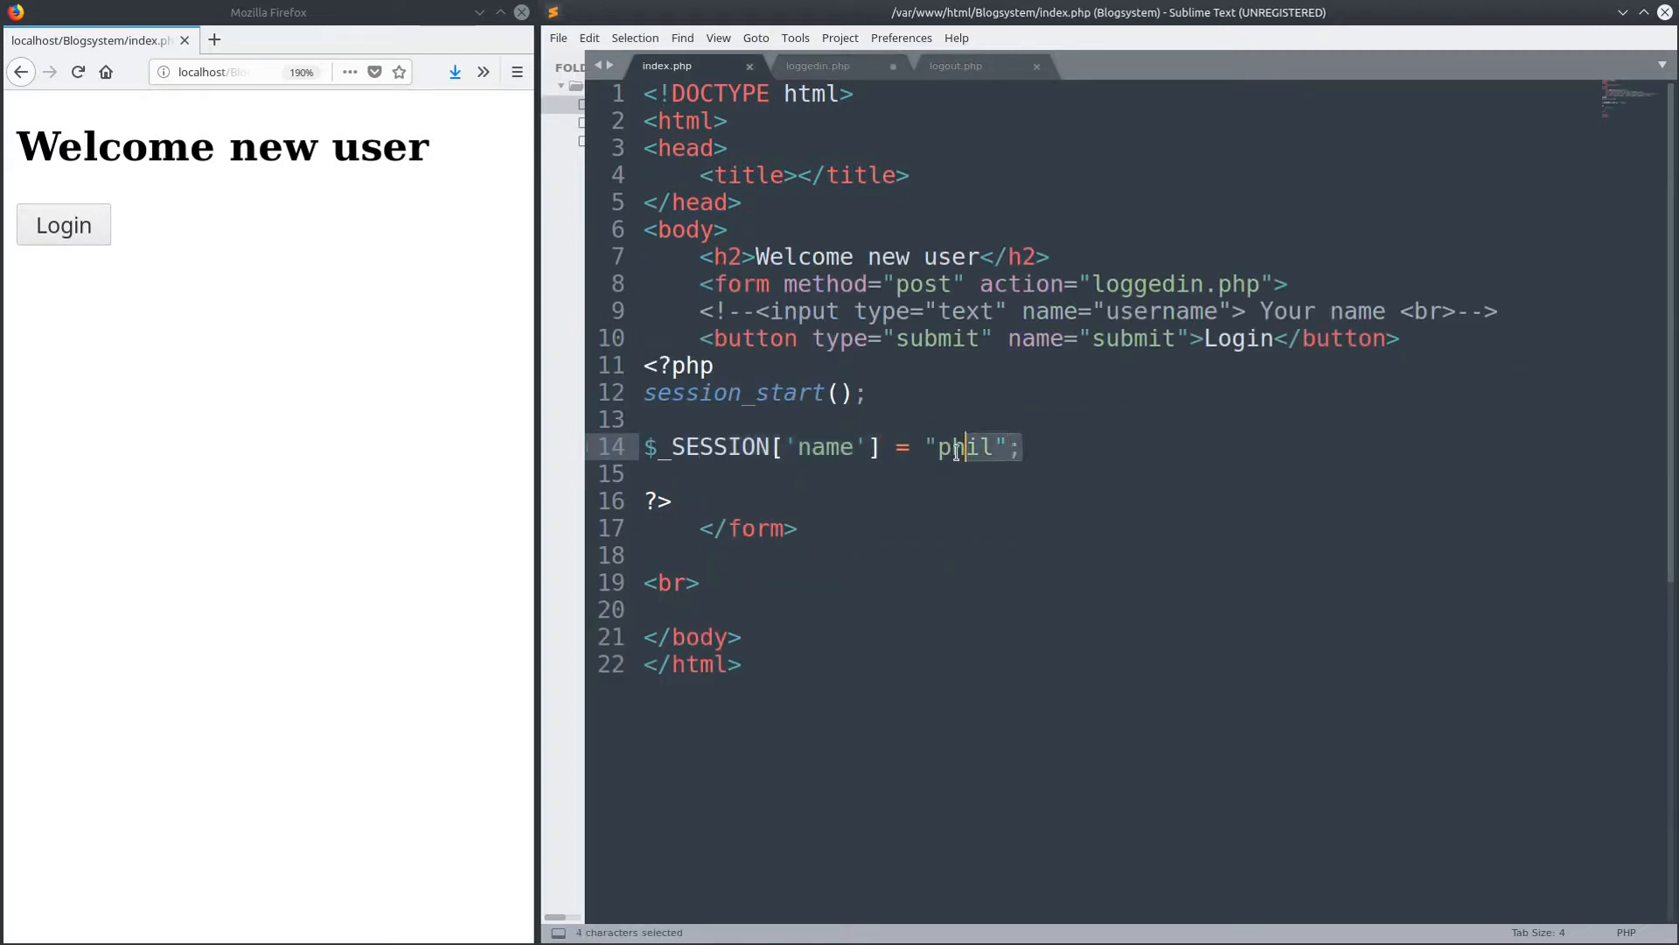
click(817, 65)
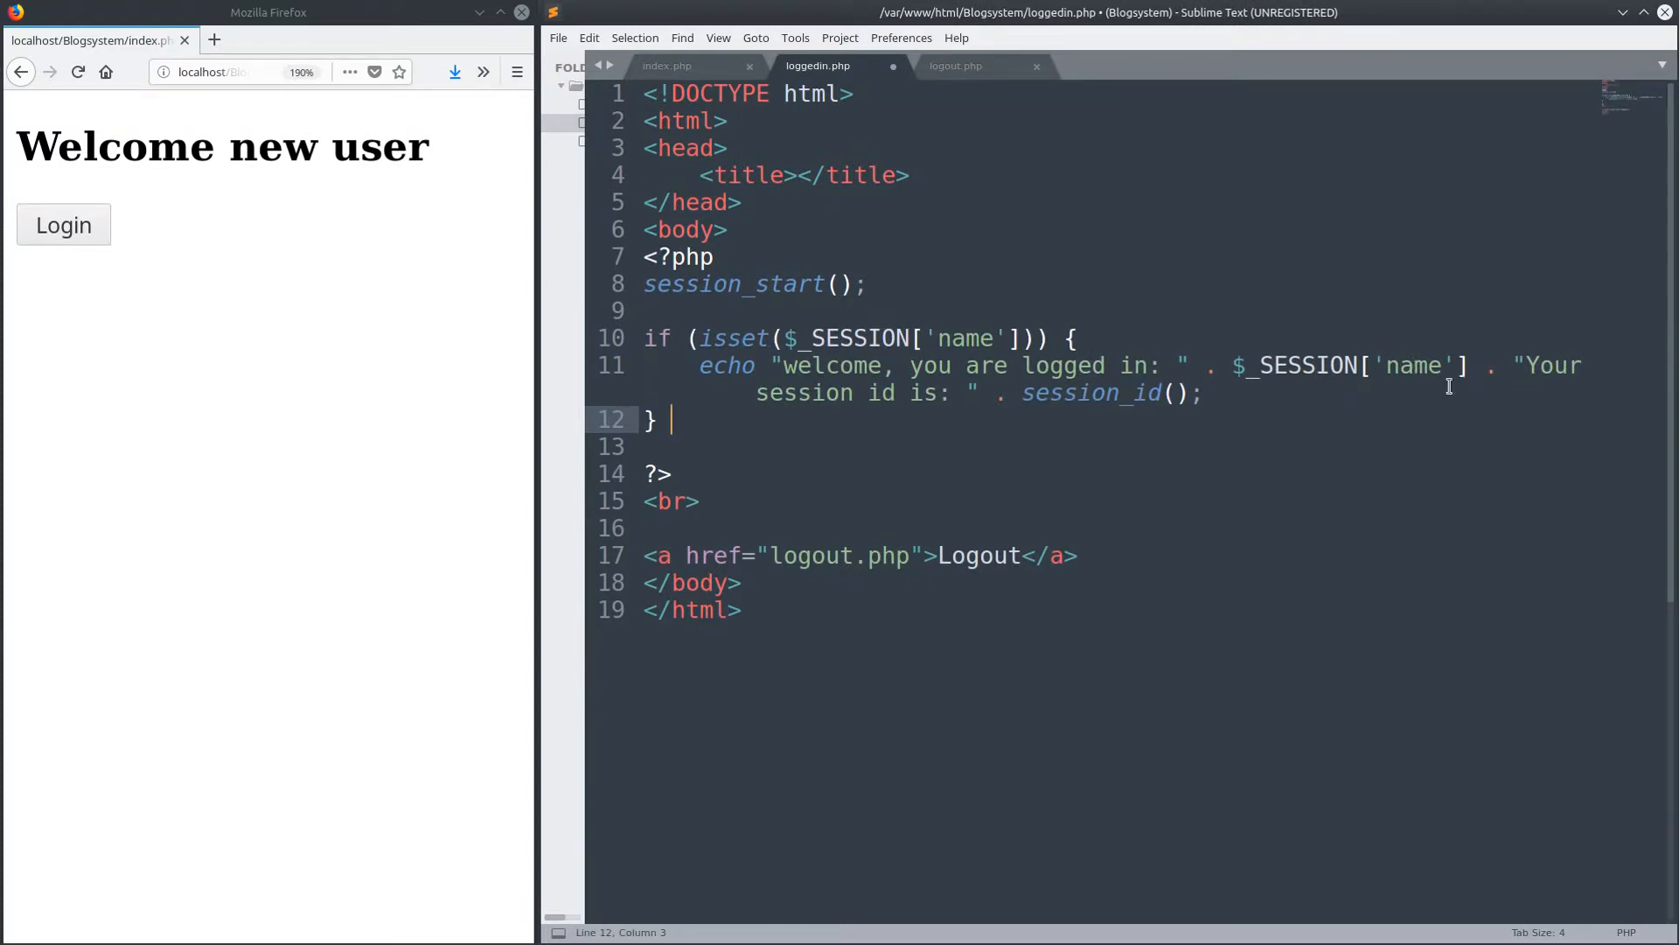
click(666, 65)
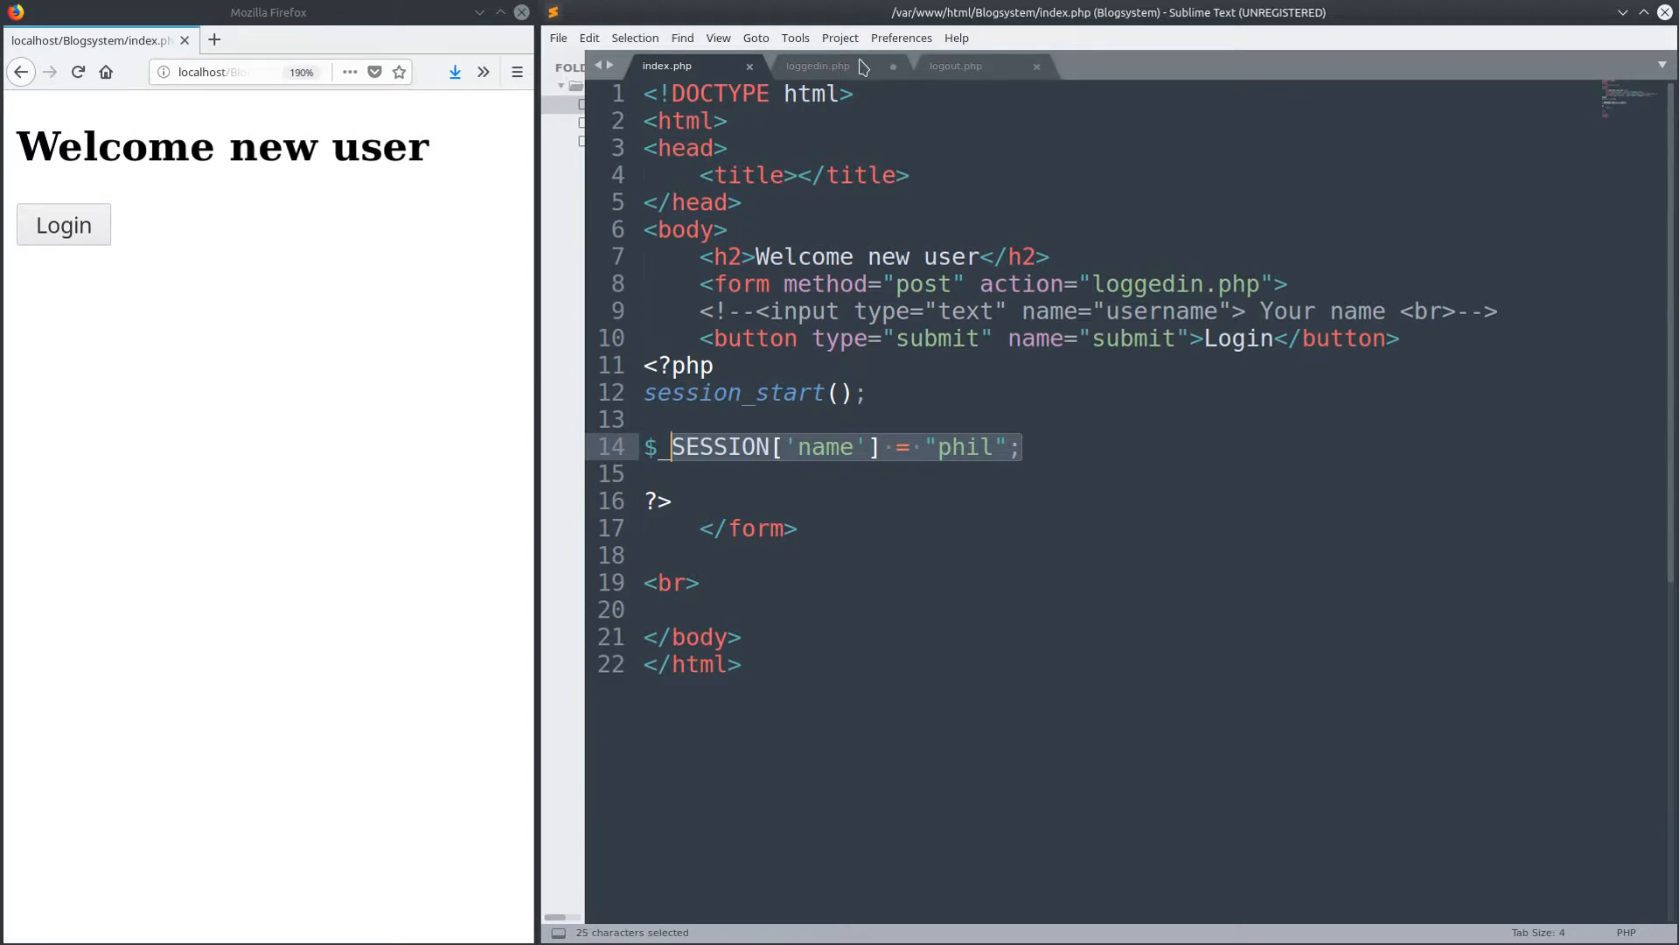
click(817, 65)
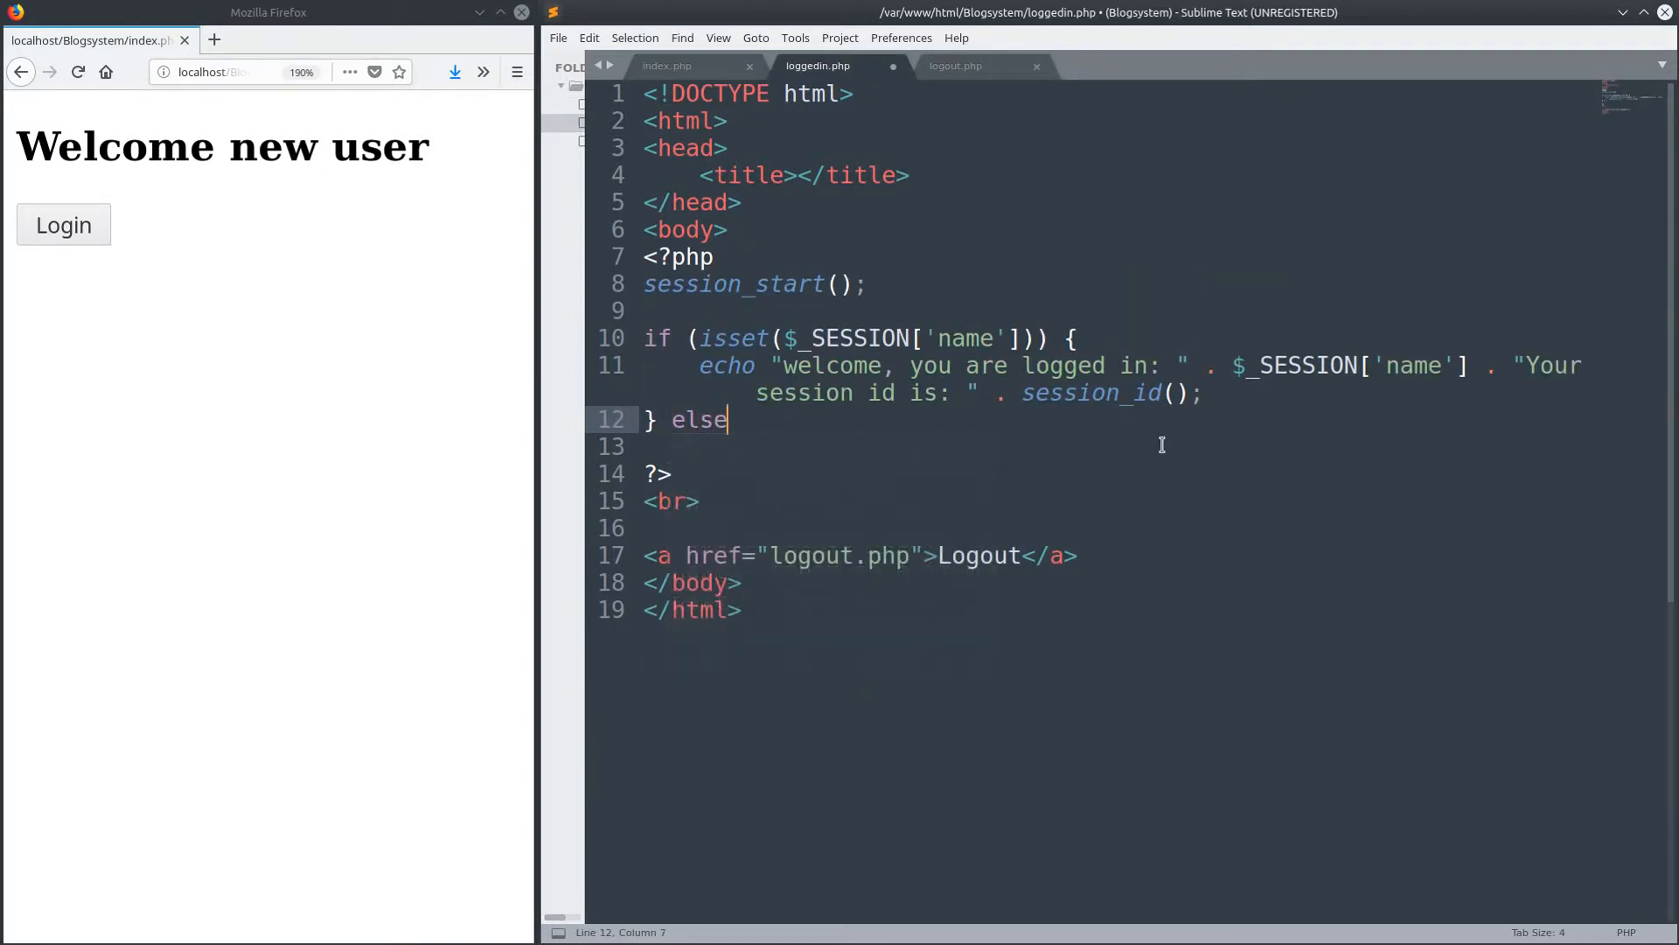
- Give the else branch an echo "You are not logged in"; statement
text({)
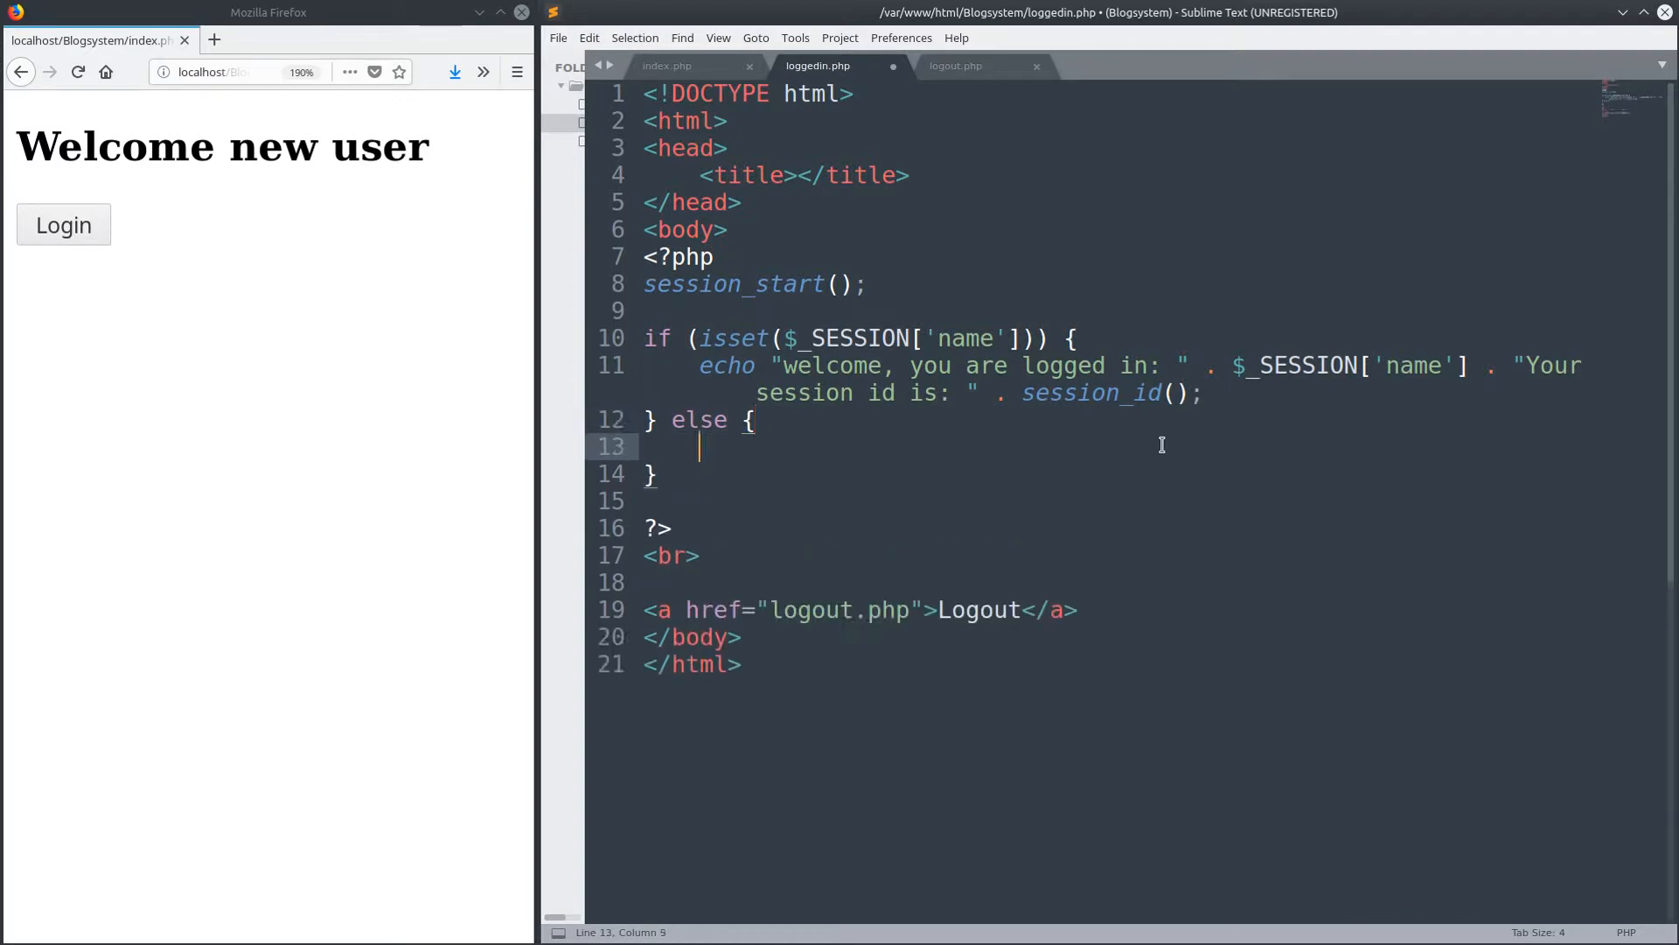
text(echo ")
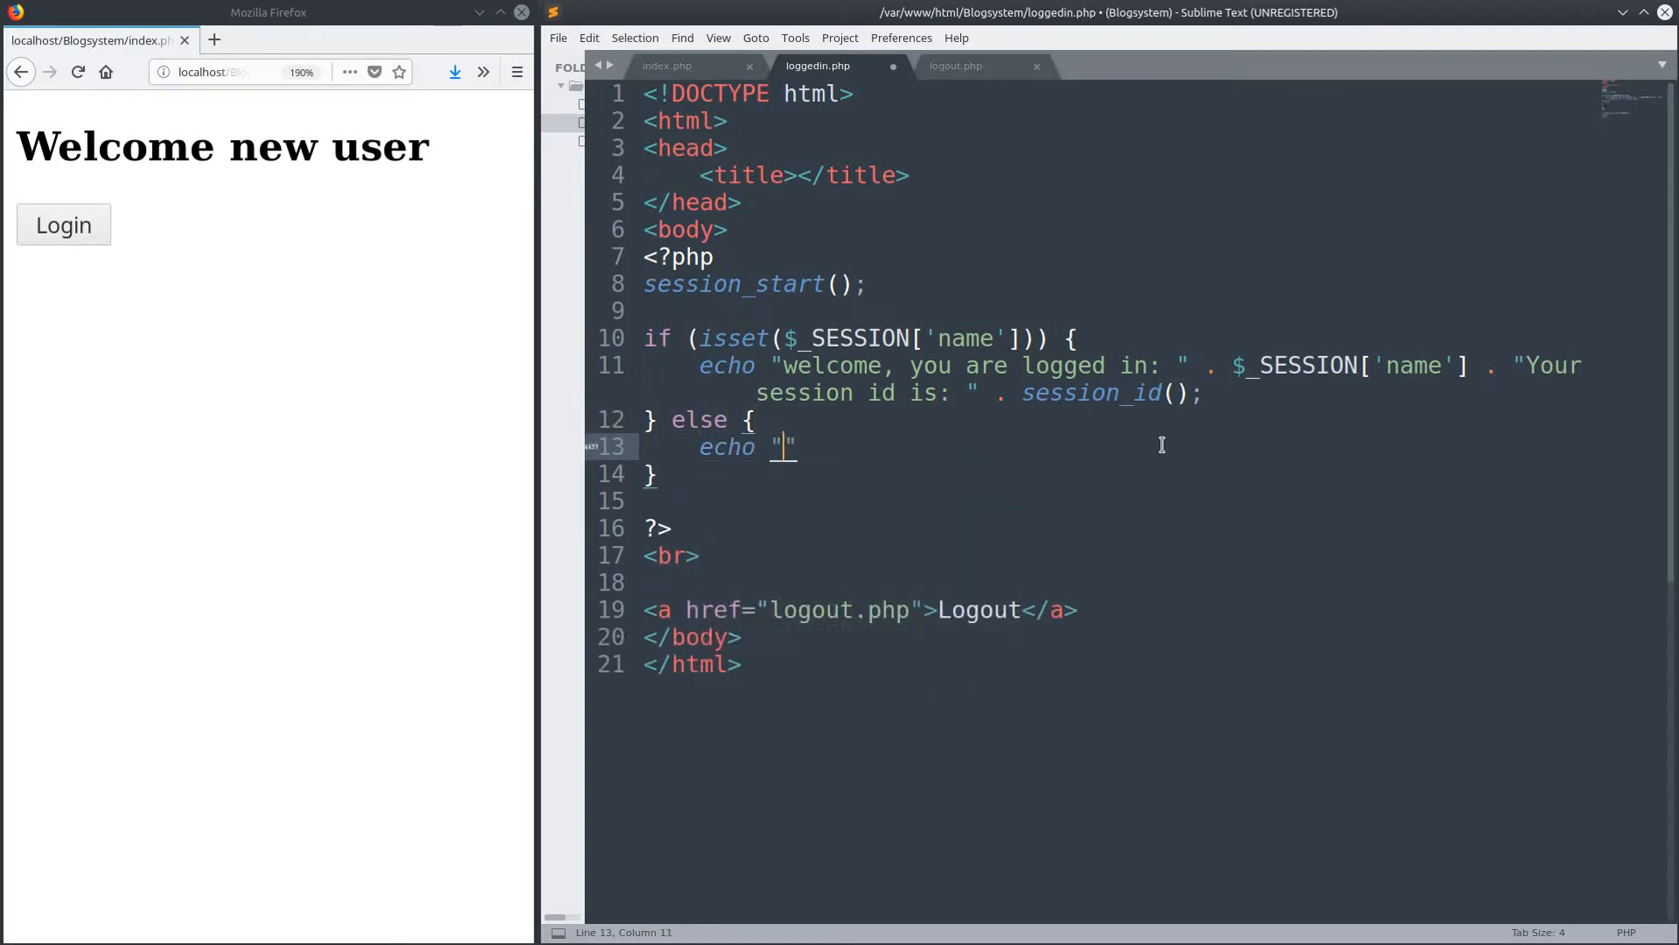
text(You are not)
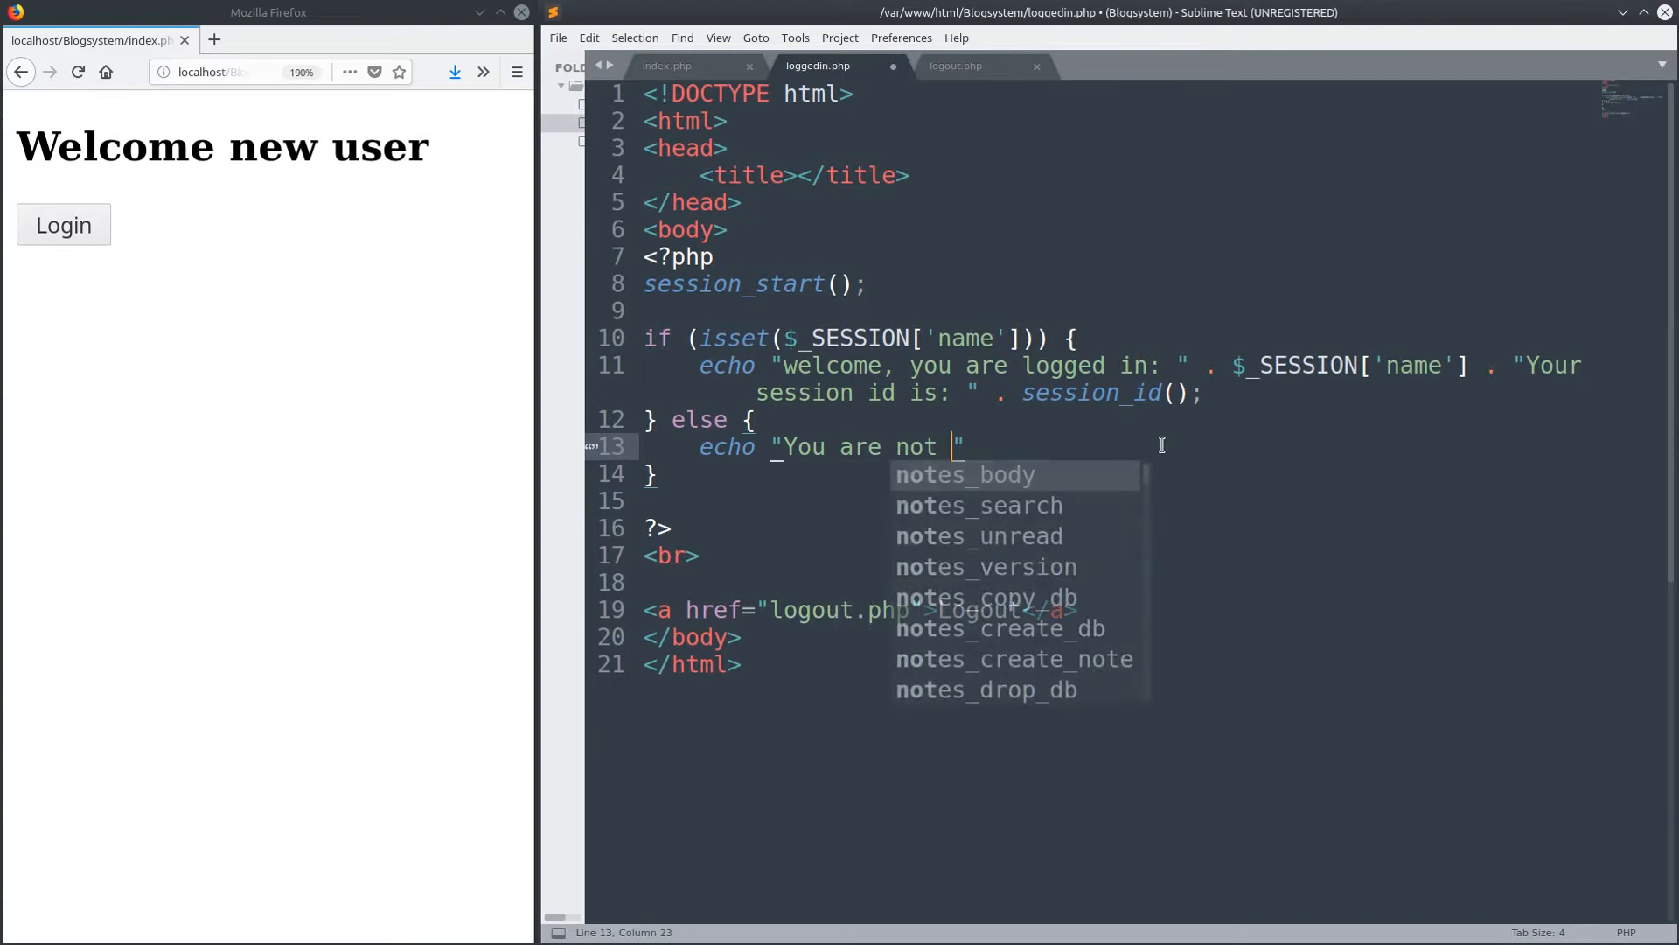
text(logged)
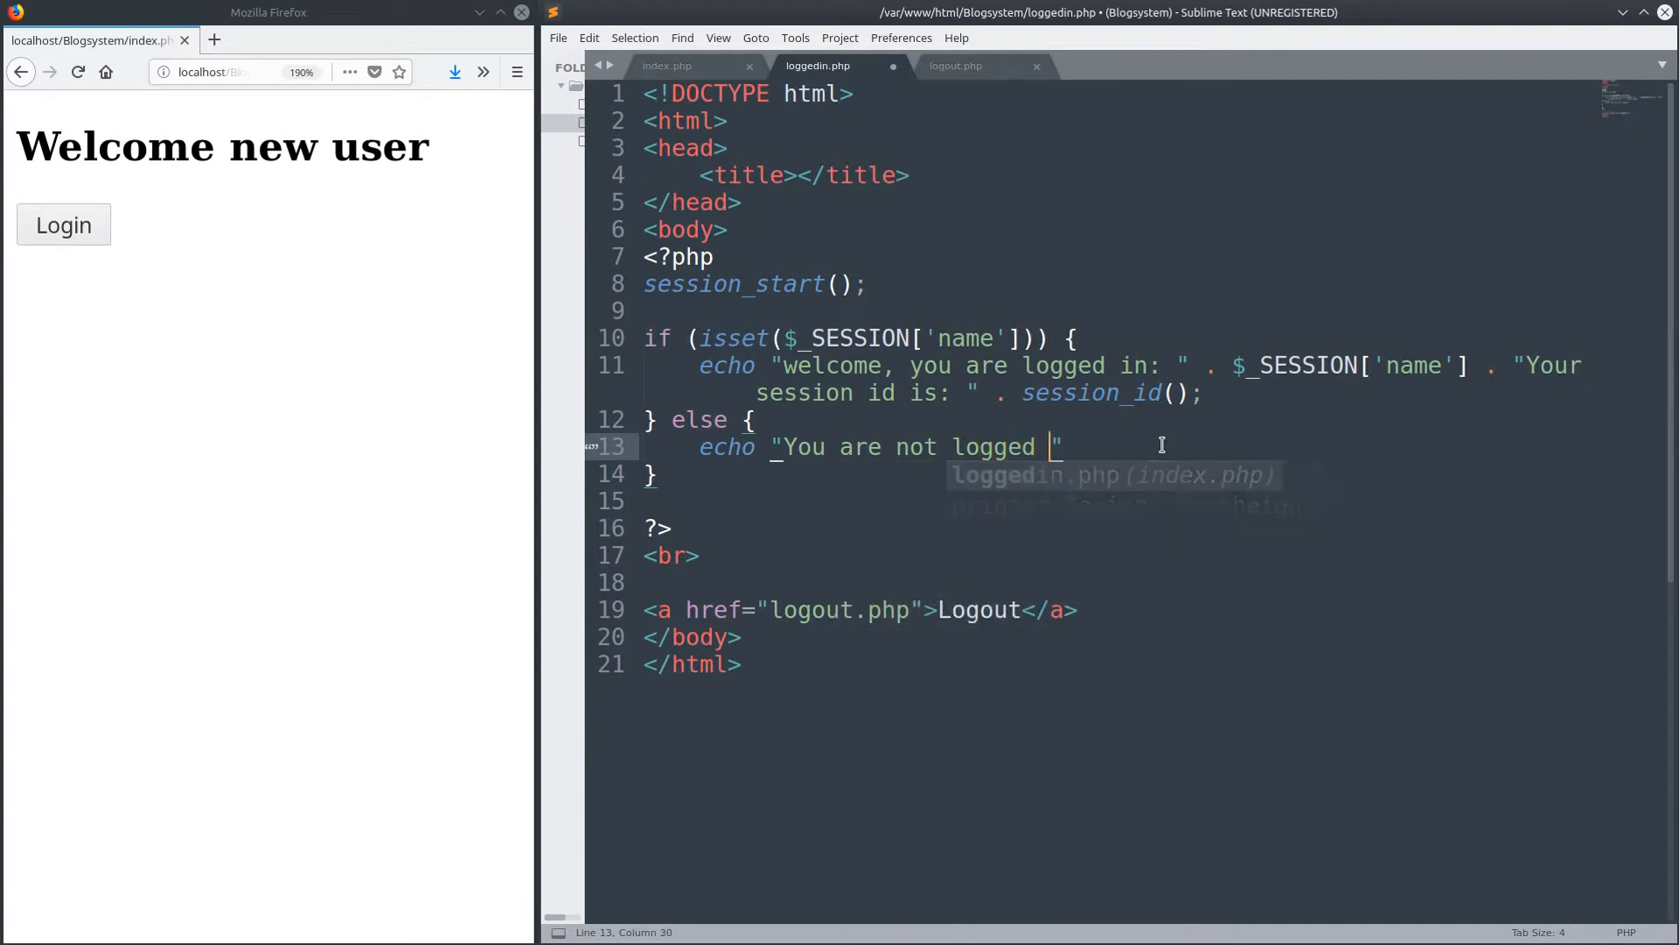
text(in";)
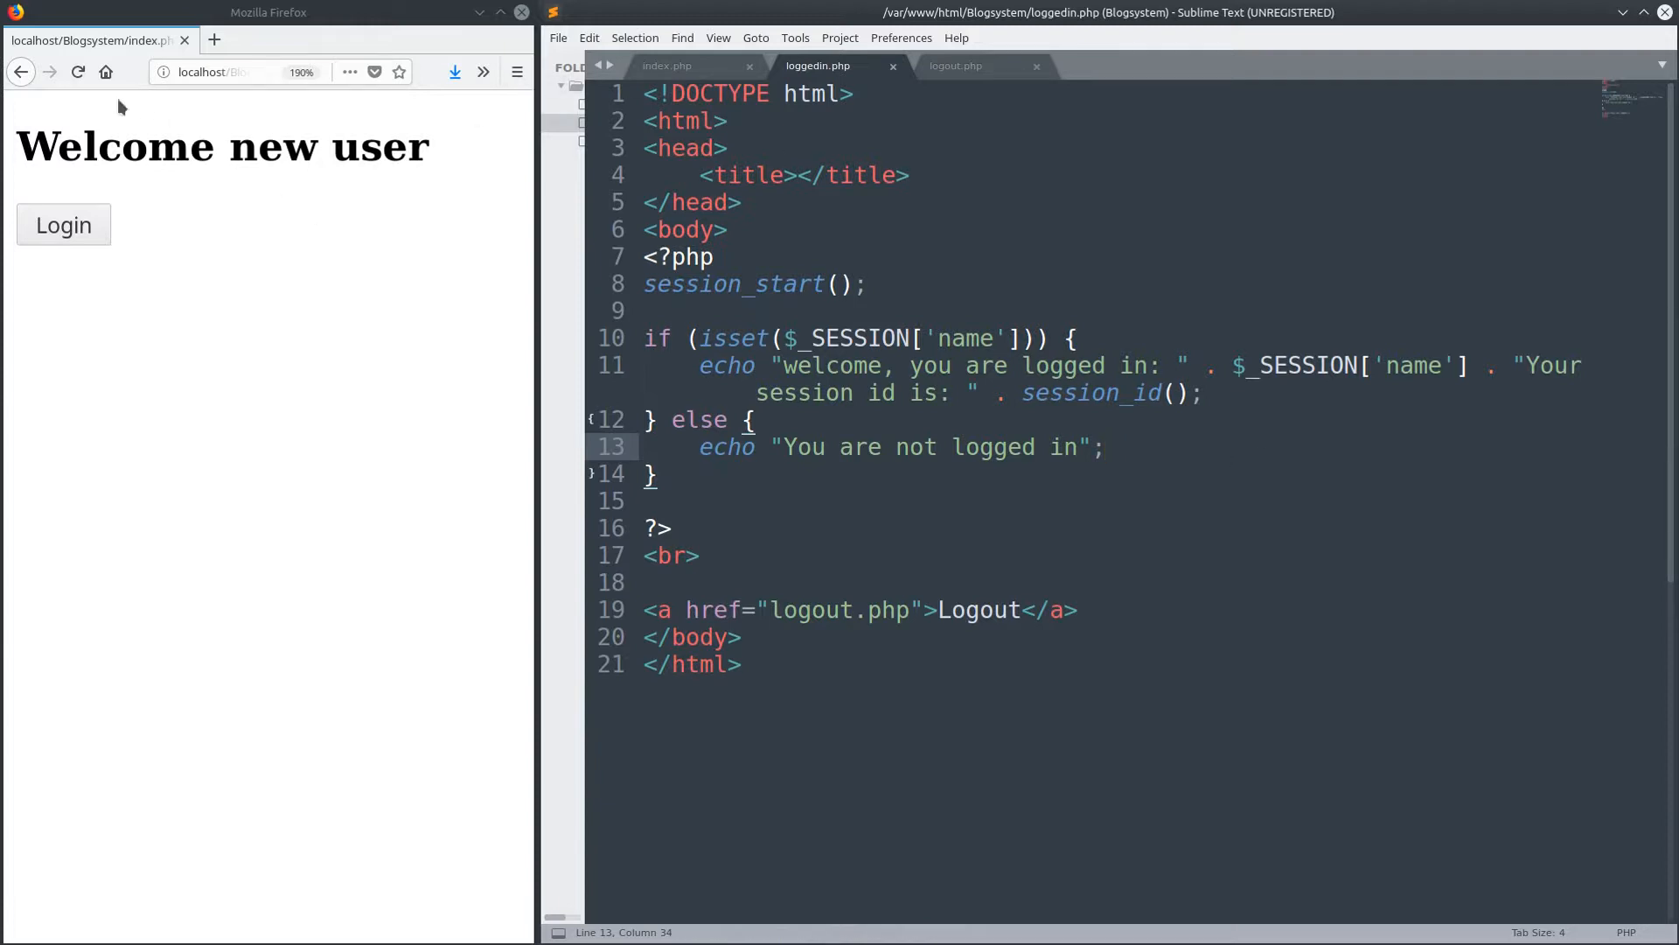
- Log in, add a <br> before 'Your session id is' in loggedin.php and reload to see the session ID on its own line
click(63, 226)
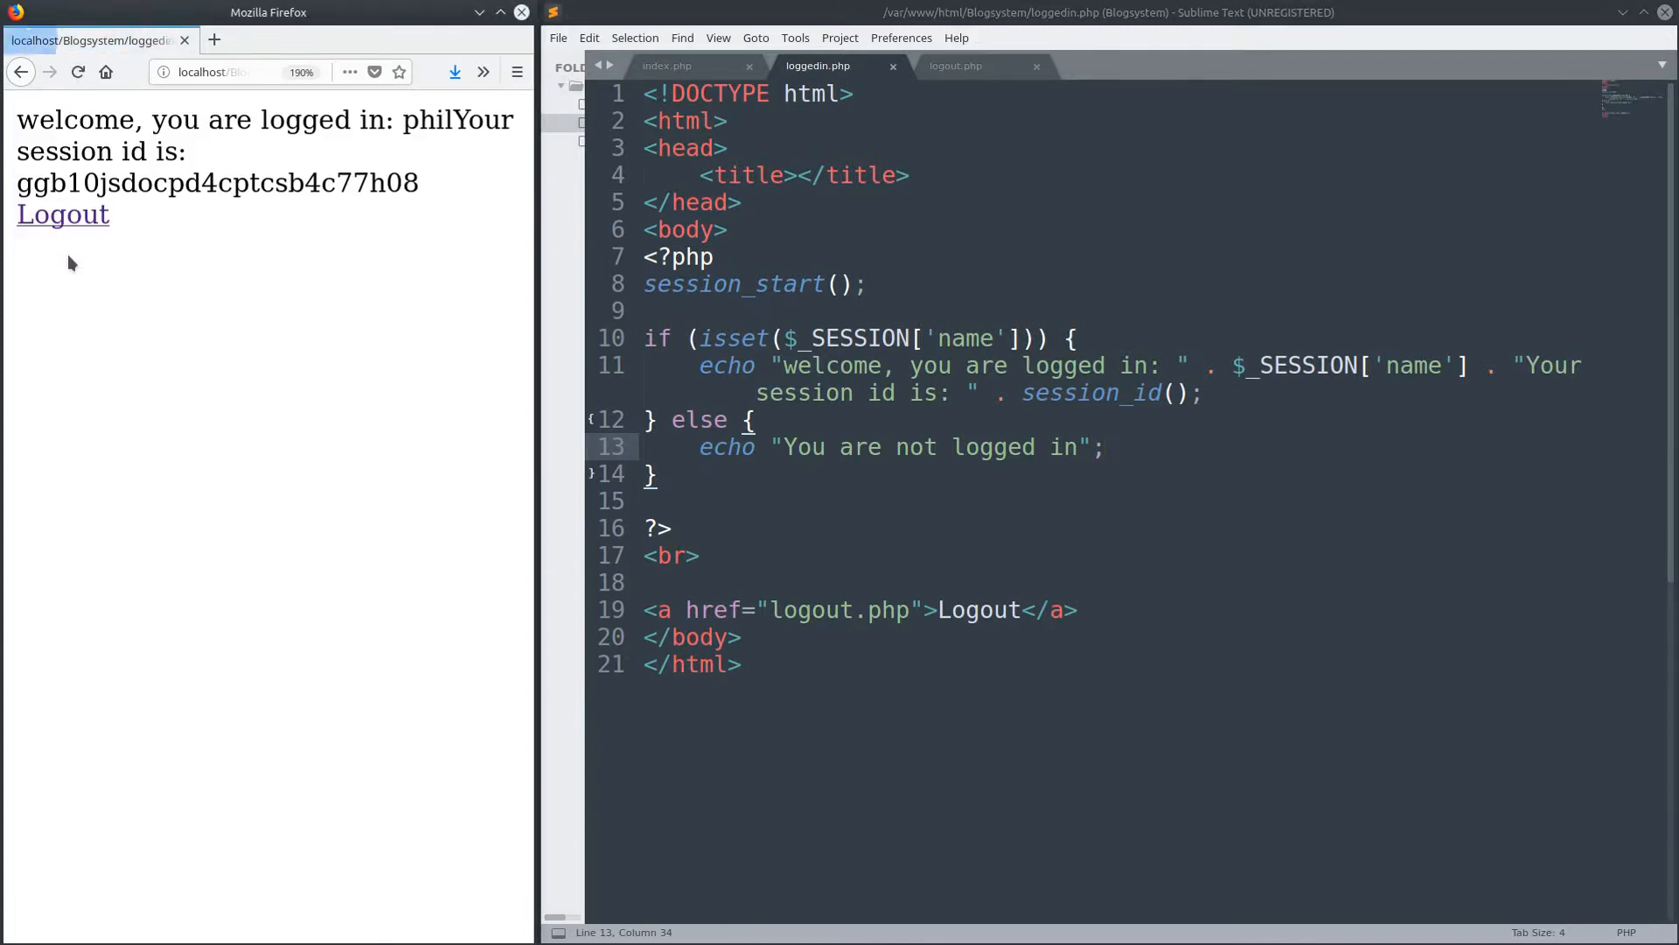
mouse_move(193, 150)
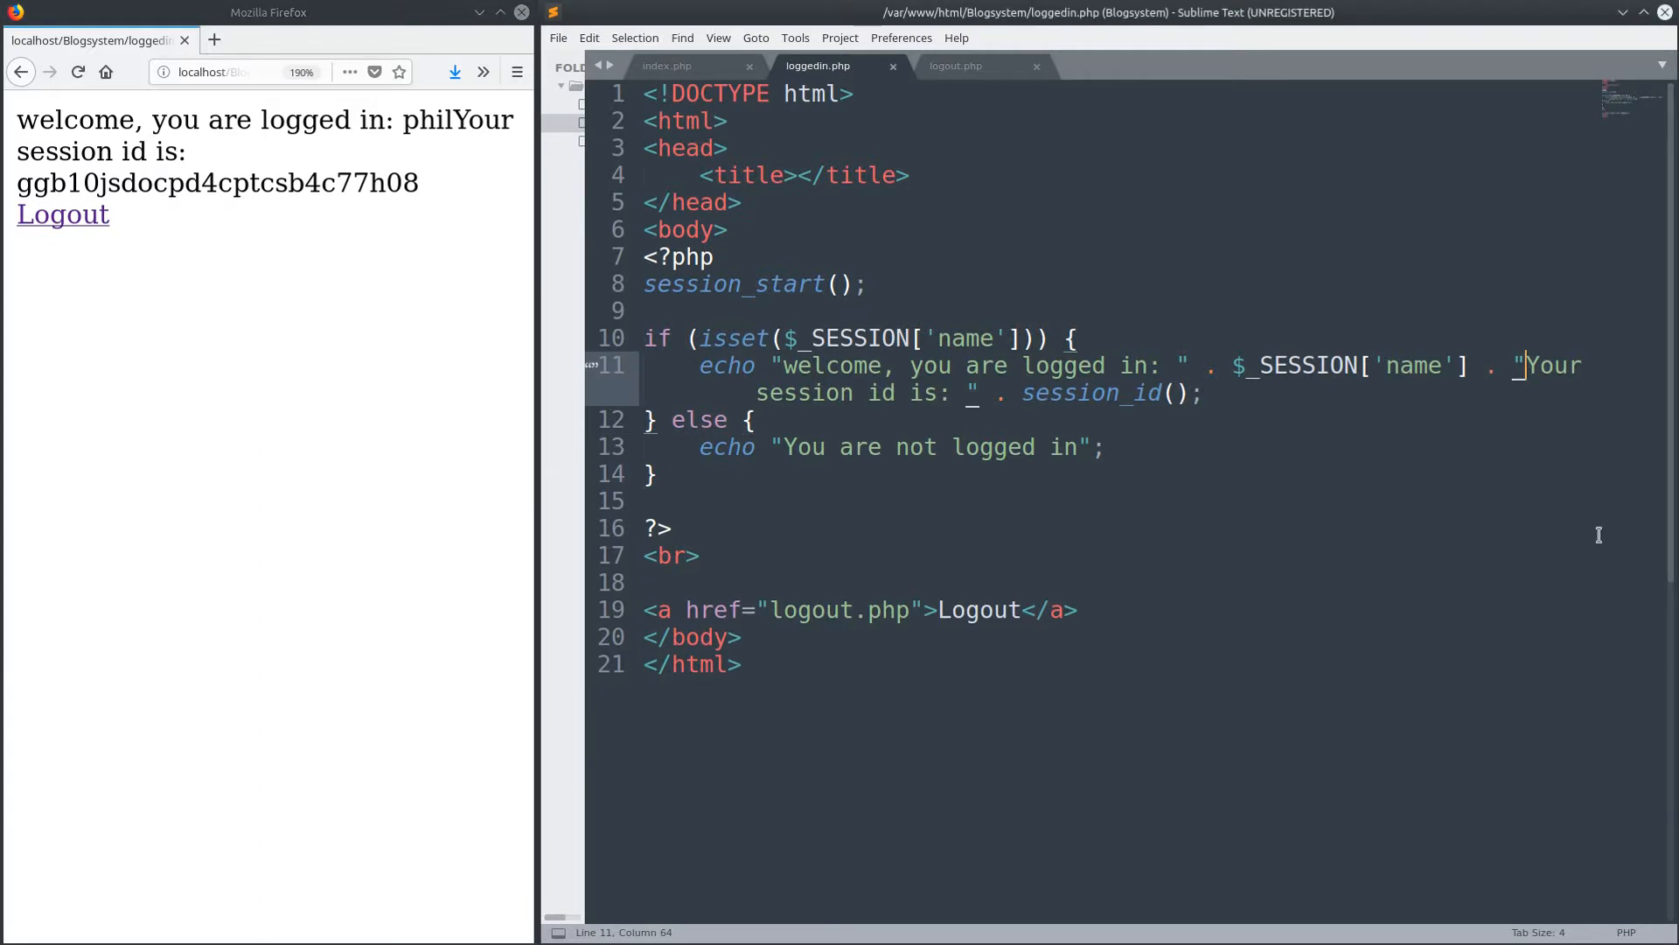
text(<br>)
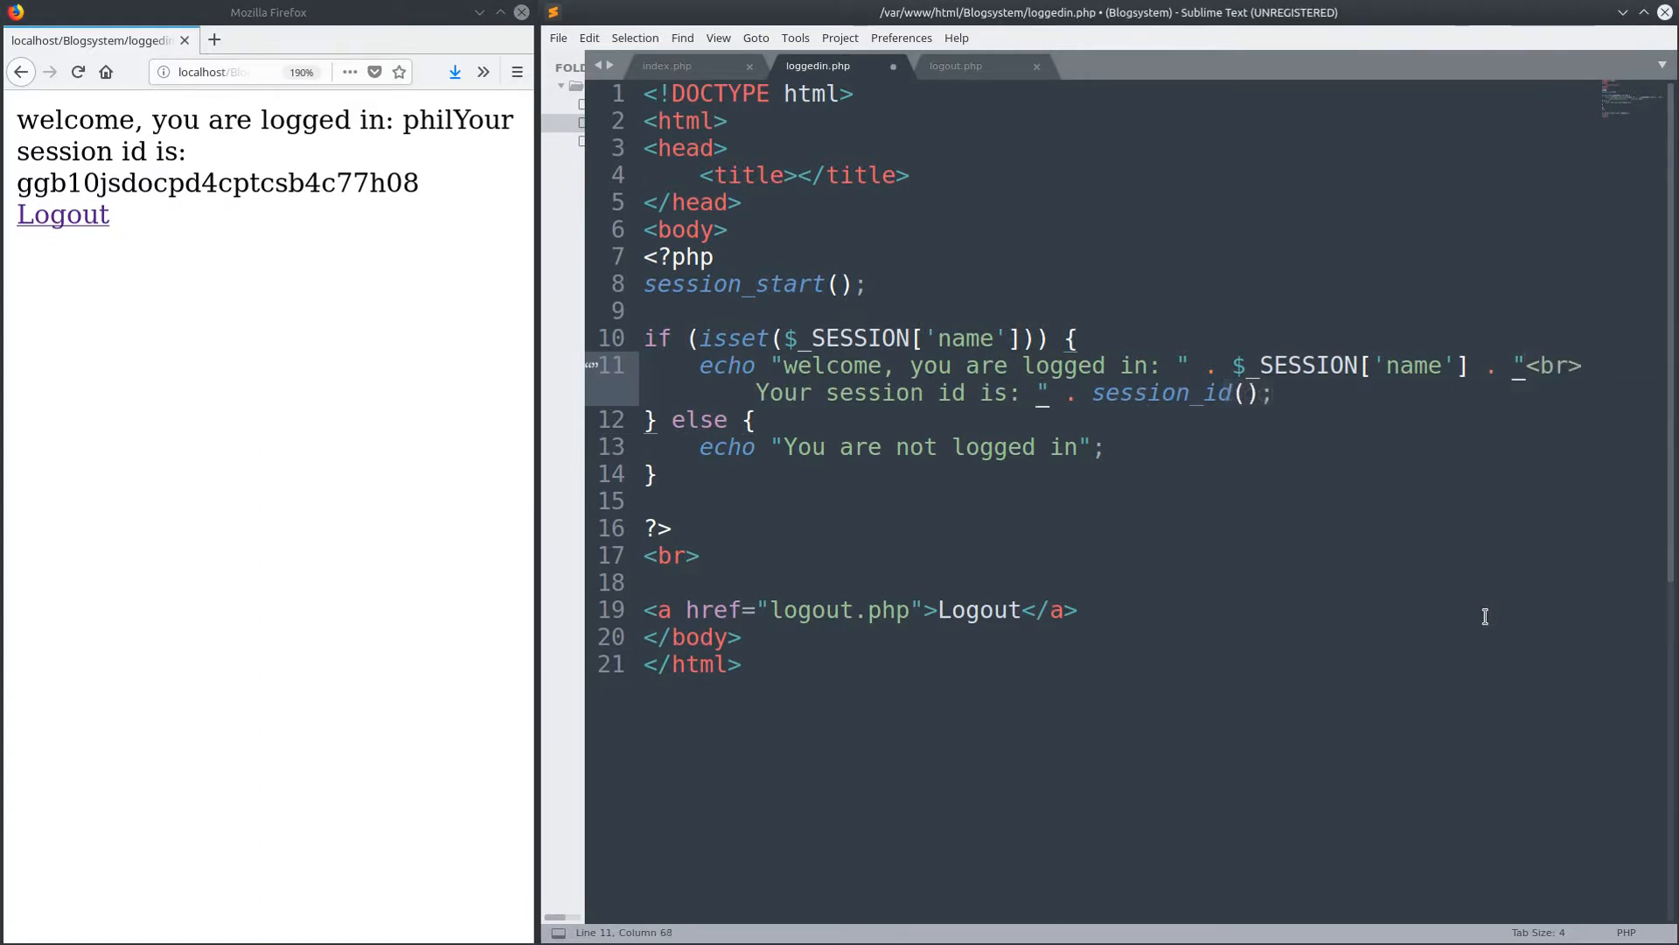
click(79, 72)
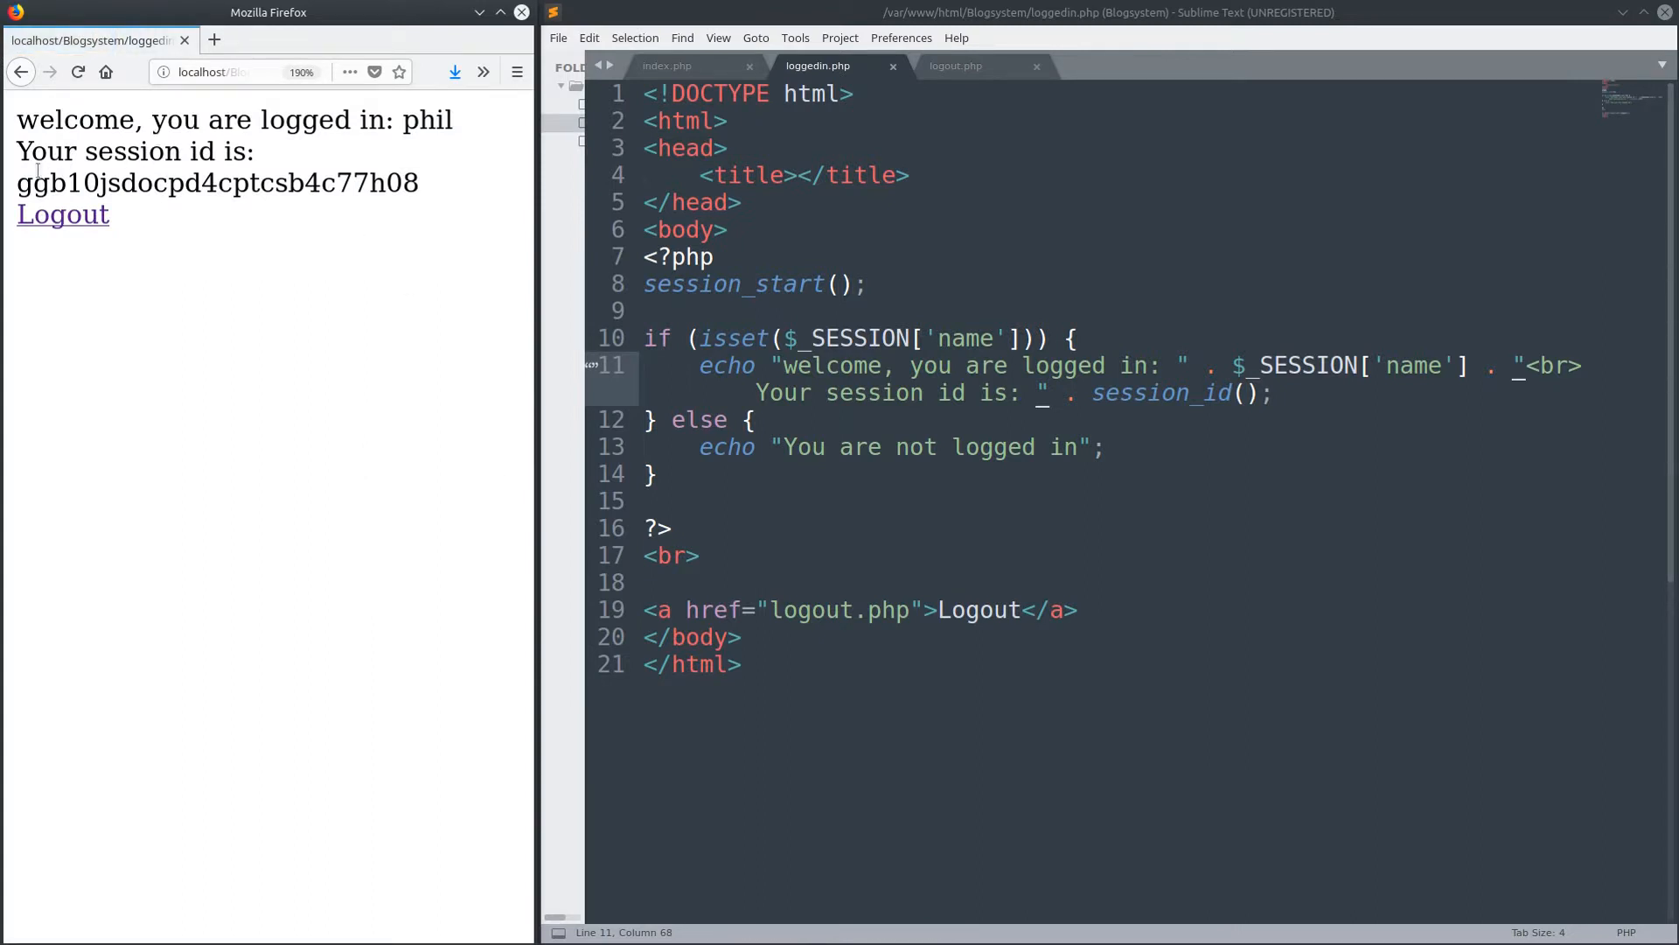
drag(32, 182, 418, 182)
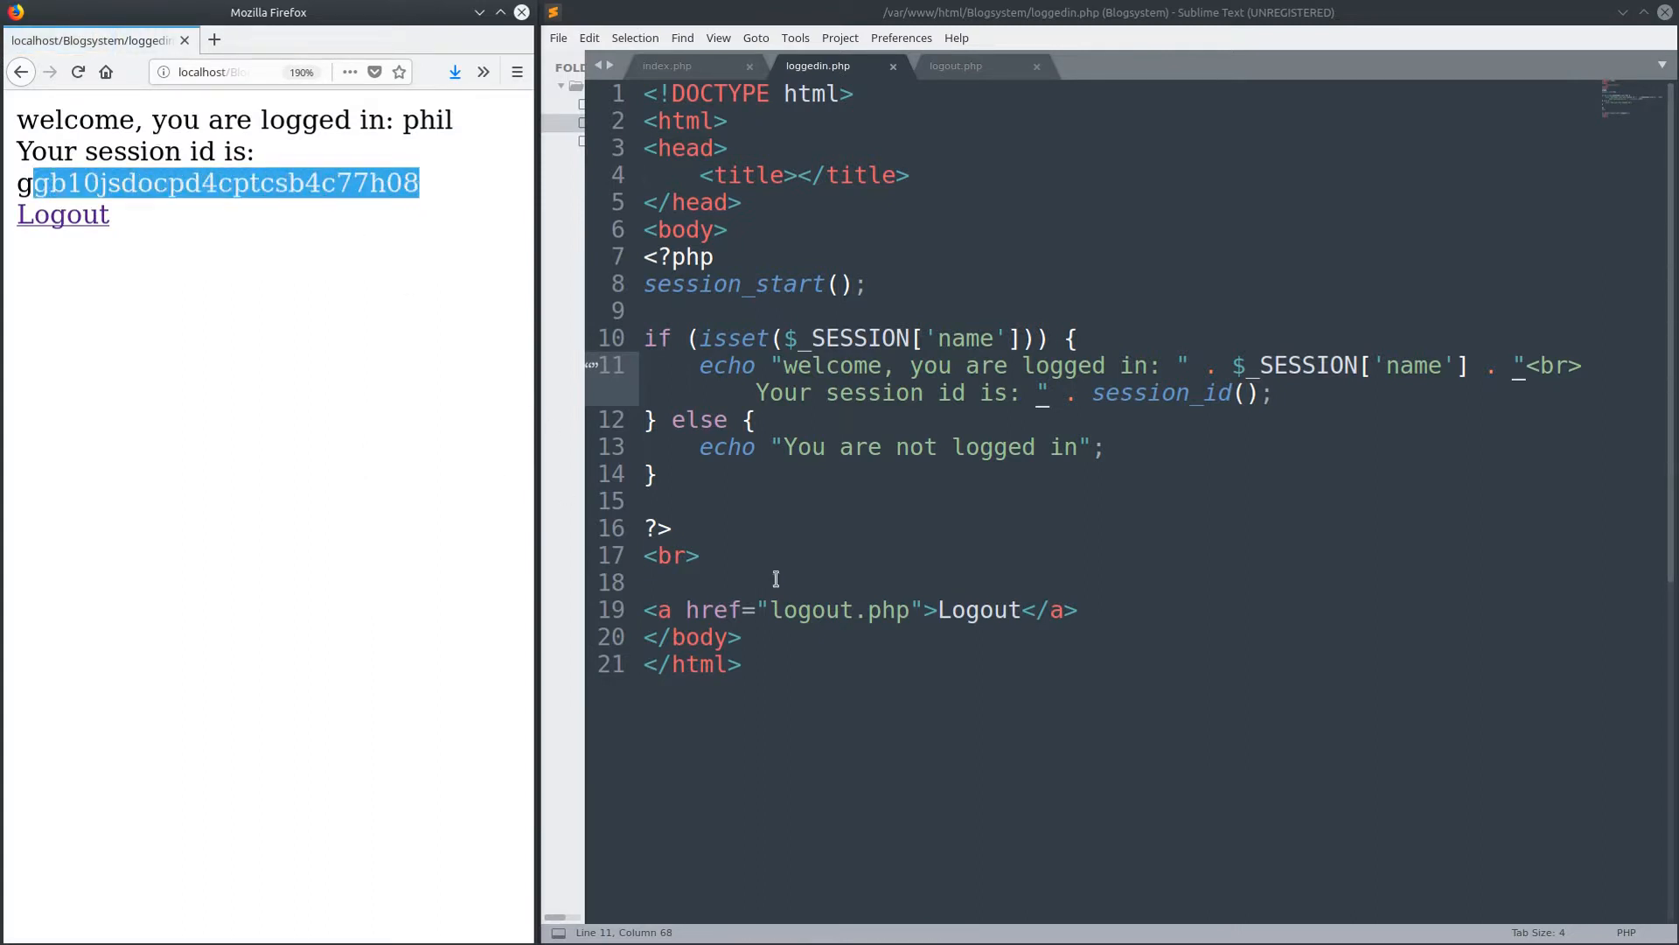
mouse_move(1088, 537)
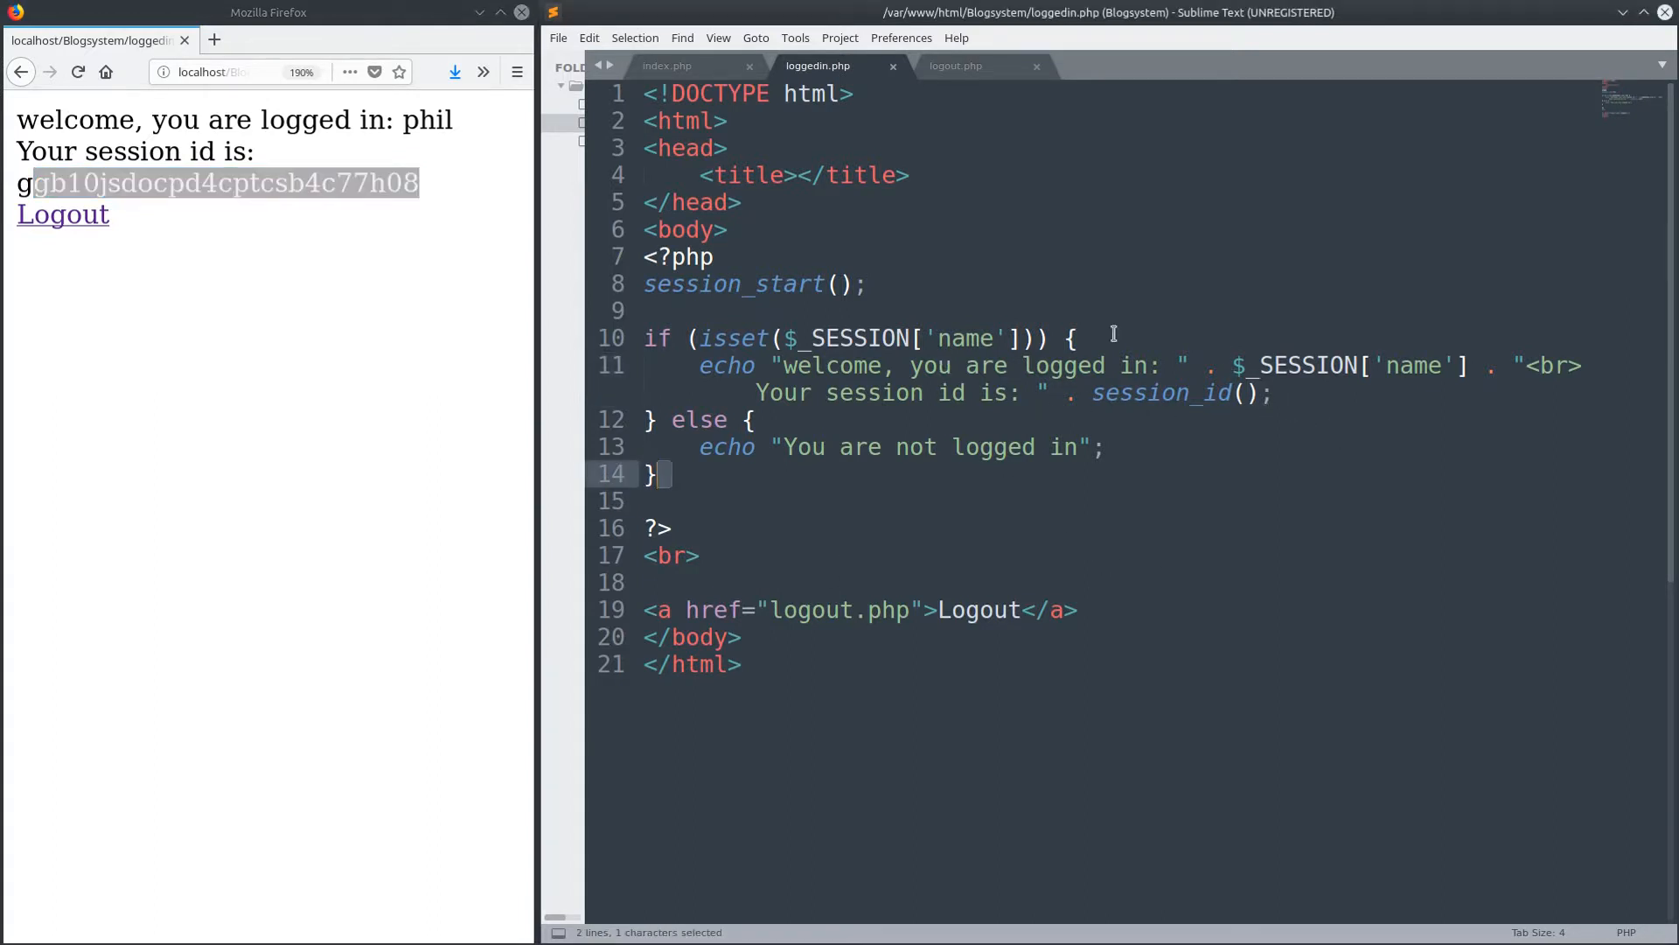
- Add include "index.php"; to loggedin.php after checking the index.php tab
click(665, 65)
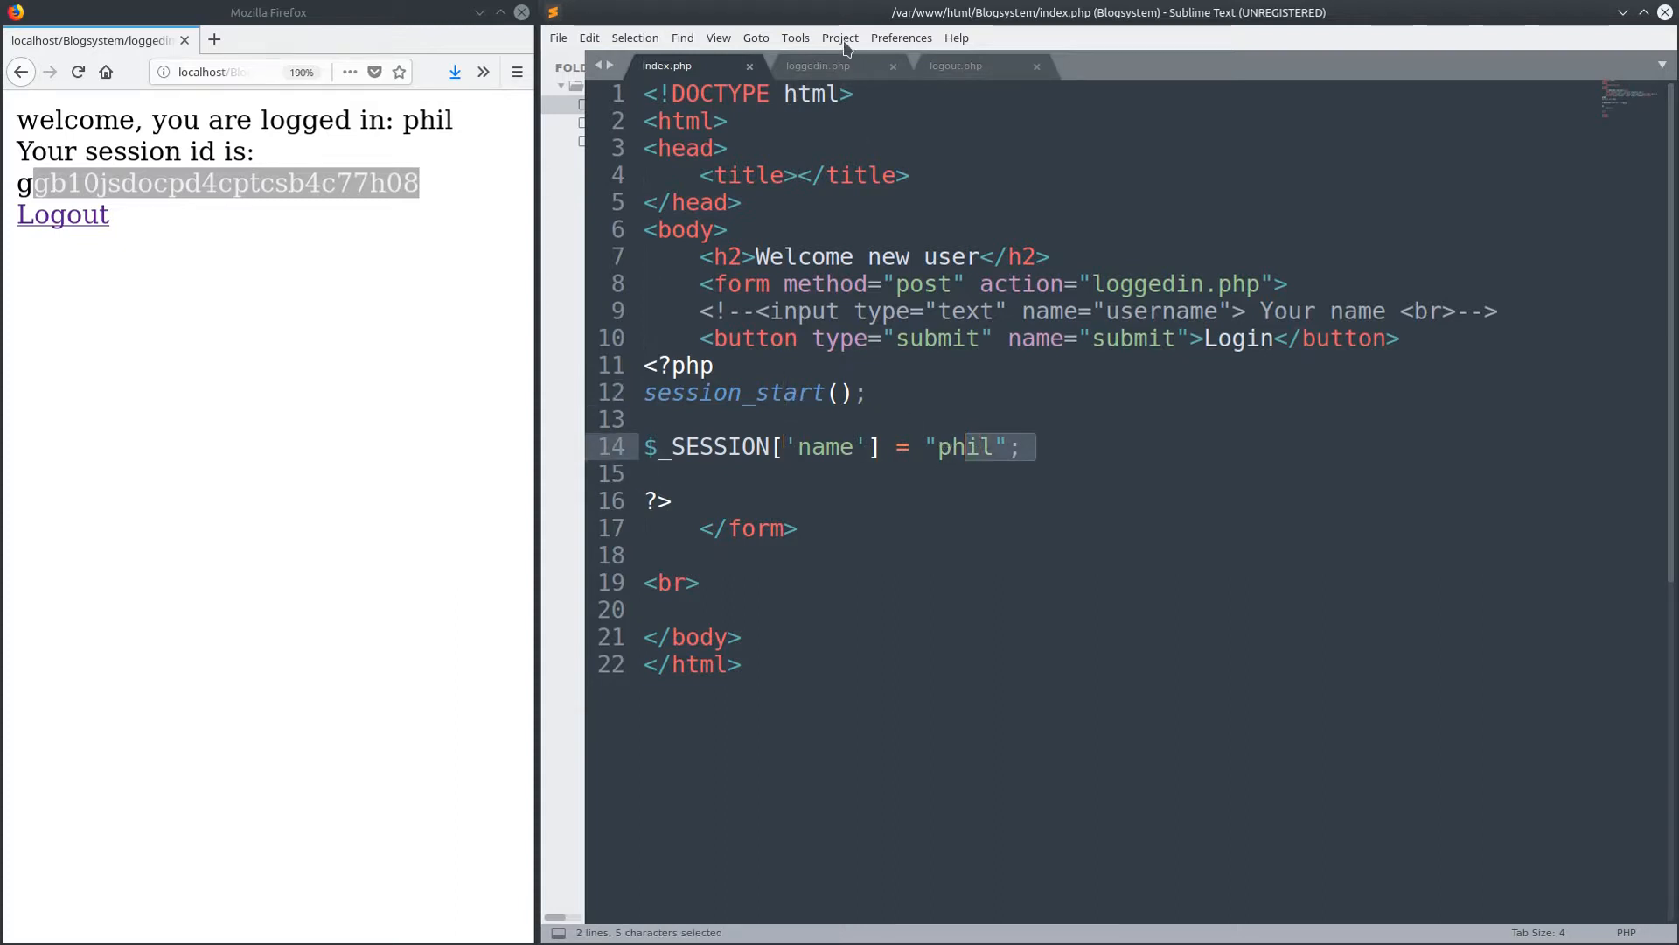
click(816, 64)
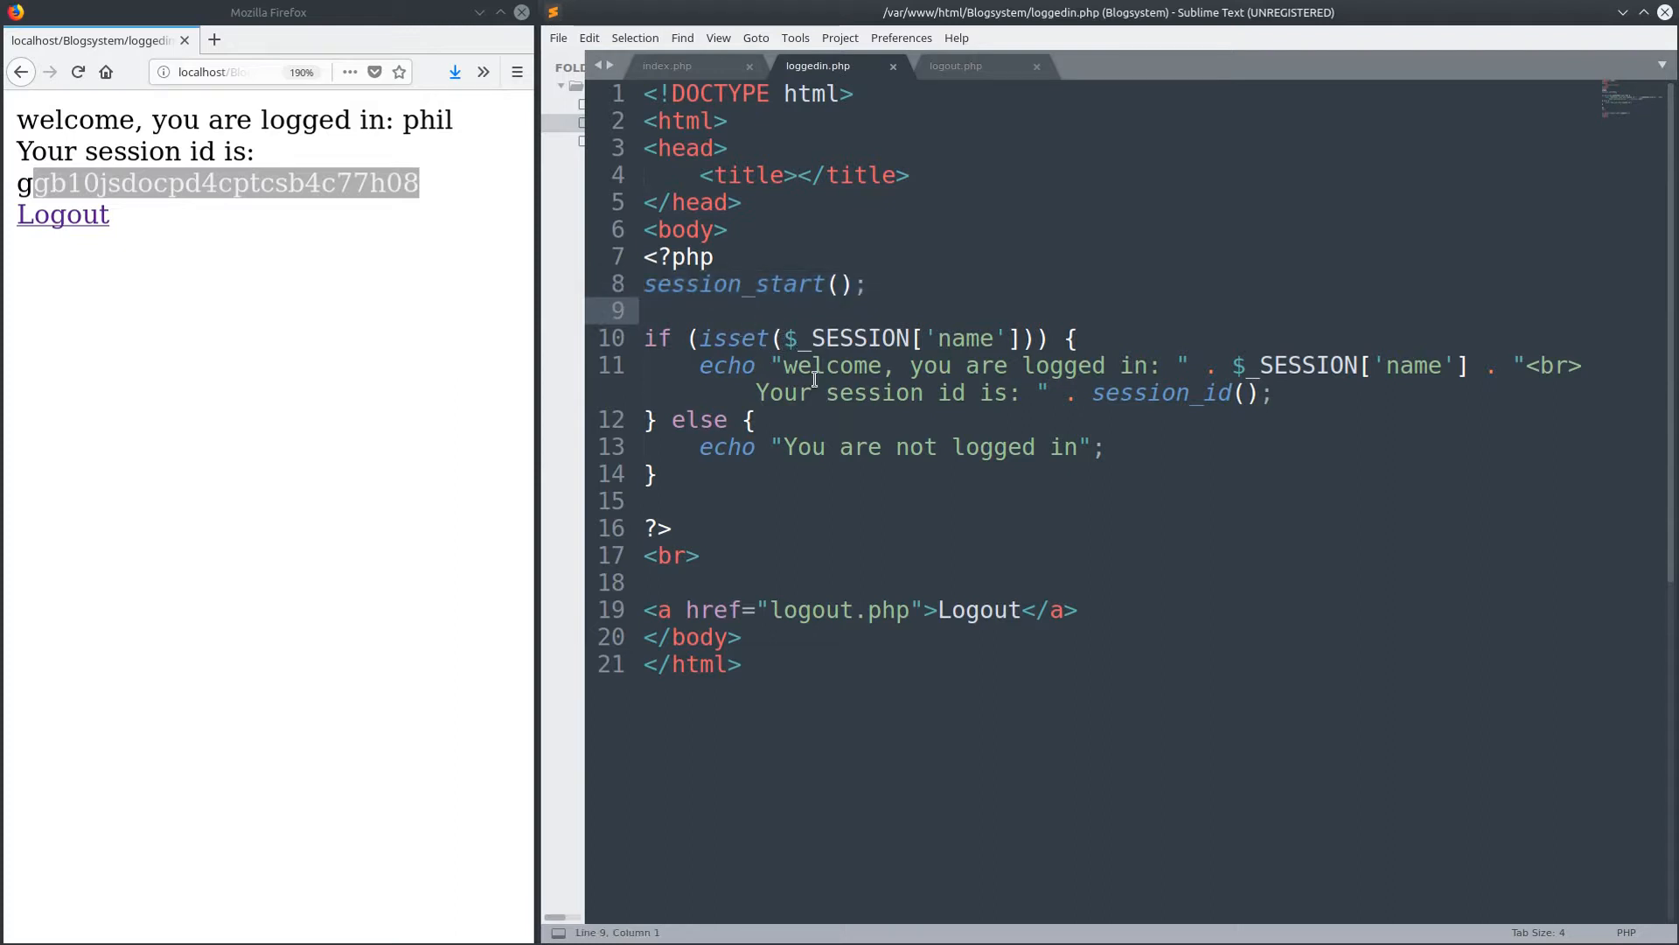
text(include)
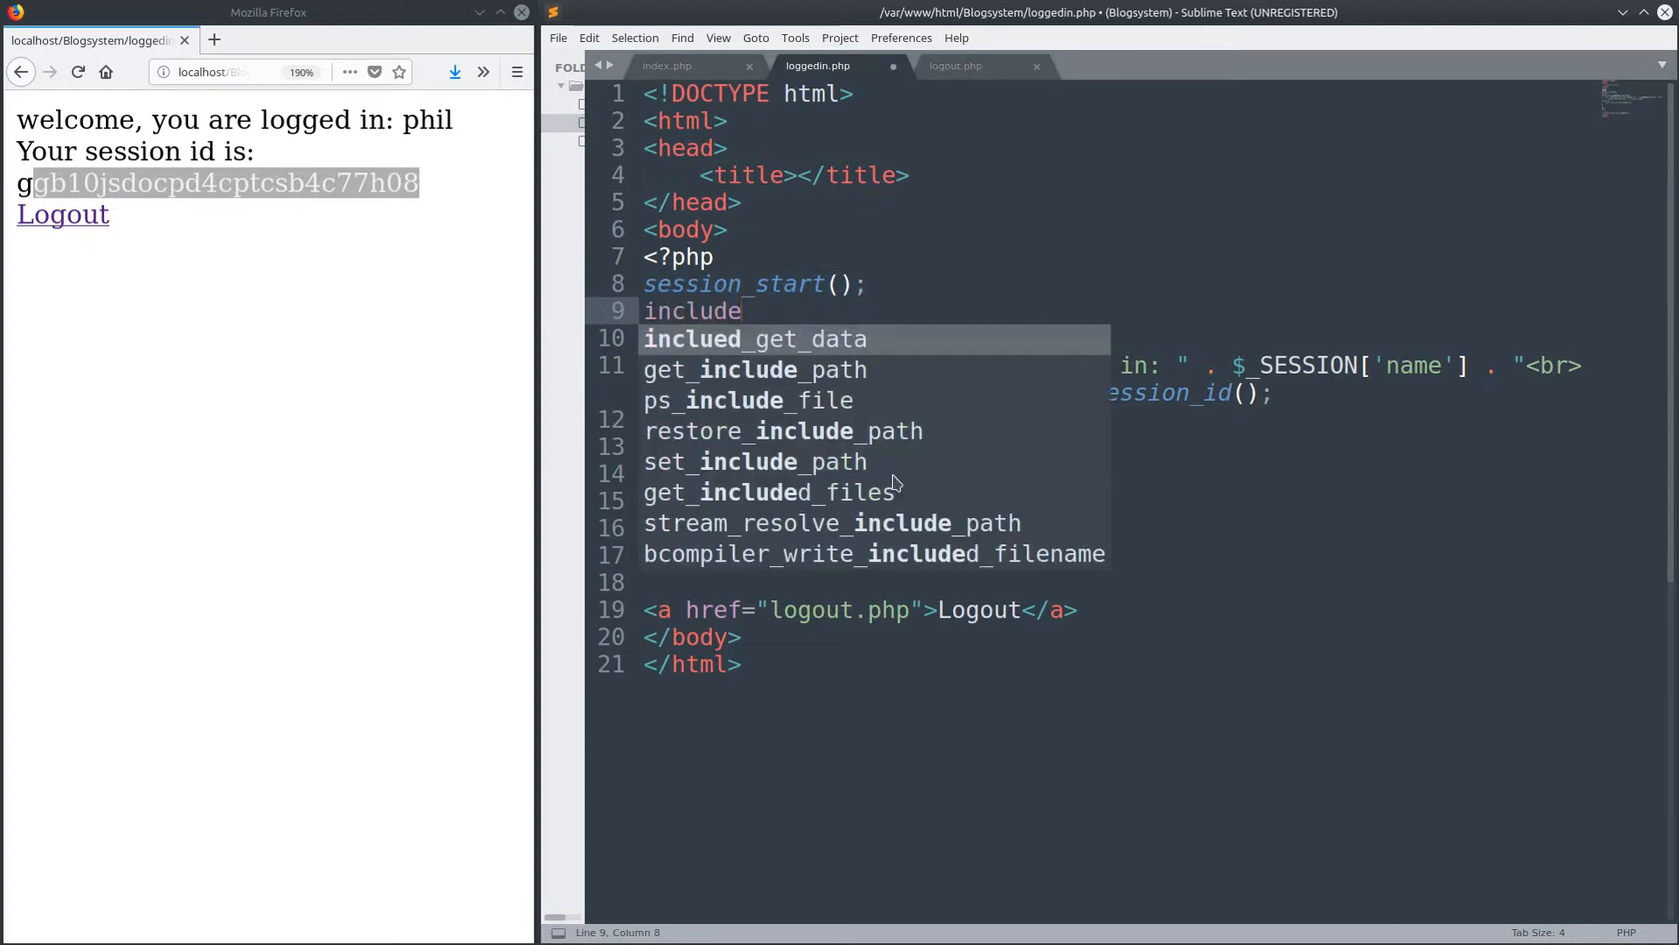
text("inde)
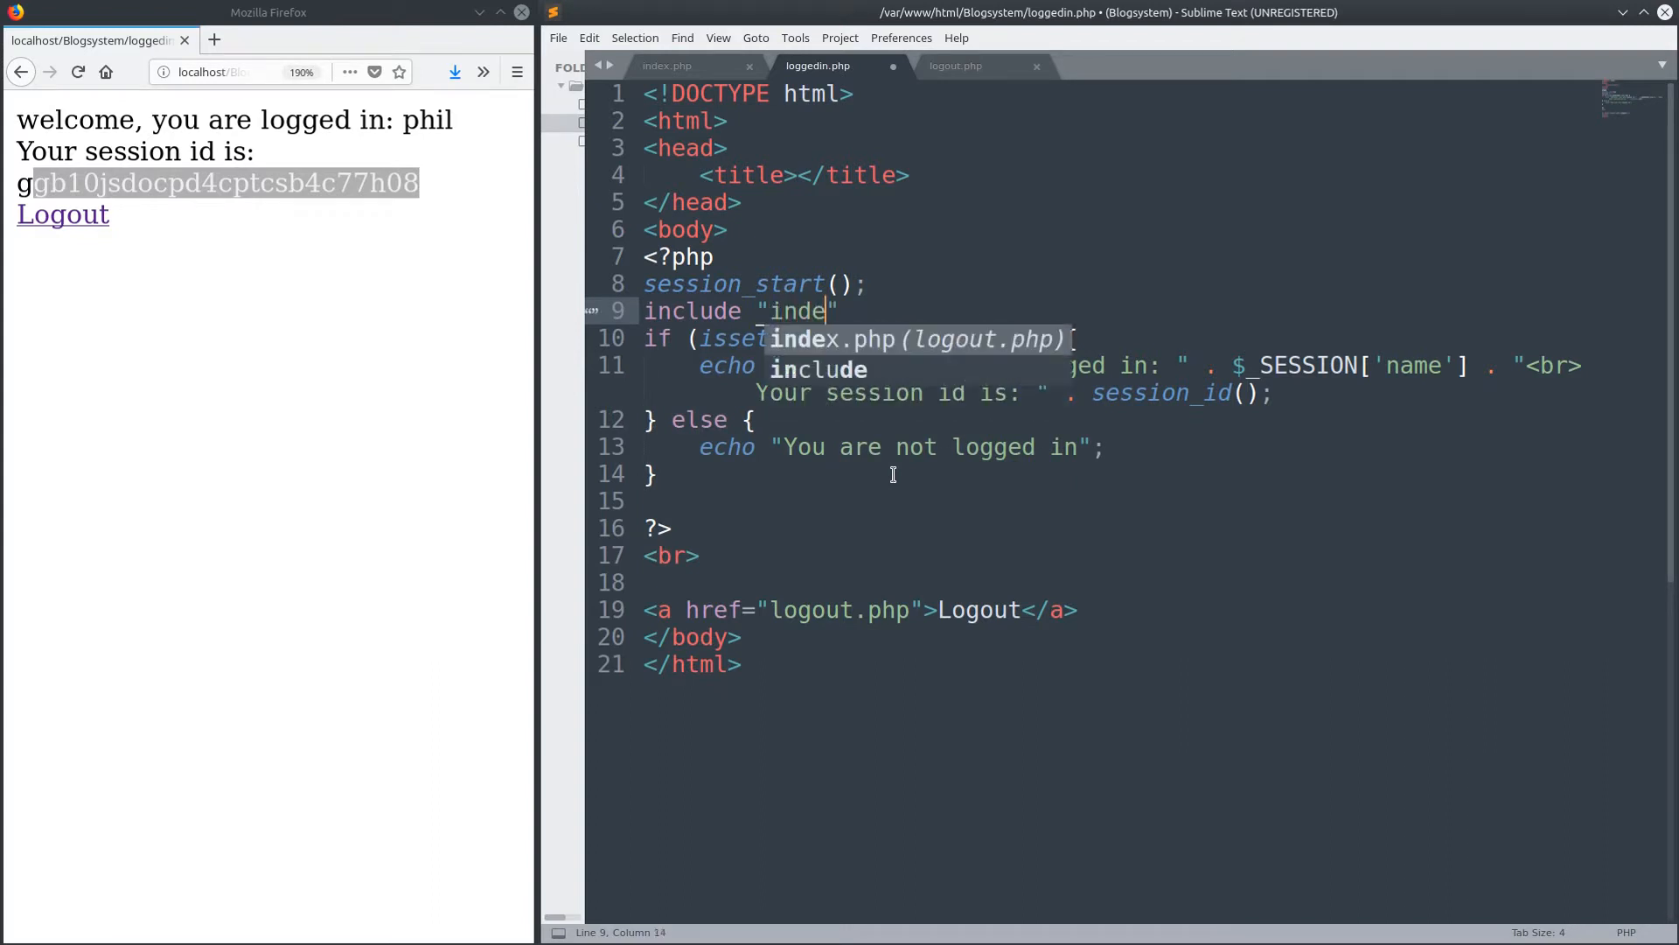
text(x.php)
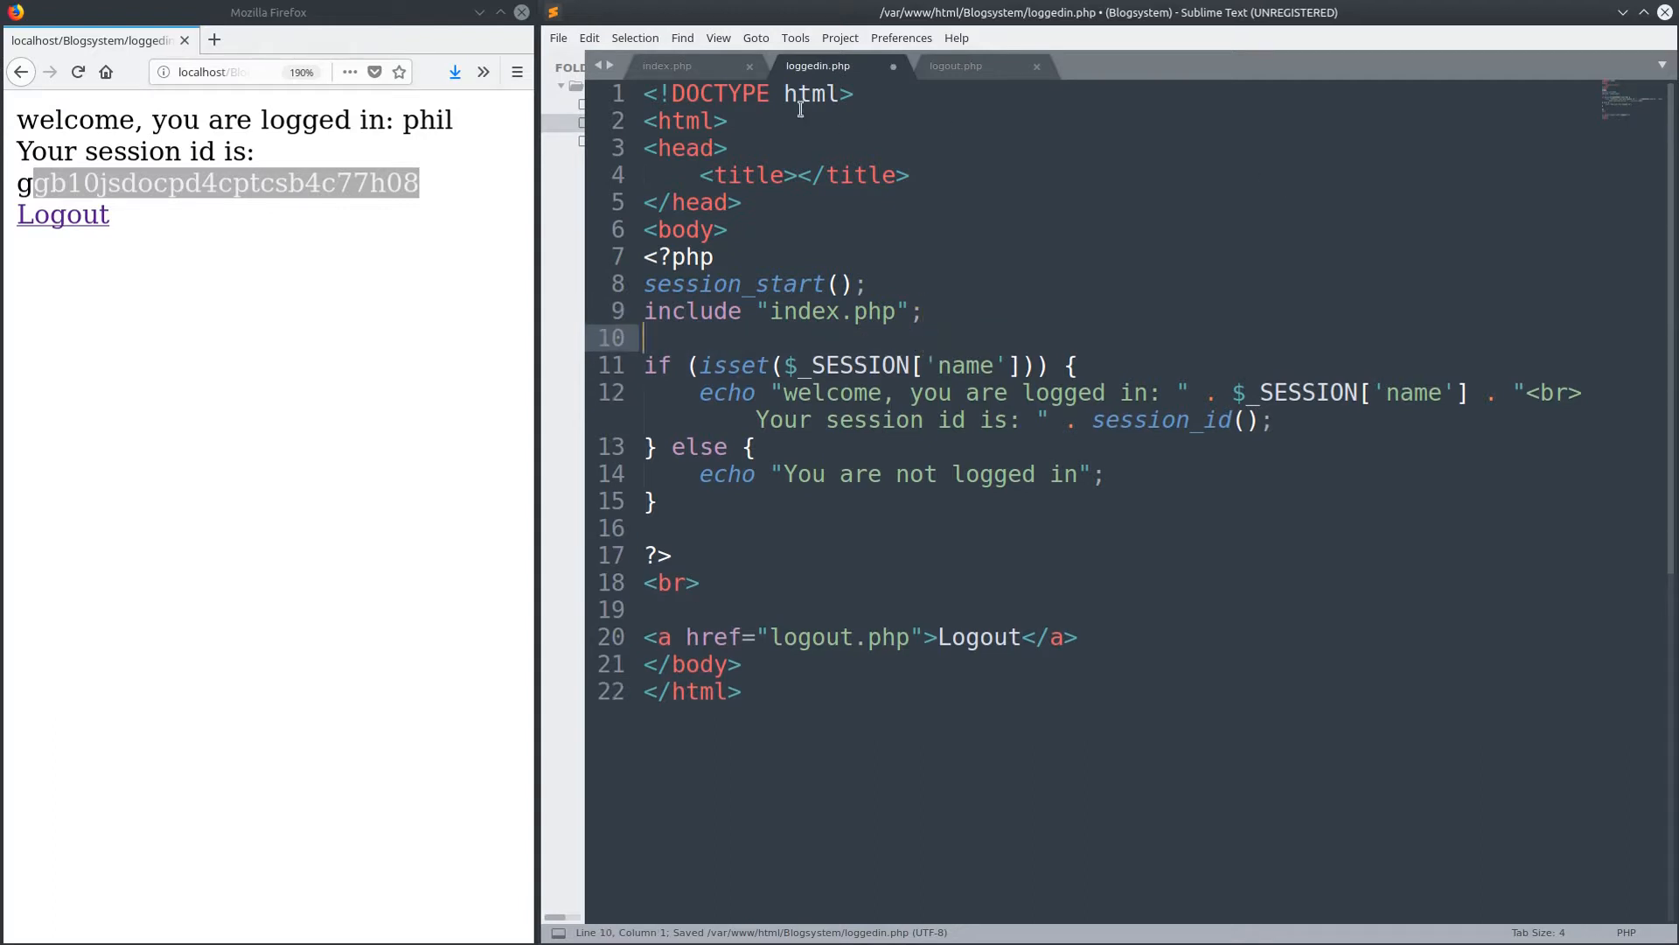
- Remove the include line again and save loggedin.php without it
click(666, 65)
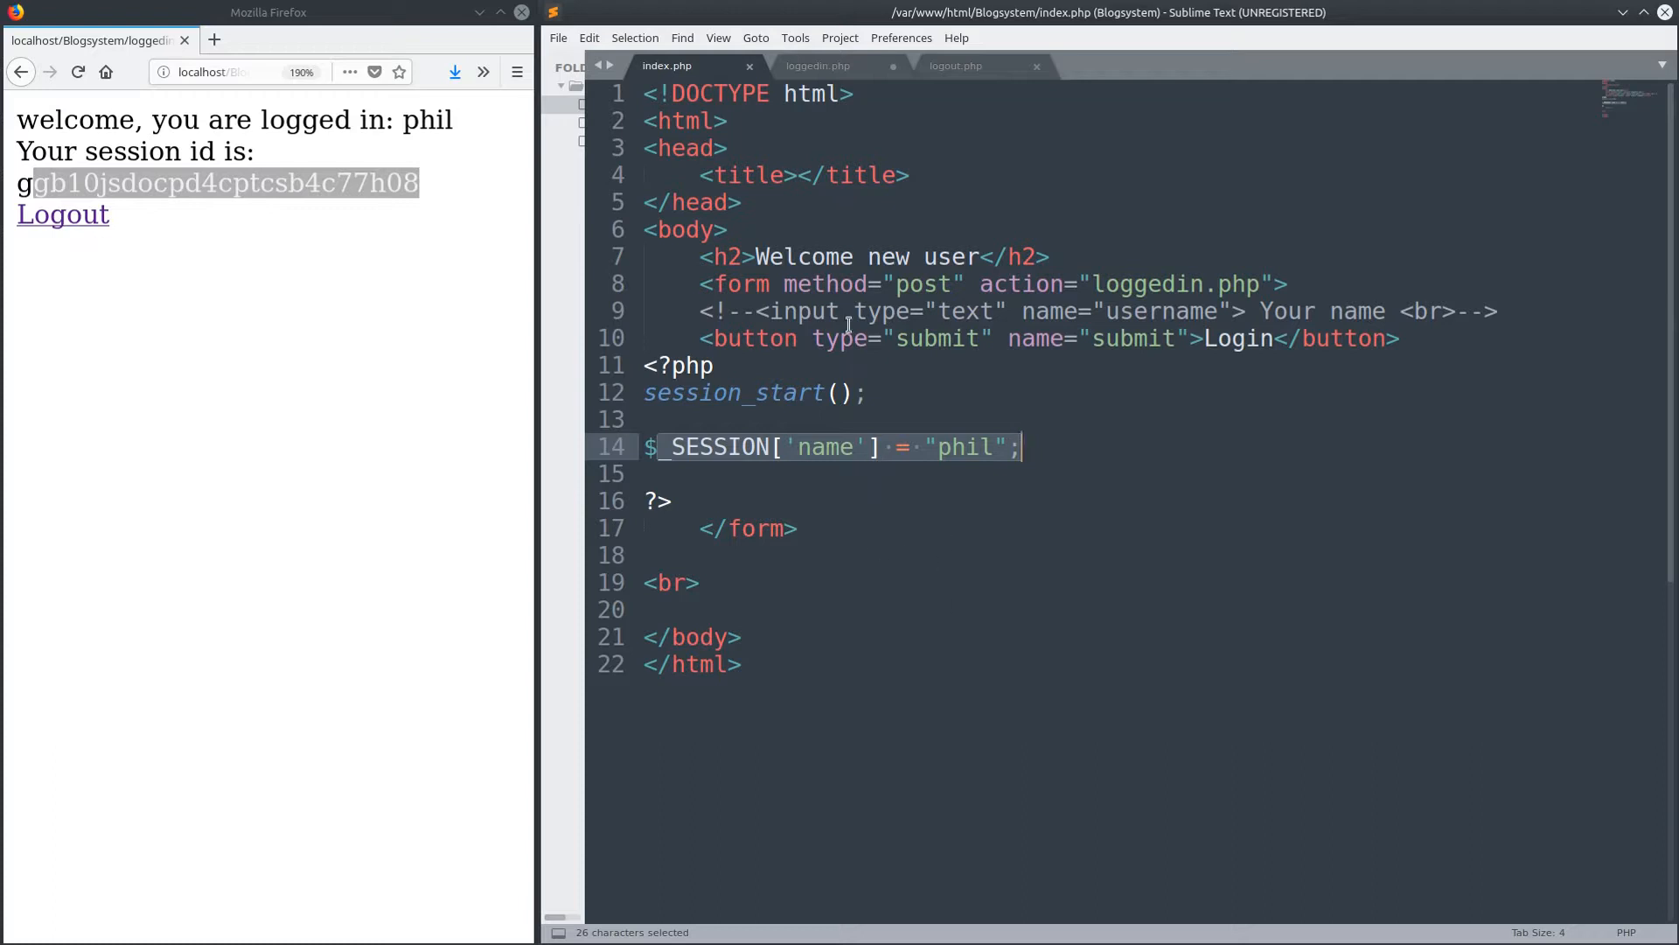
click(819, 65)
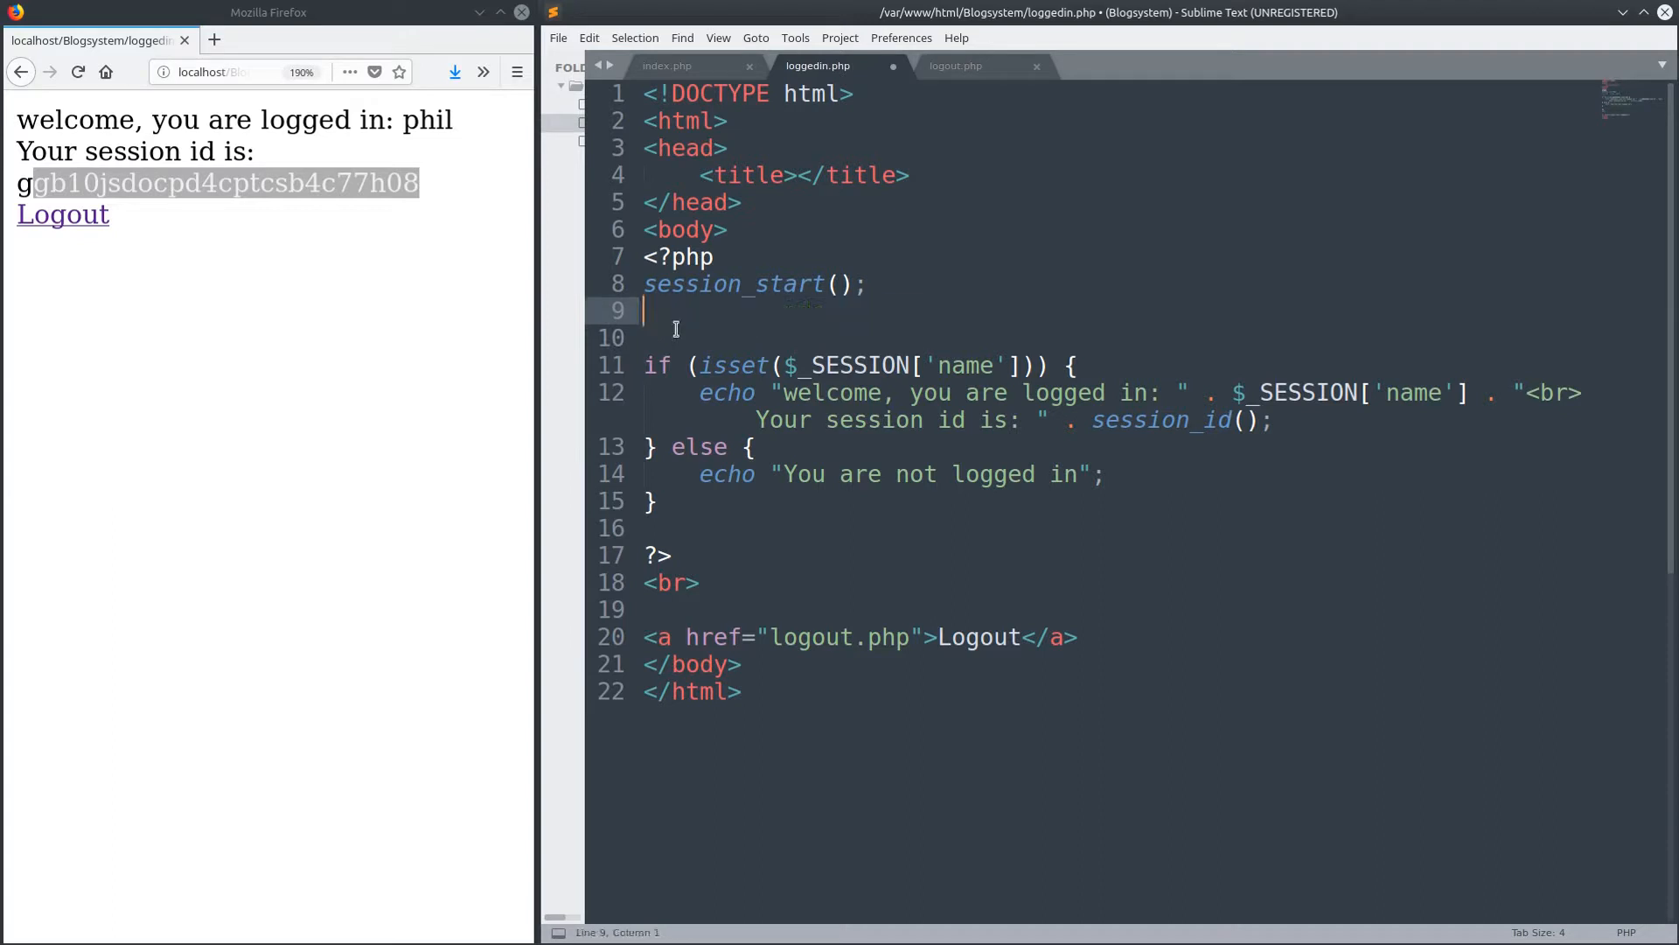
key(ctrl+s)
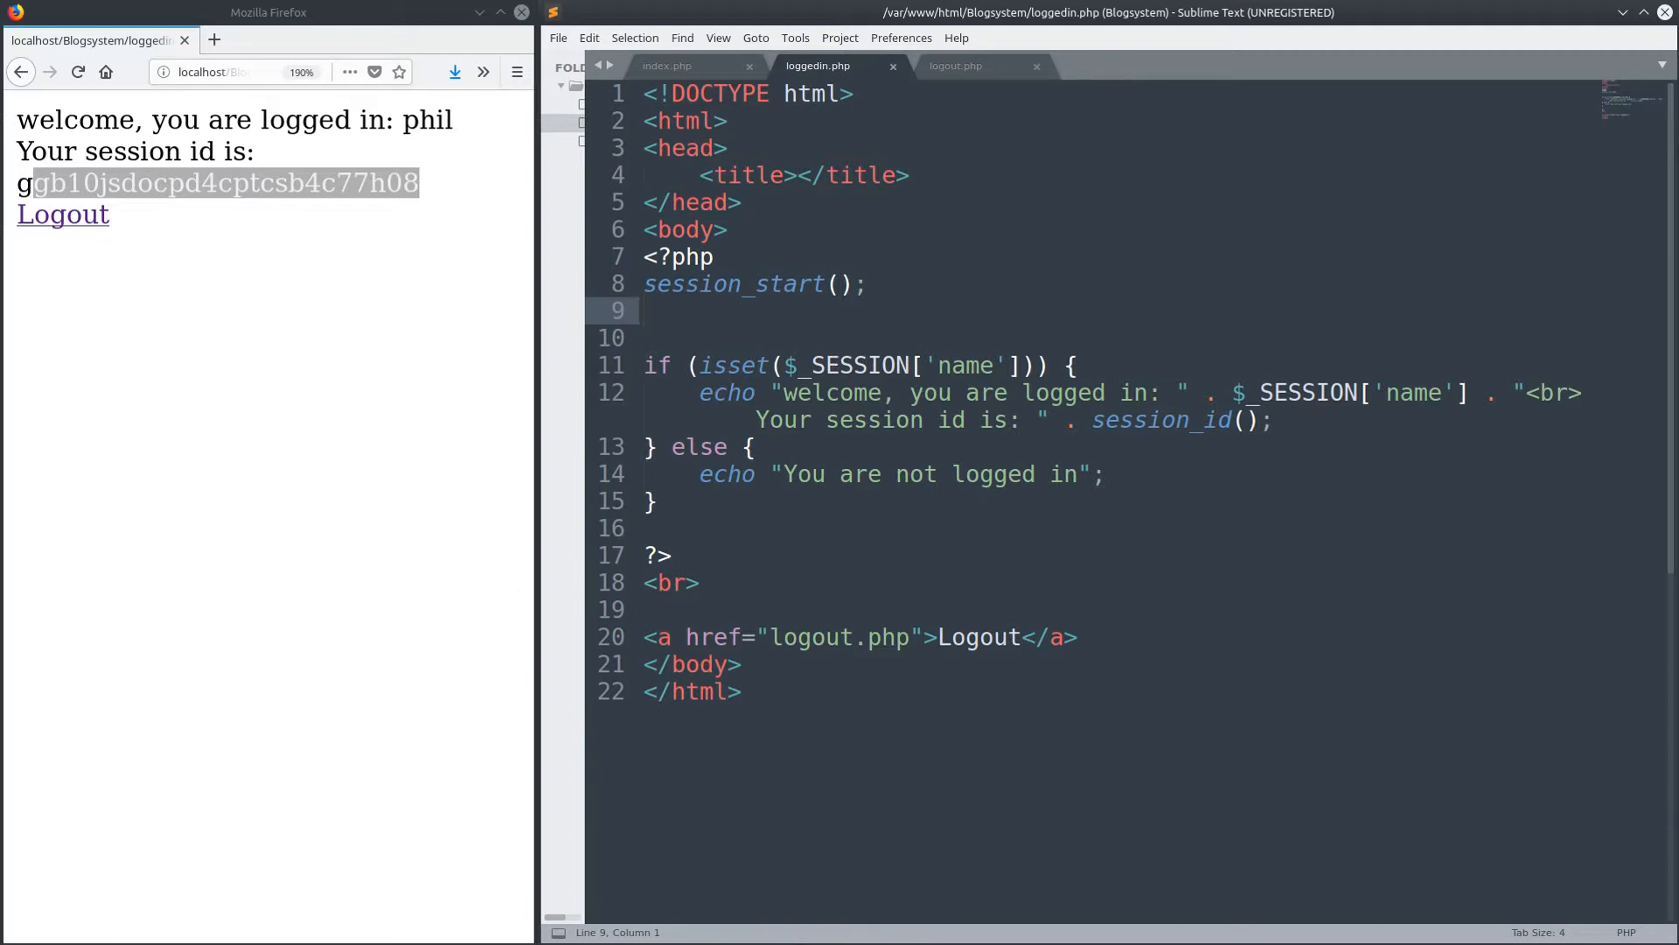
click(644, 310)
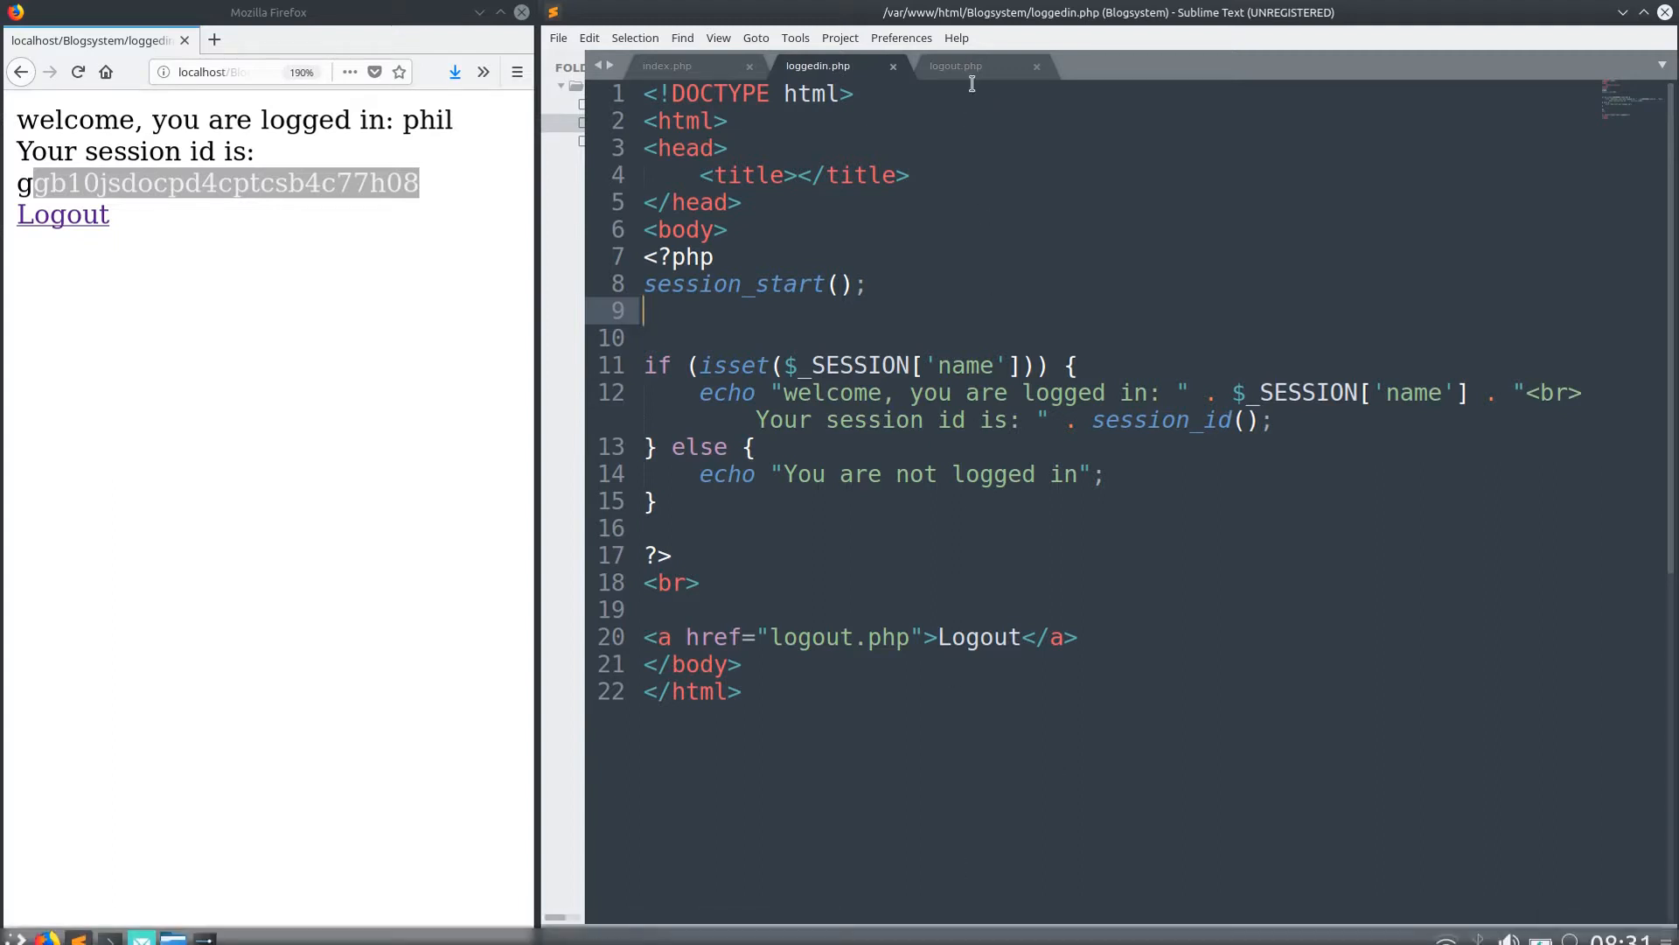
- In logout.php add unset($_SESSION['name']); after session_start() and save
click(955, 64)
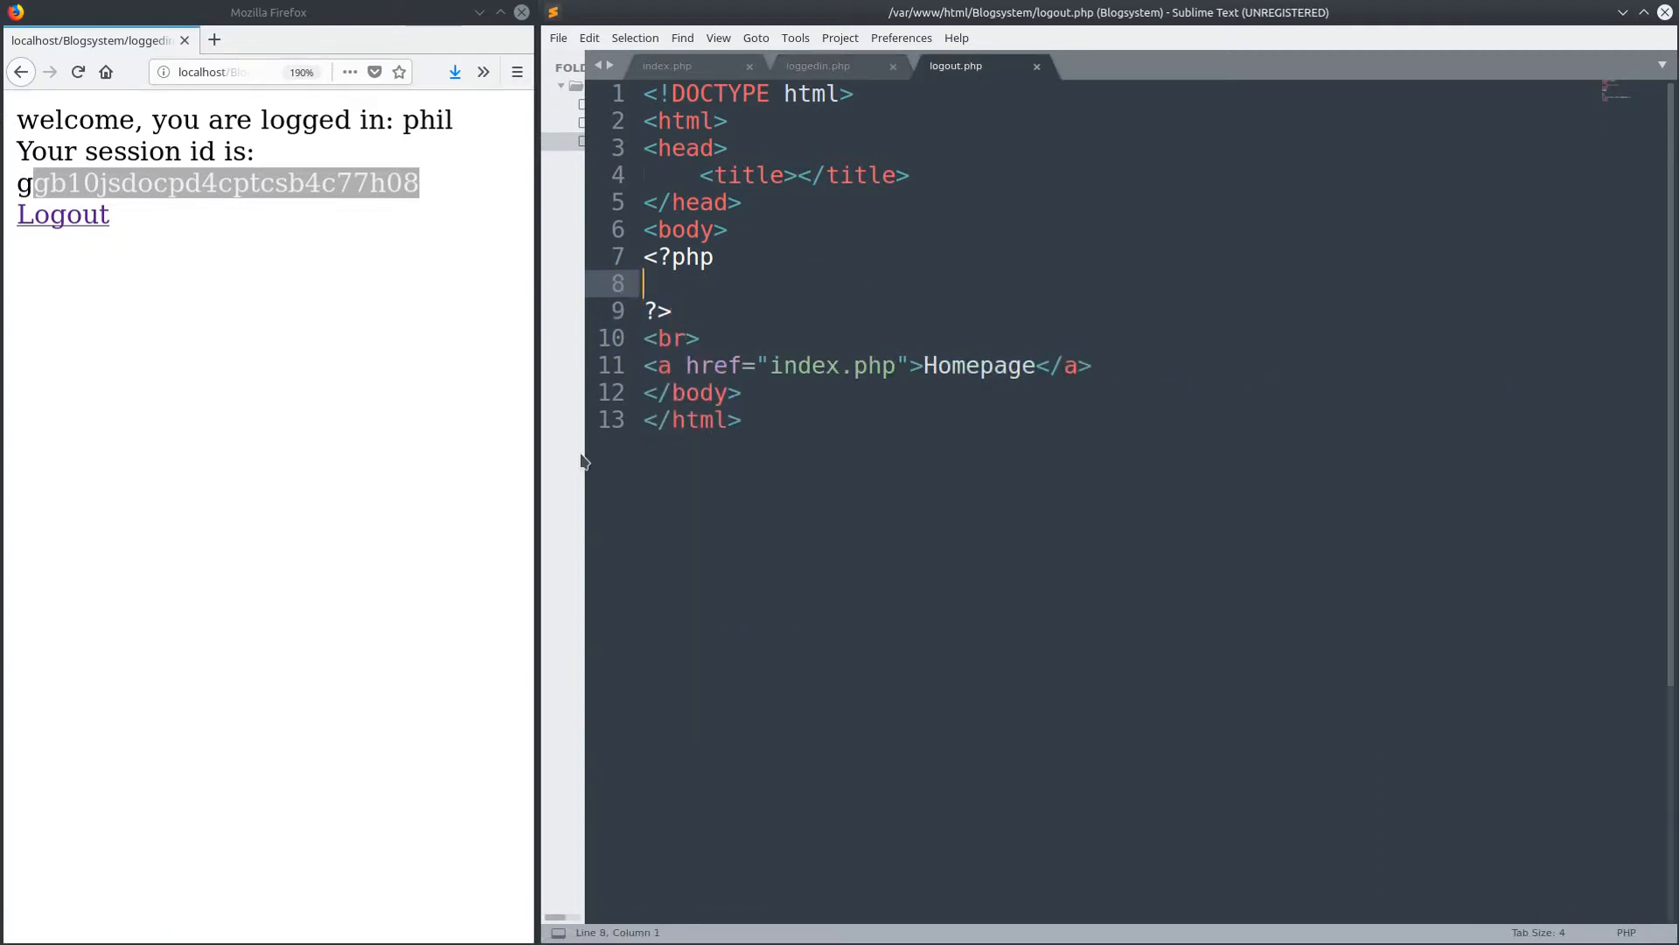
text(session_start();)
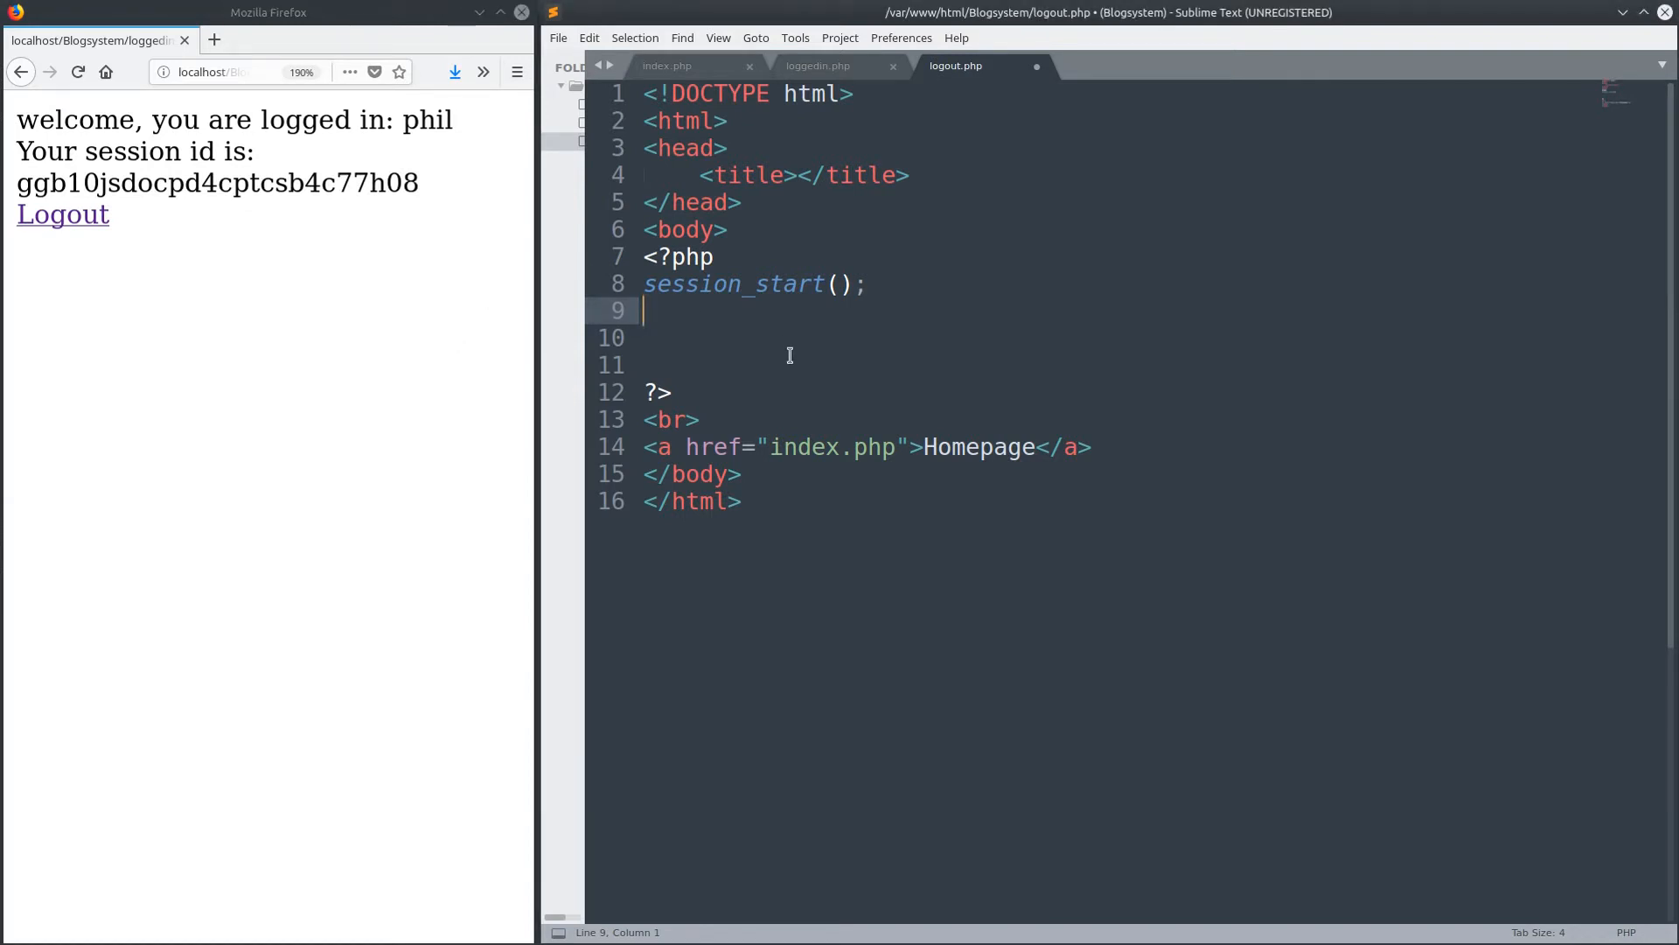
mouse_move(1060, 418)
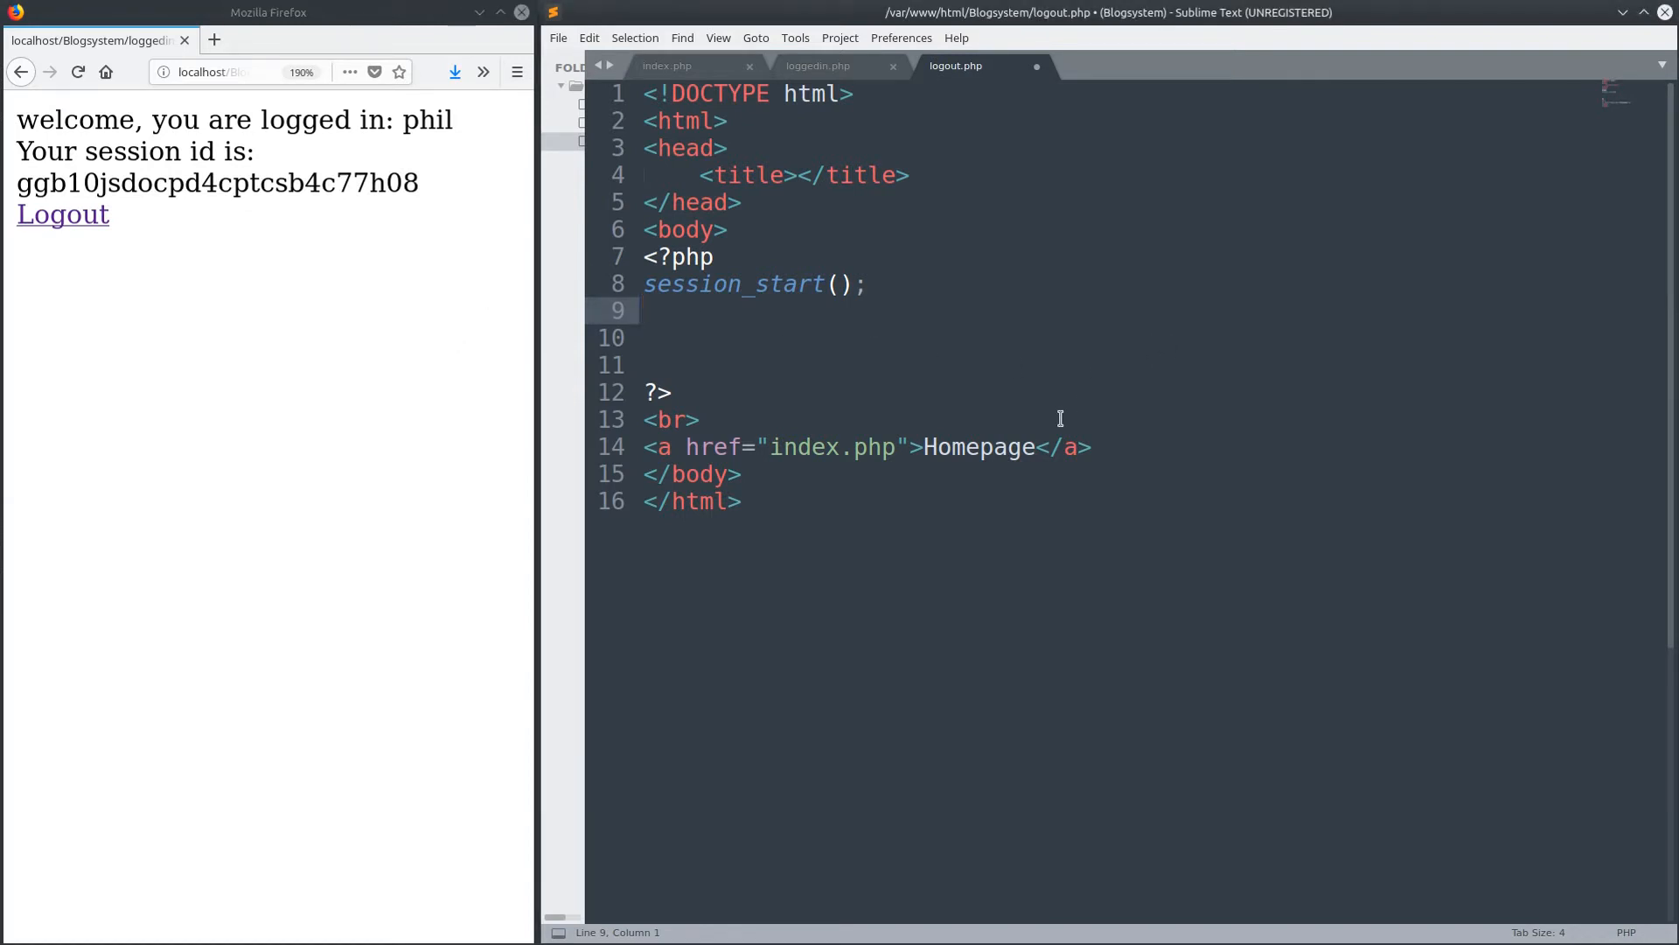
text(unsert)
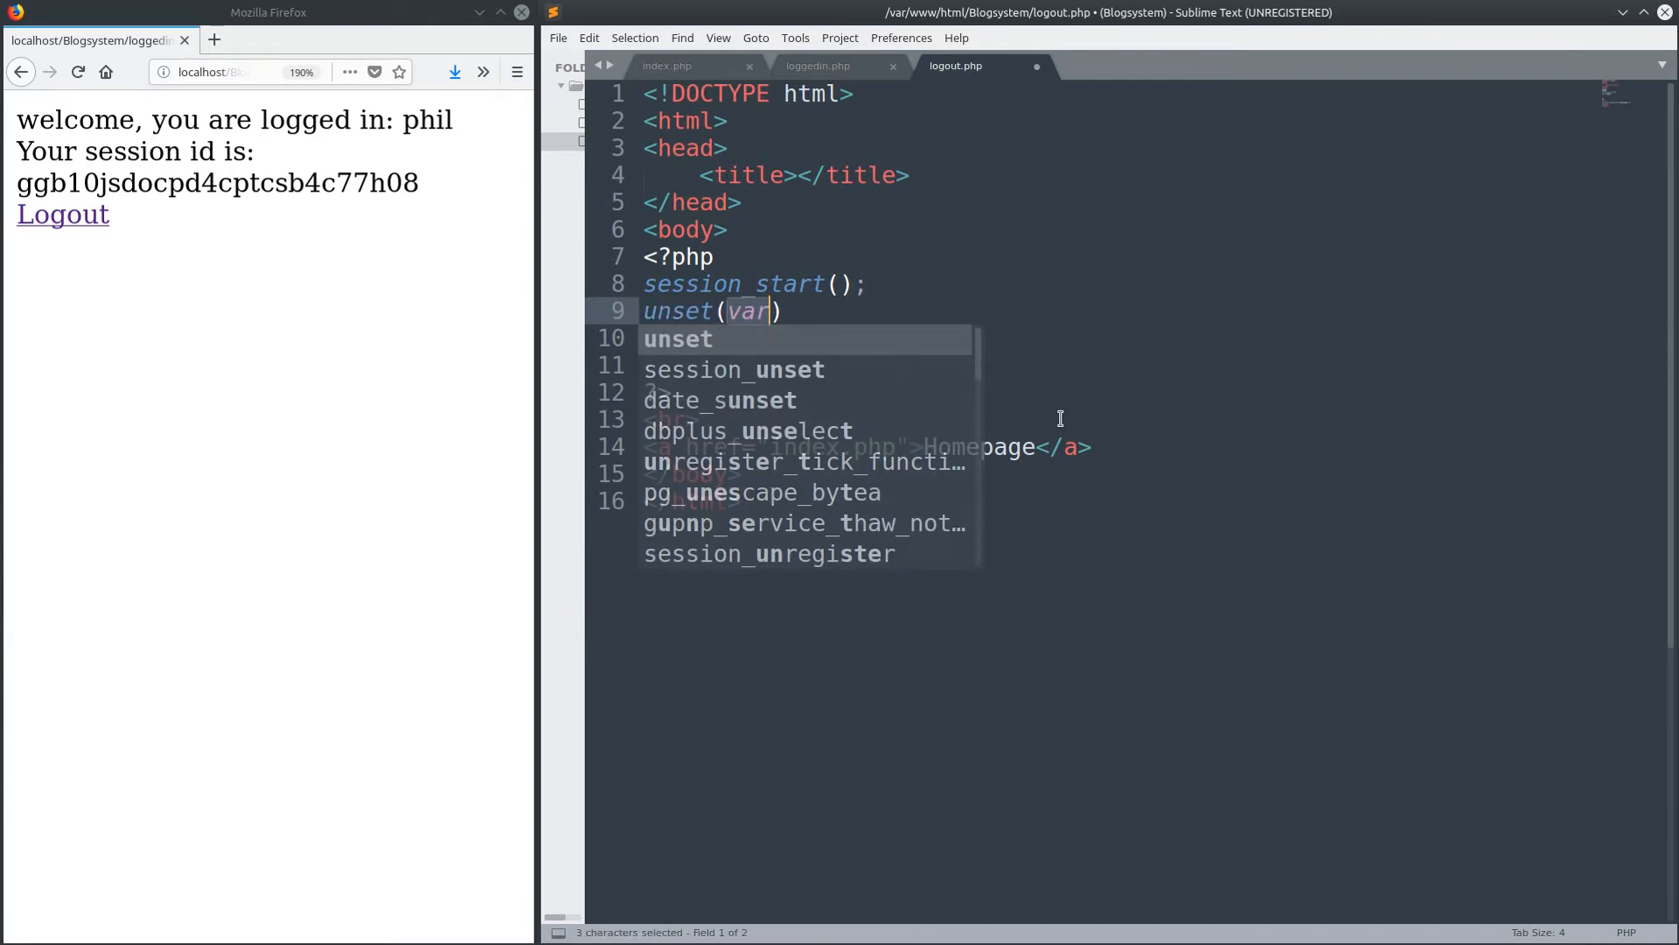
key(Escape)
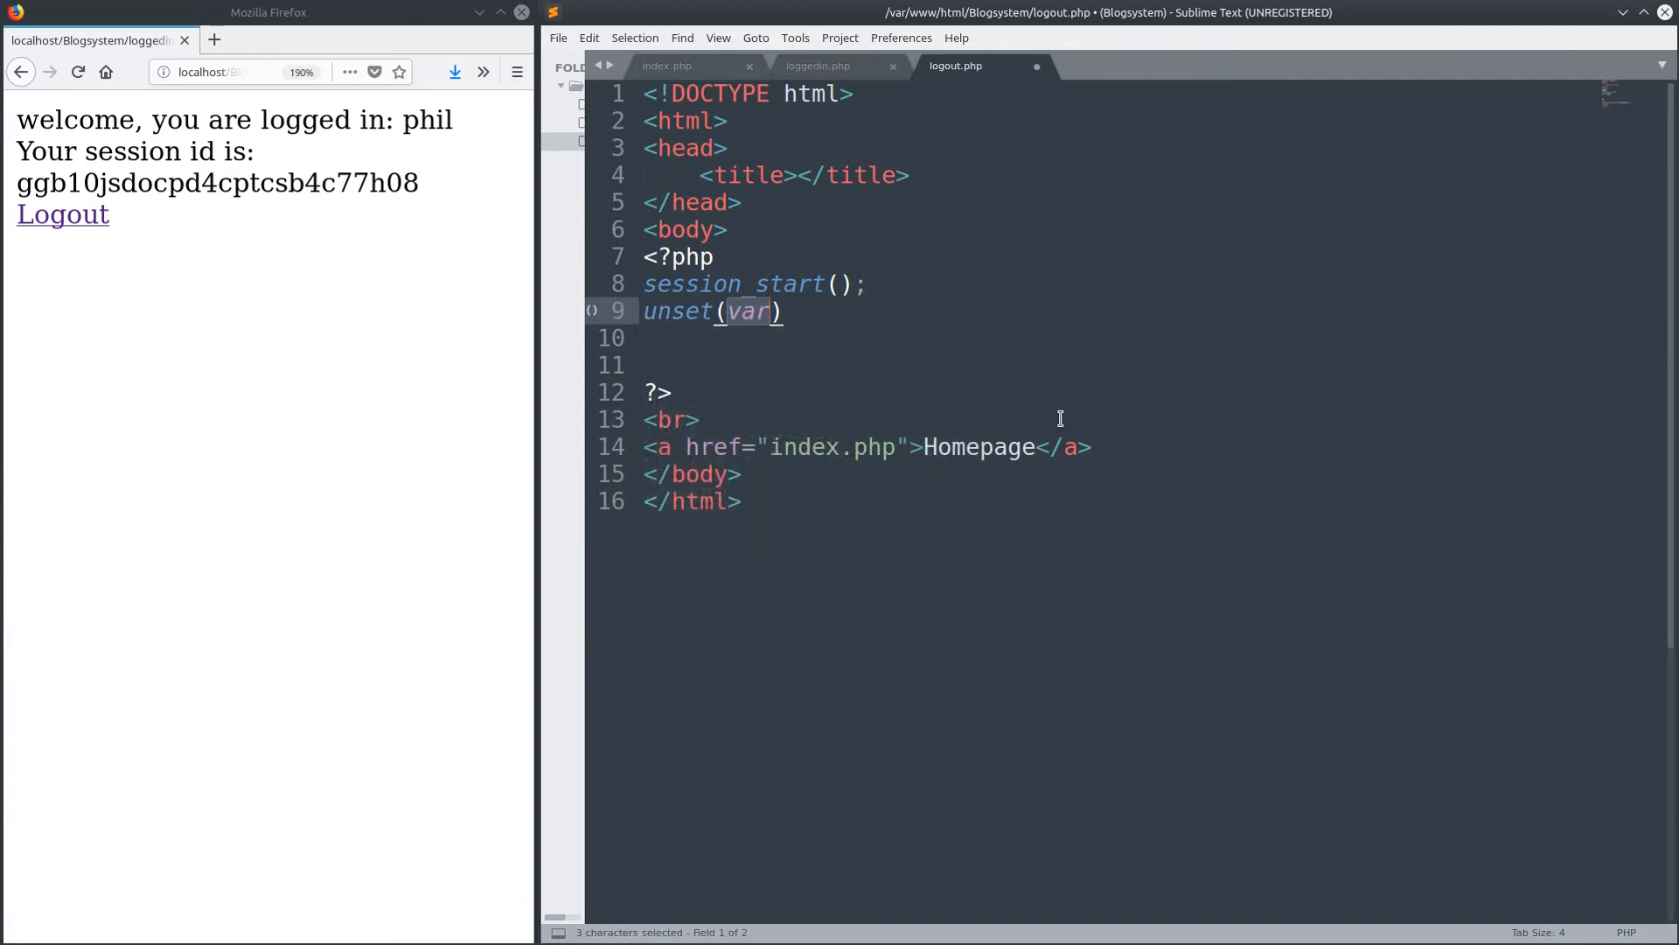
text($_SESSION)
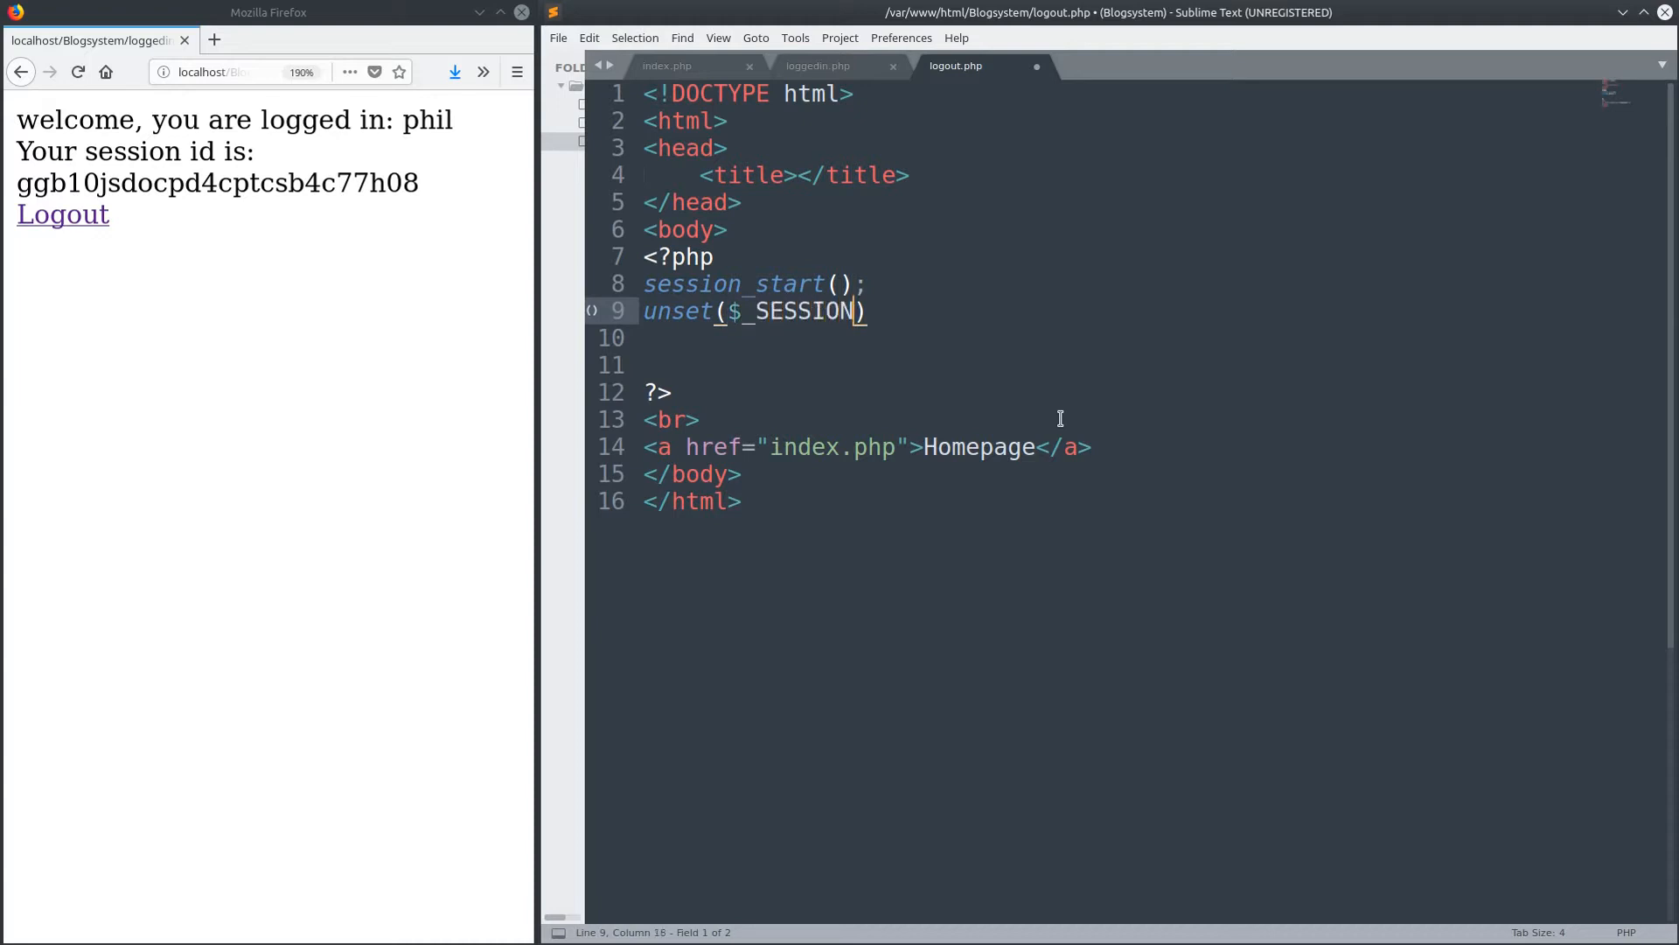
text([])
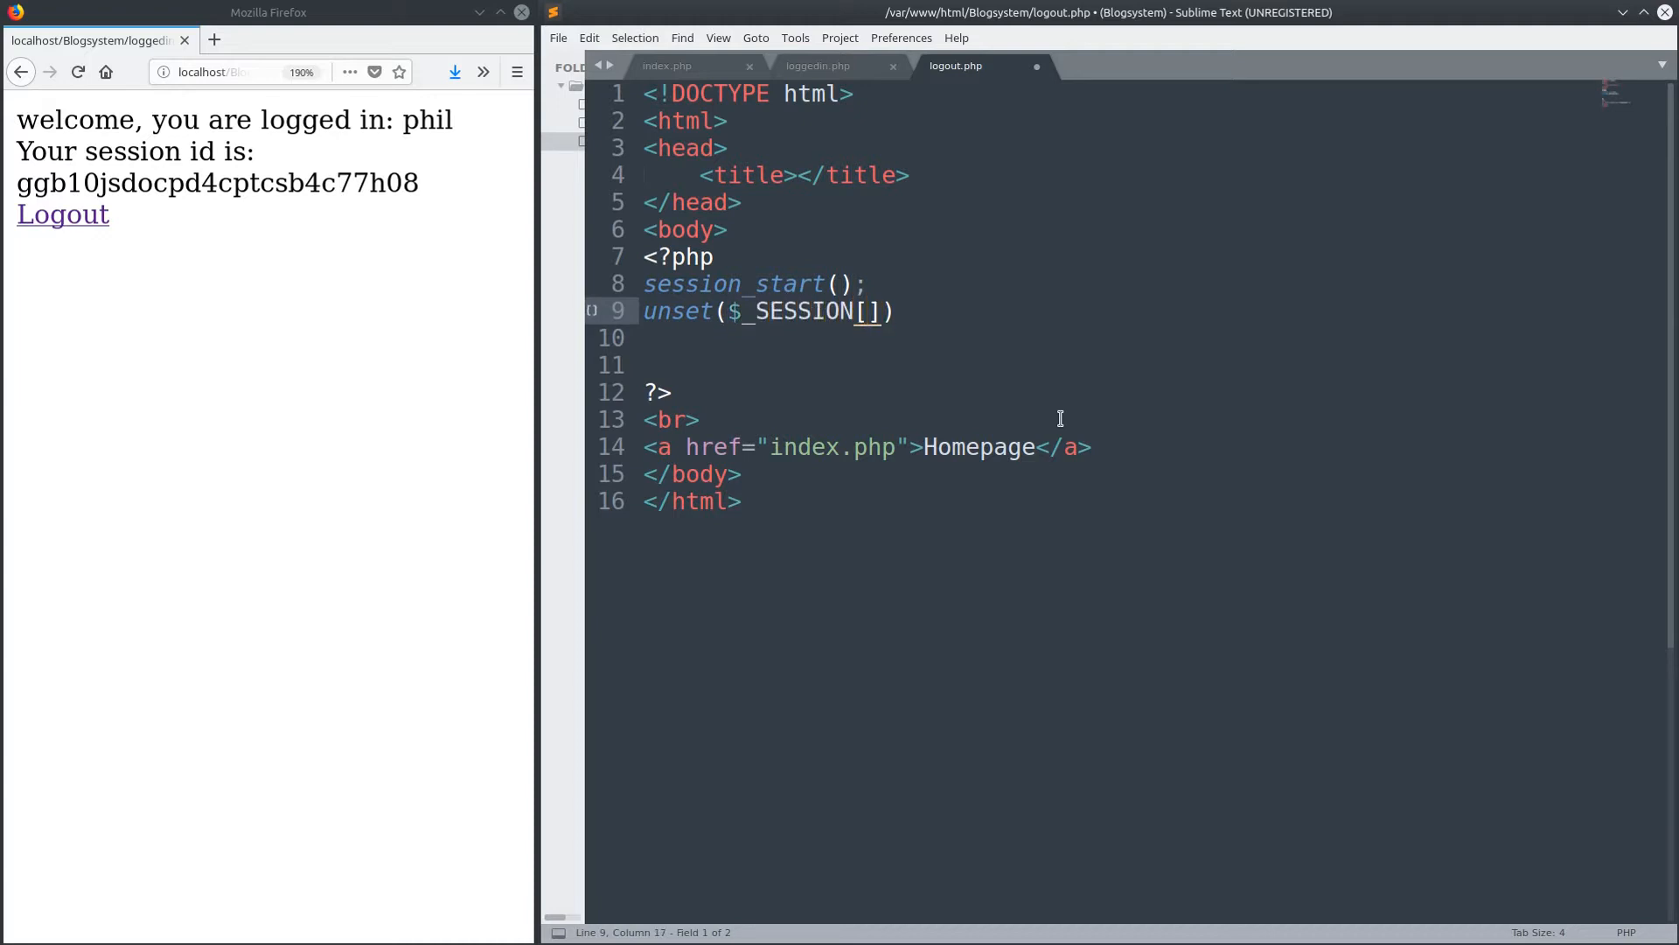
text('name')
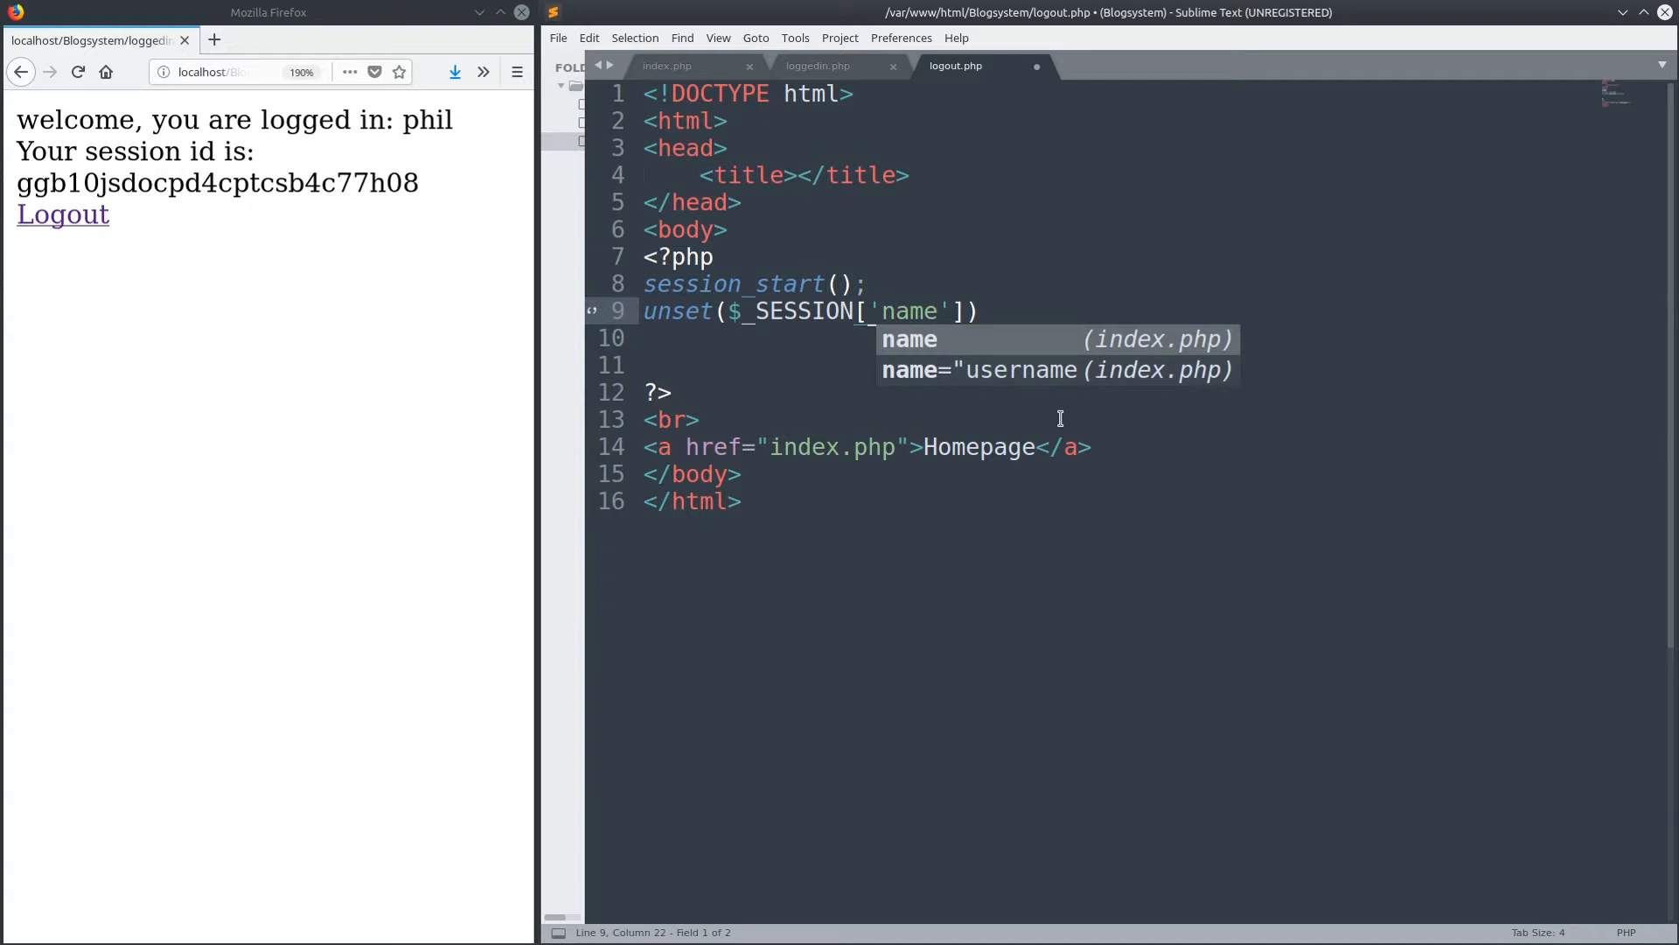
text(;)
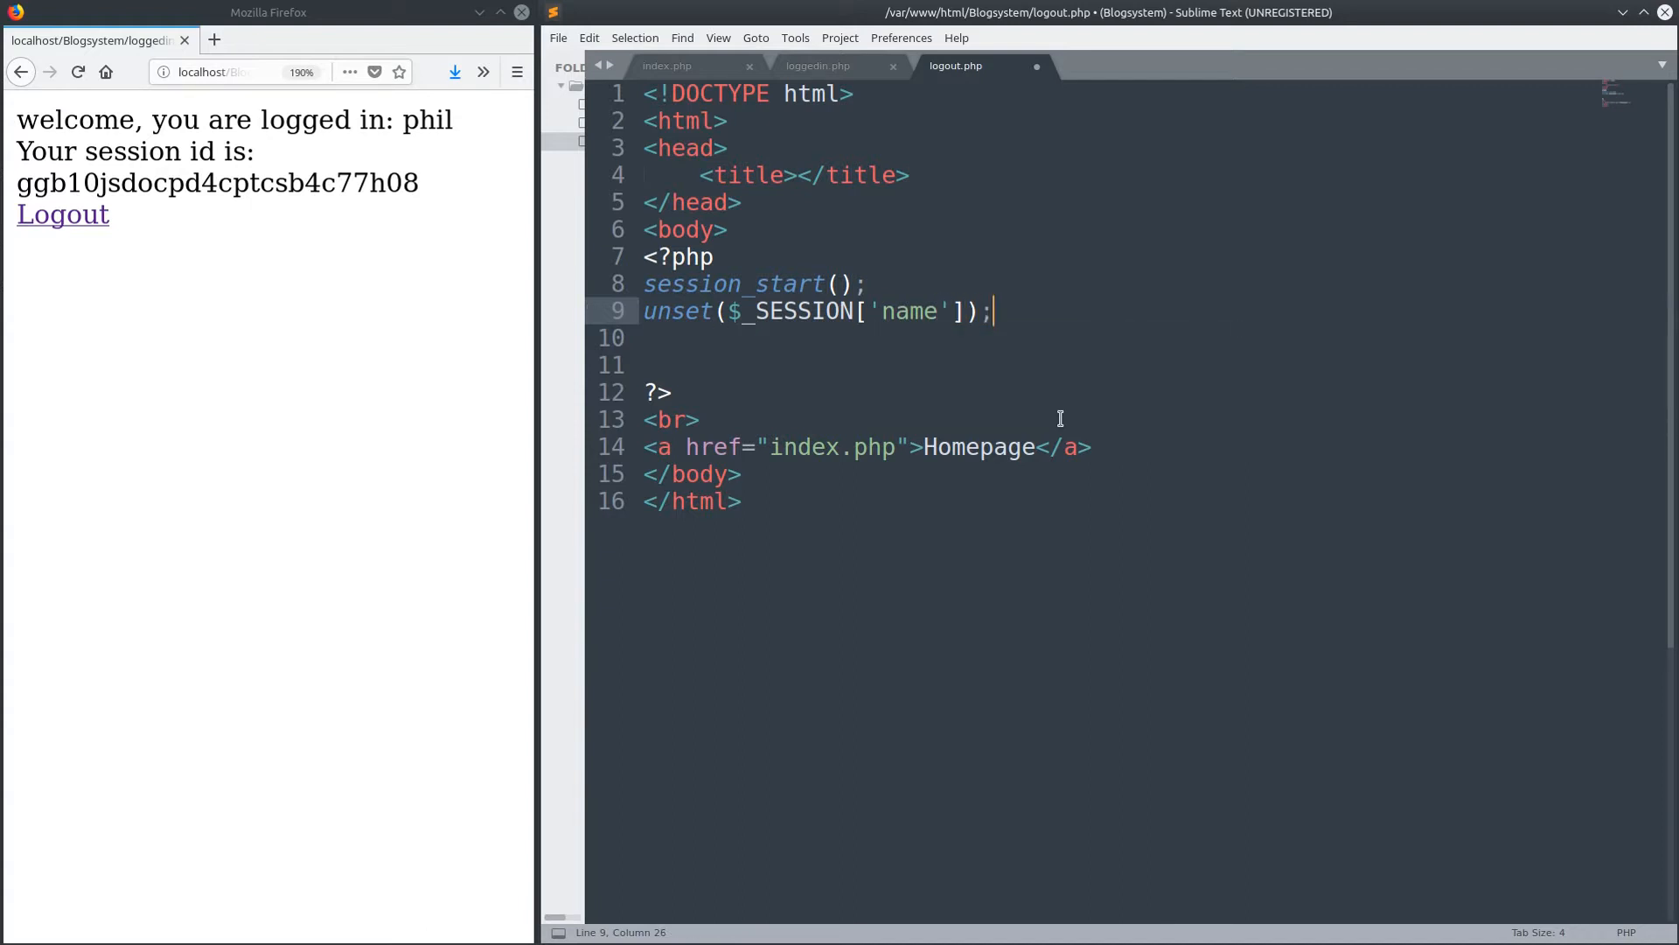
key(ctrl+s)
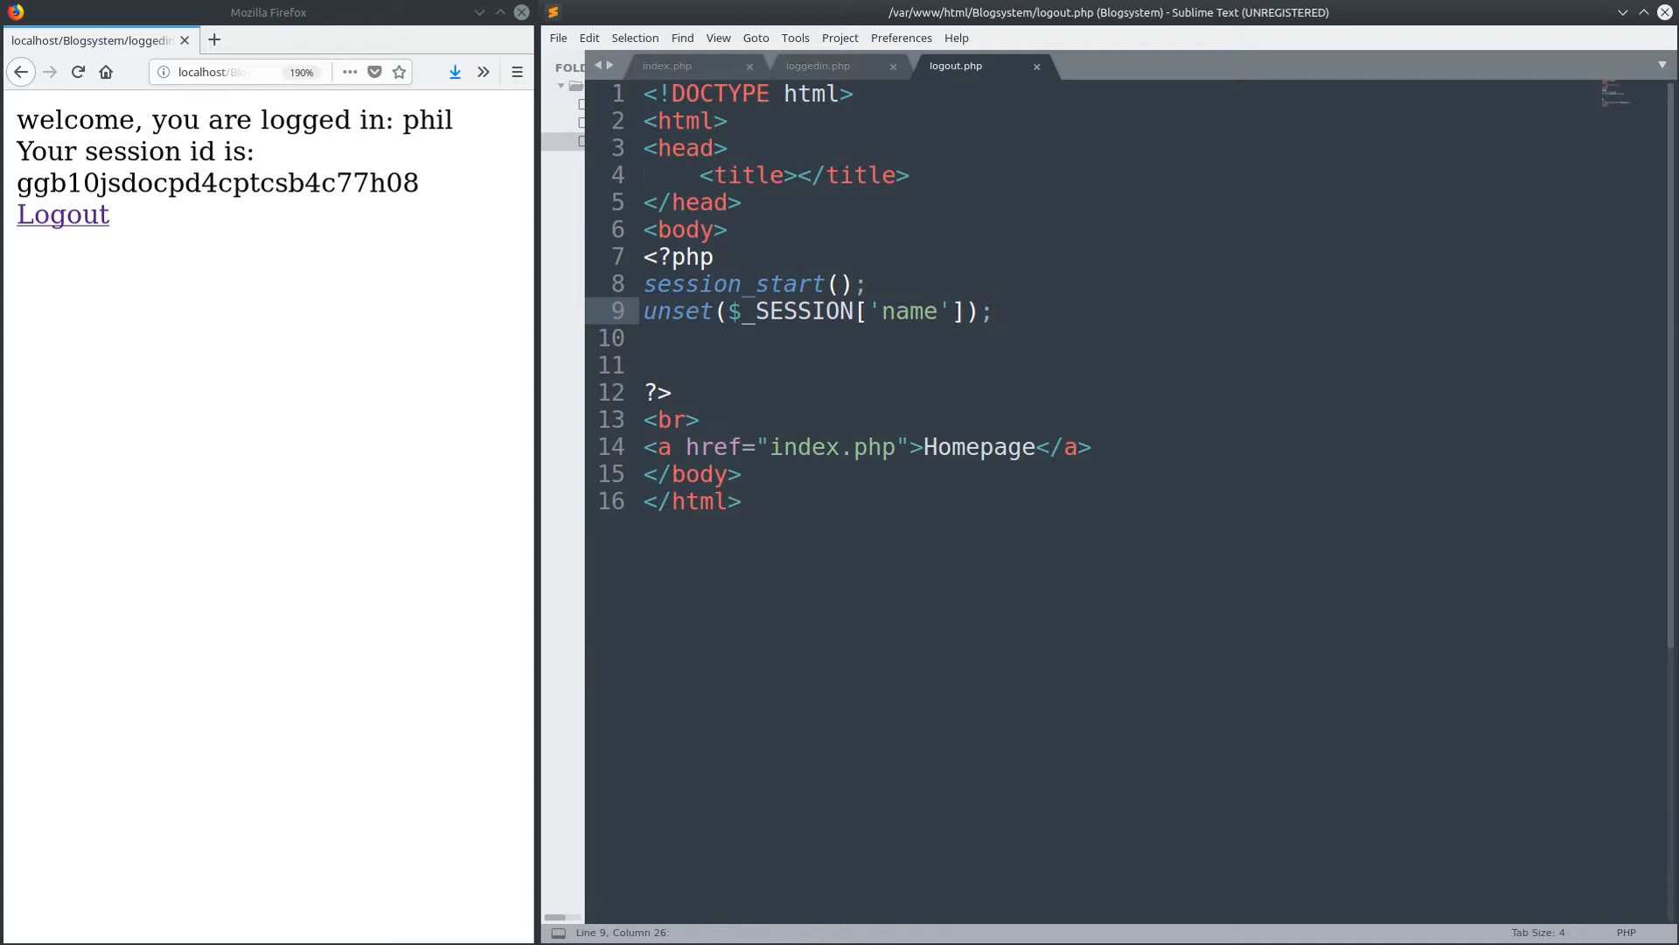
click(990, 311)
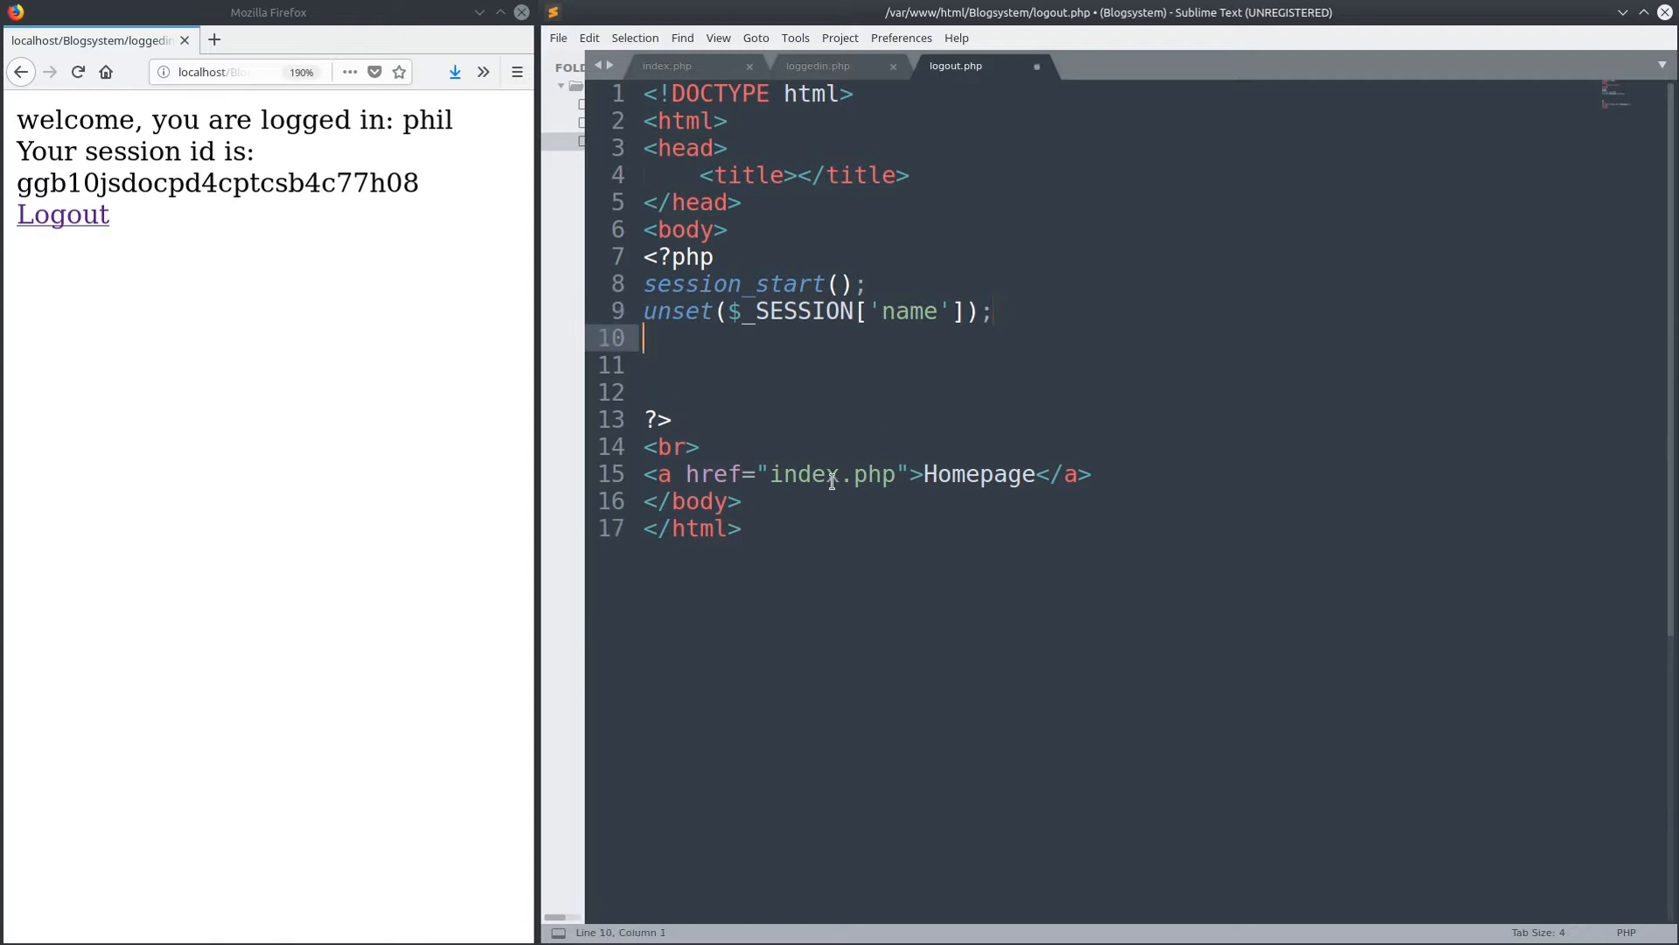
- Type a session_destroy() call via autocomplete, then delete it, leaving a blank line after session_start()
text(dest)
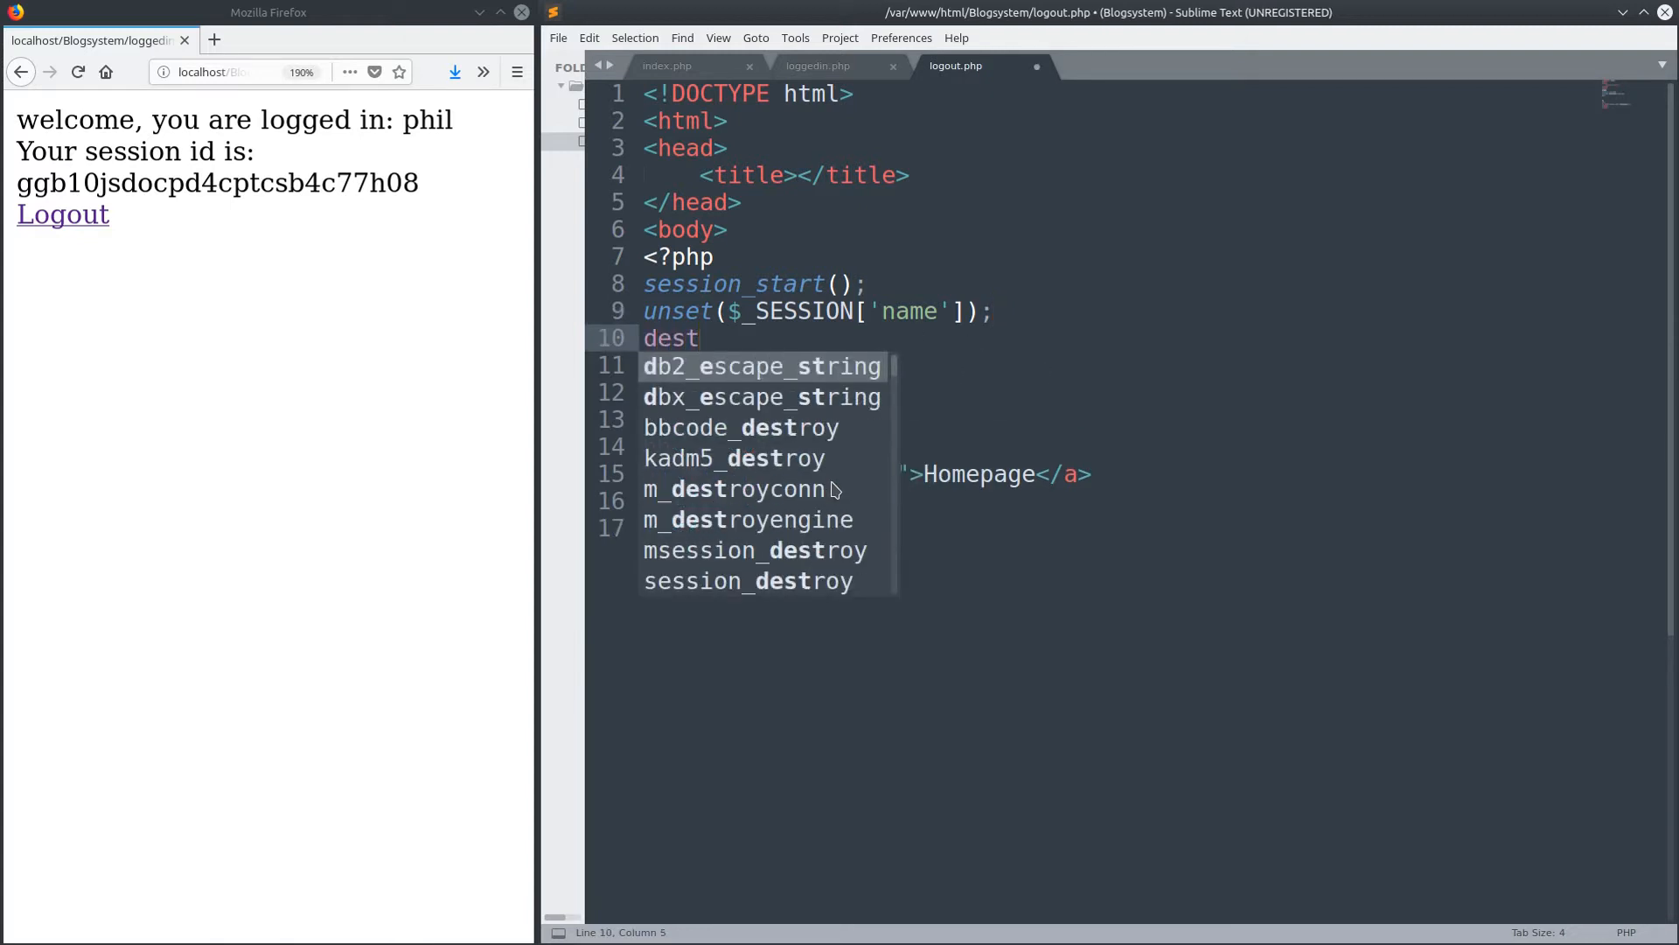
text(roy)
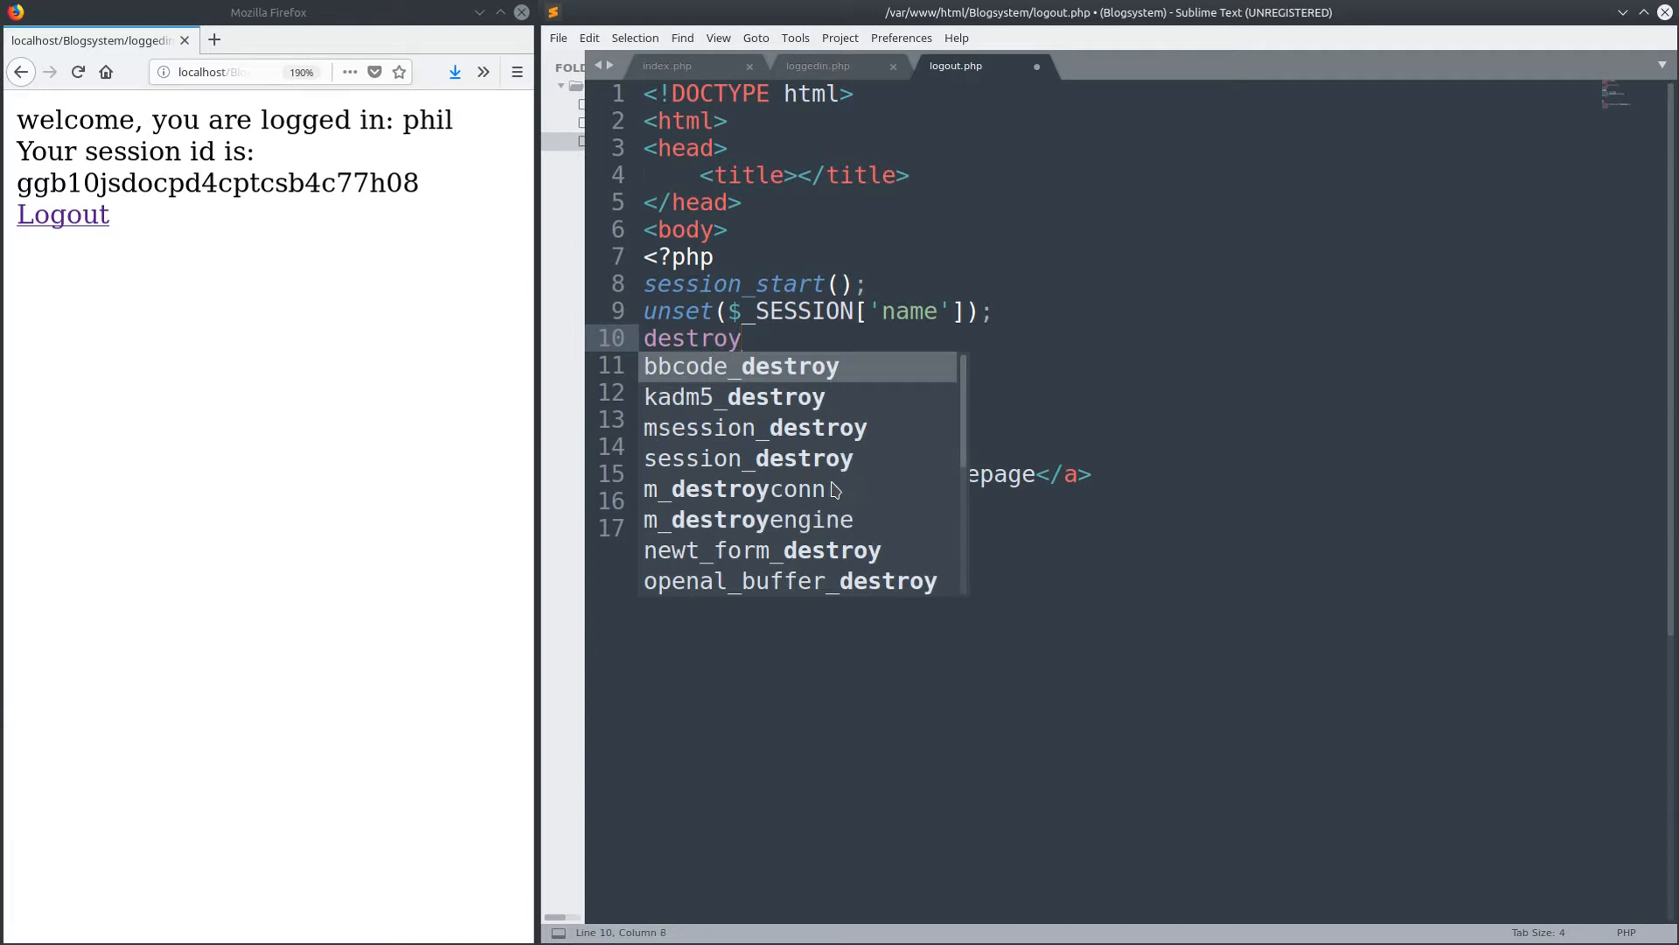
text(se)
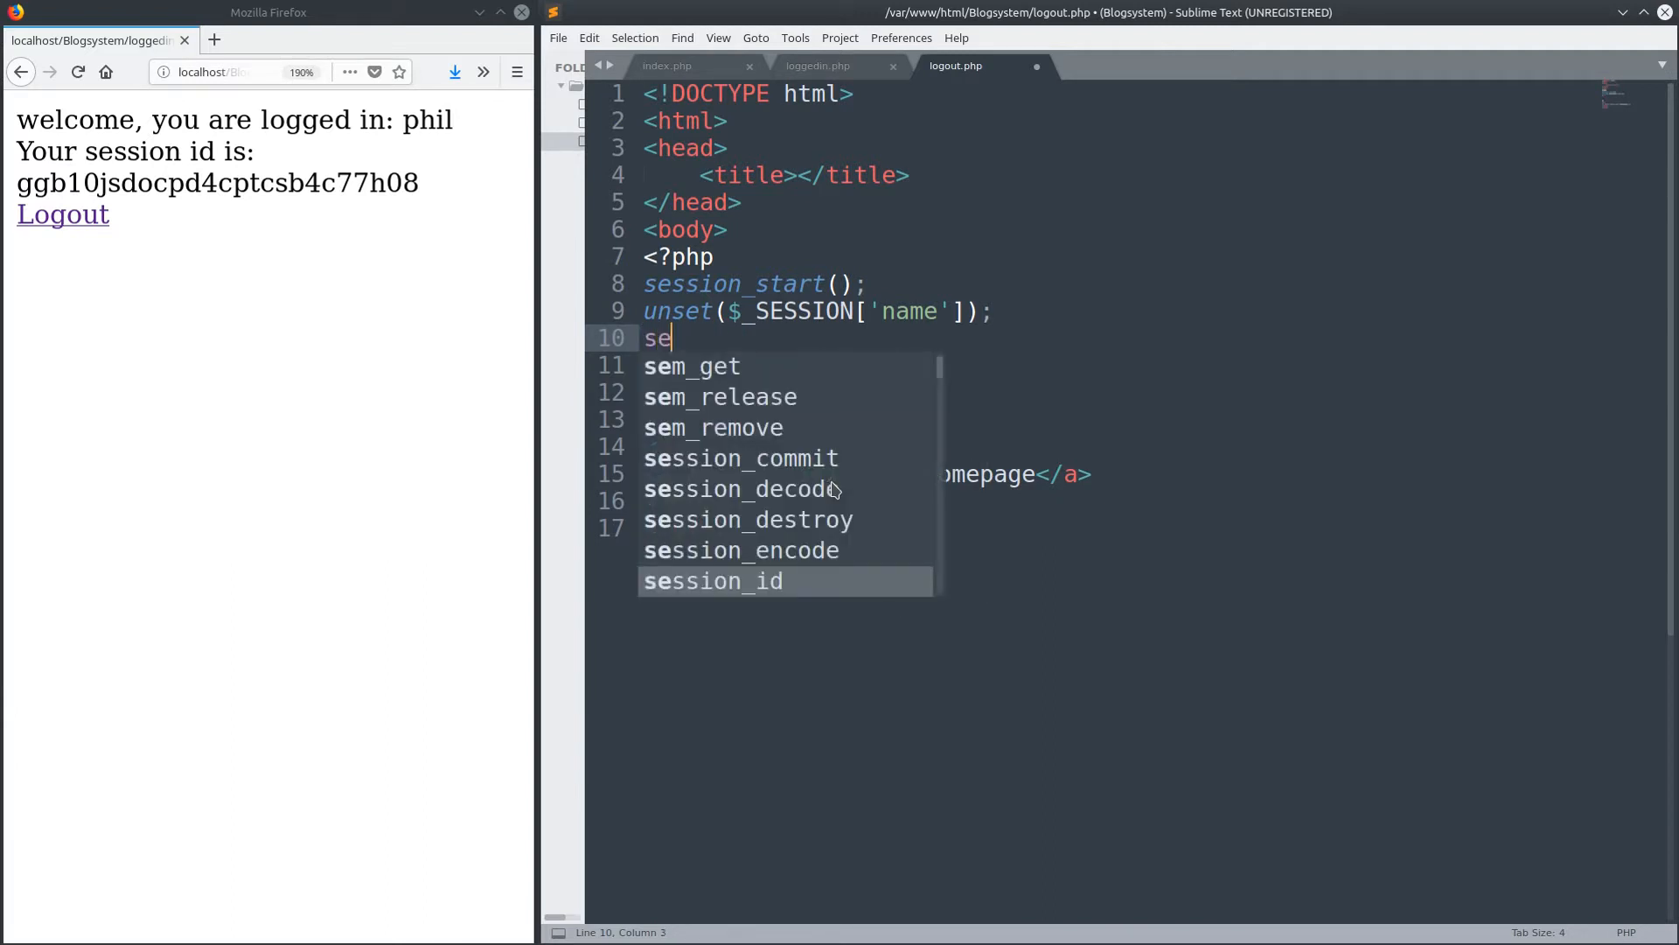
text(ssion_destroy()
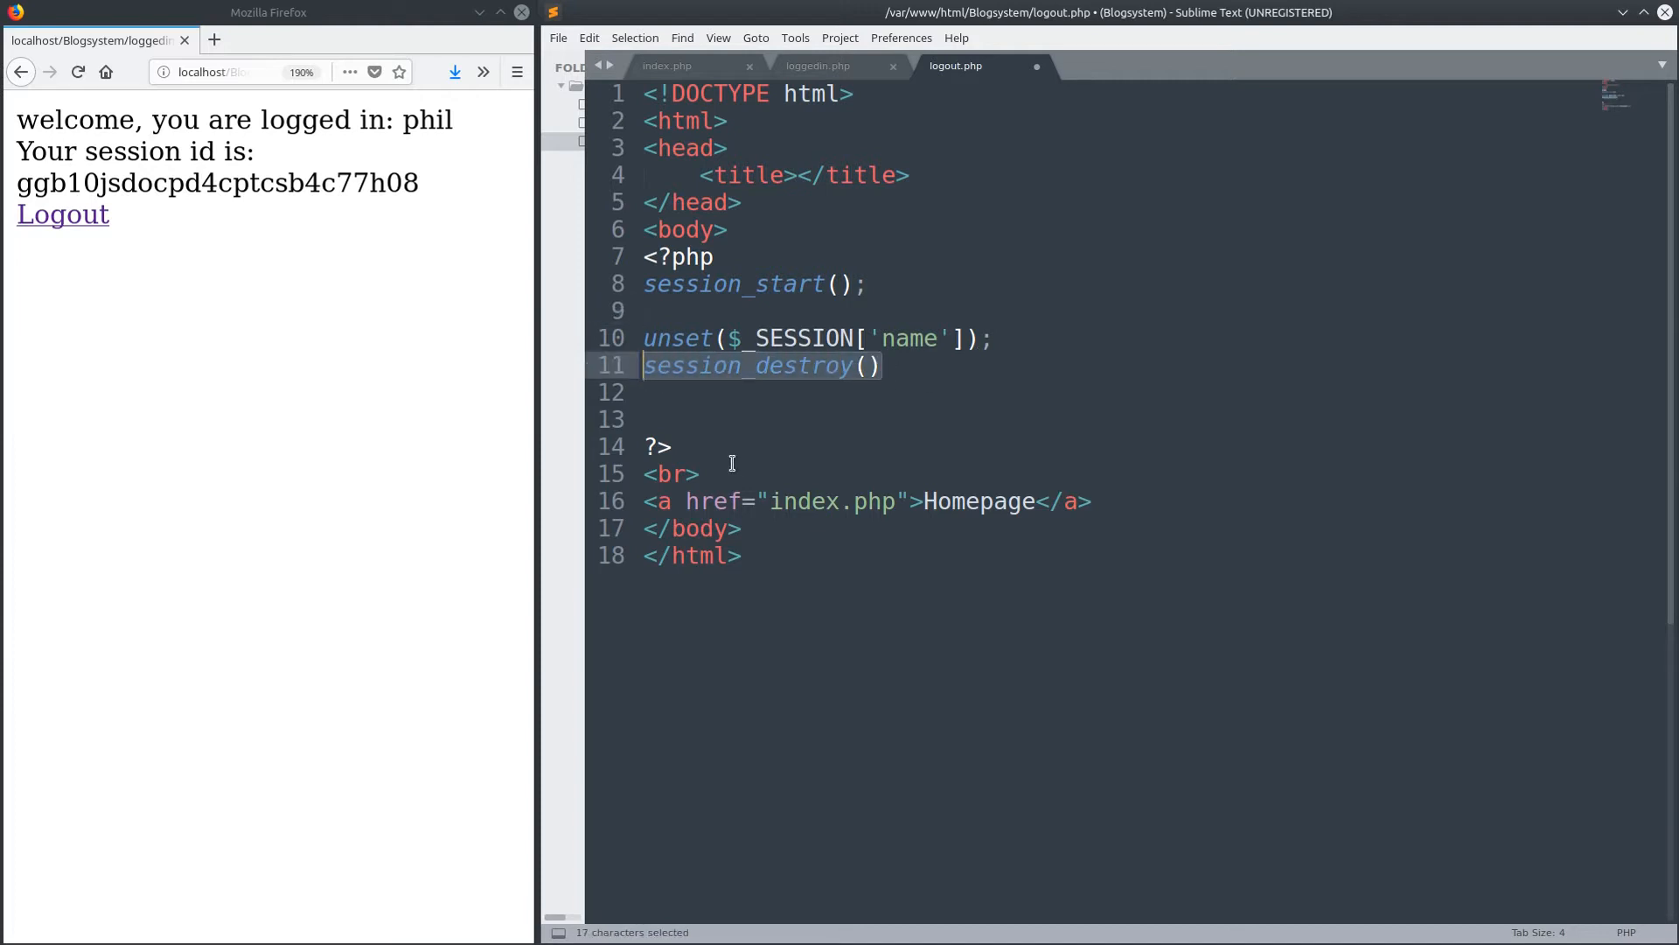
key(Delete)
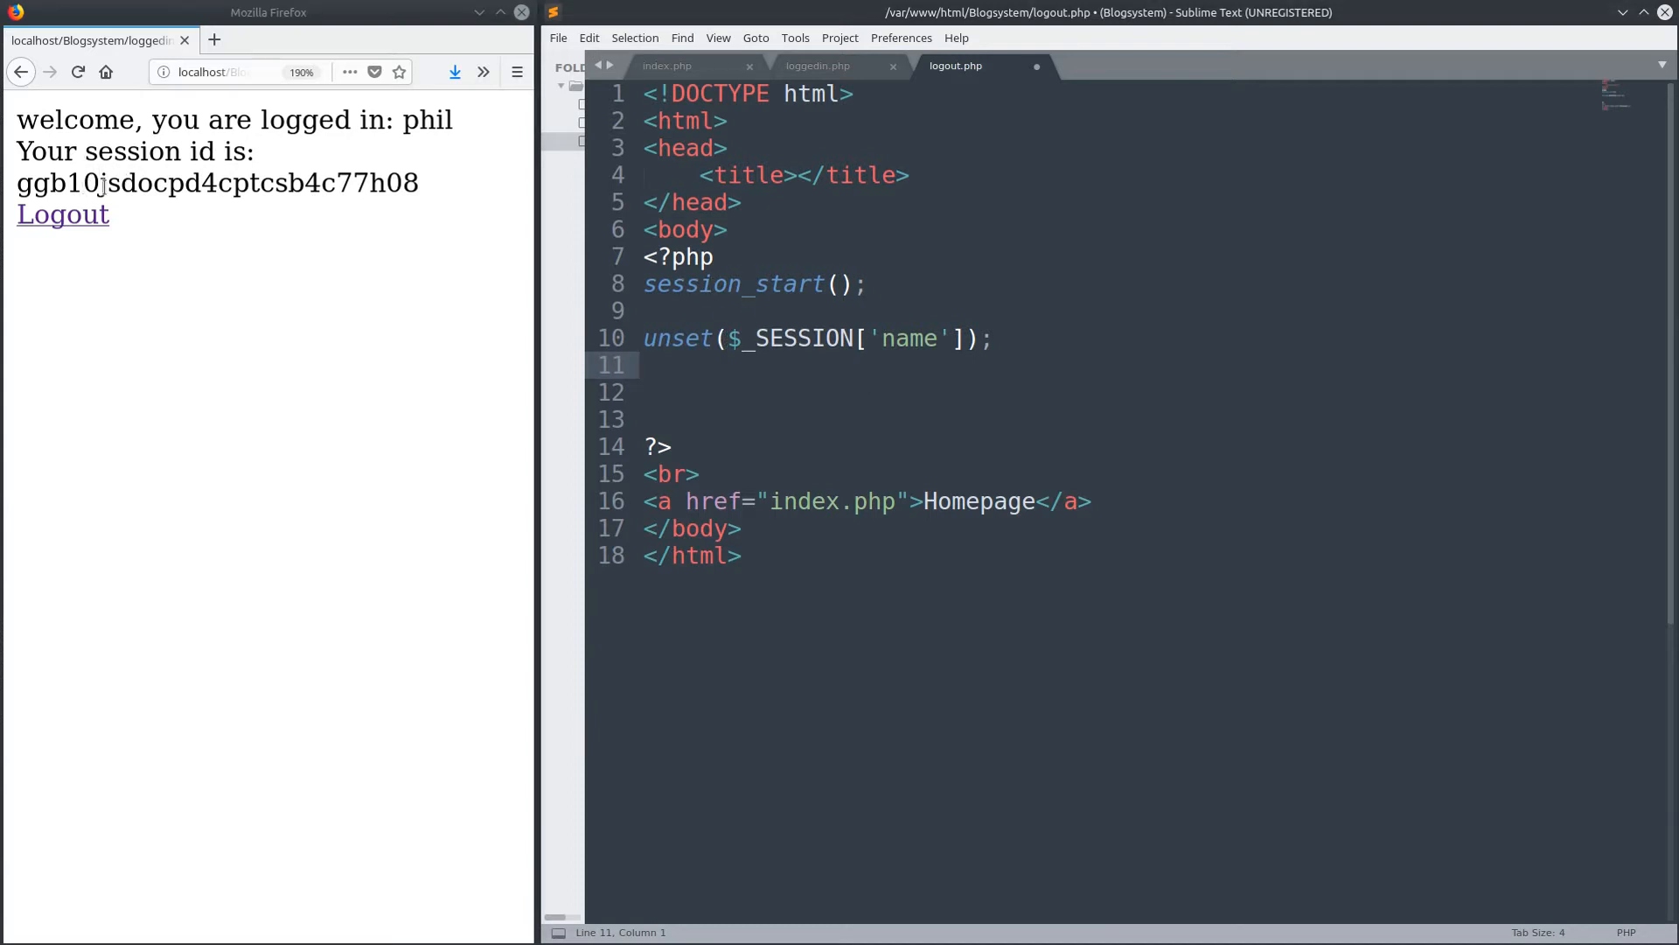
drag(84, 182, 418, 182)
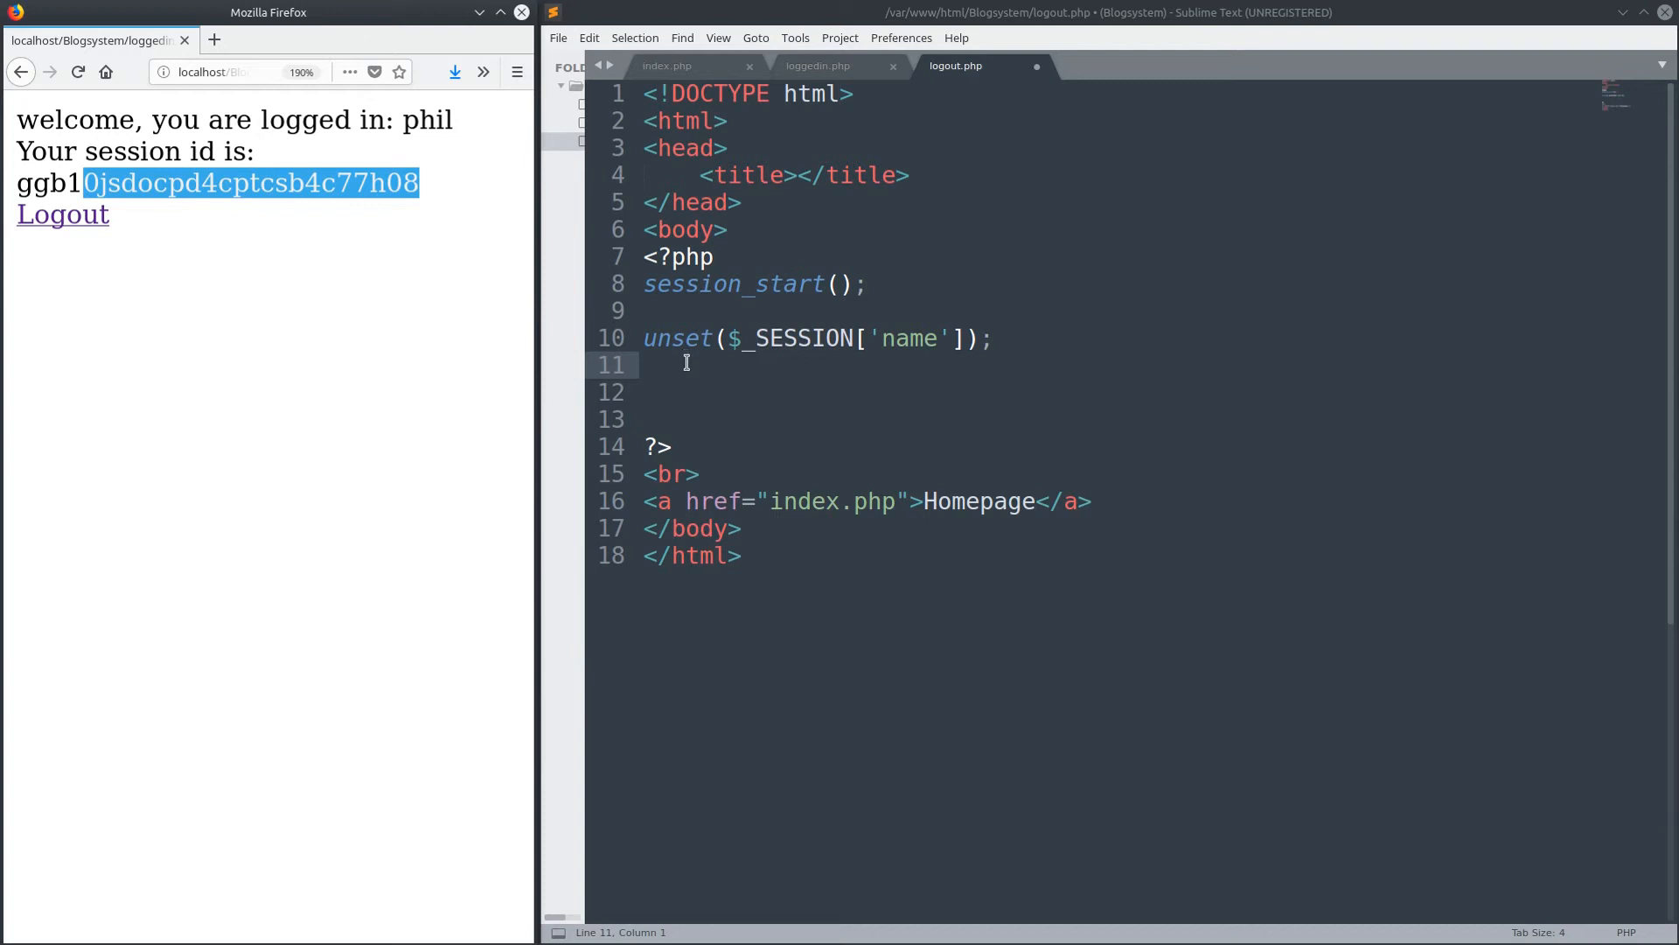
mouse_move(696, 390)
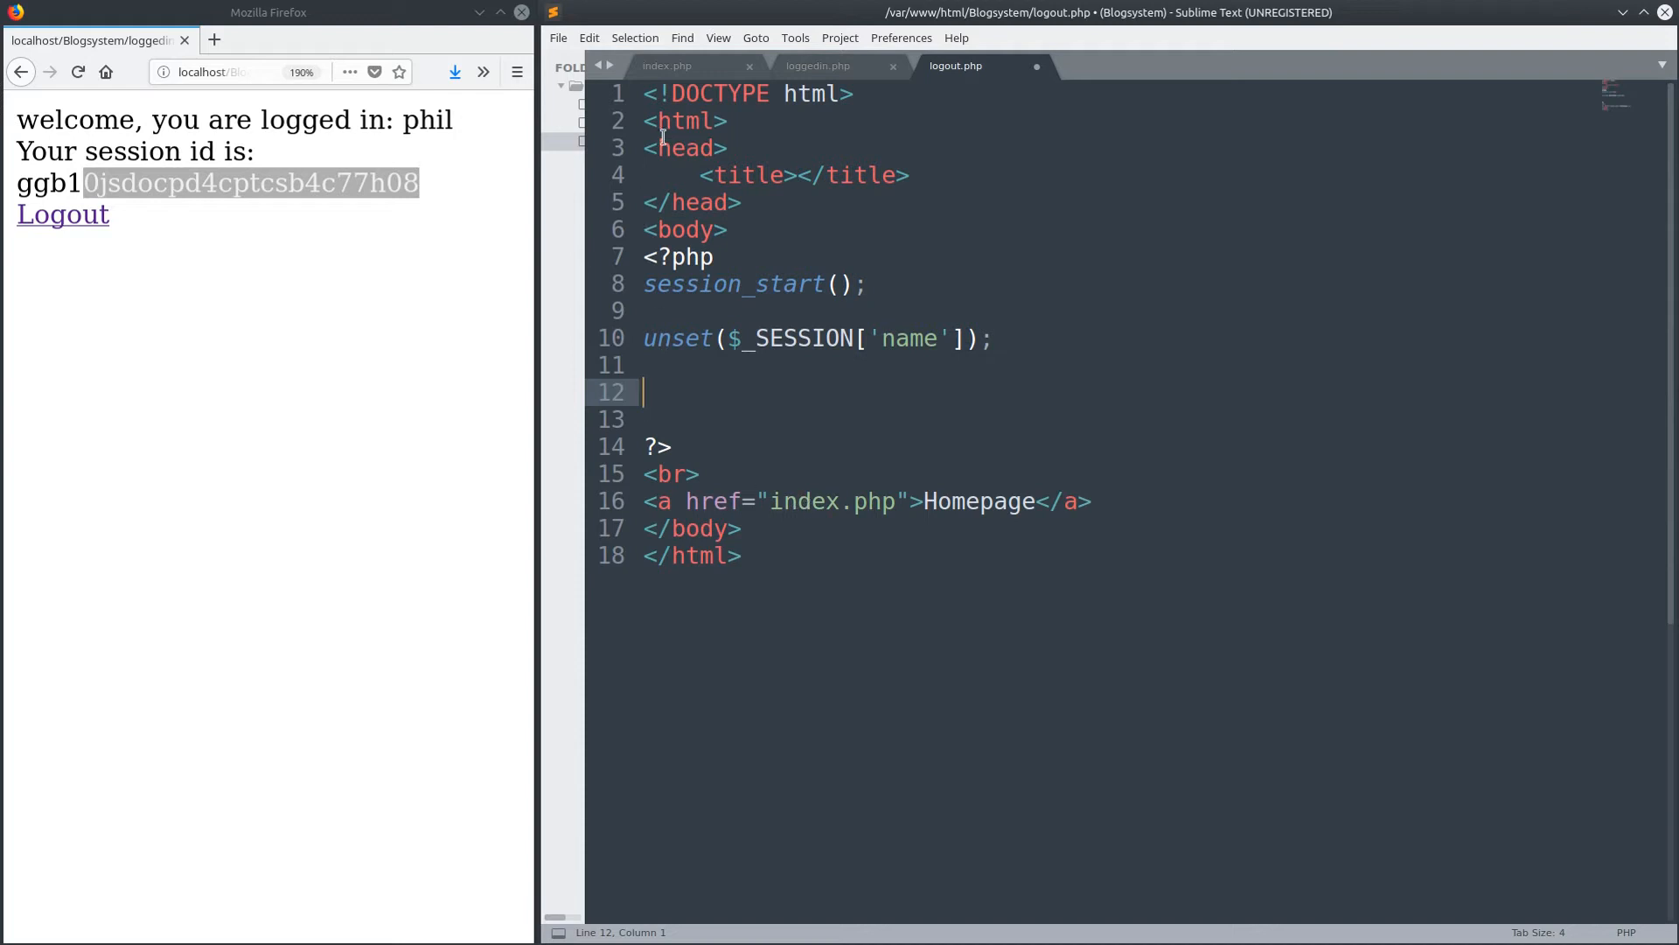
- Copy the isset if/else block from loggedin.php into logout.php
click(819, 65)
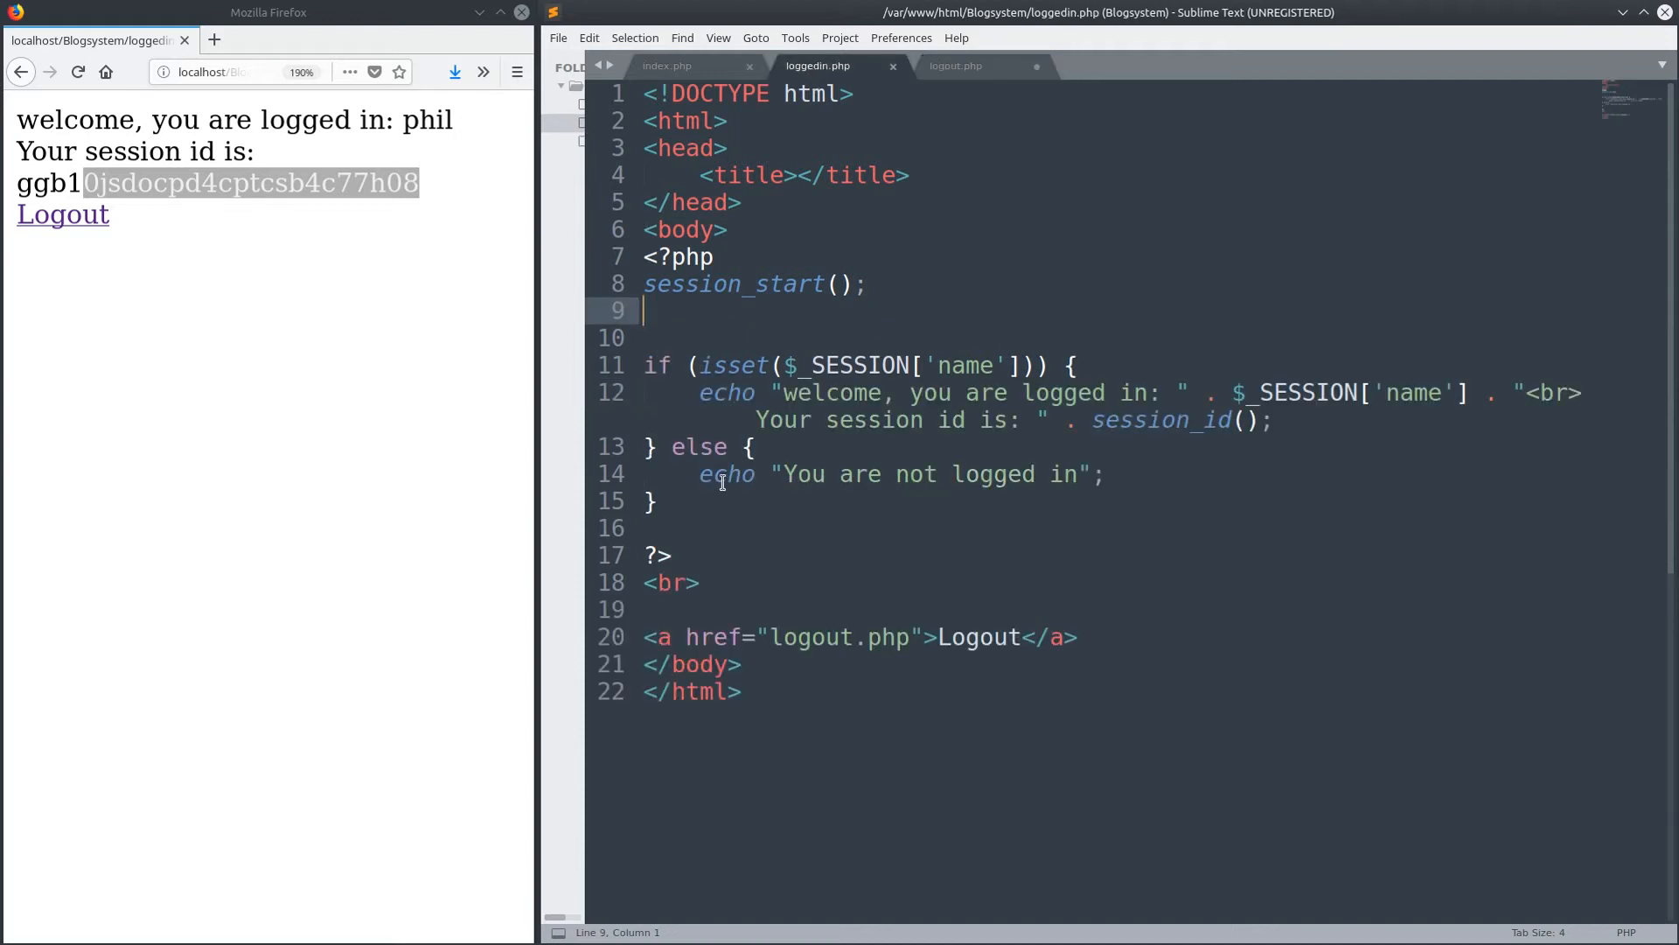
drag(648, 392, 657, 502)
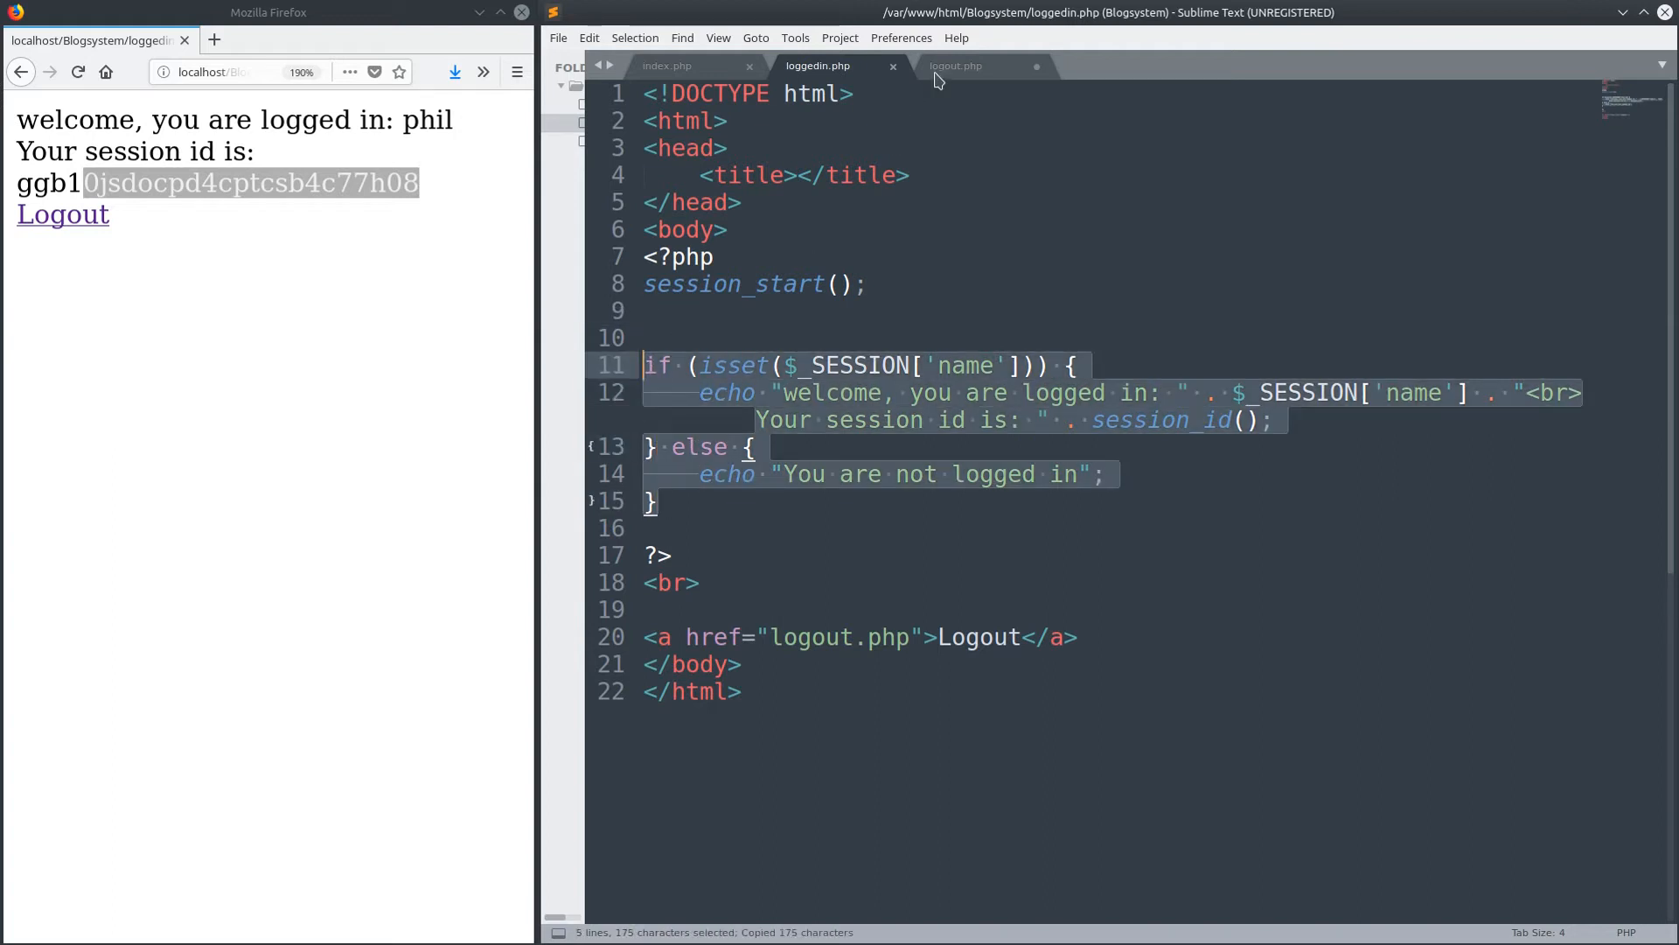
click(955, 64)
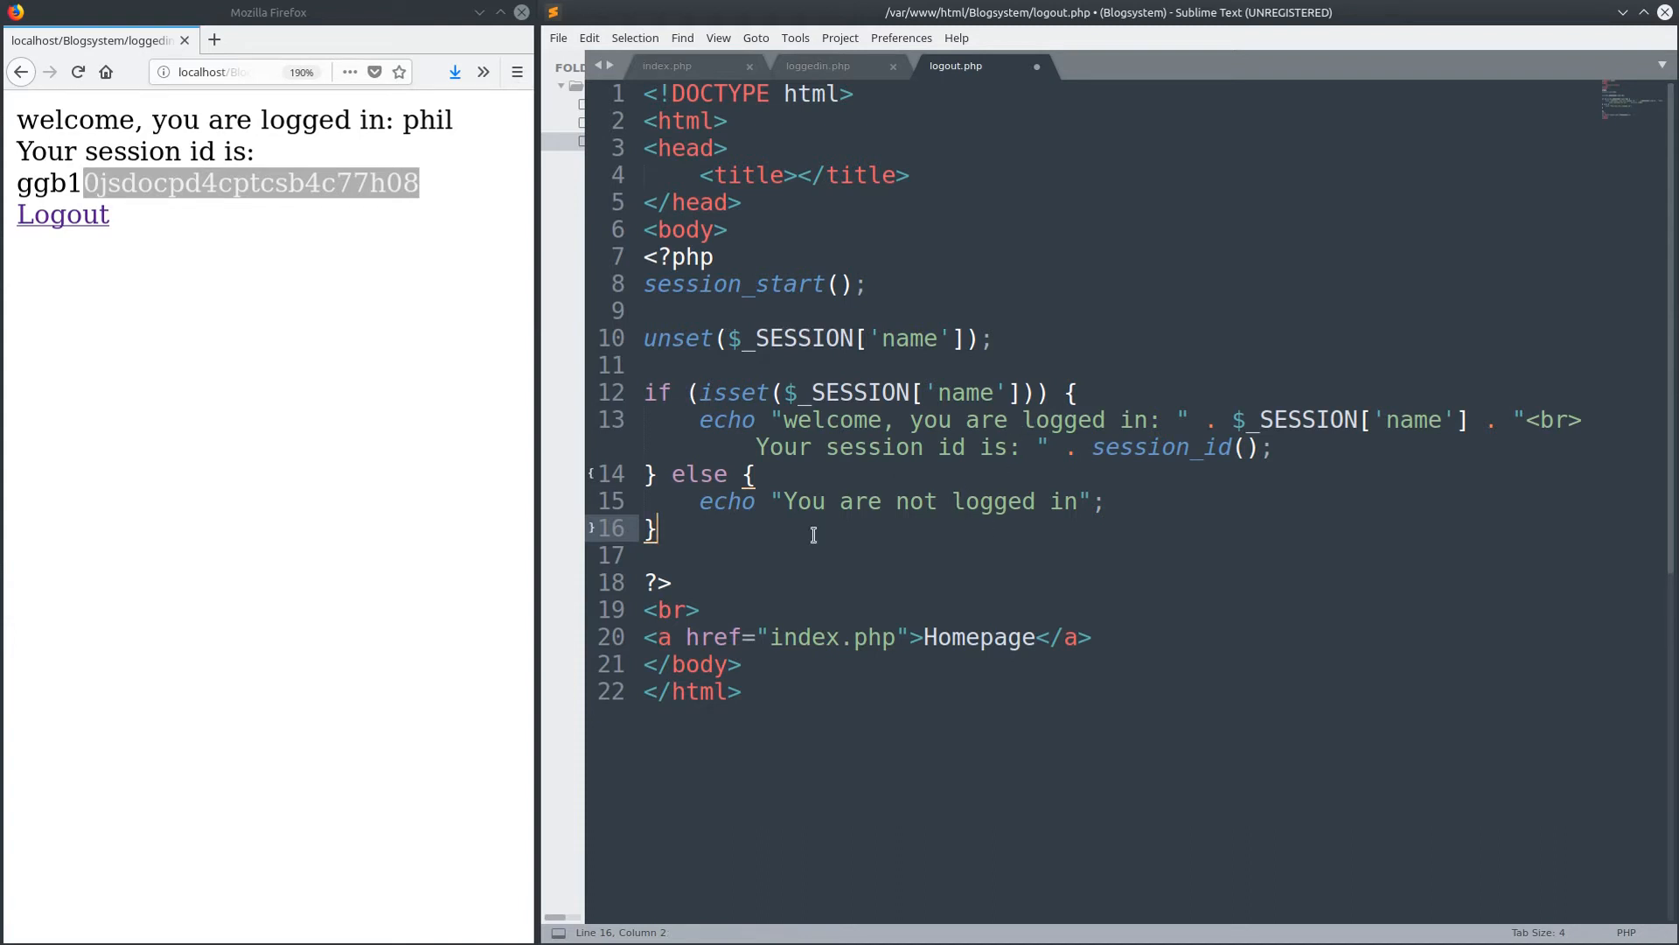
- Change the messages to 'You are logged out' and 'welcome, you are still logged in' and save
double_click(915, 503)
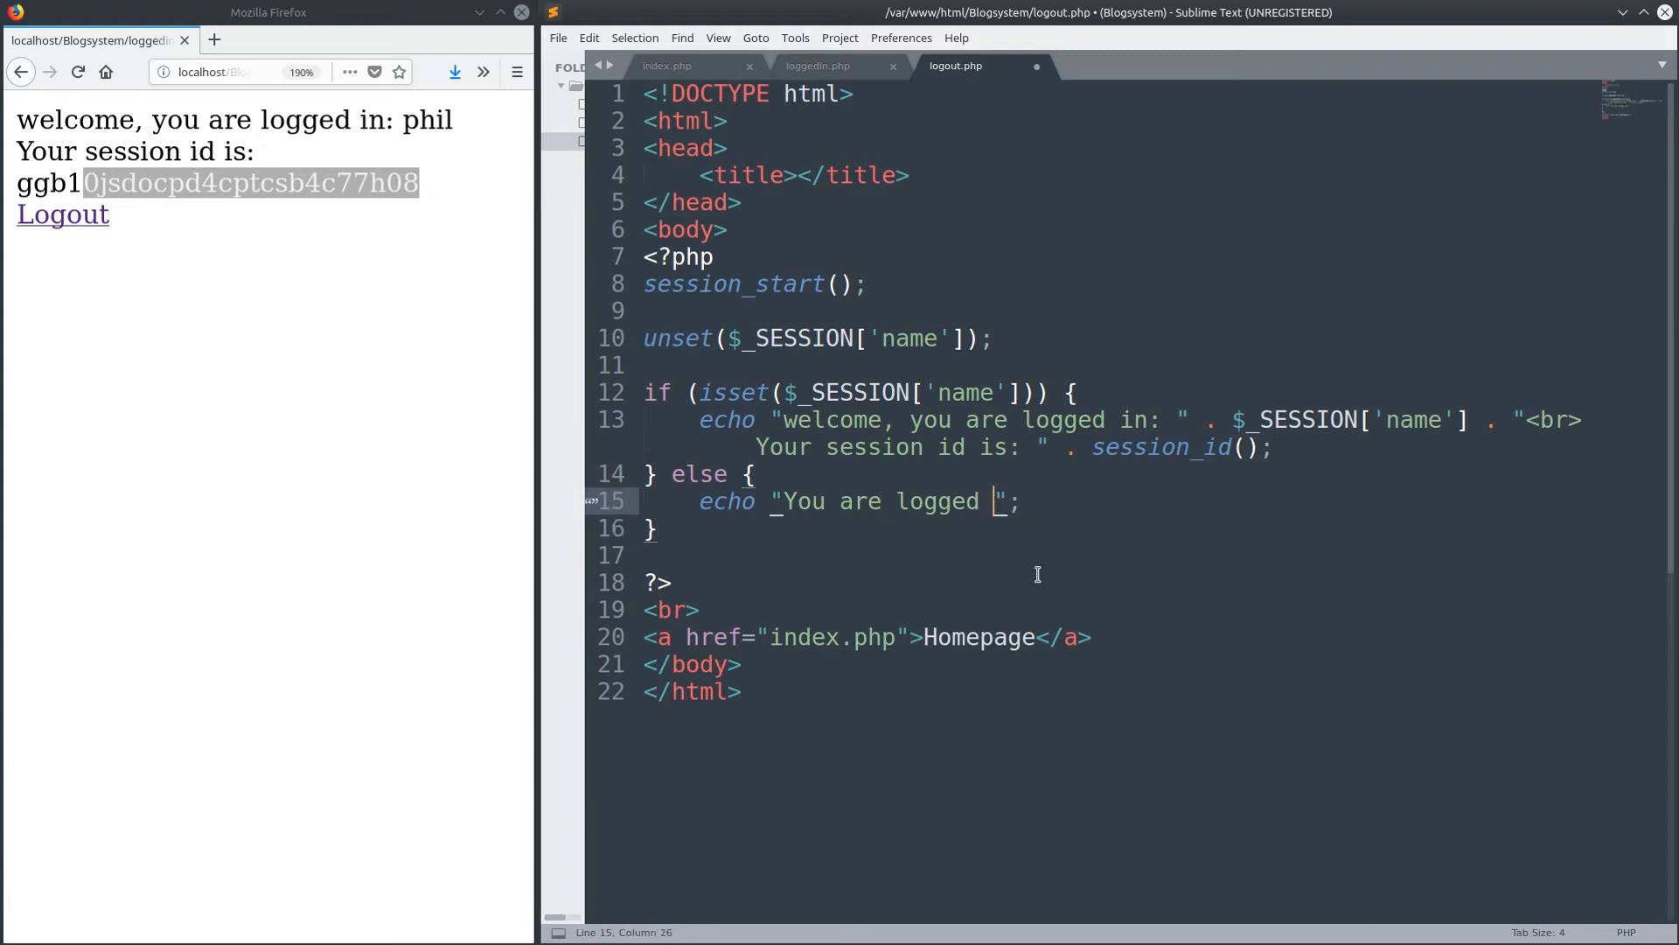
text(out)
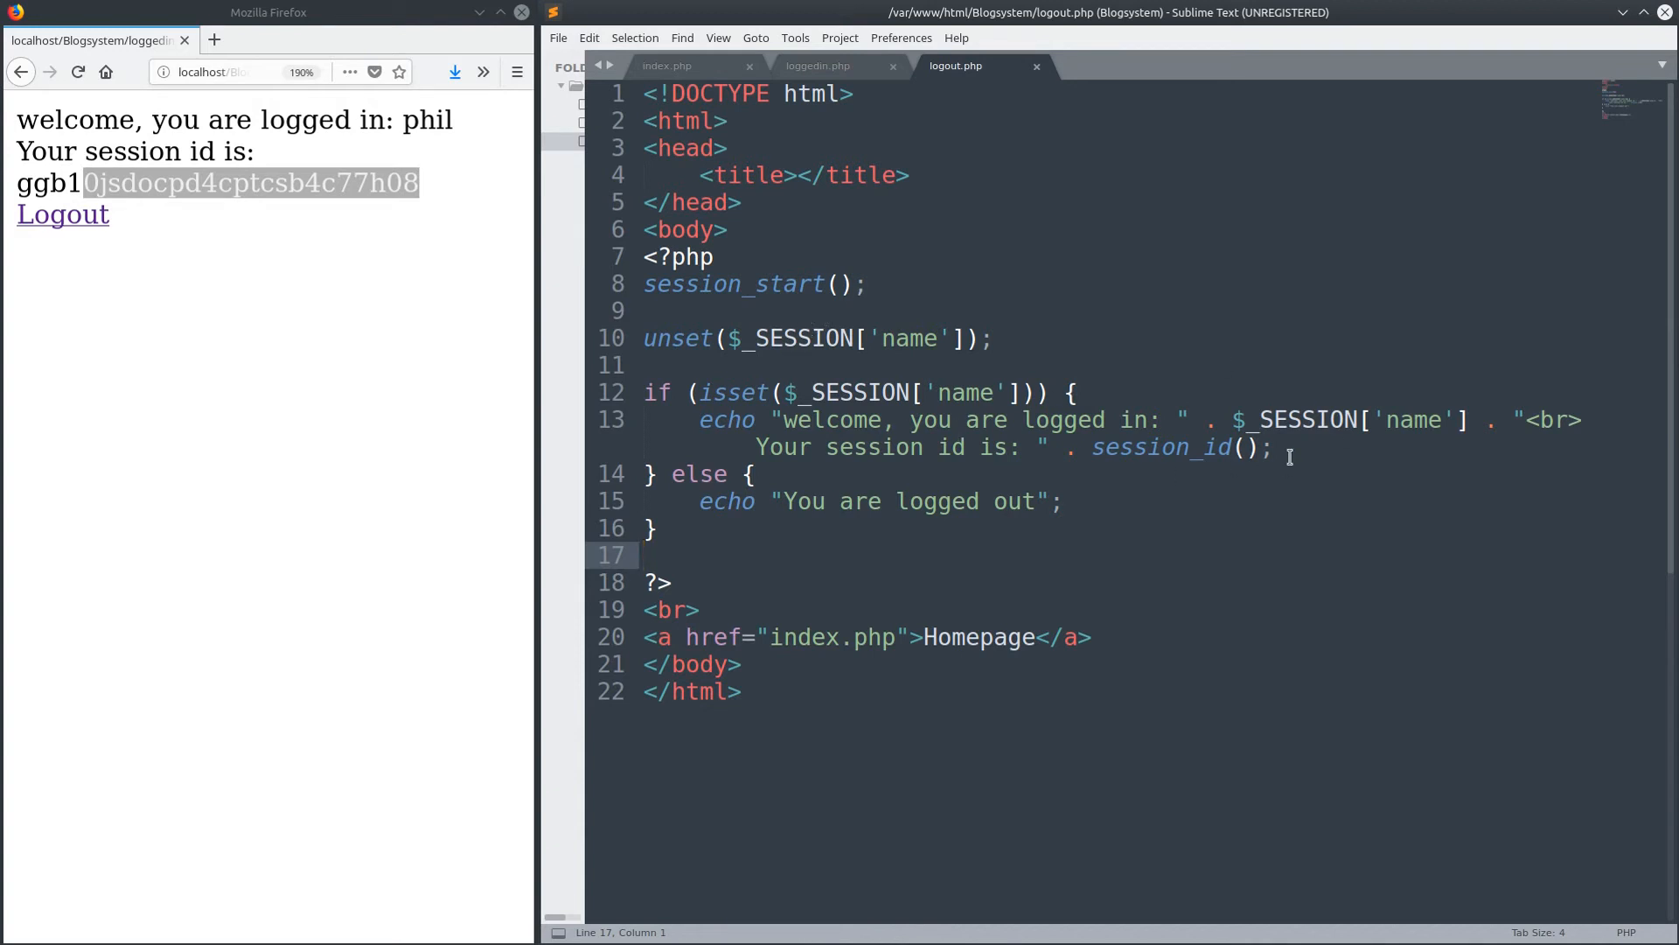
click(1275, 447)
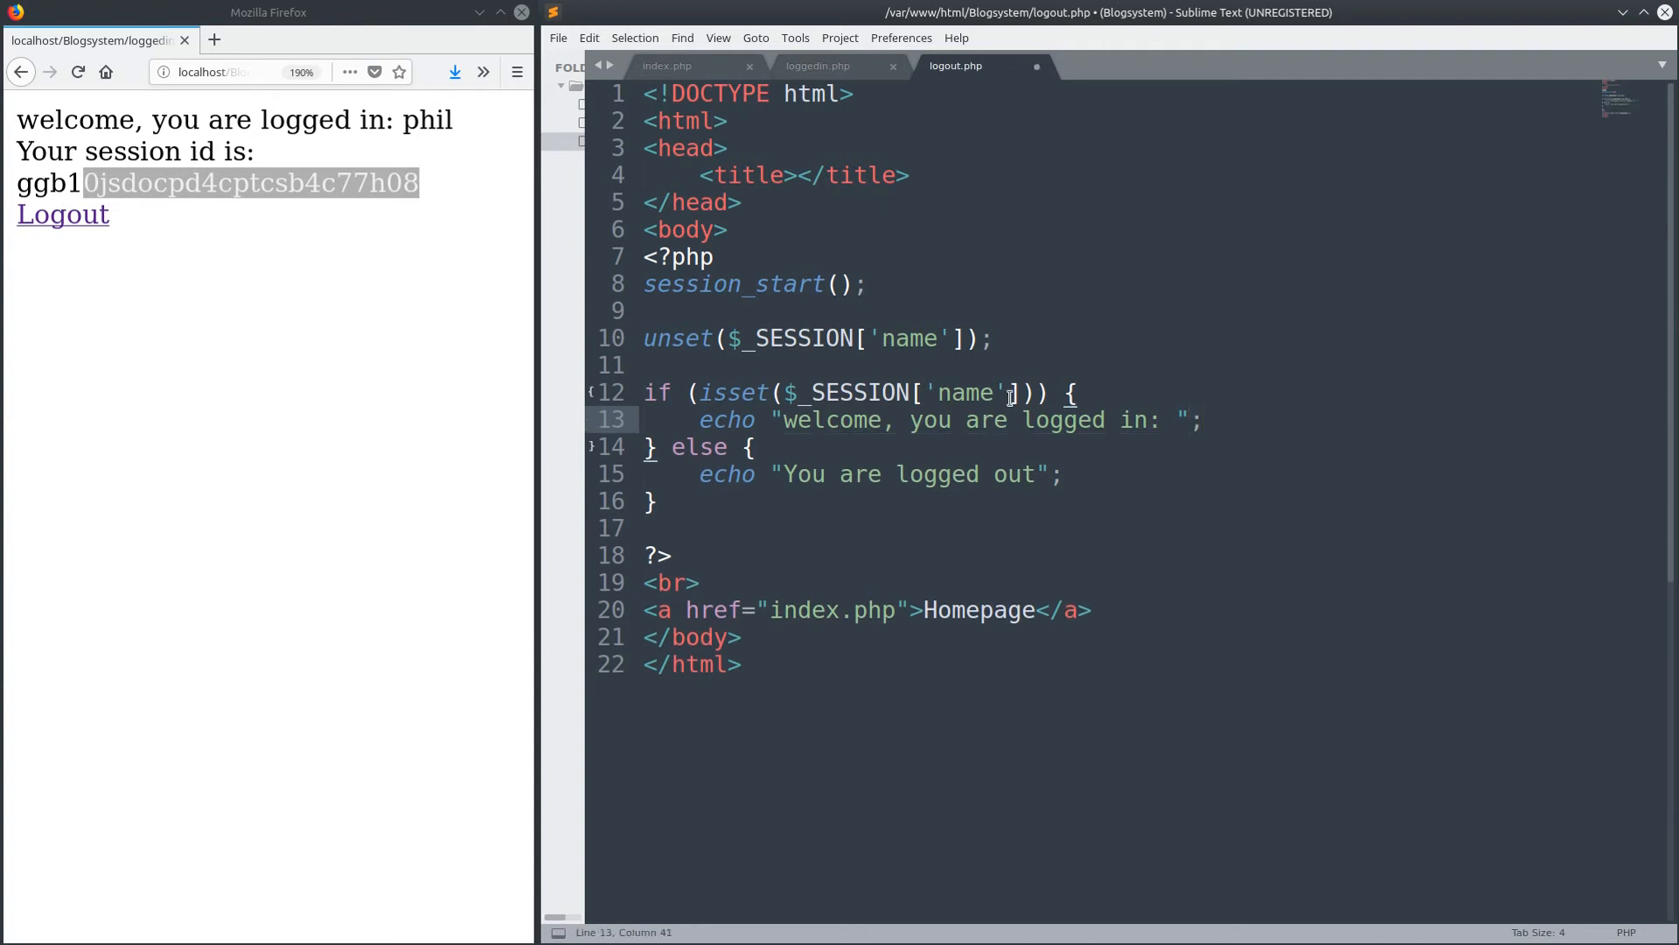
text(still)
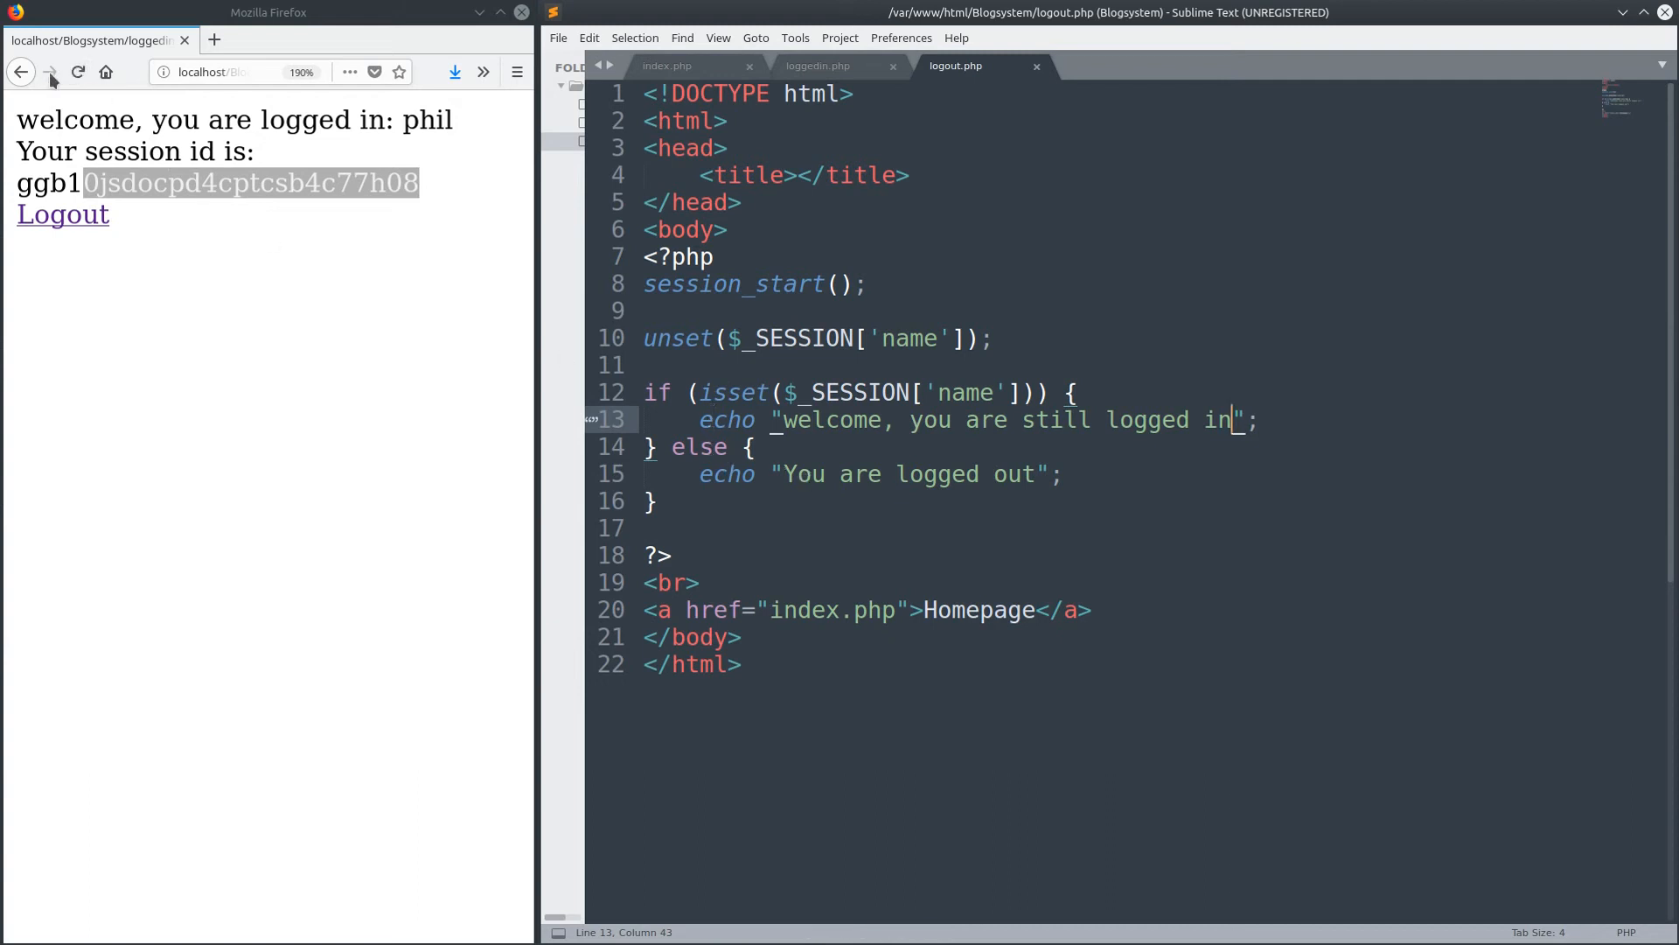
click(63, 214)
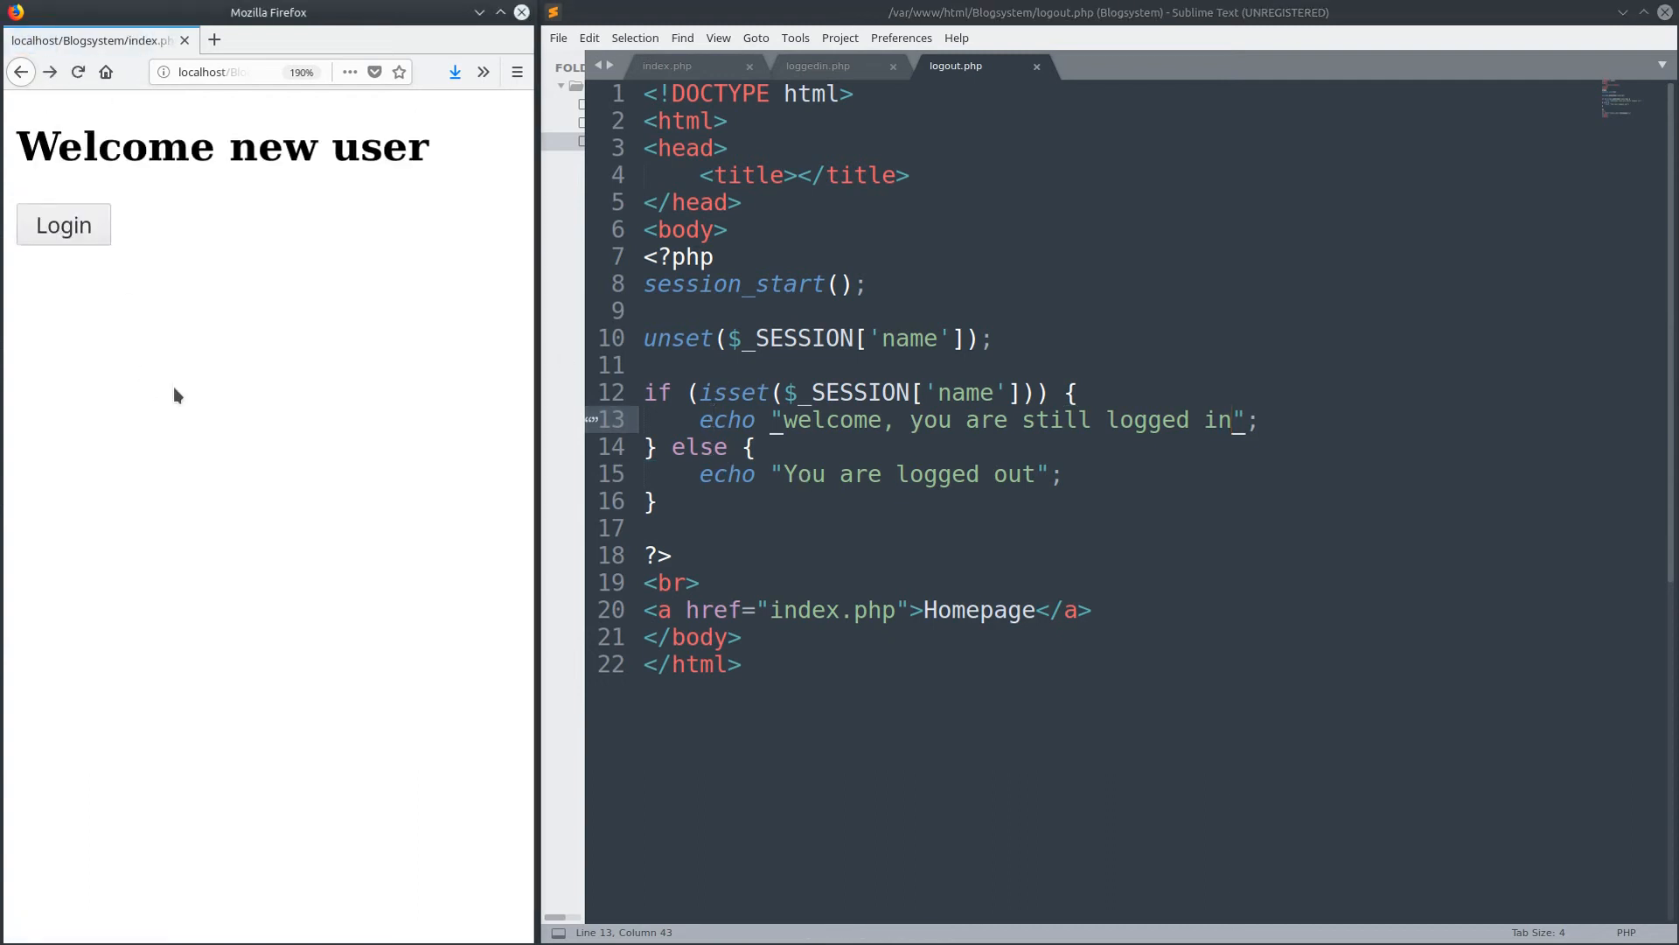
- Log in again and follow the Logout link to see 'You are logged out' with a Homepage link
click(63, 226)
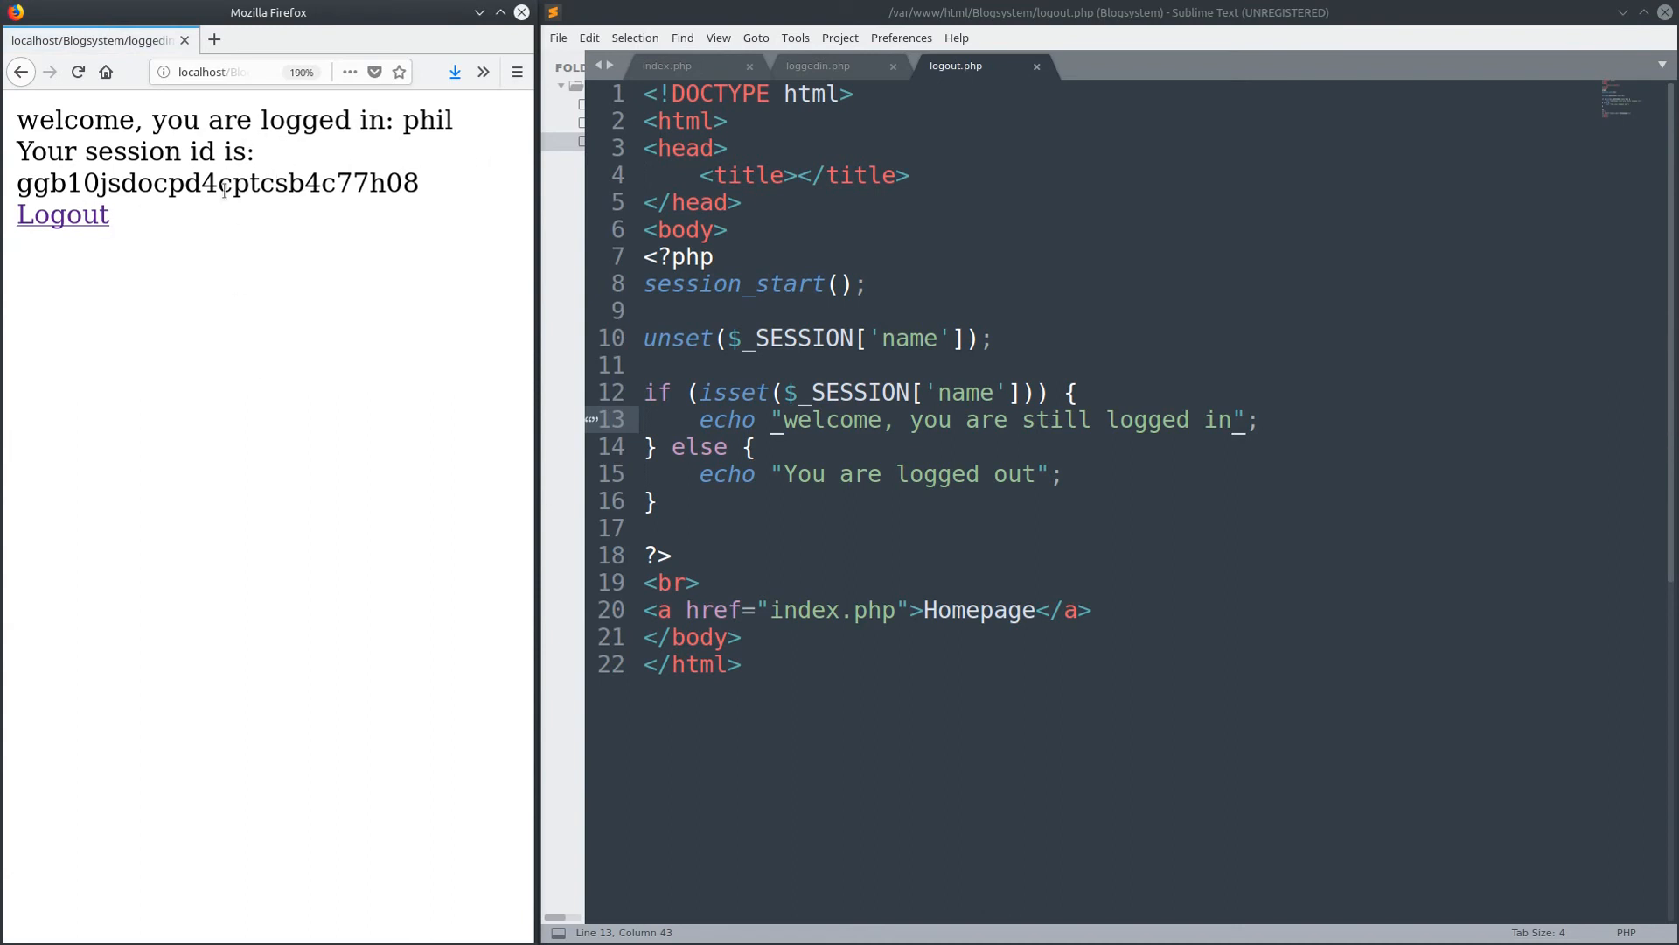
click(63, 214)
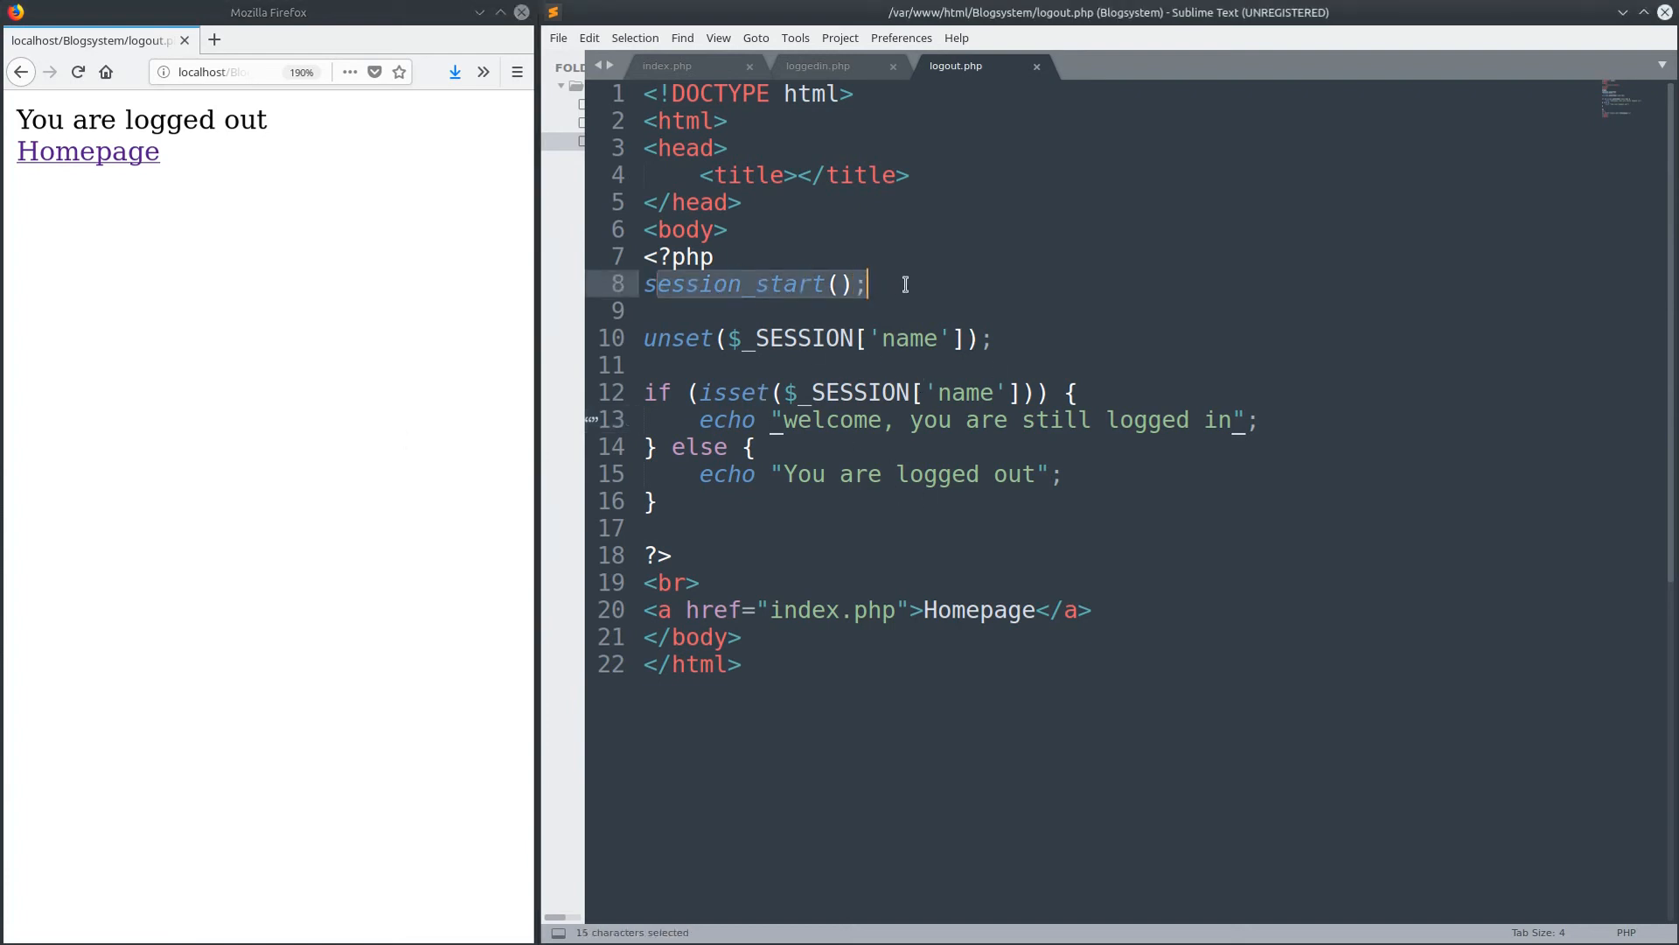
click(880, 338)
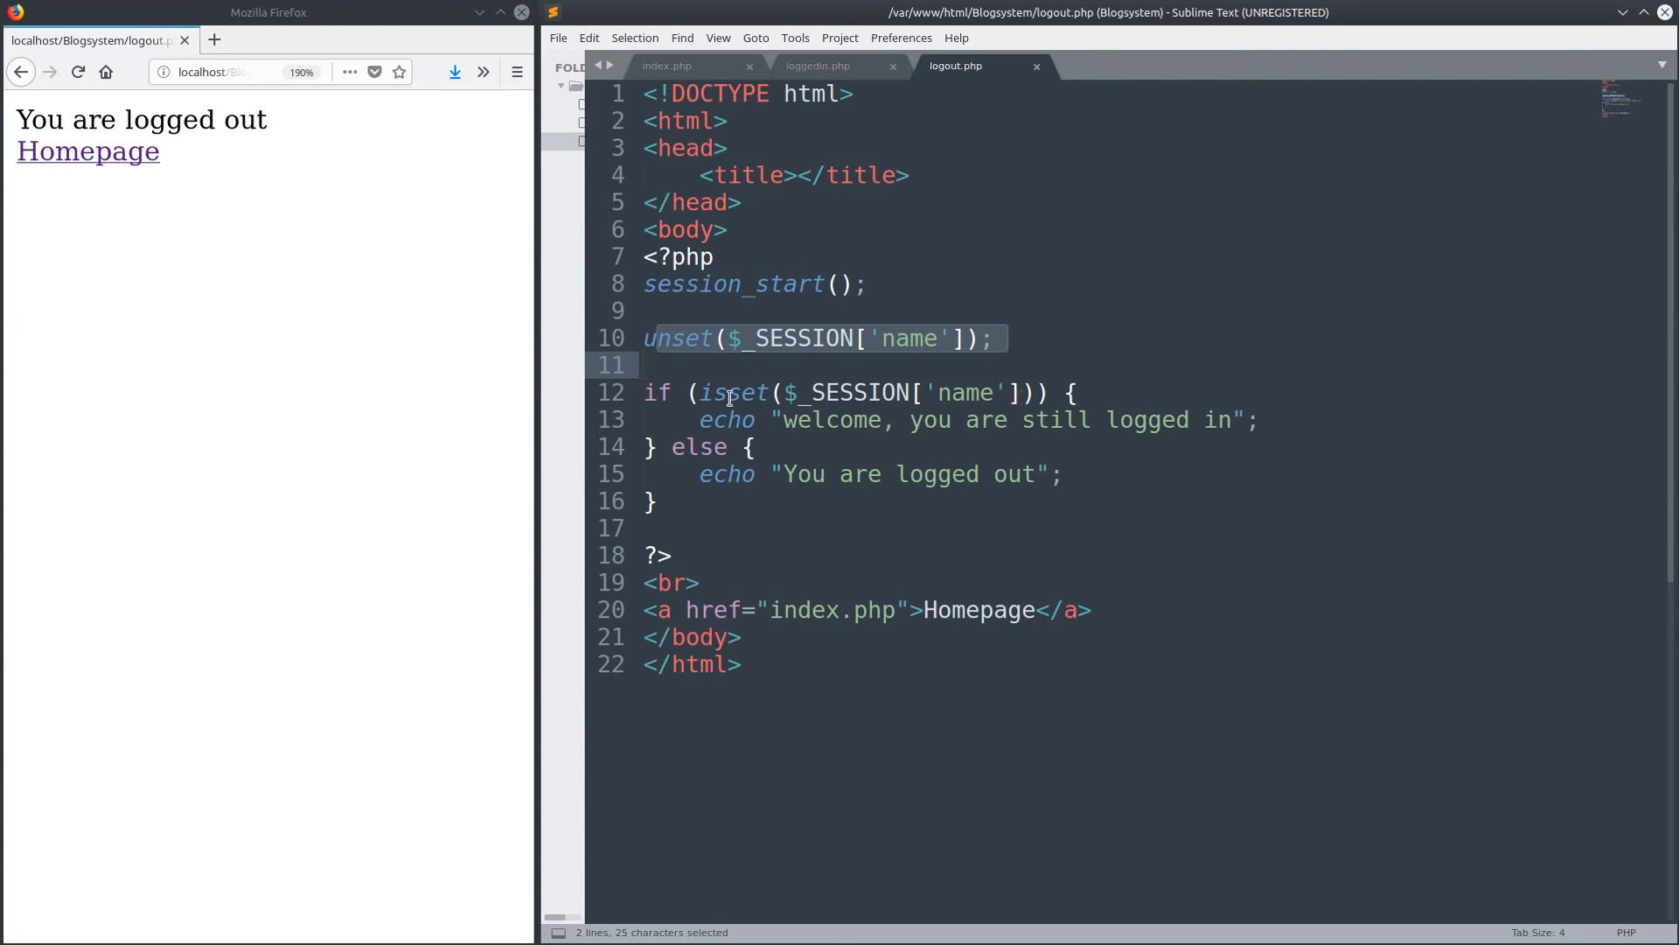
mouse_move(959, 420)
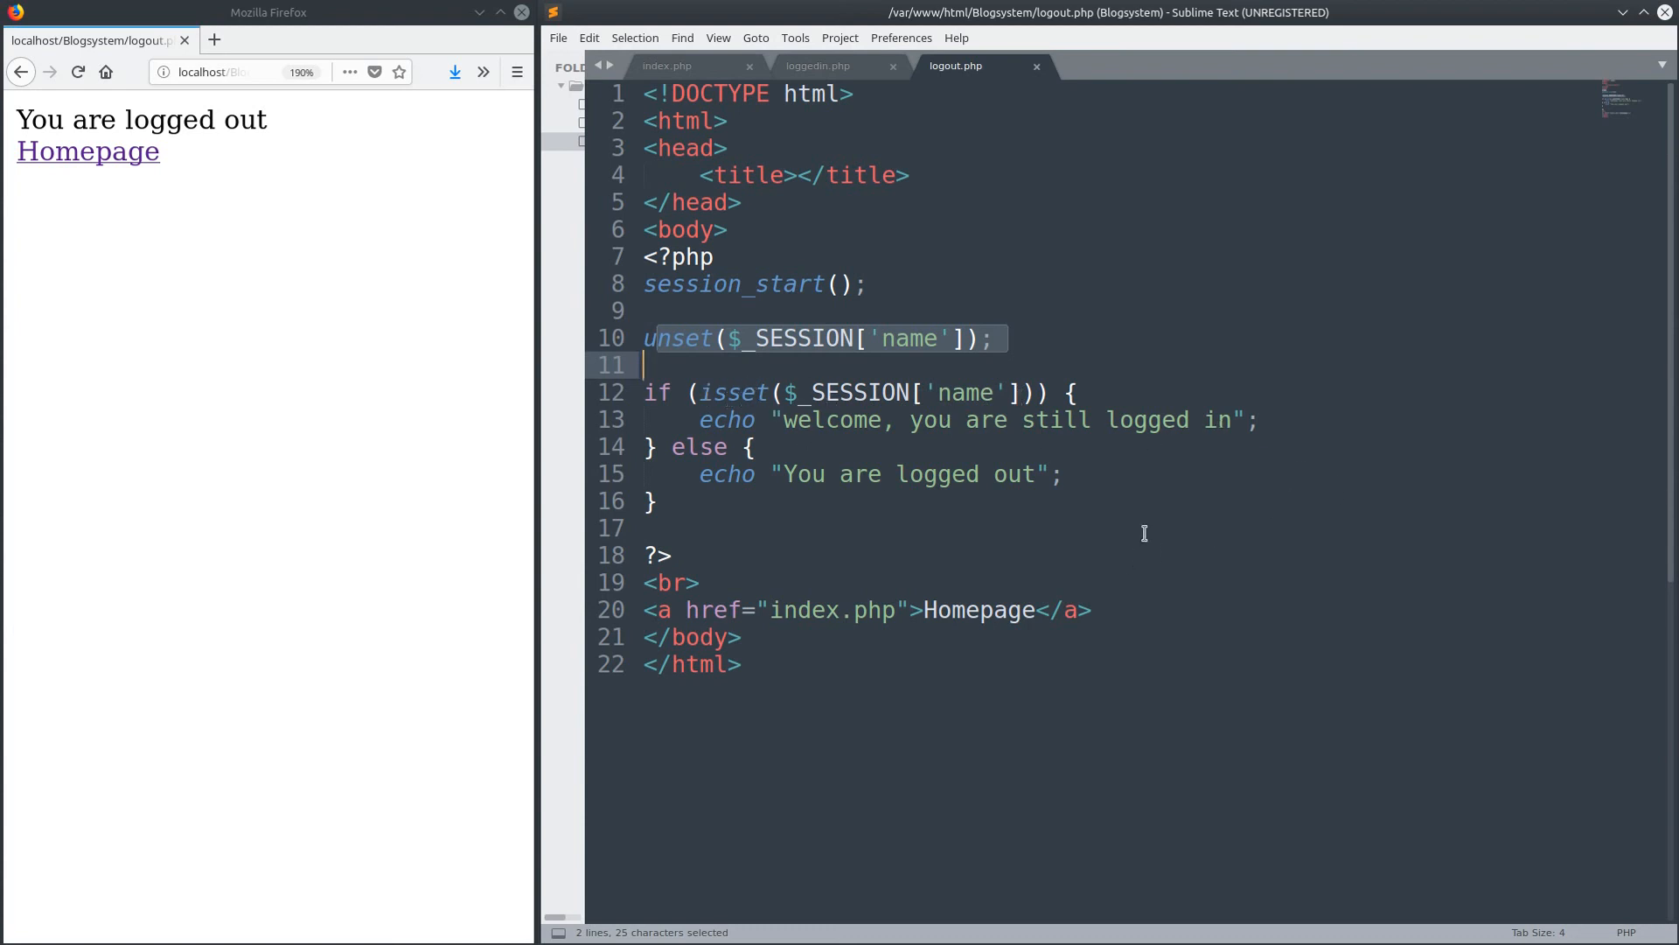
mouse_move(1008, 484)
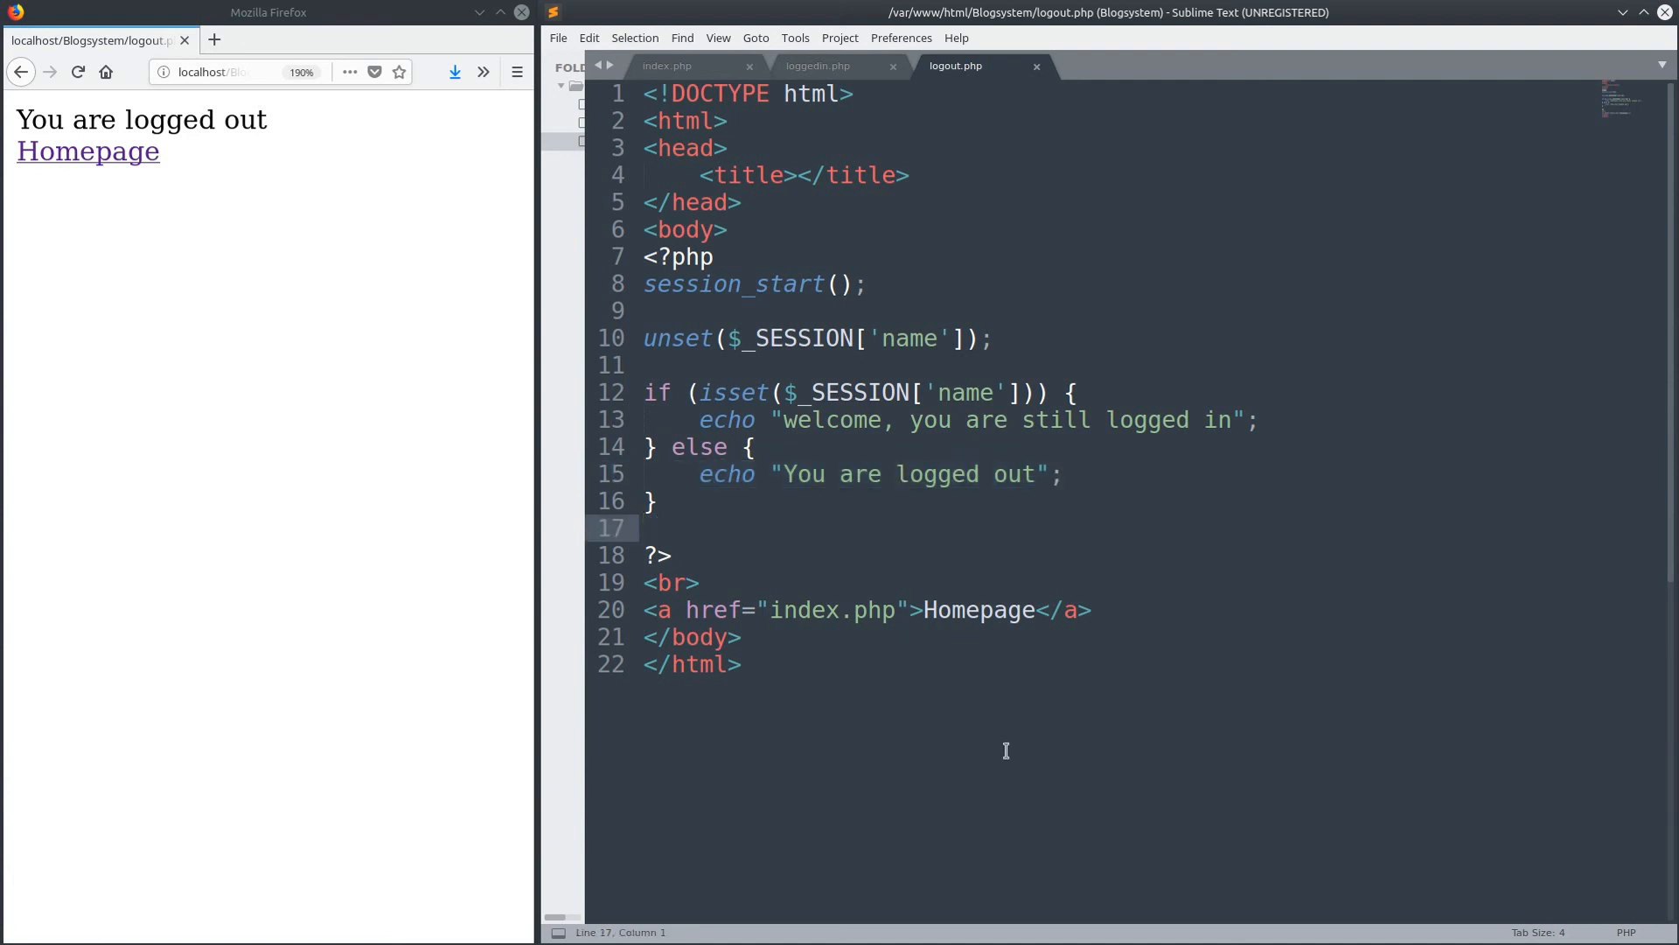
mouse_move(945, 611)
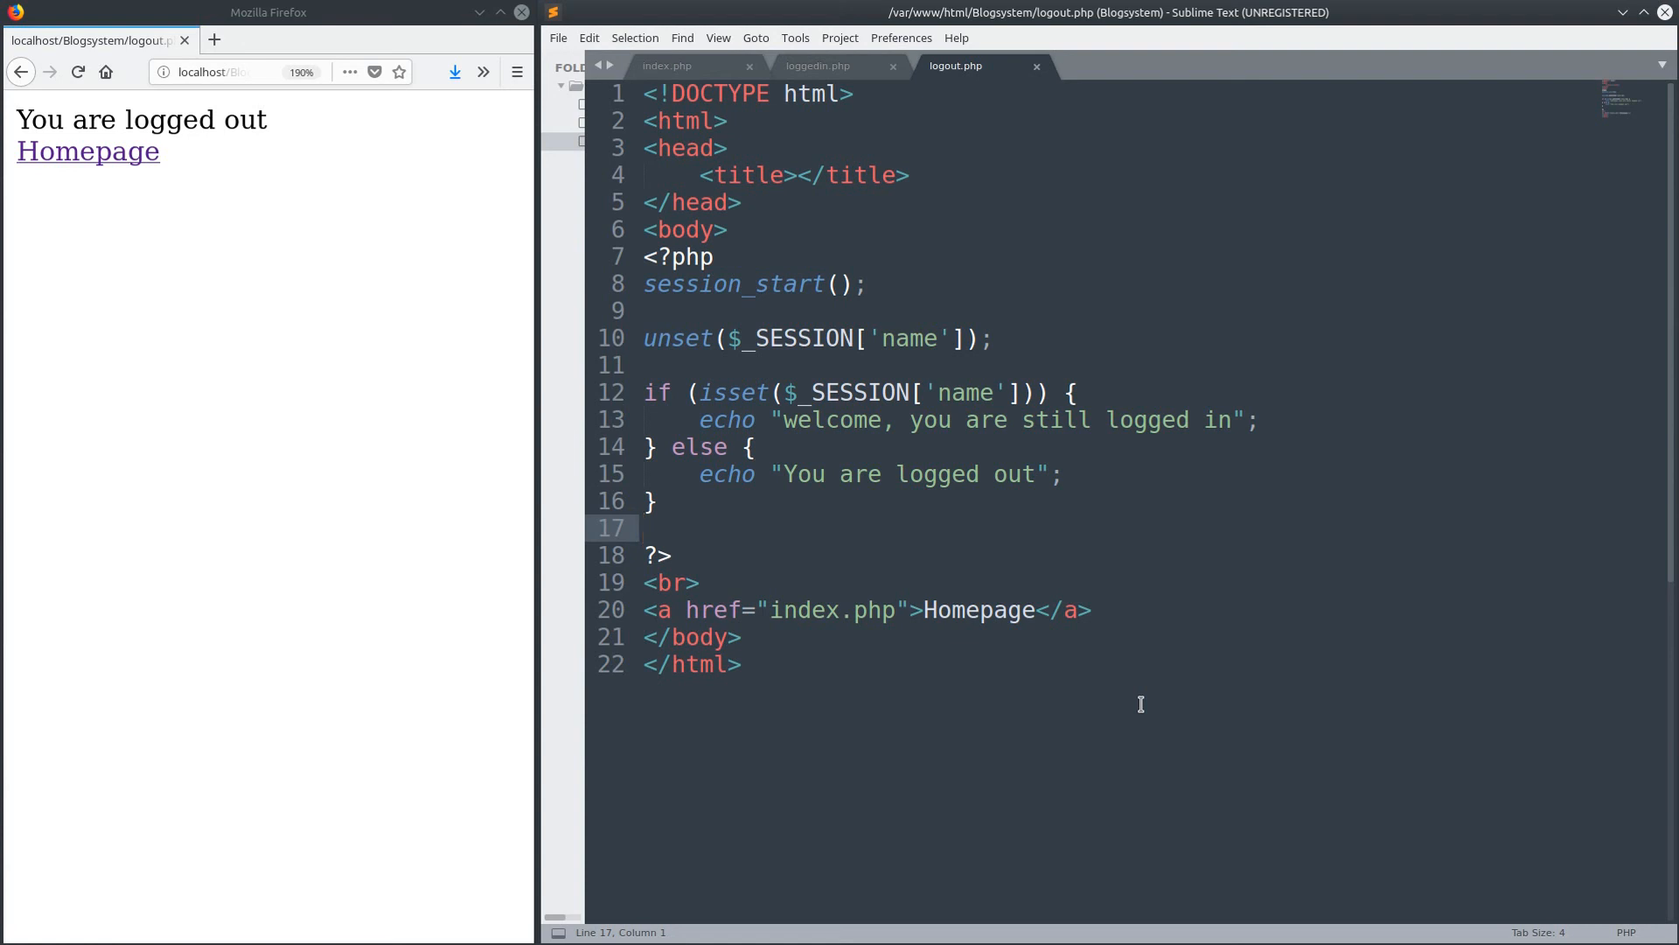
mouse_move(376, 731)
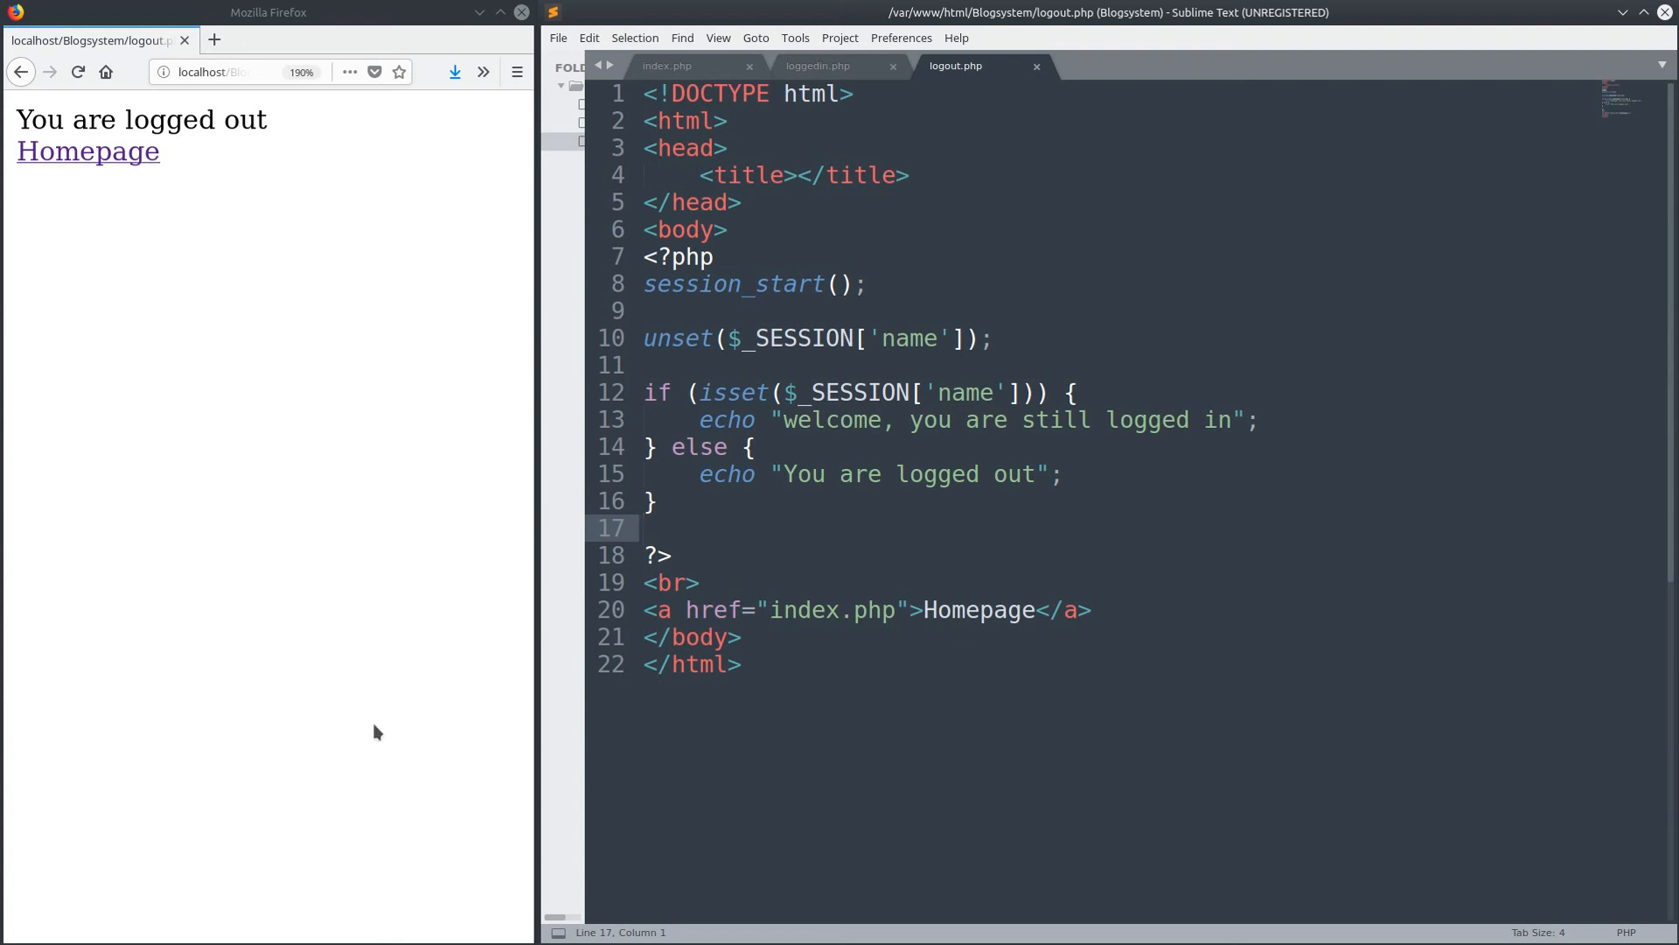